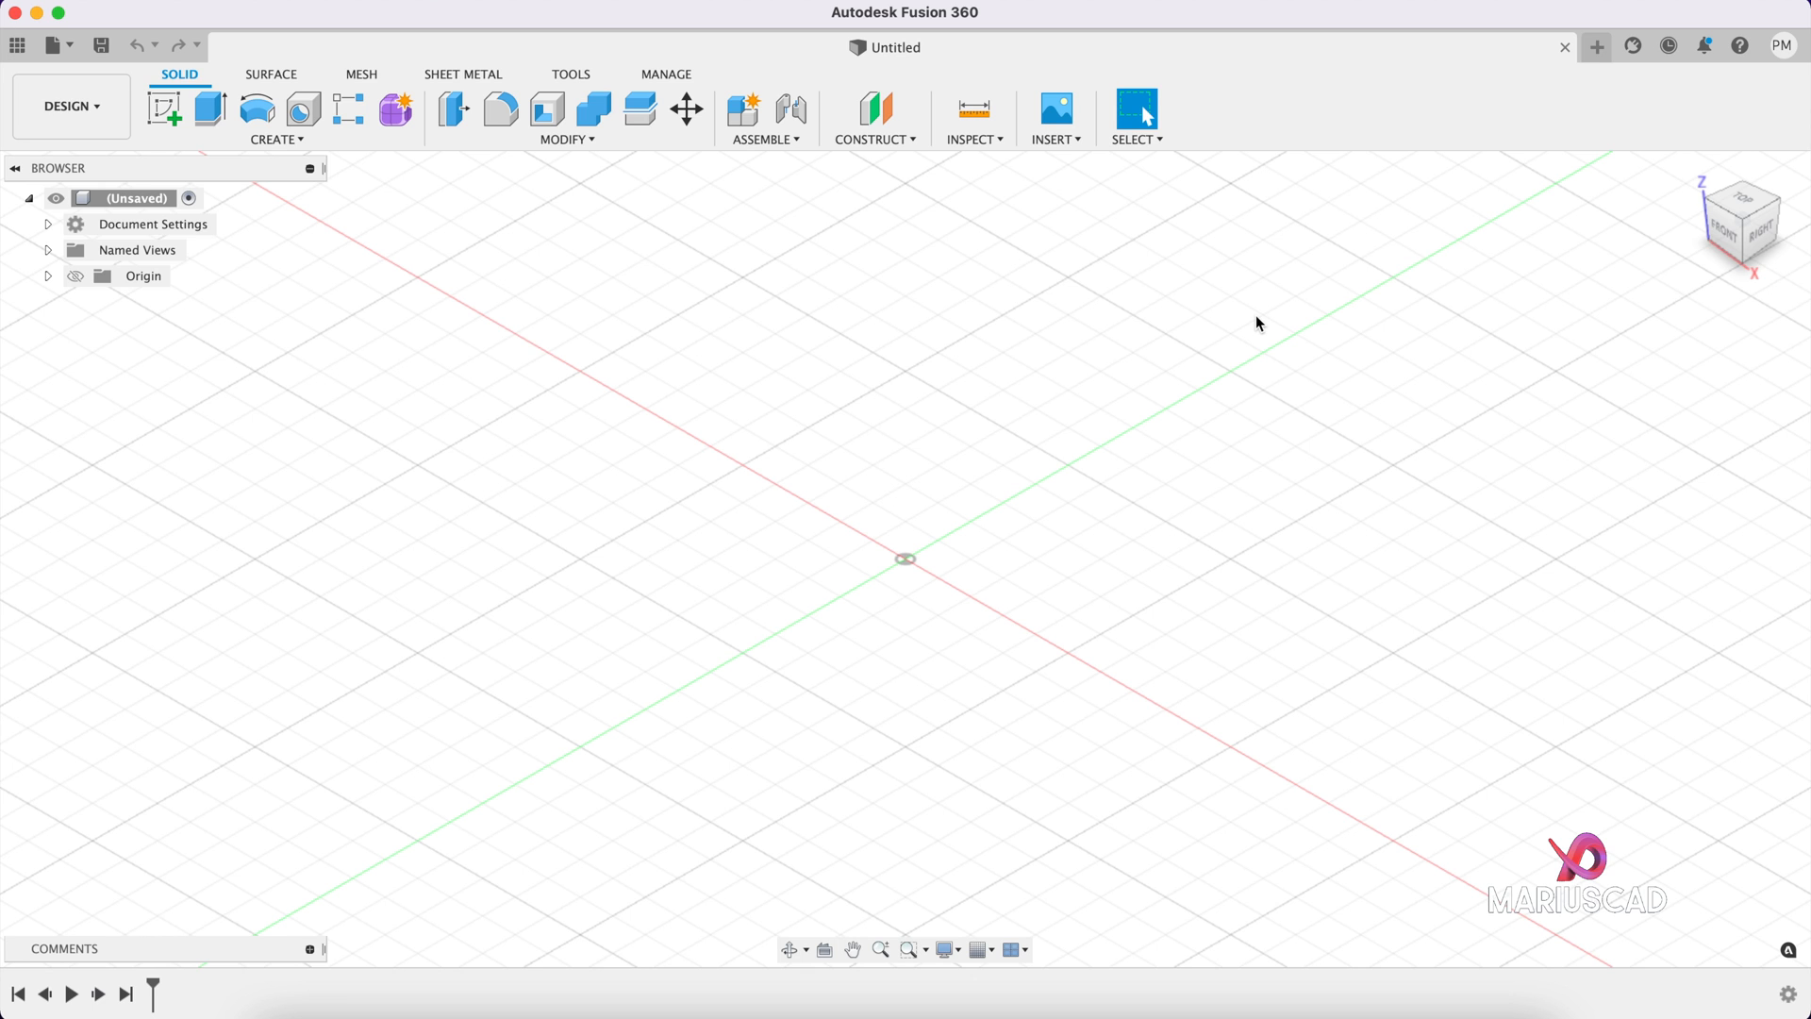
mouse_move(945, 402)
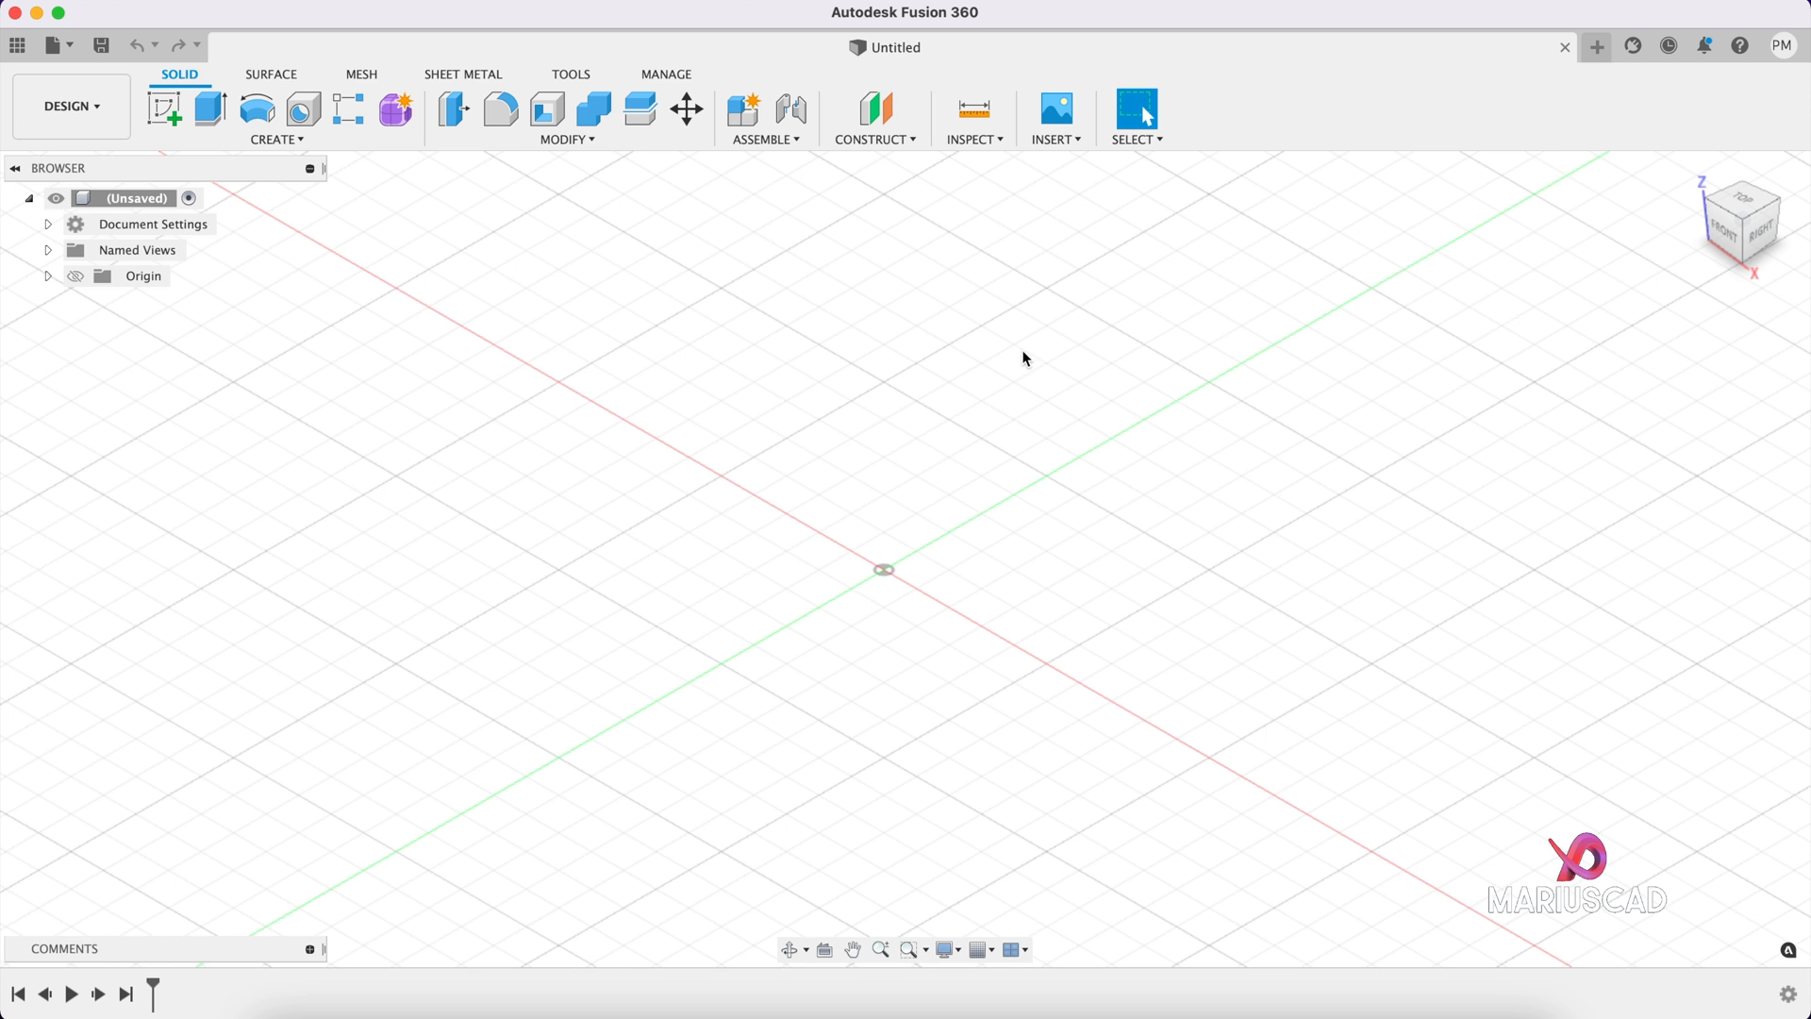
Step: Add a user parameter 'Length' of 20 cm with the comment 'Longest distance'
left_click(564, 118)
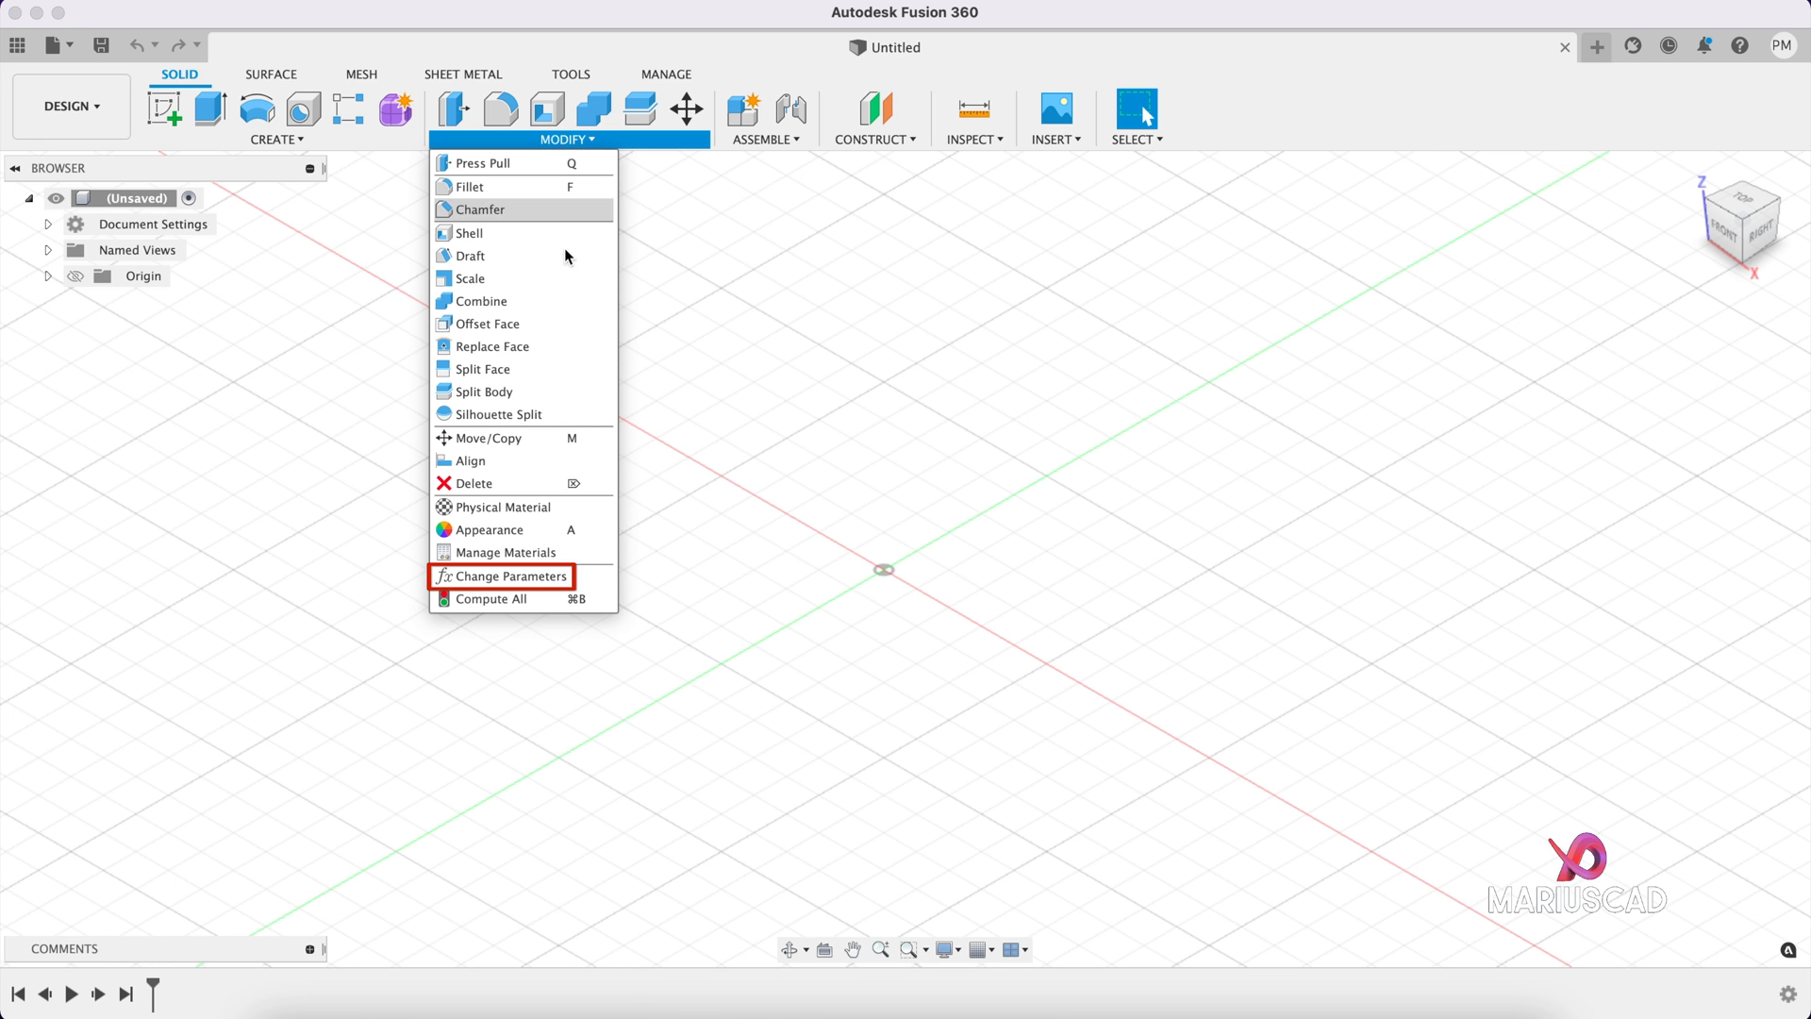
left_click(501, 575)
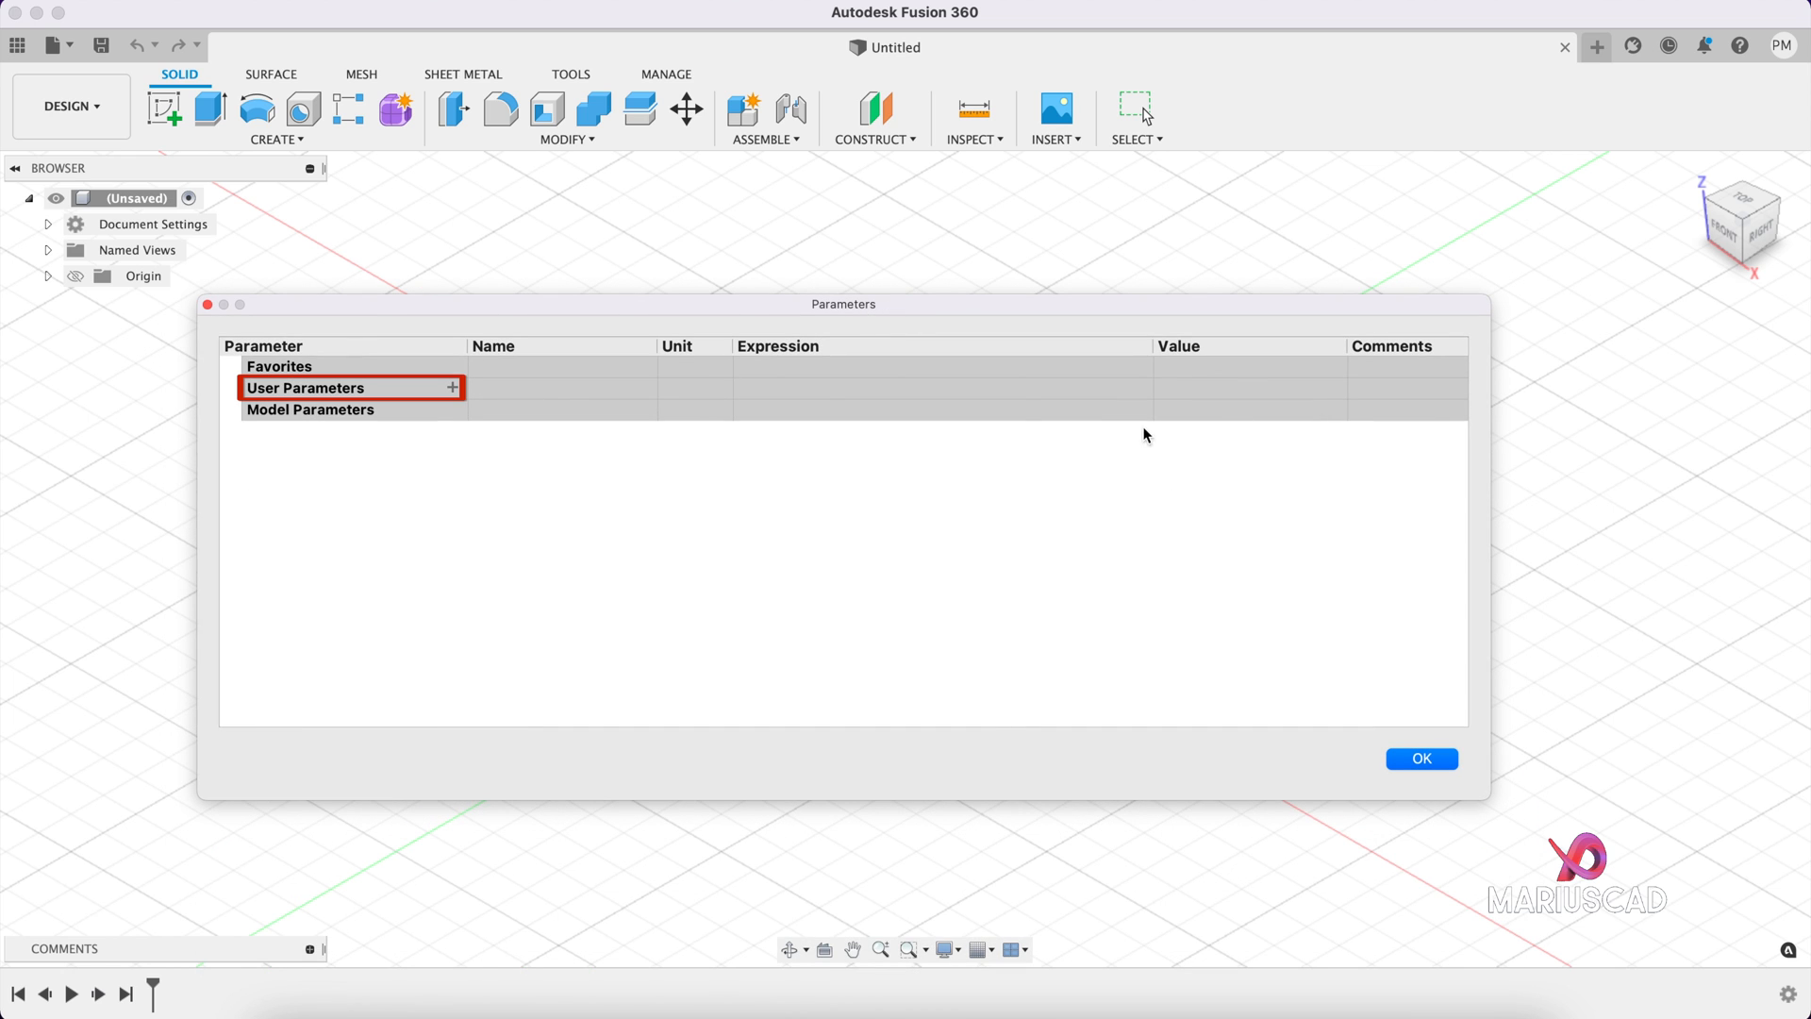
mouse_move(760, 562)
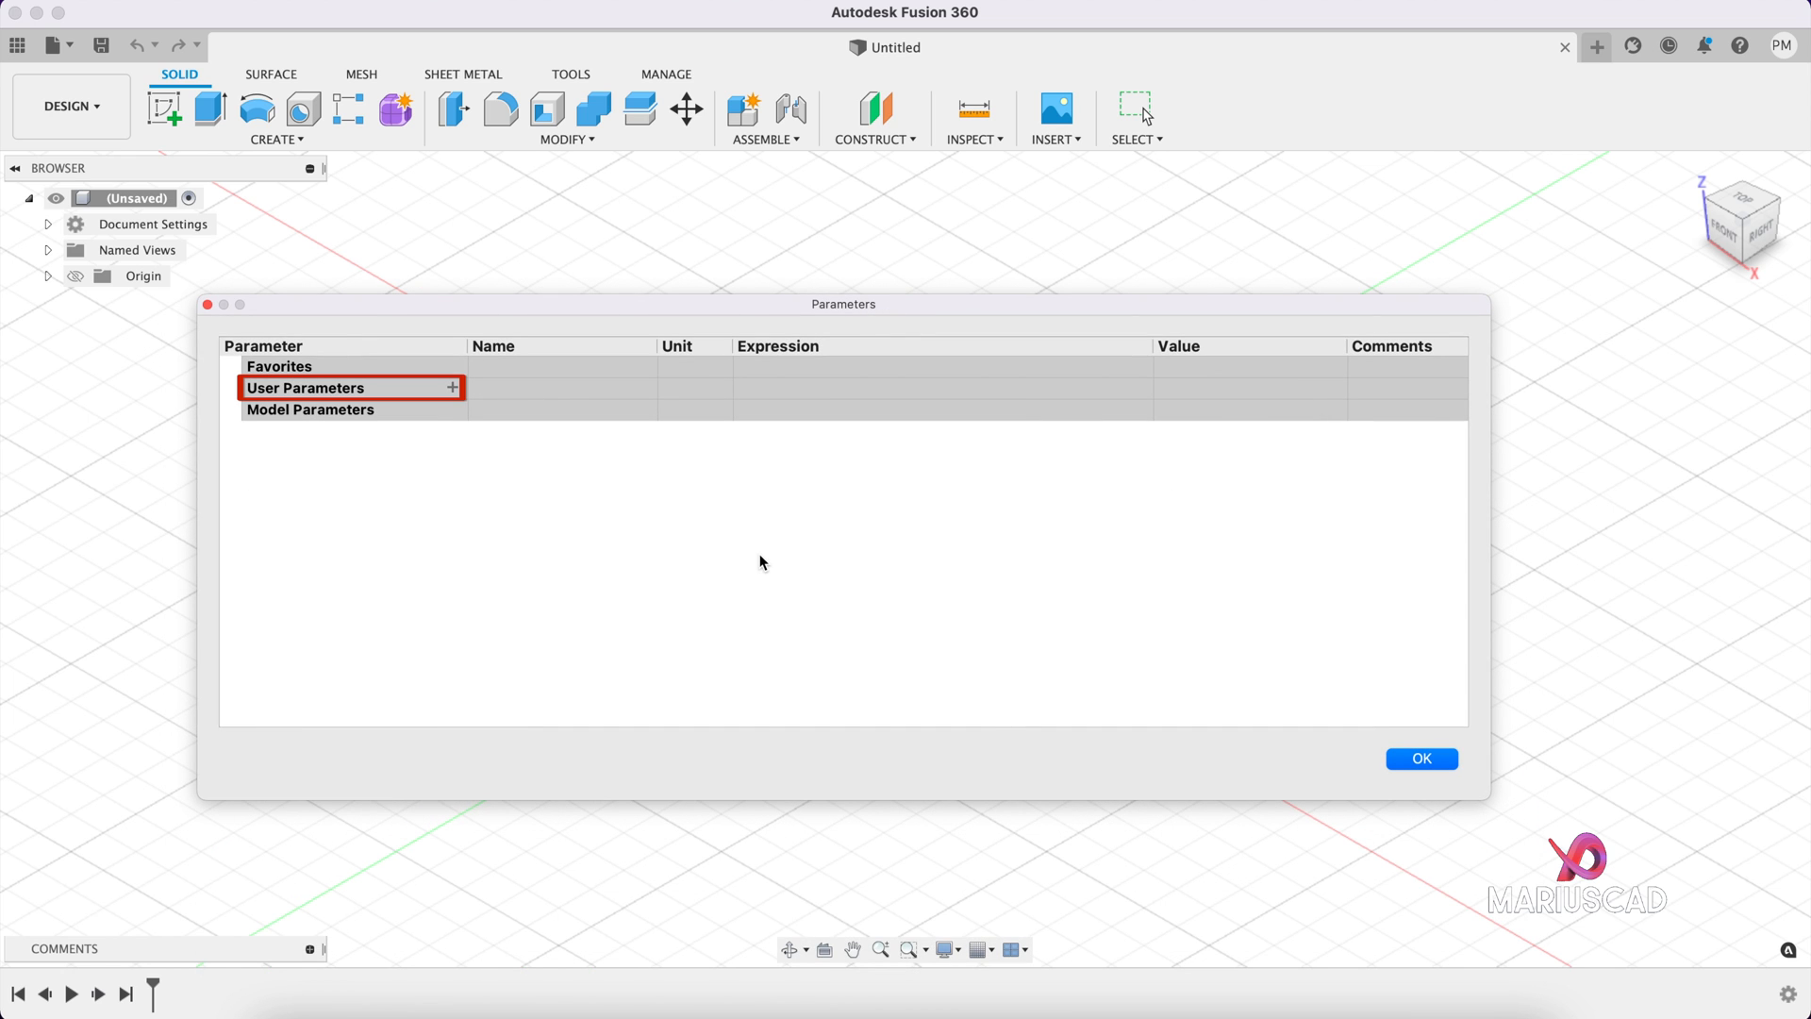
mouse_move(600, 545)
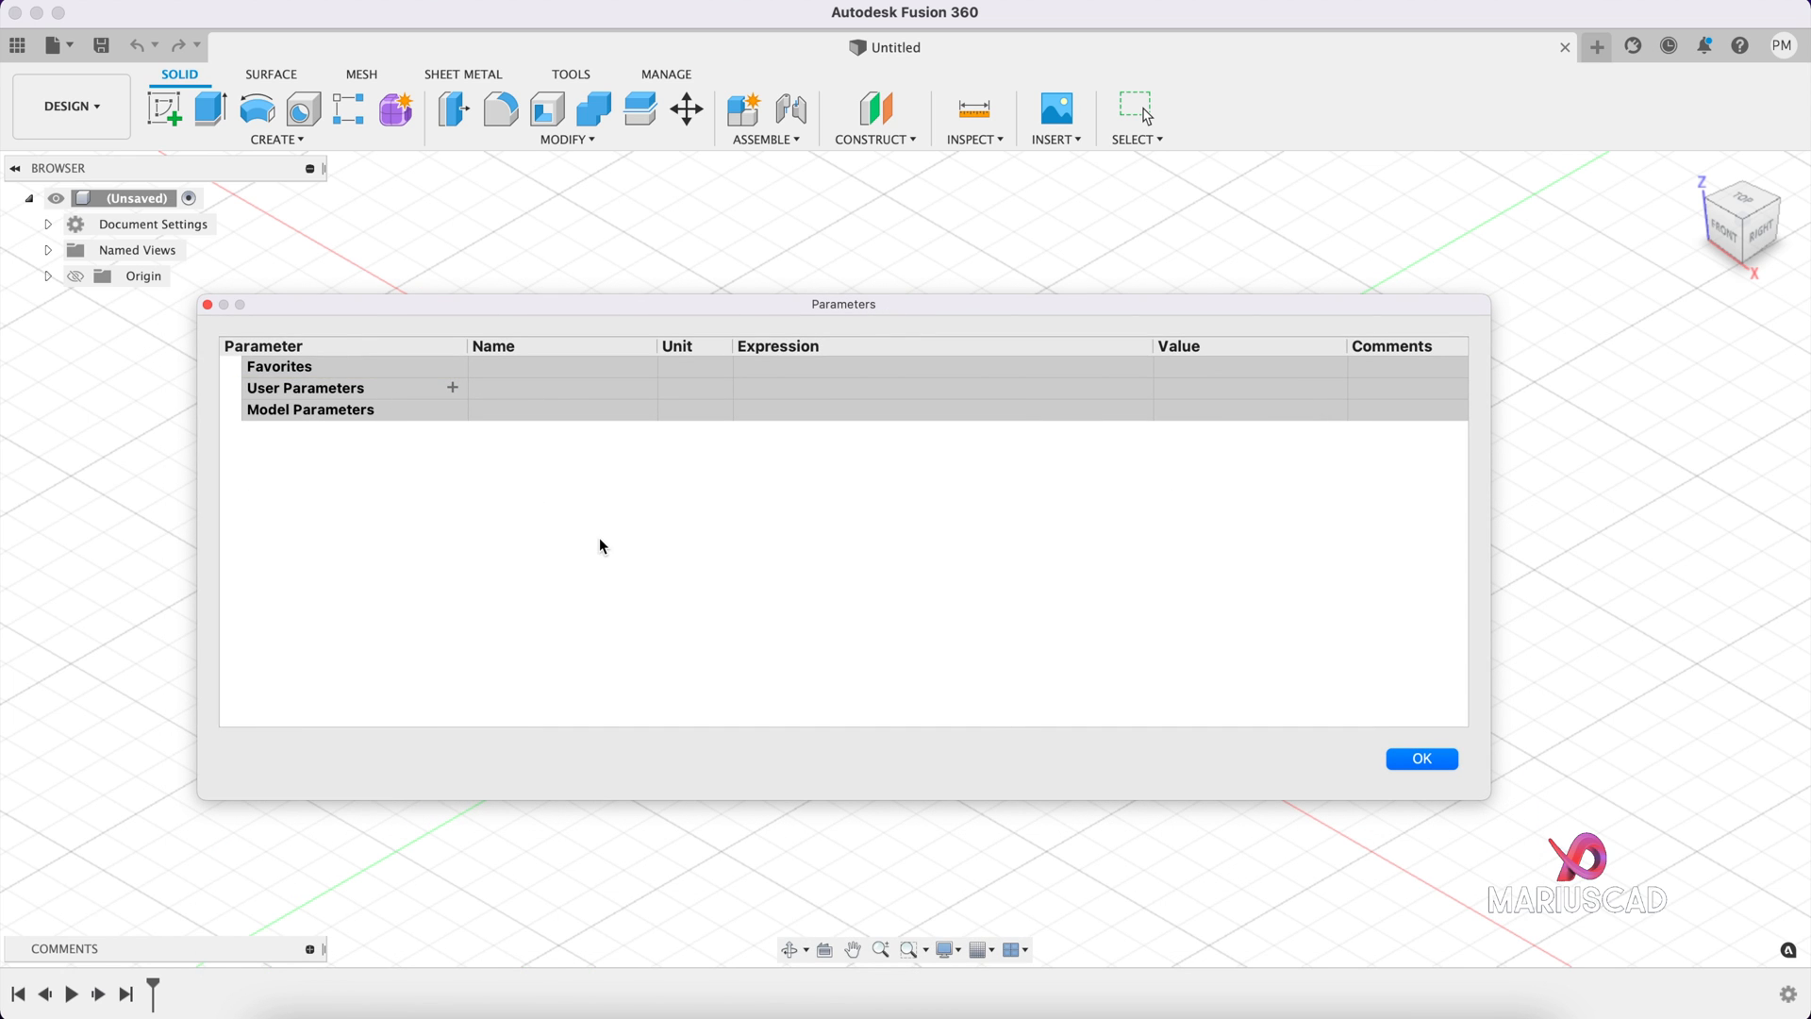
left_click(452, 386)
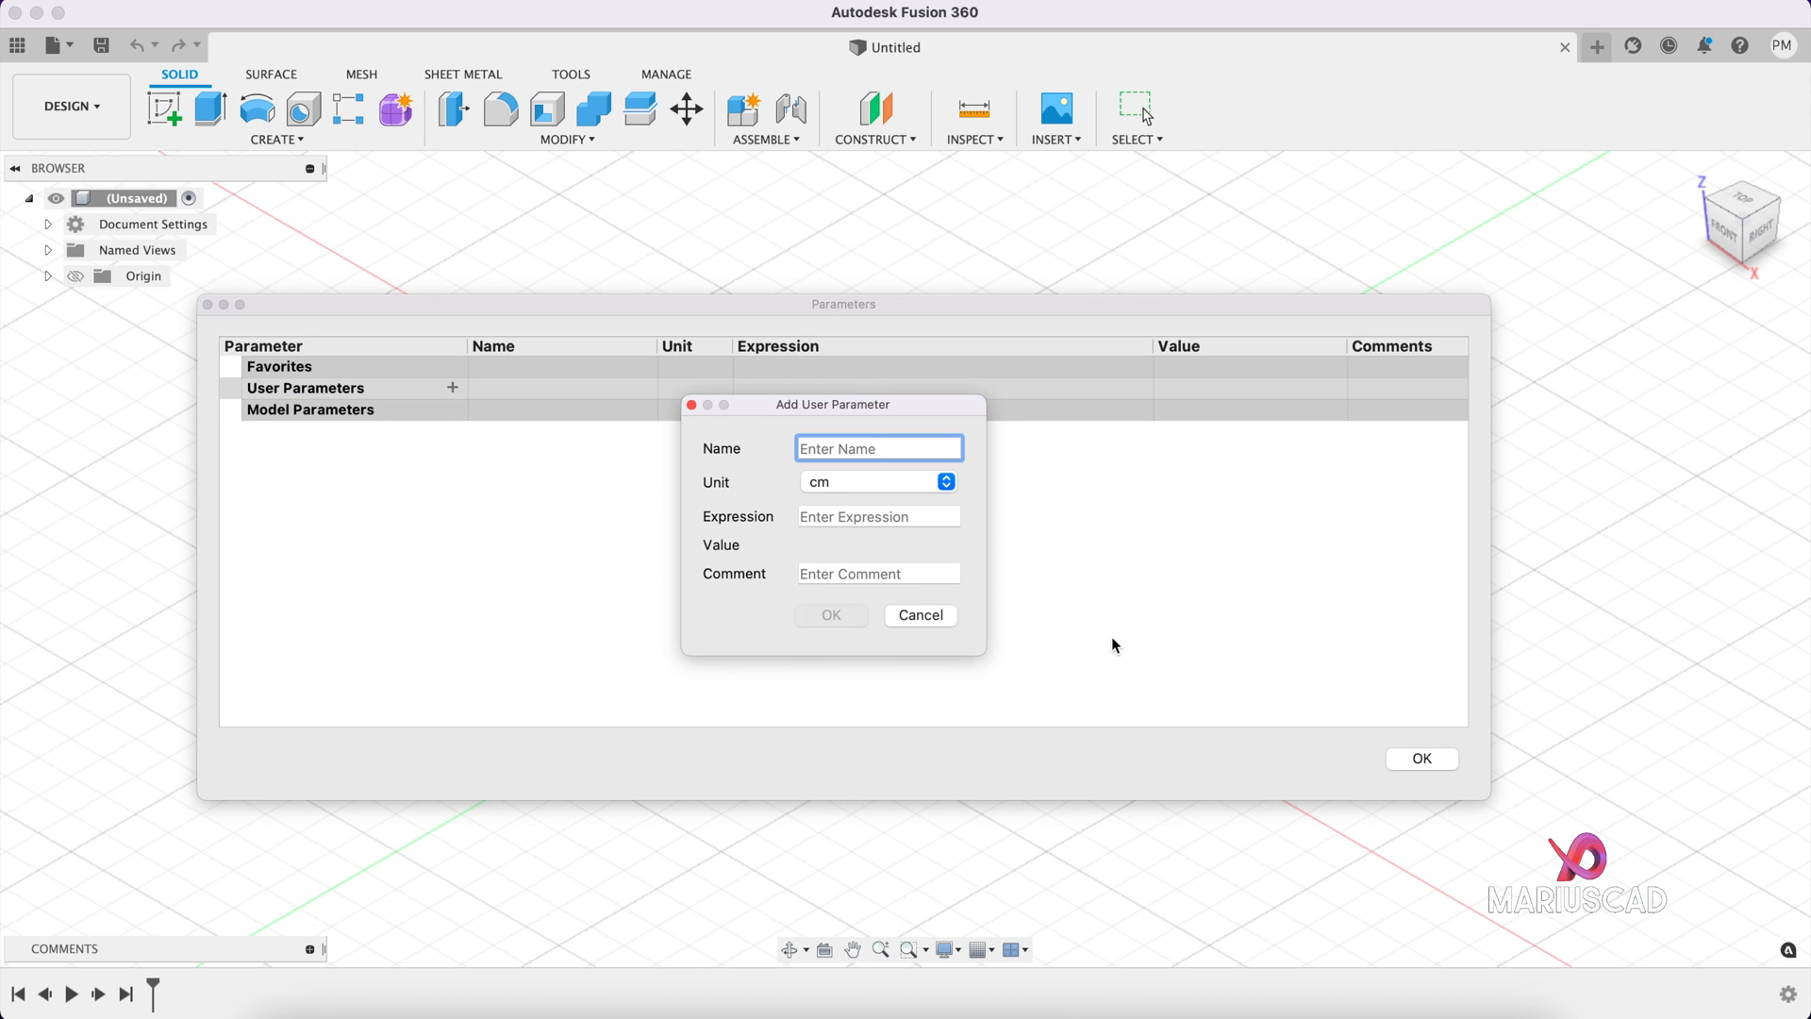
mouse_move(1169, 696)
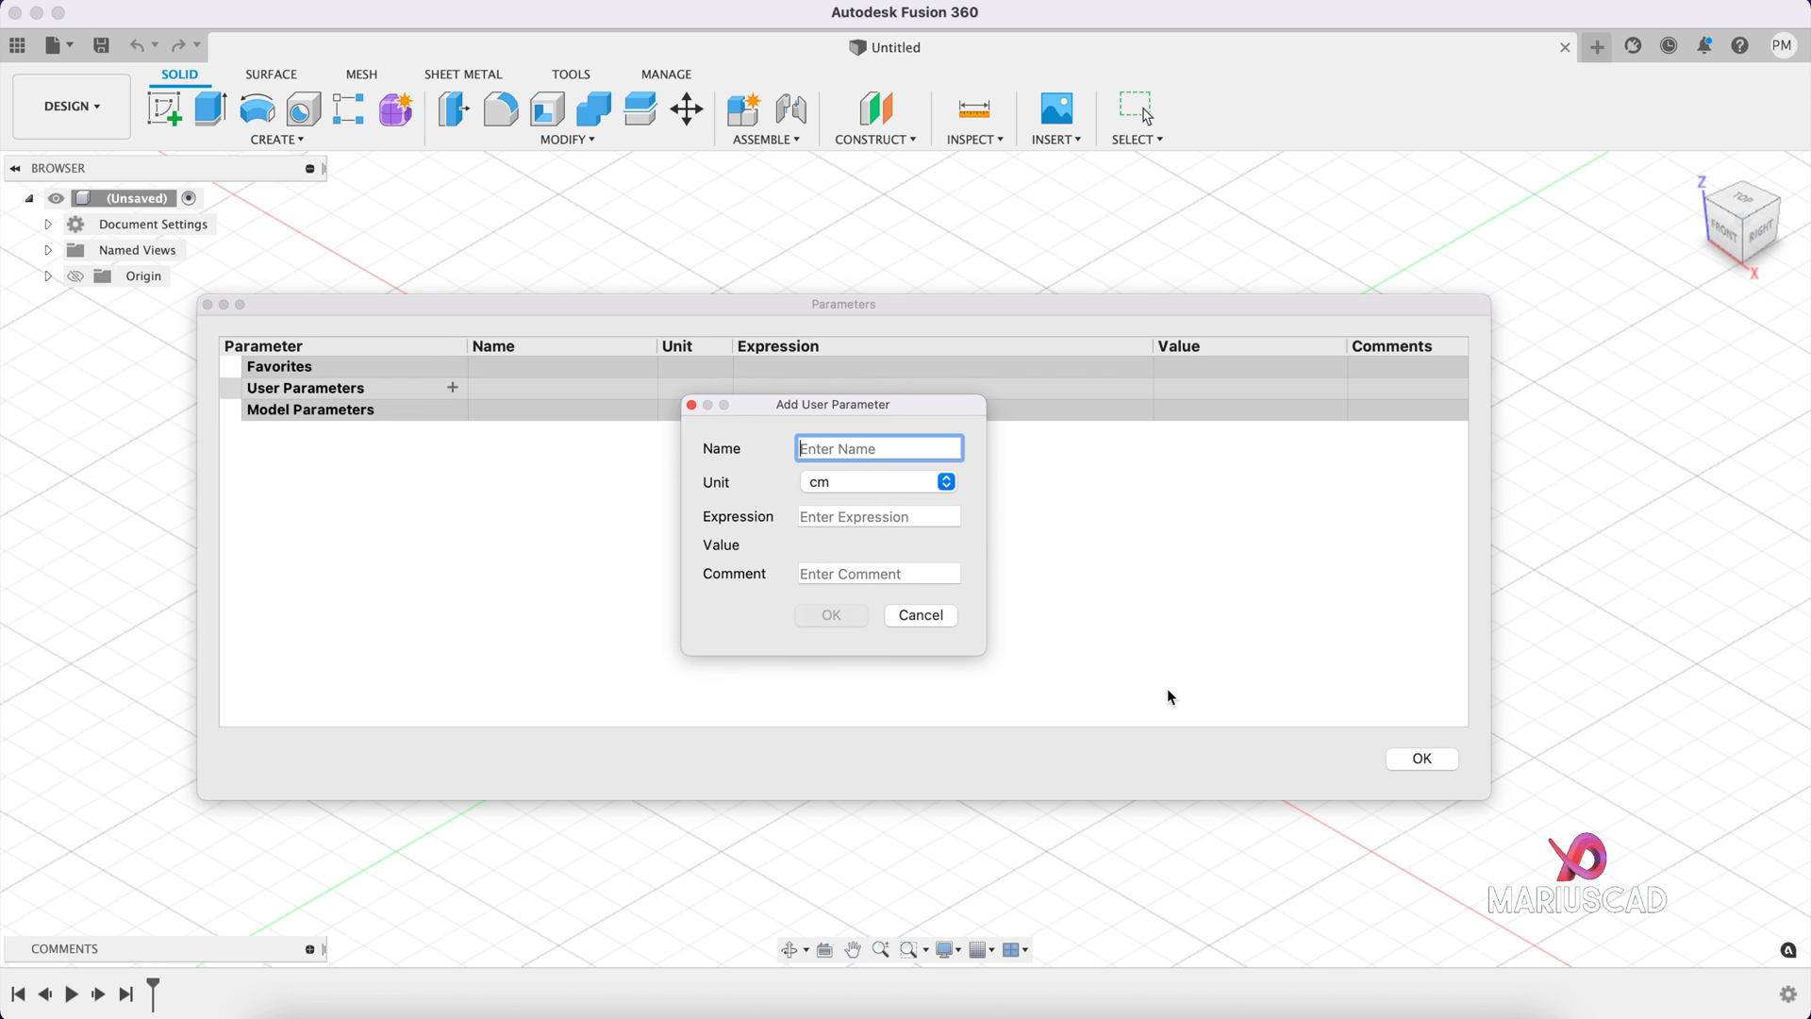
type("Length")
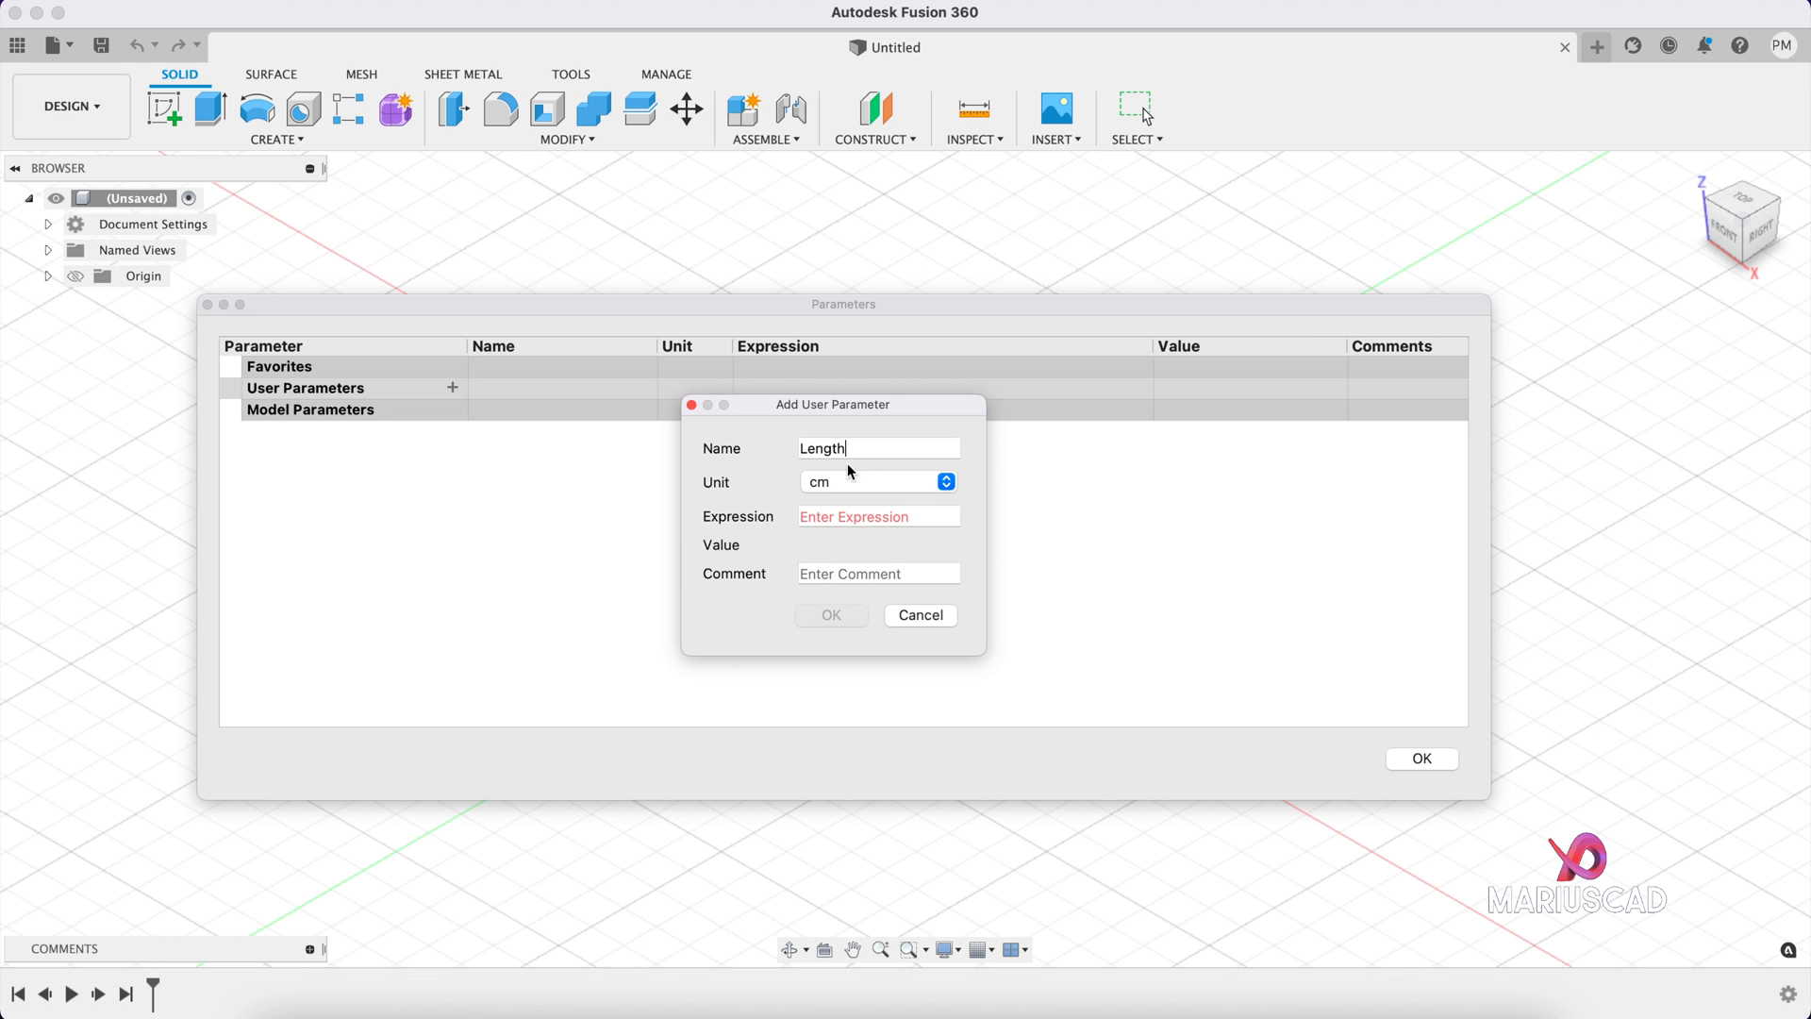
left_click(878, 516)
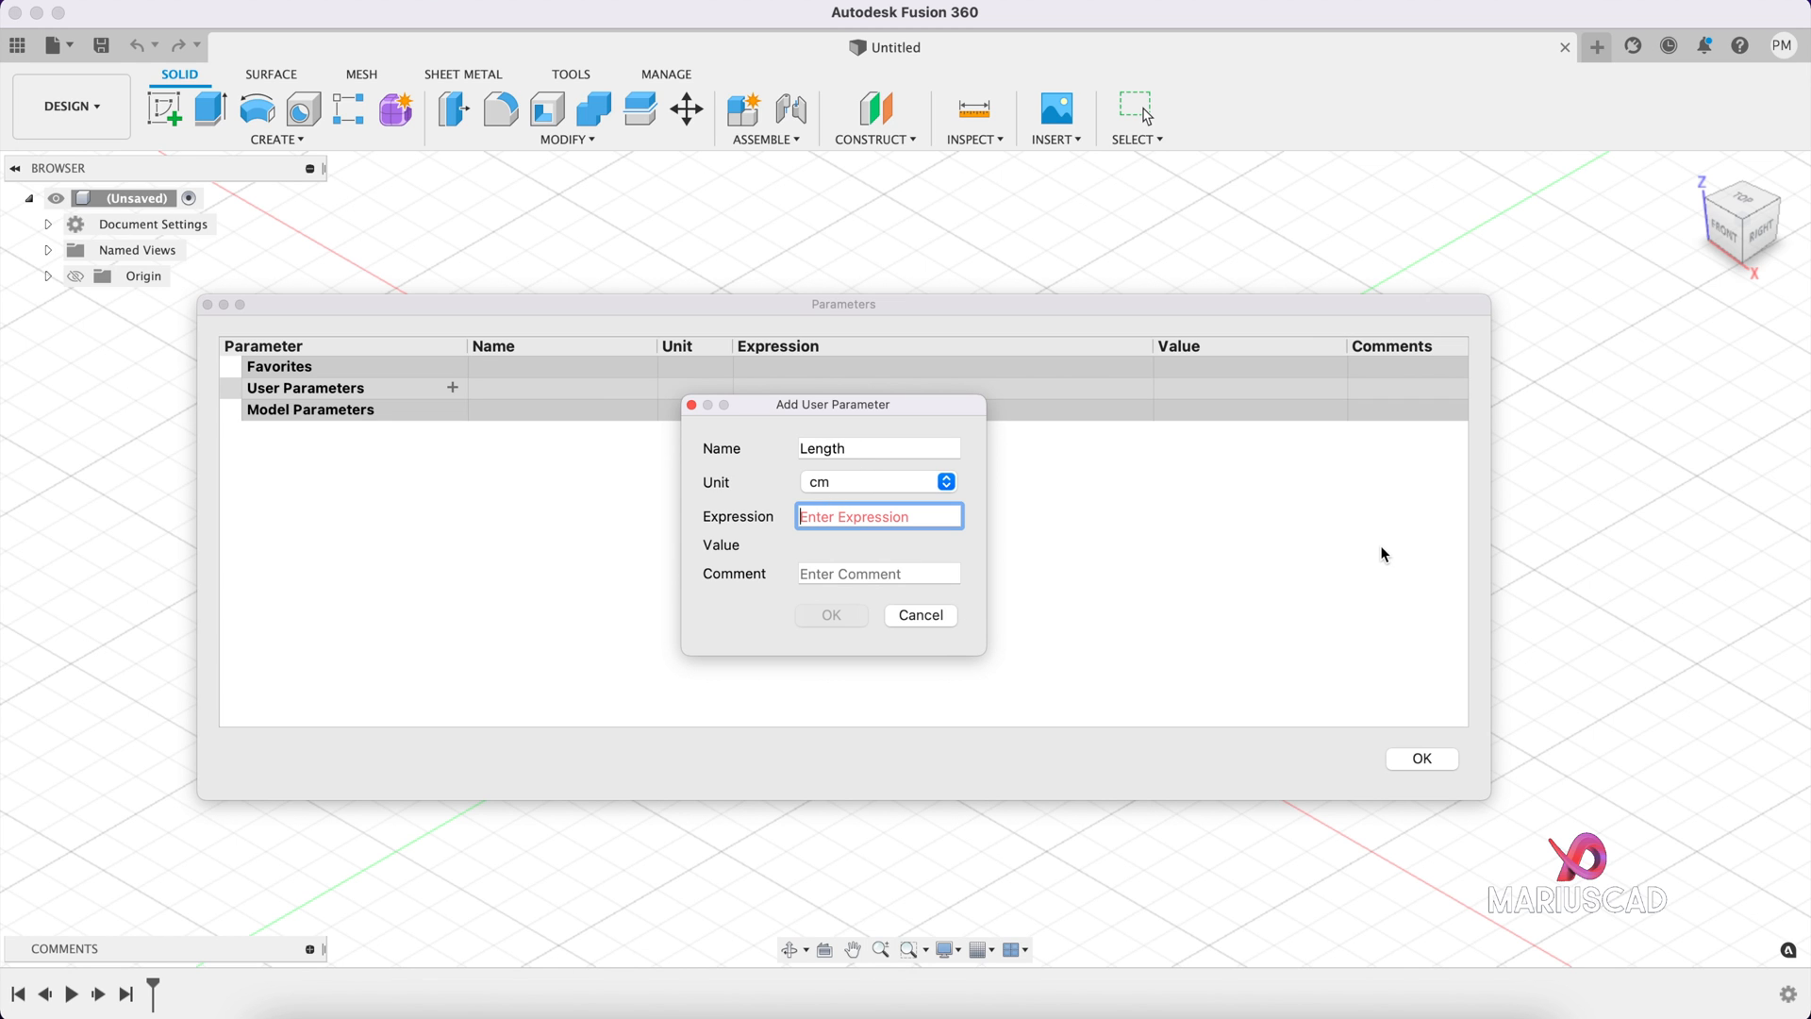
type("20")
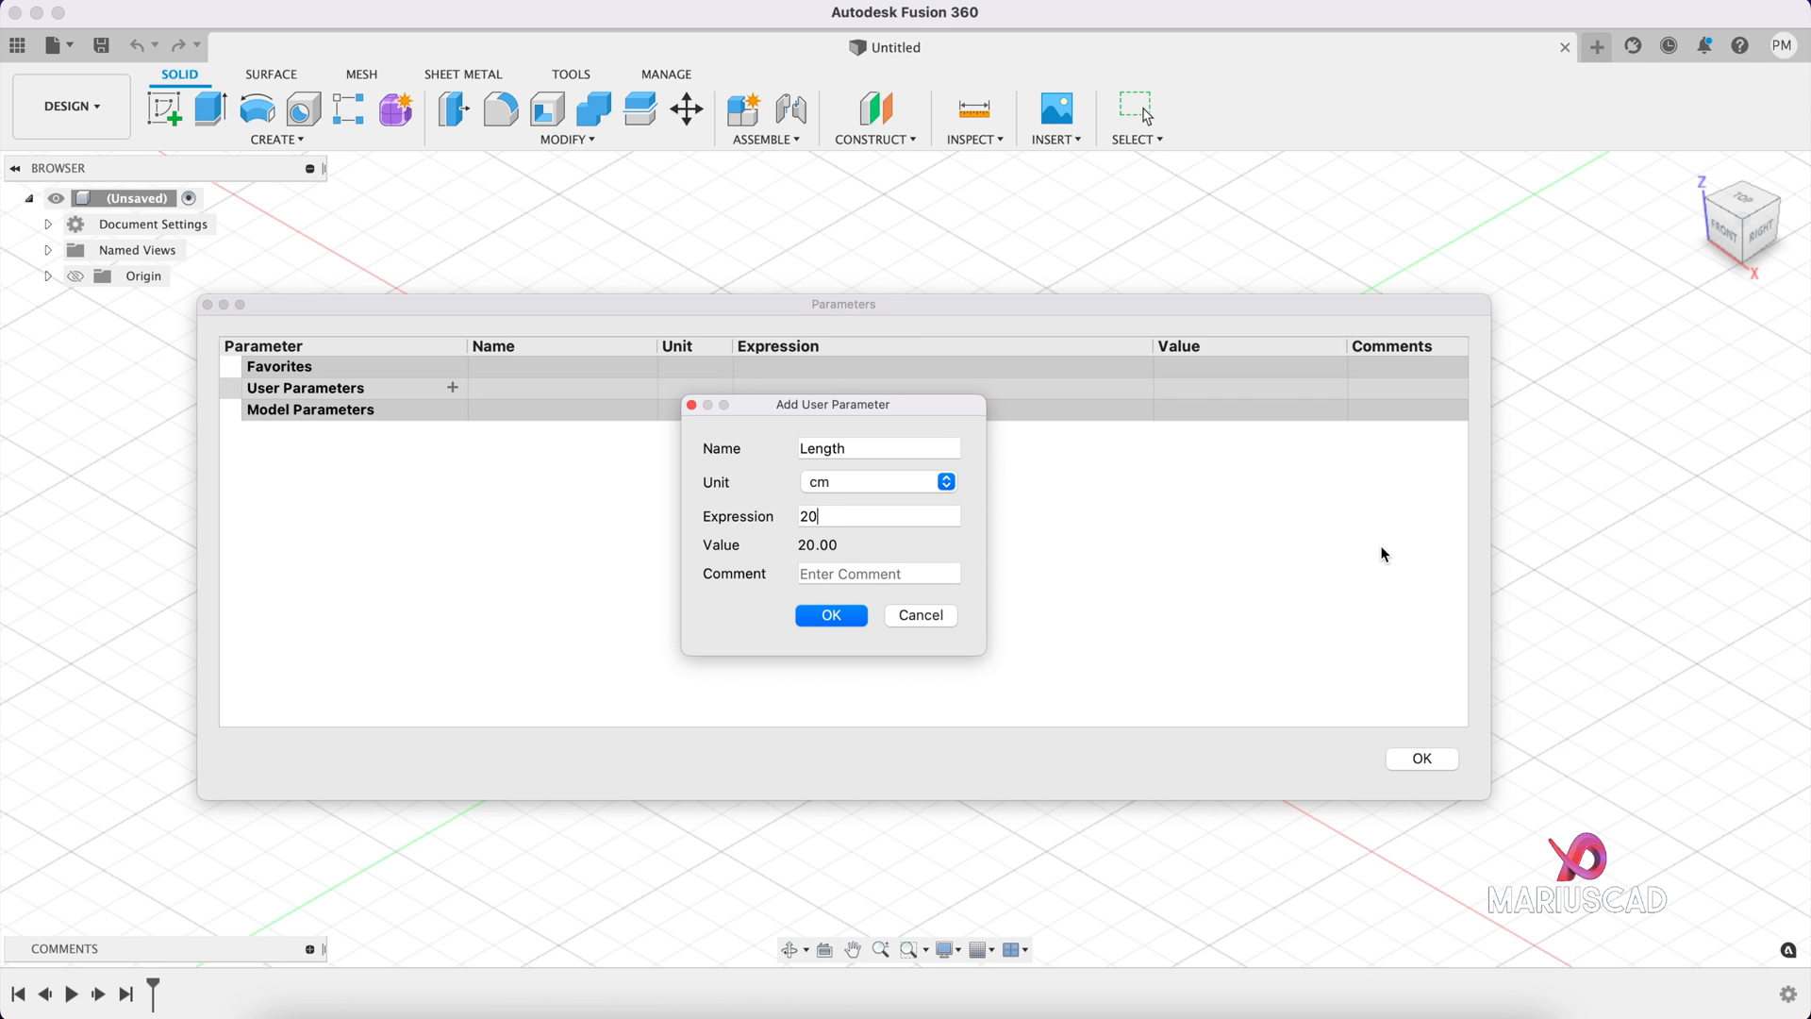
mouse_move(1271, 583)
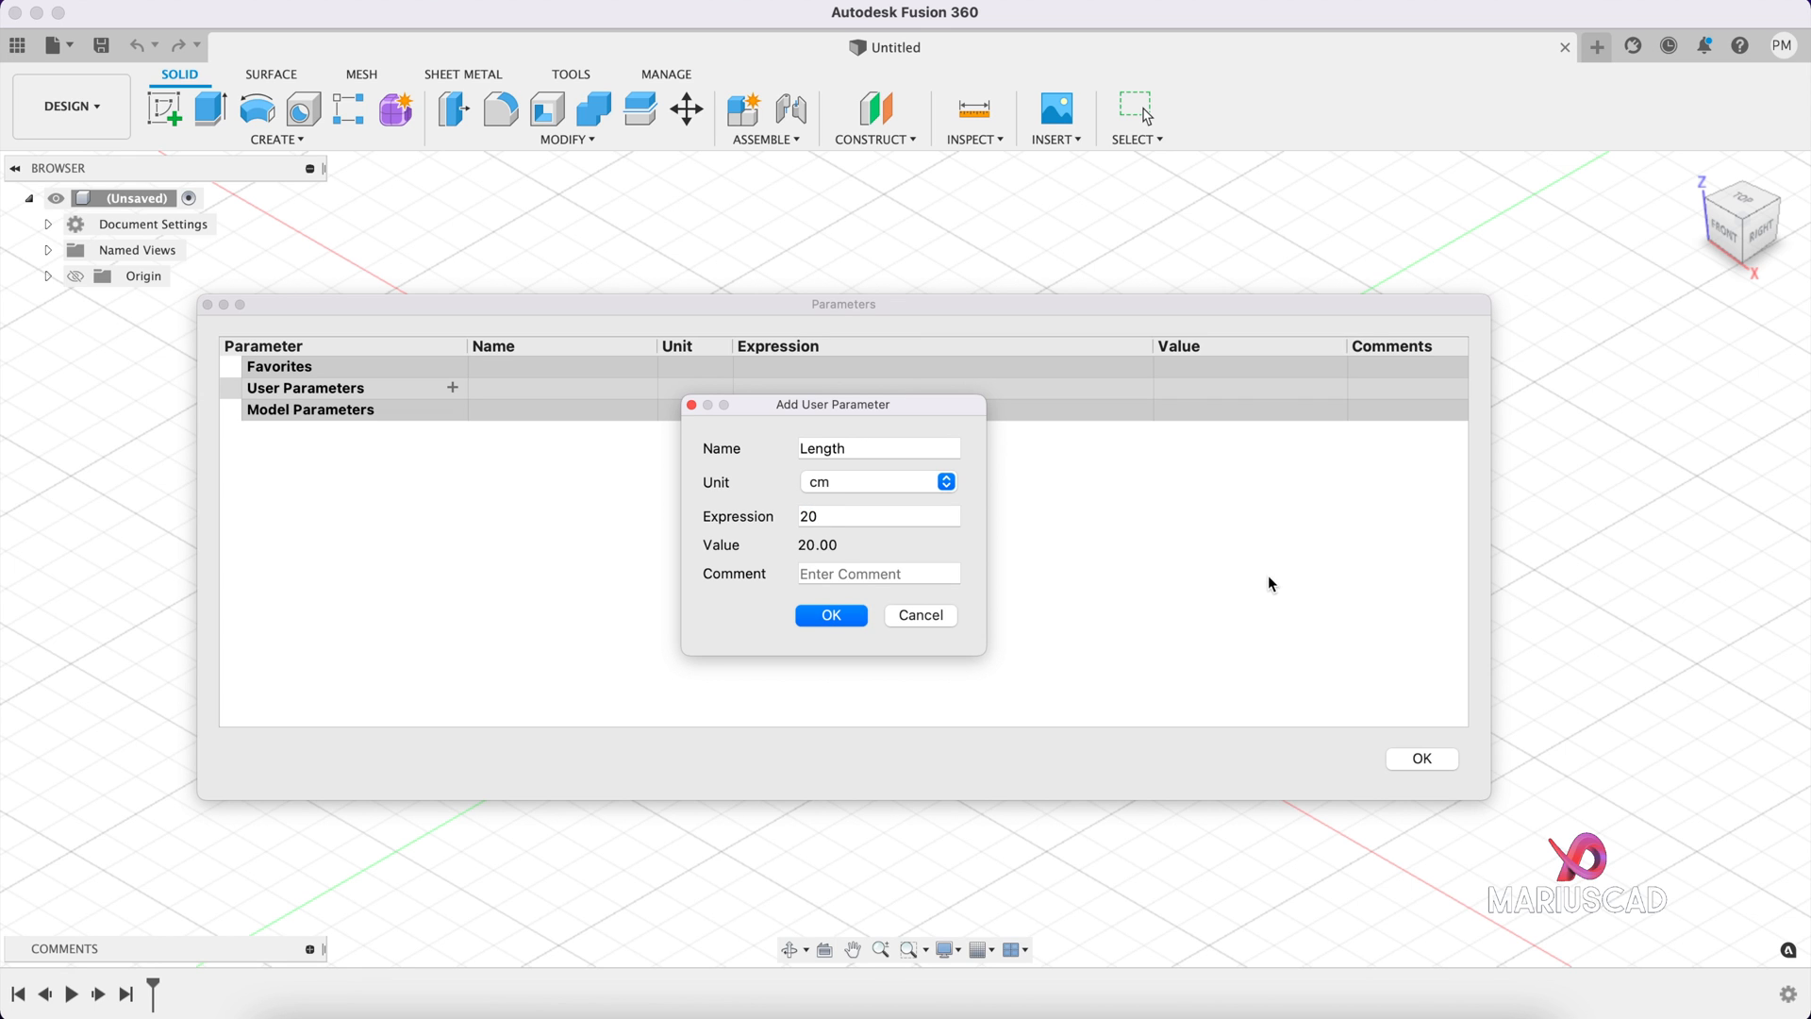
left_click(878, 573)
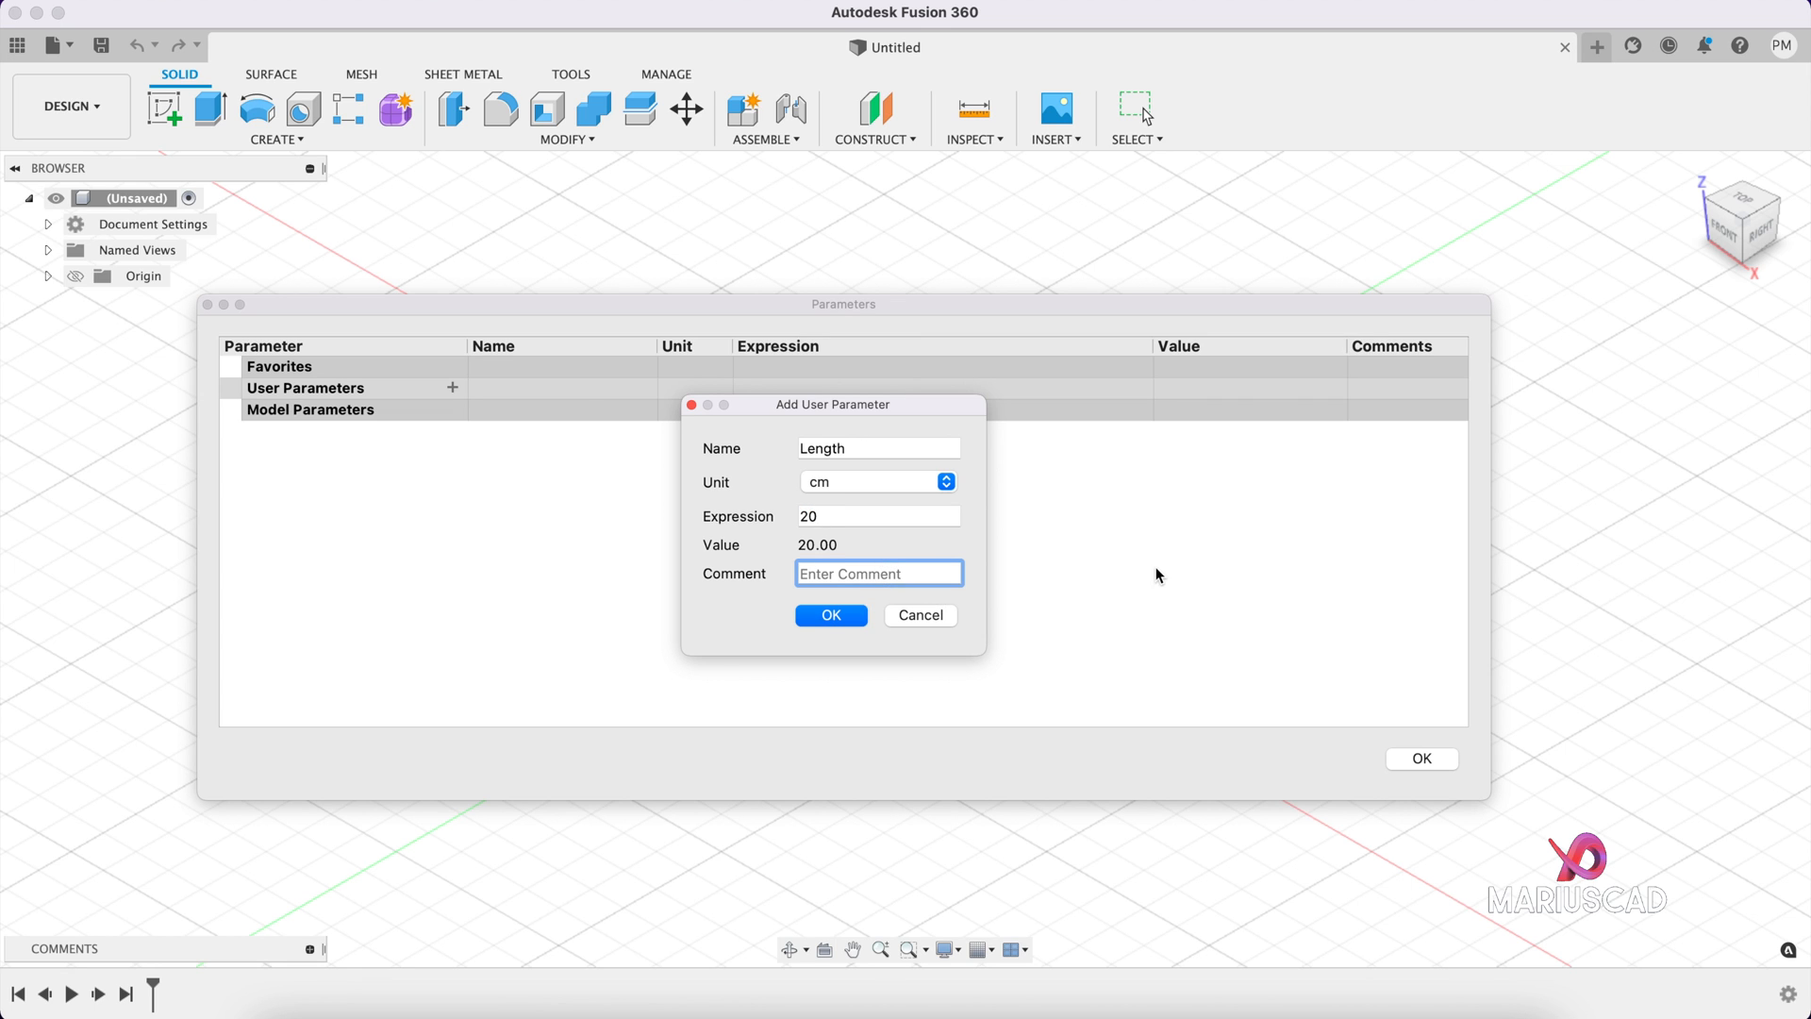
type("Long")
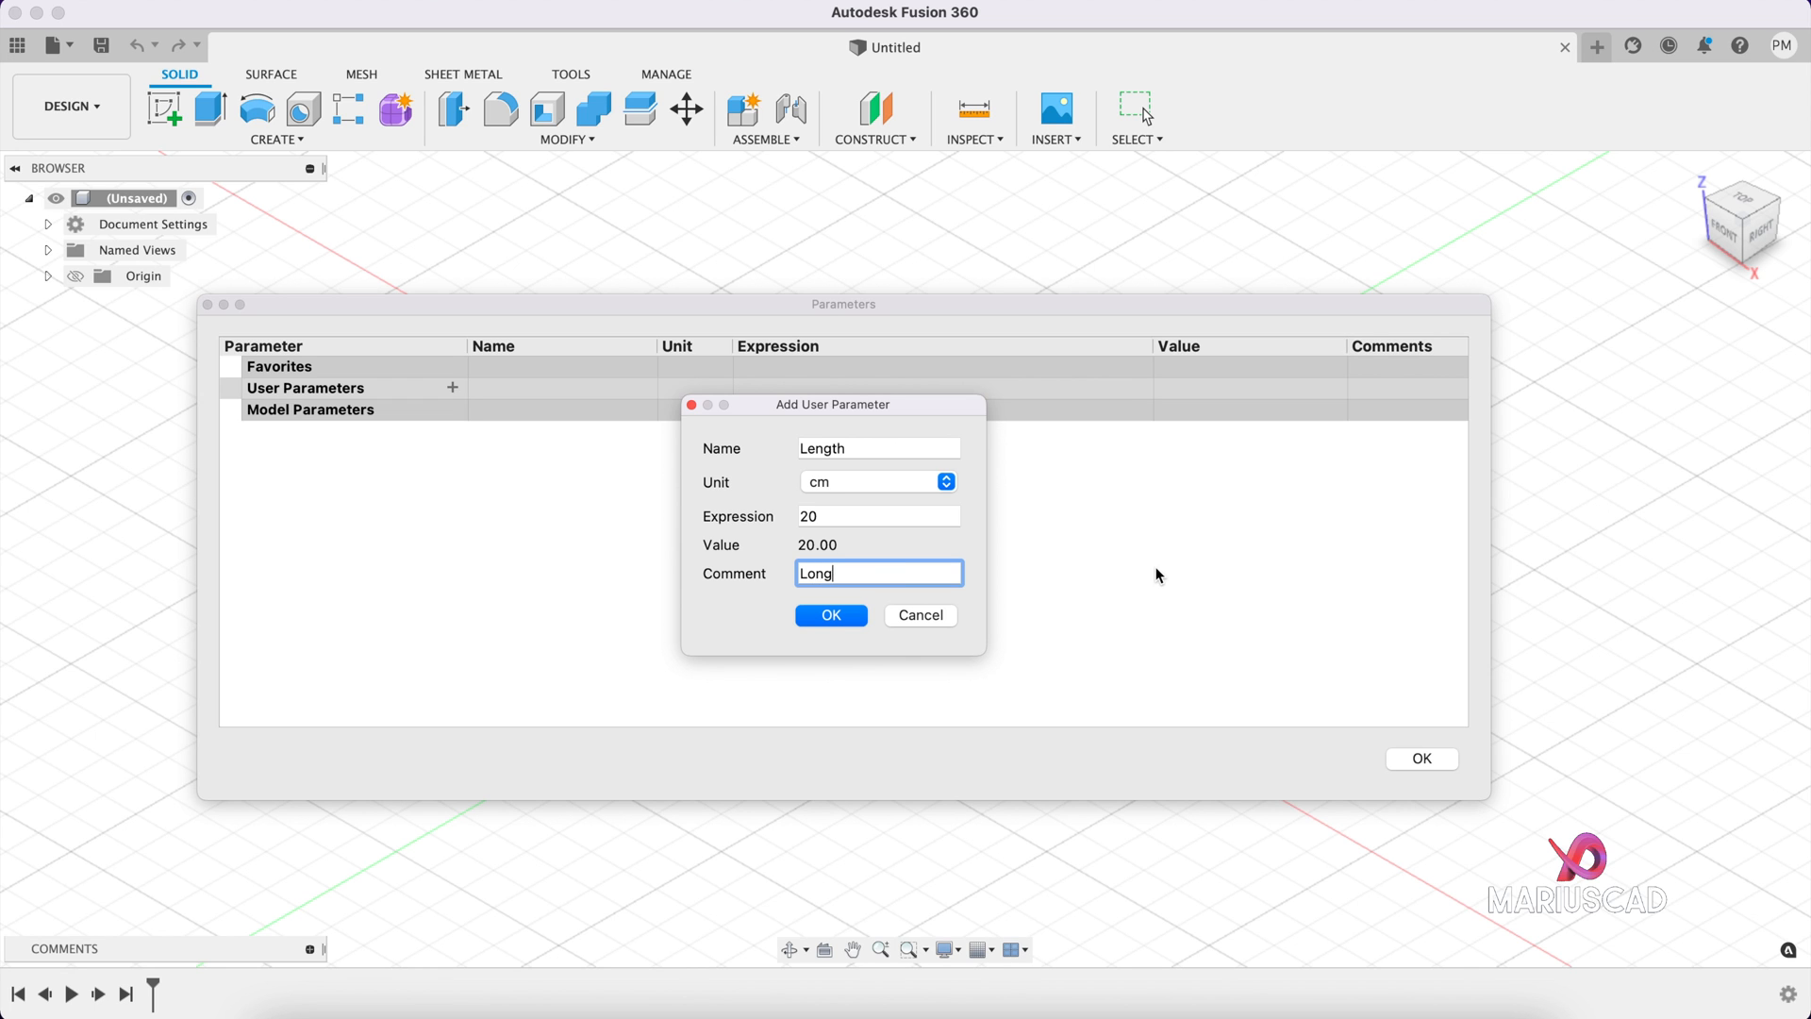
type("est distance")
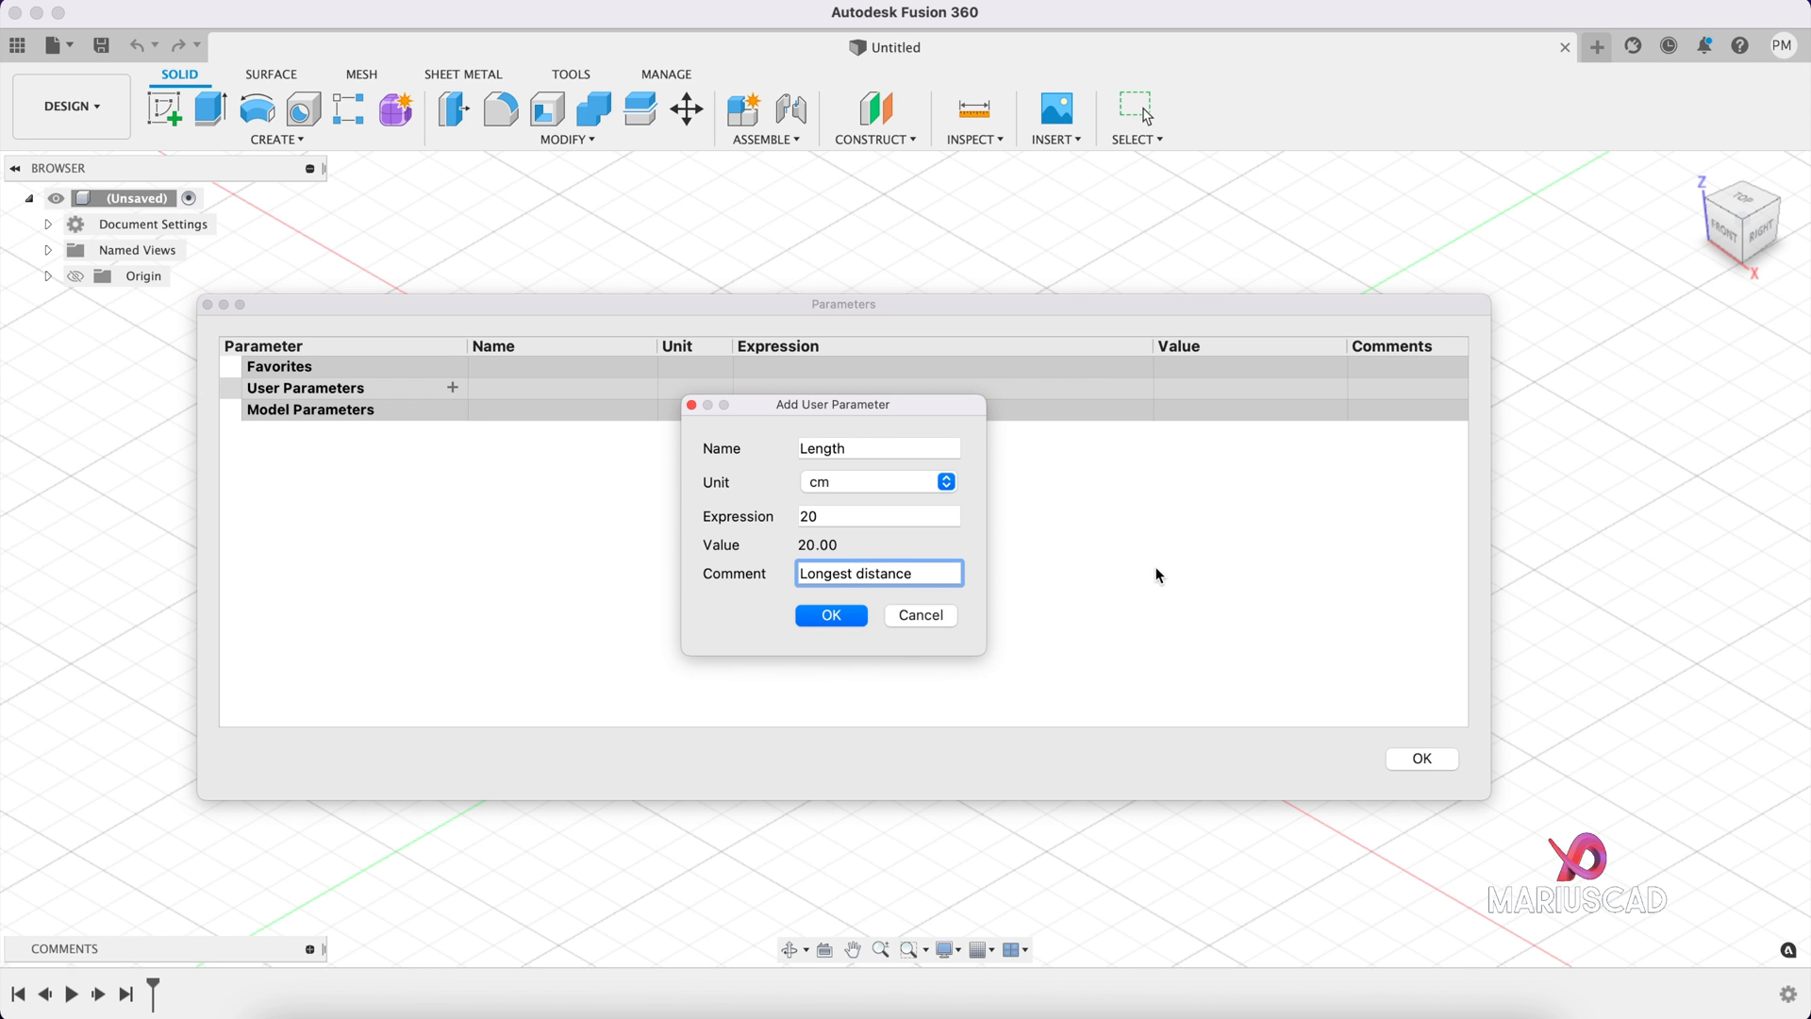
left_click(830, 614)
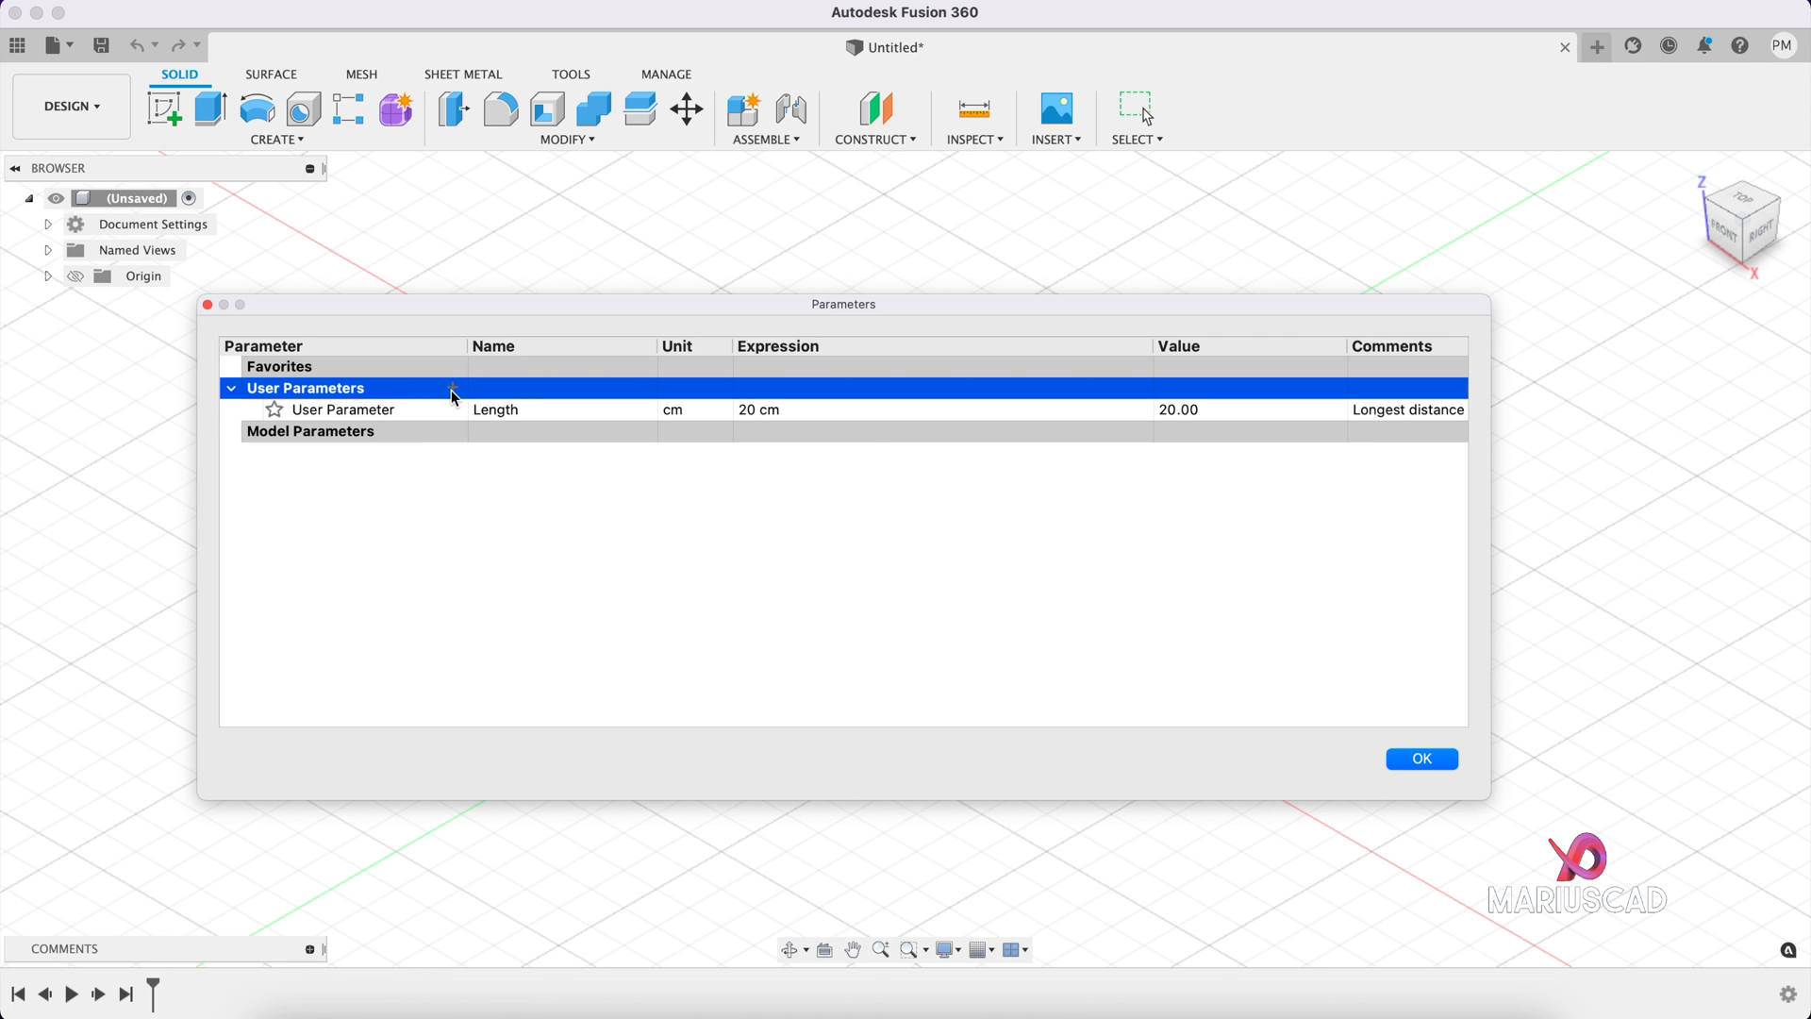
Step: Add a user parameter 'Width' with a value of 10 cm
left_click(453, 387)
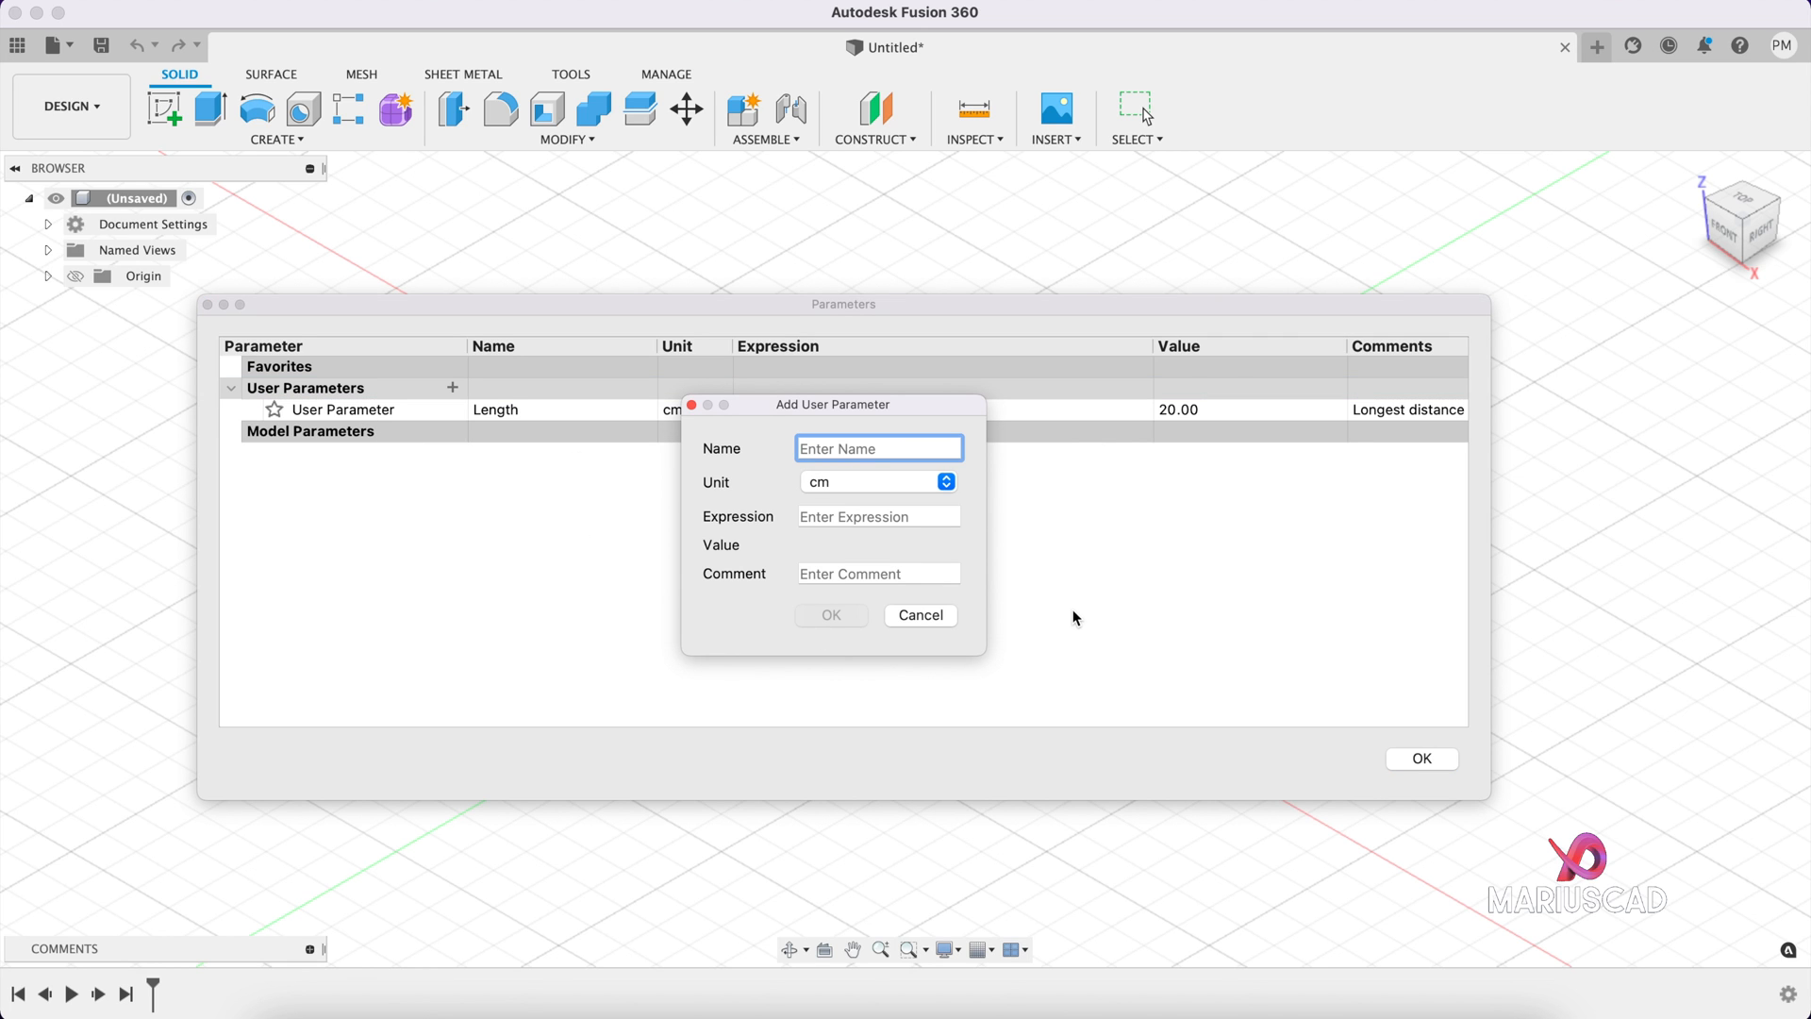
type("Width")
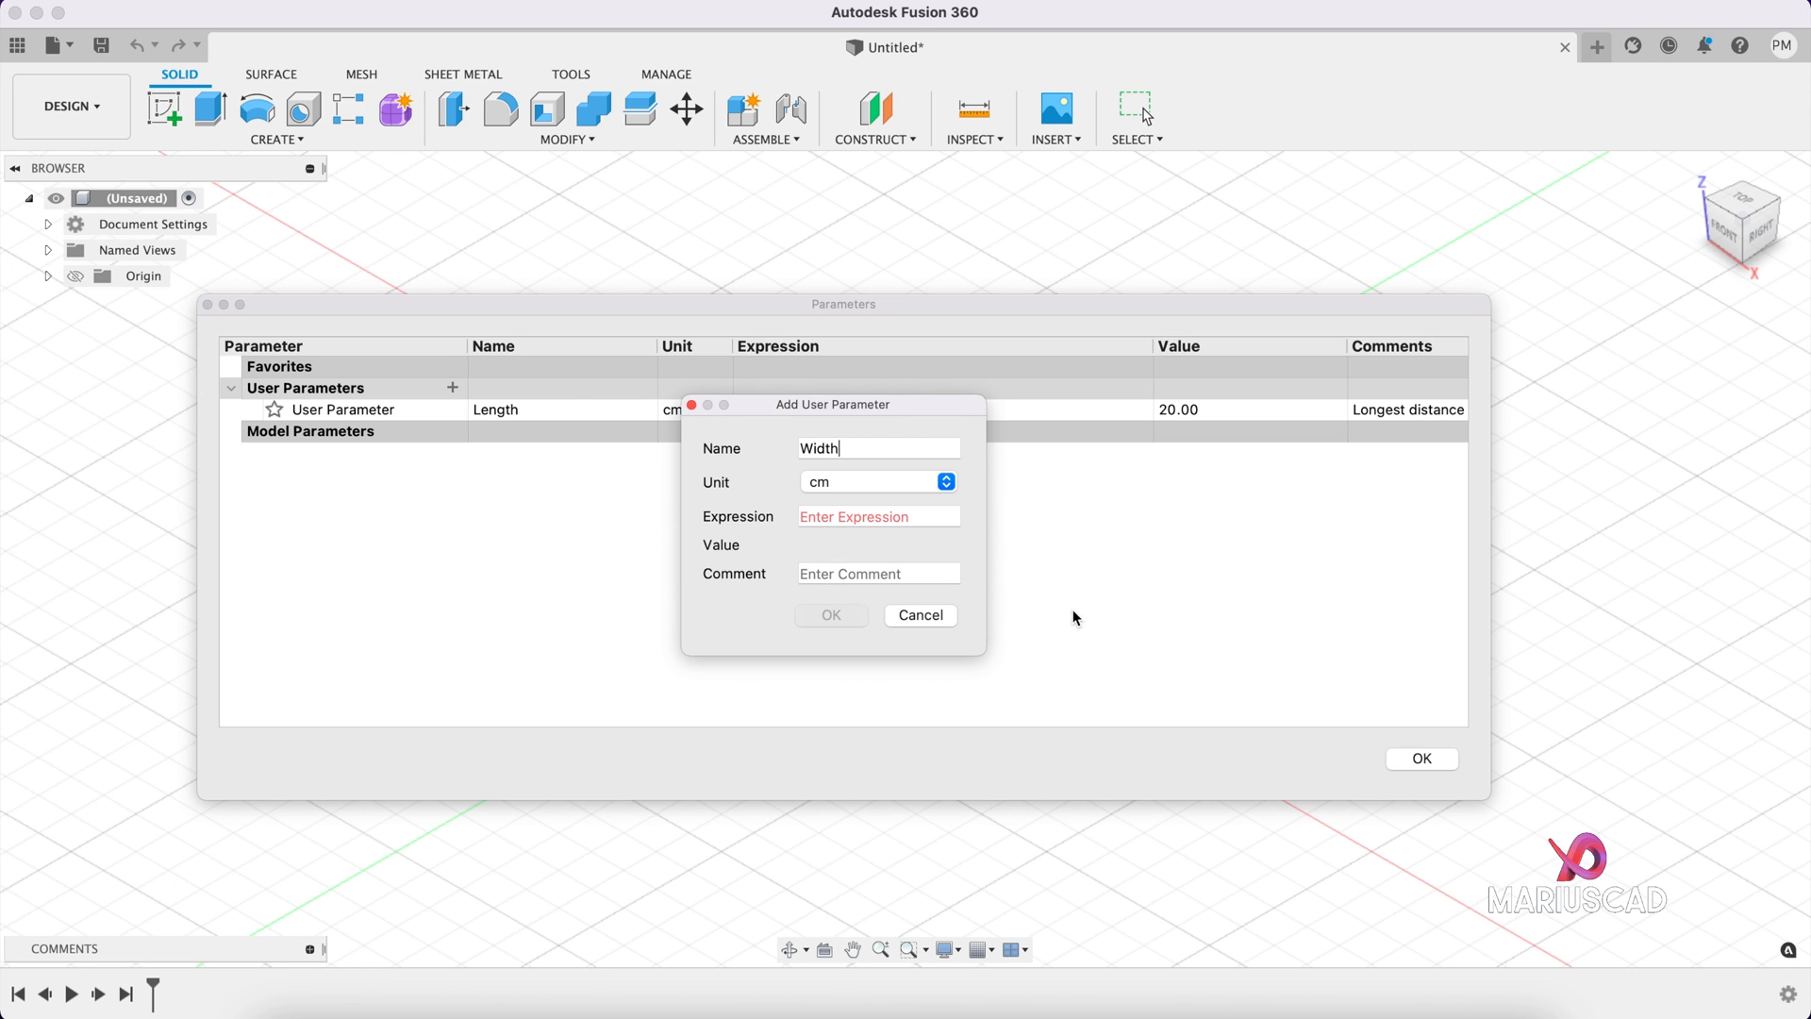
type("10")
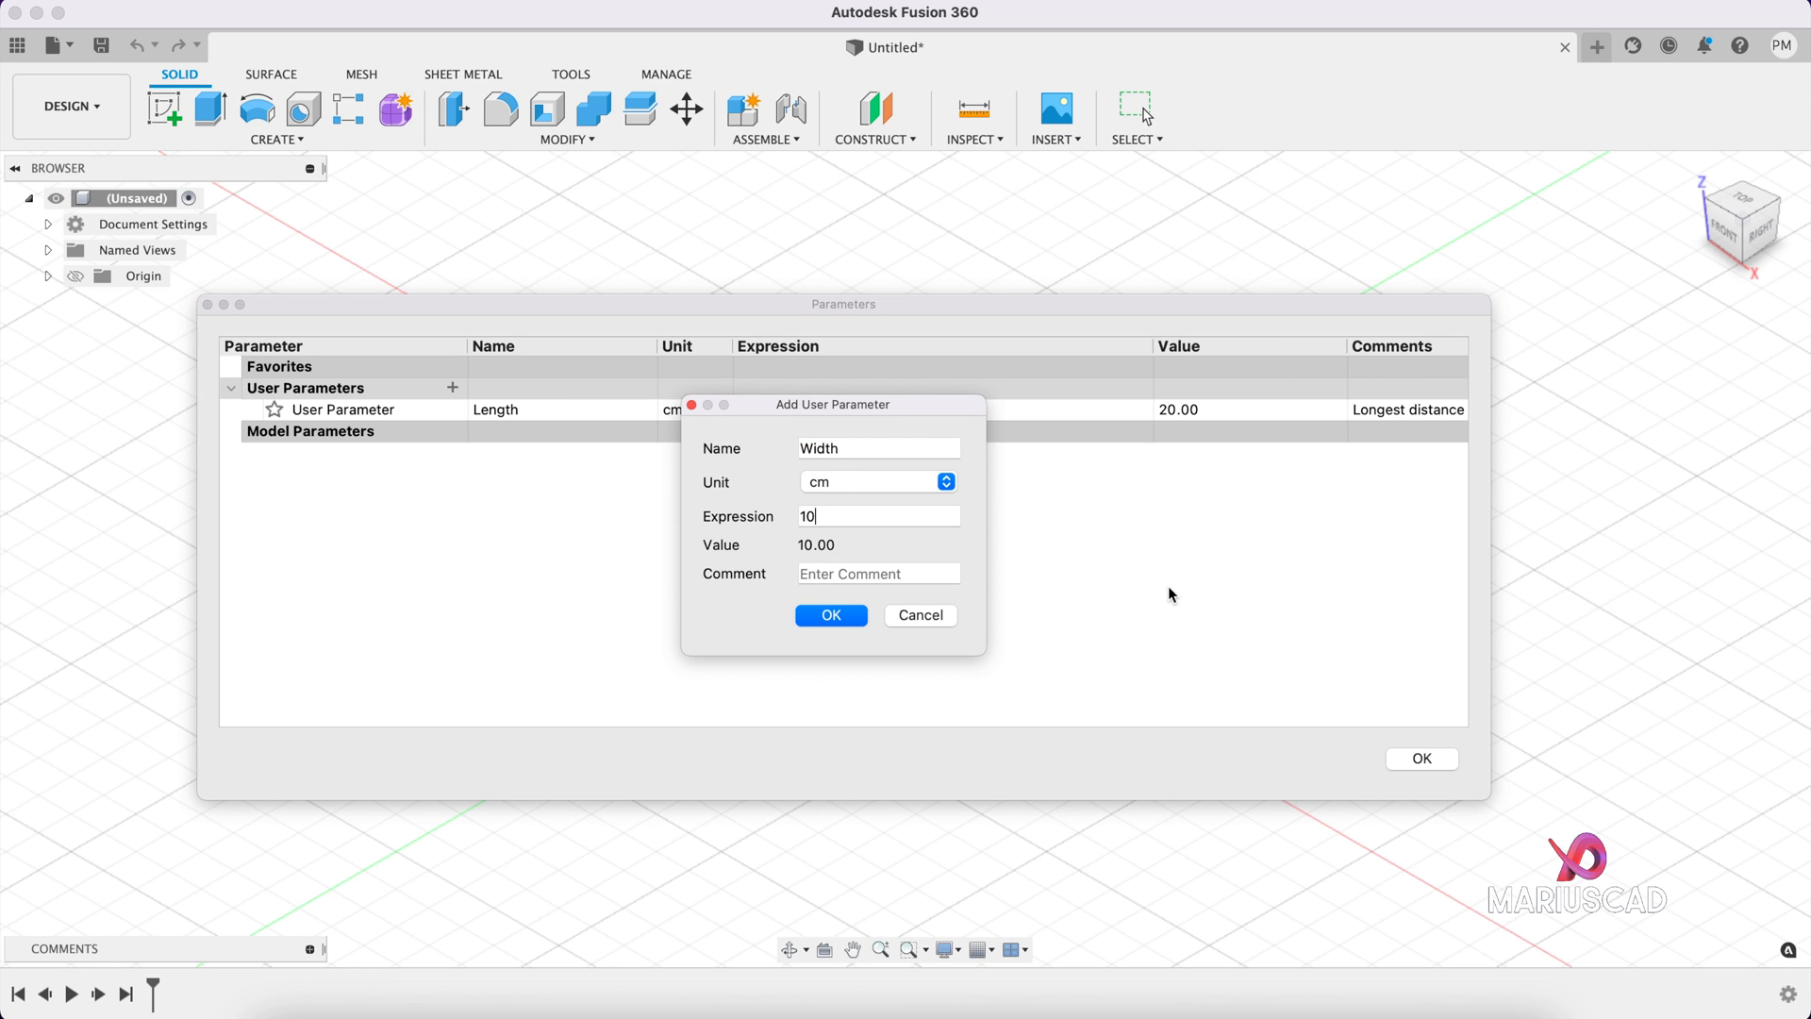
left_click(830, 614)
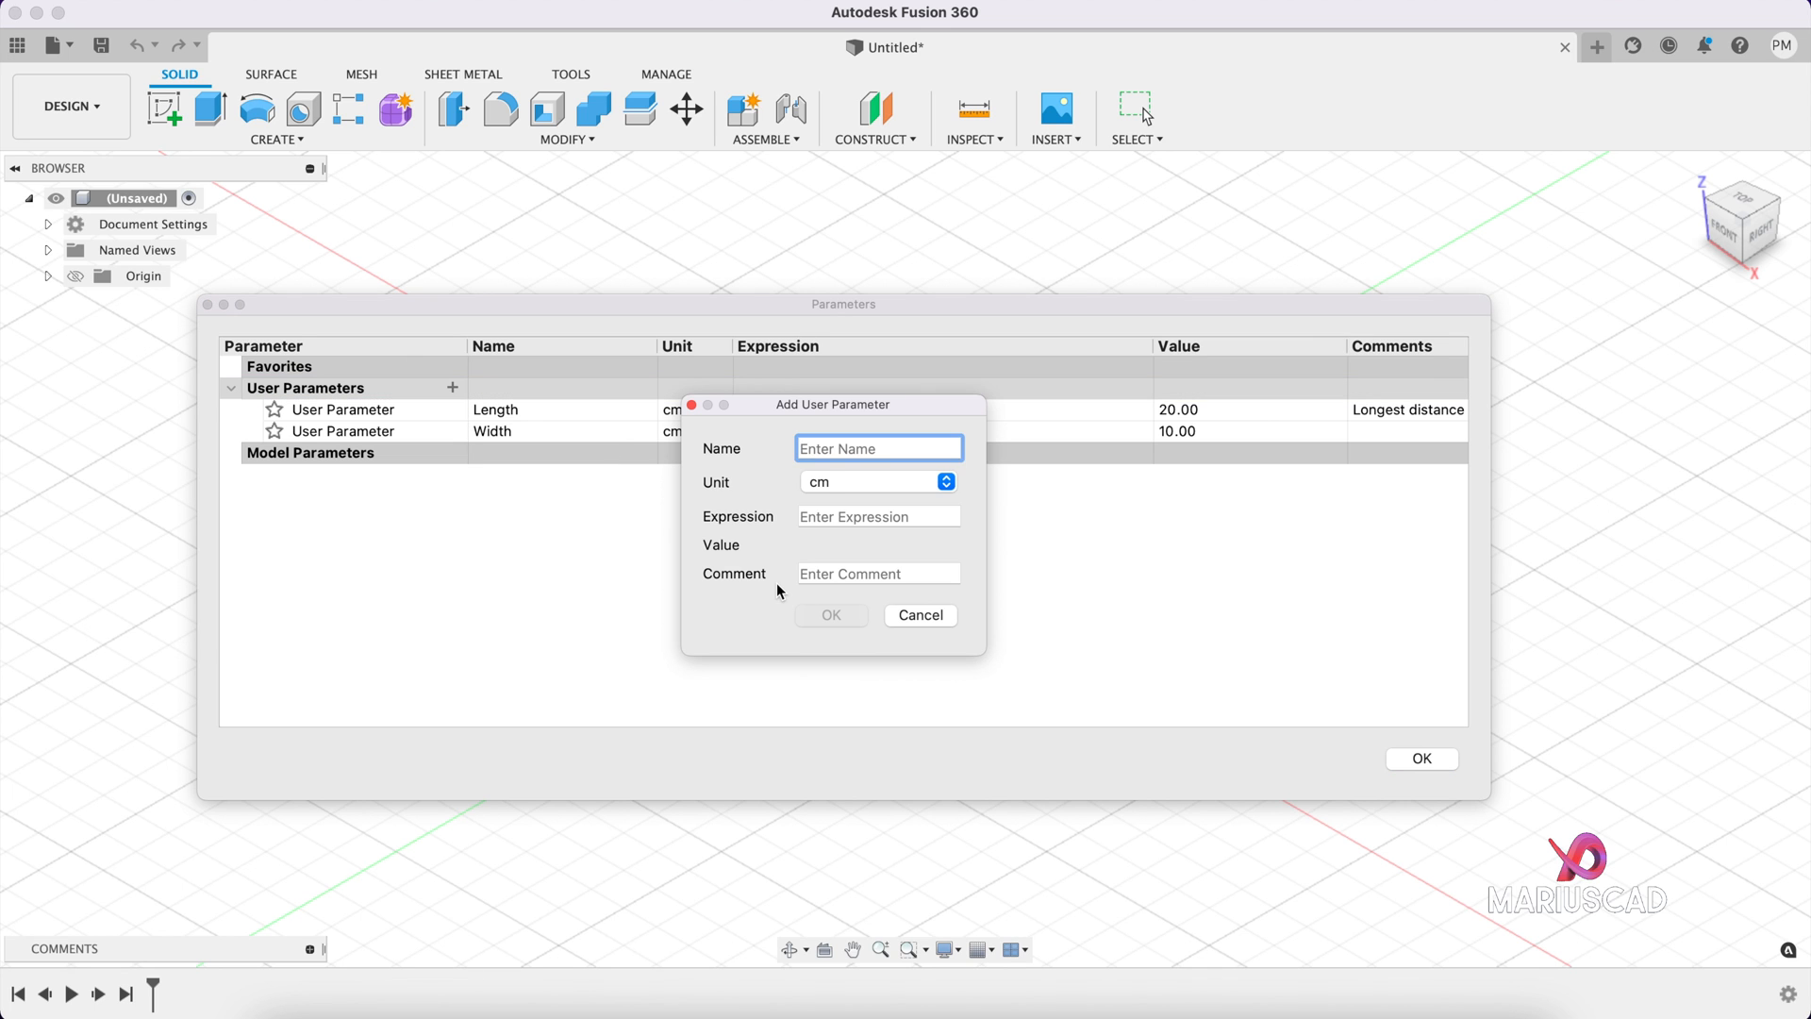
Step: Add a user parameter 'Height' with a value of 15 cm
type("Height")
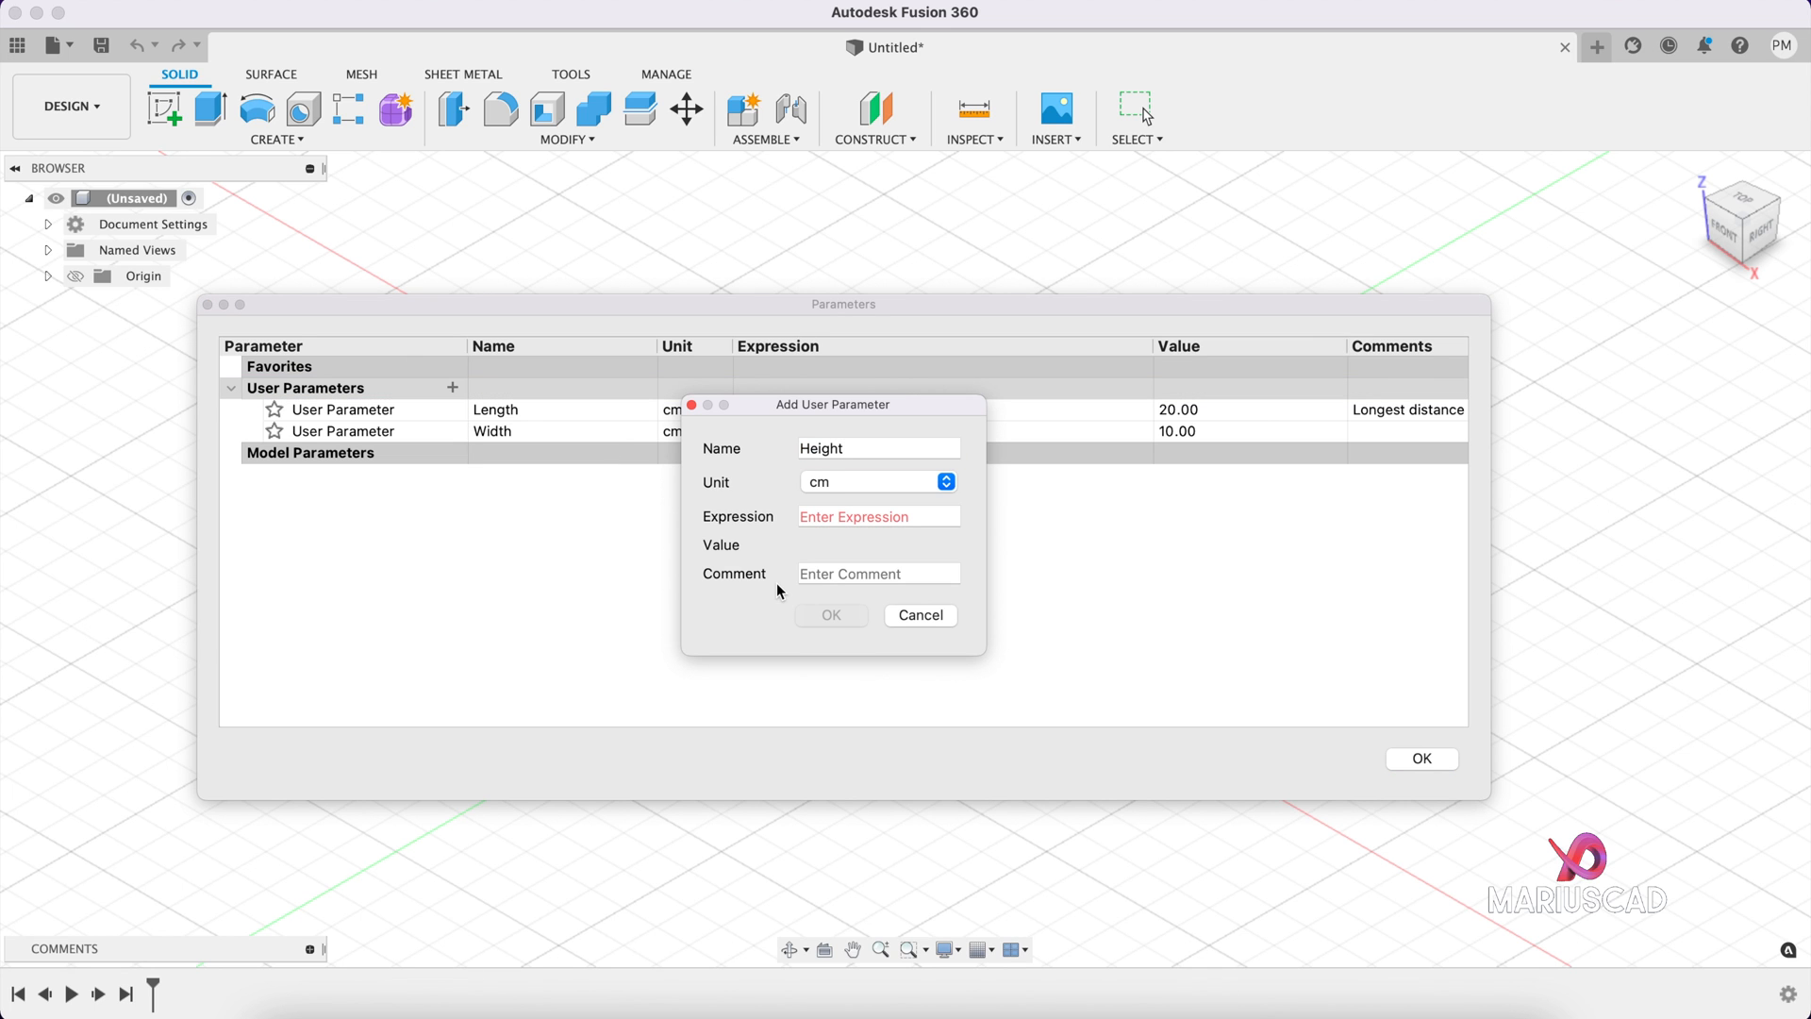
left_click(878, 516)
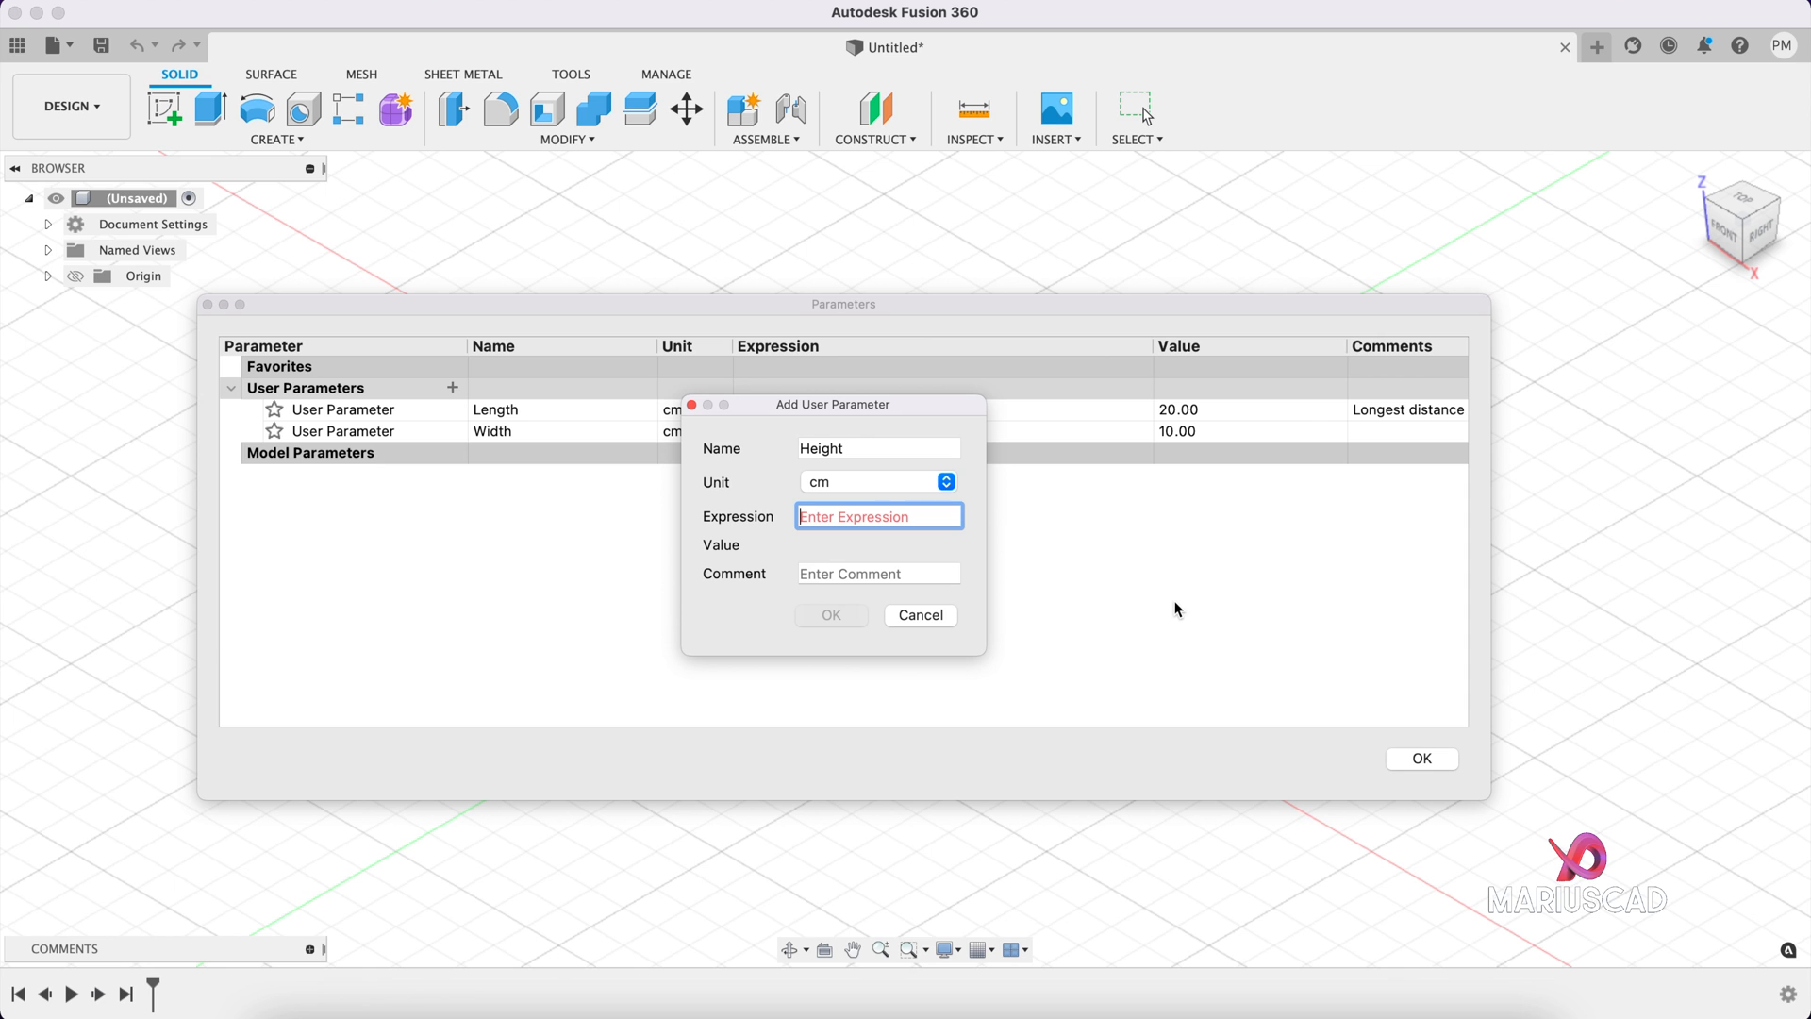
type("15")
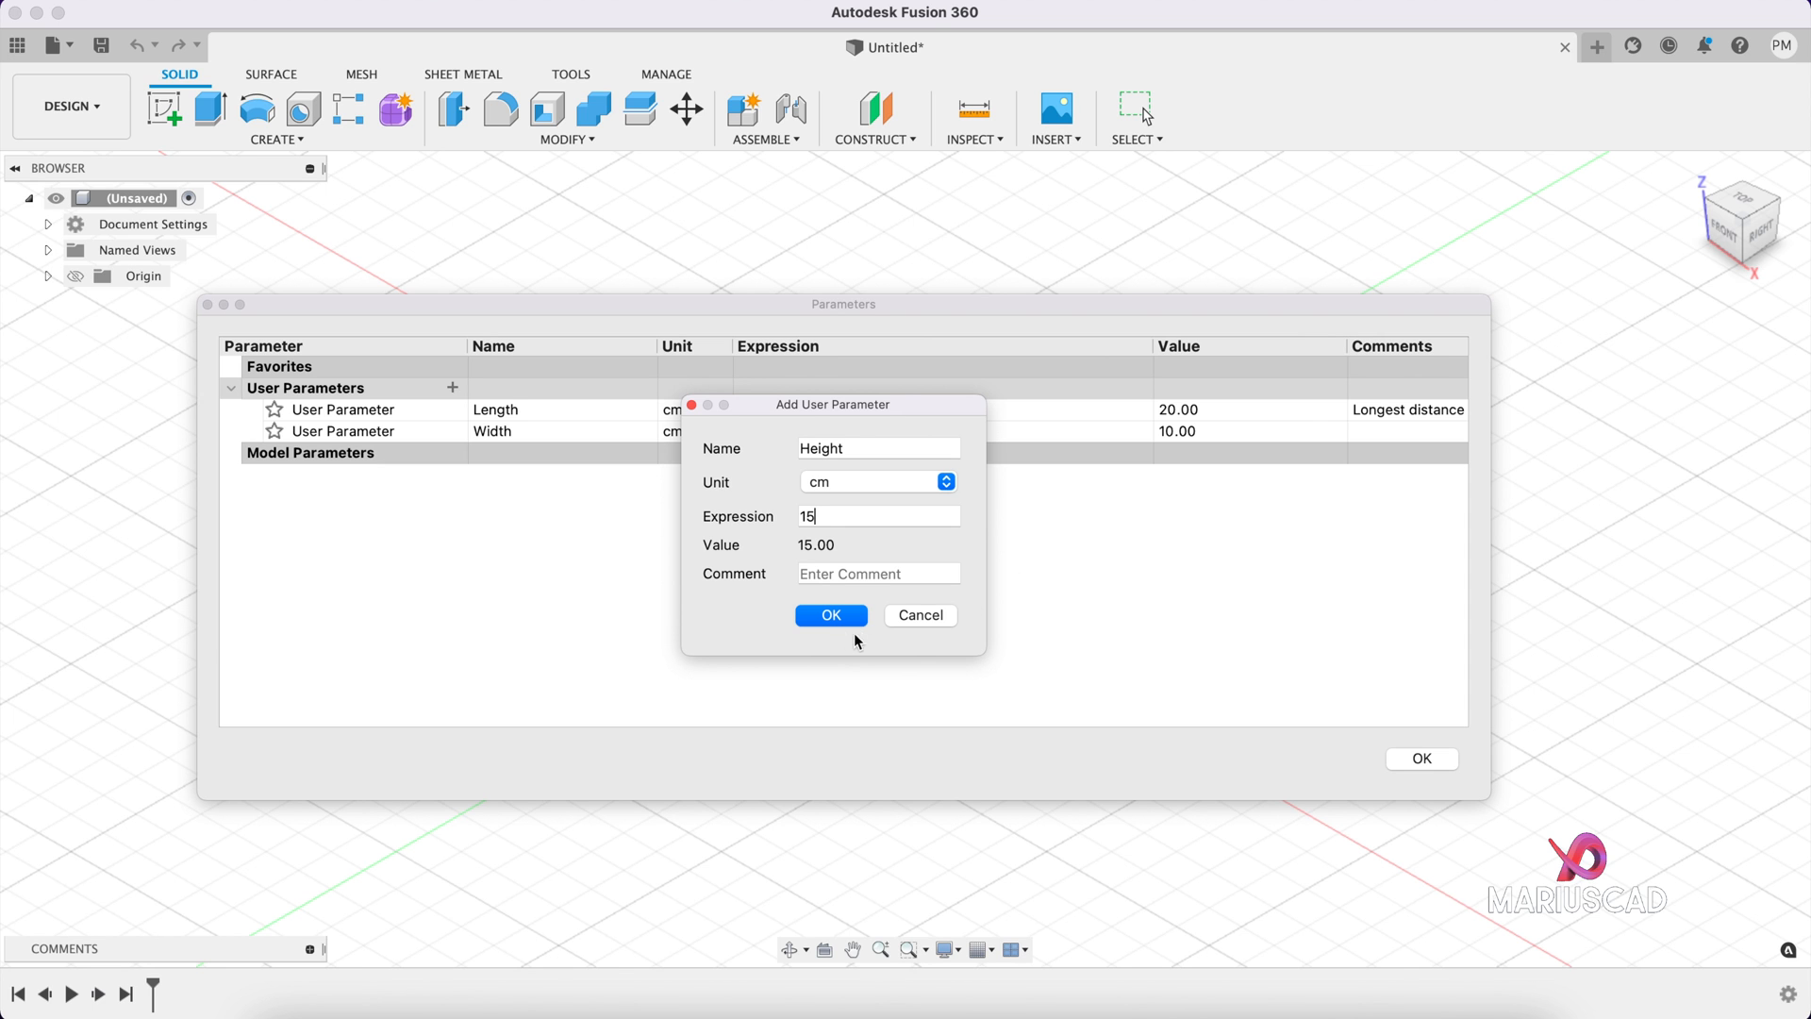
left_click(829, 614)
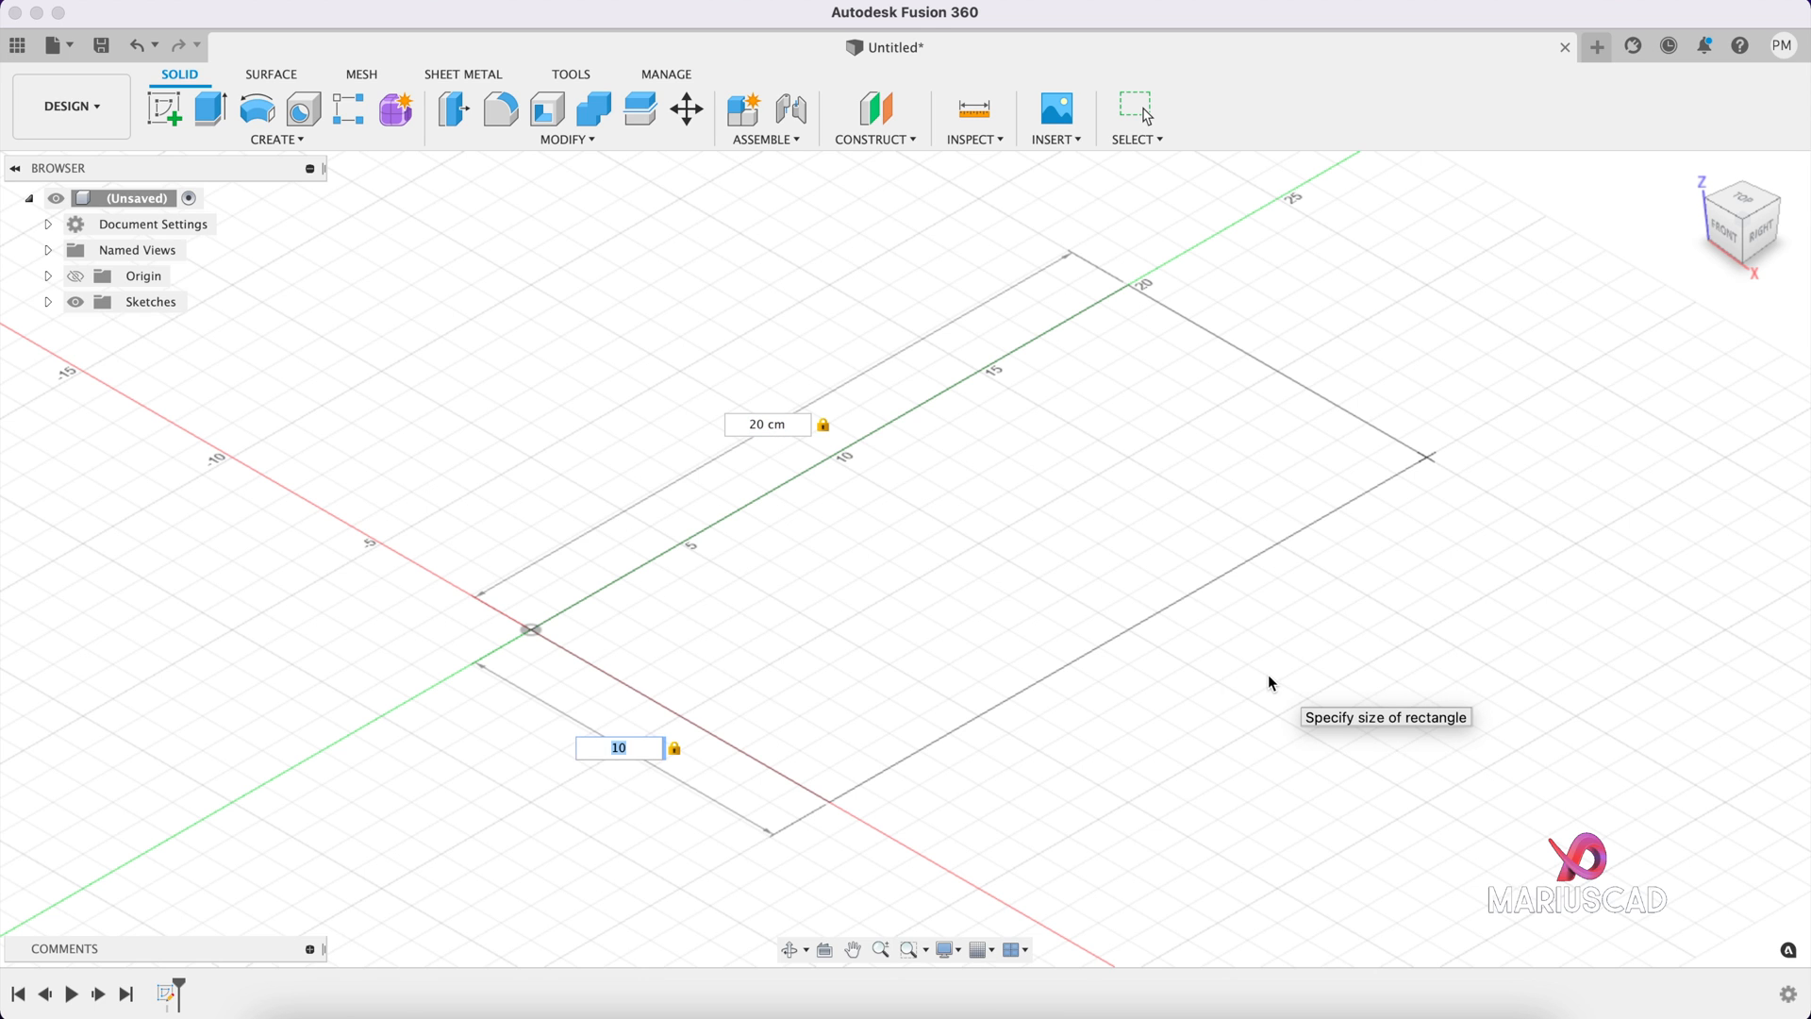
Step: Draw a rectangle from the origin sized by the Length and Width parameters
type("len")
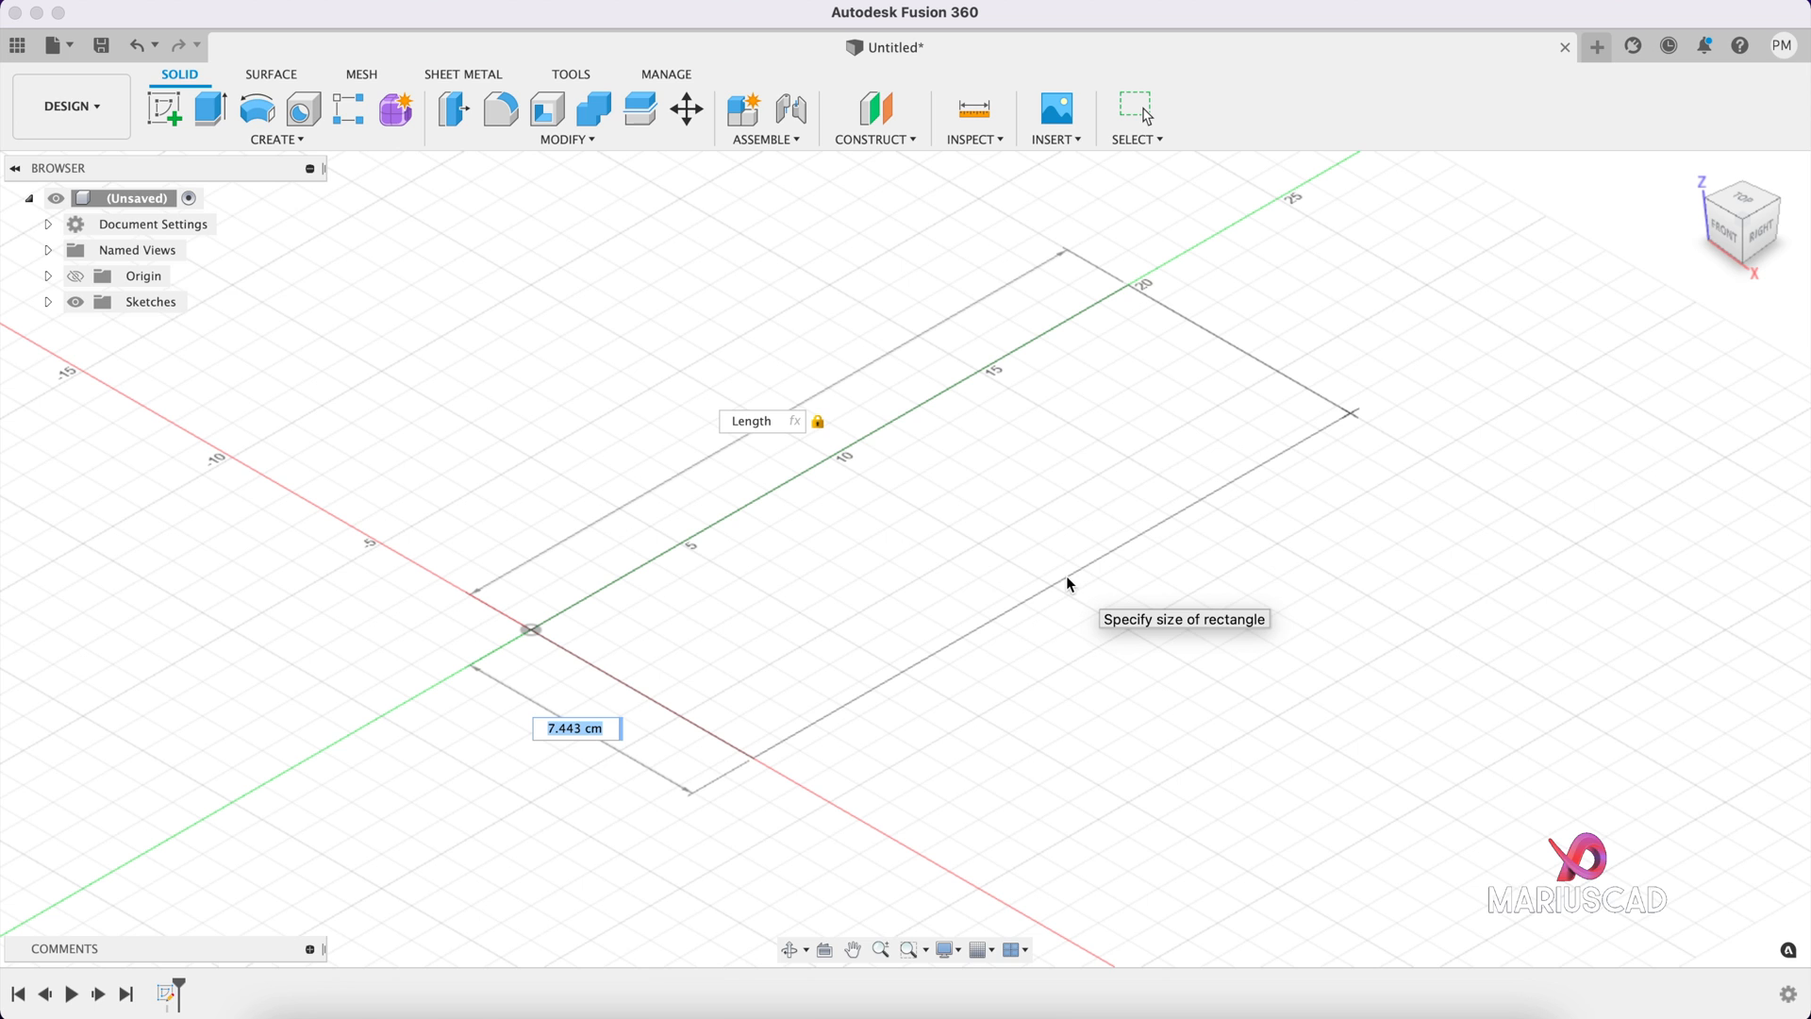
type("wi")
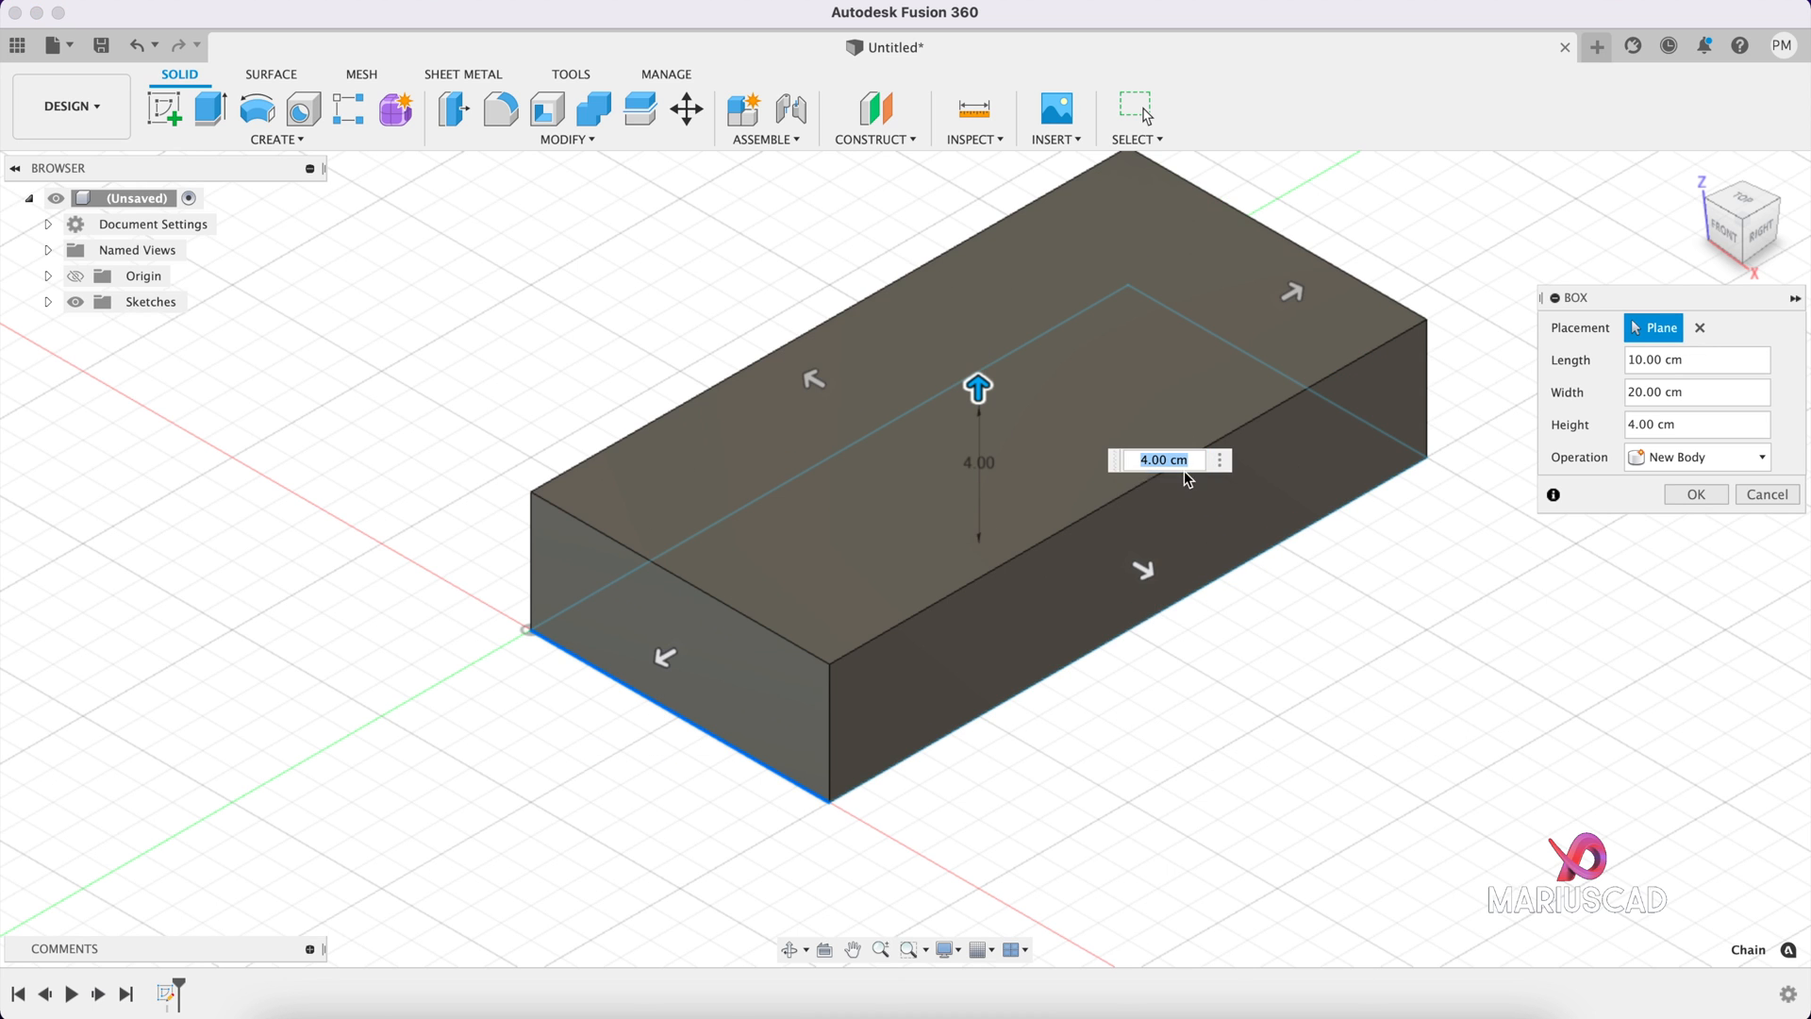
Step: Set the 10 by 20 cm box height to 'Height / 2' and create the body
type("hei")
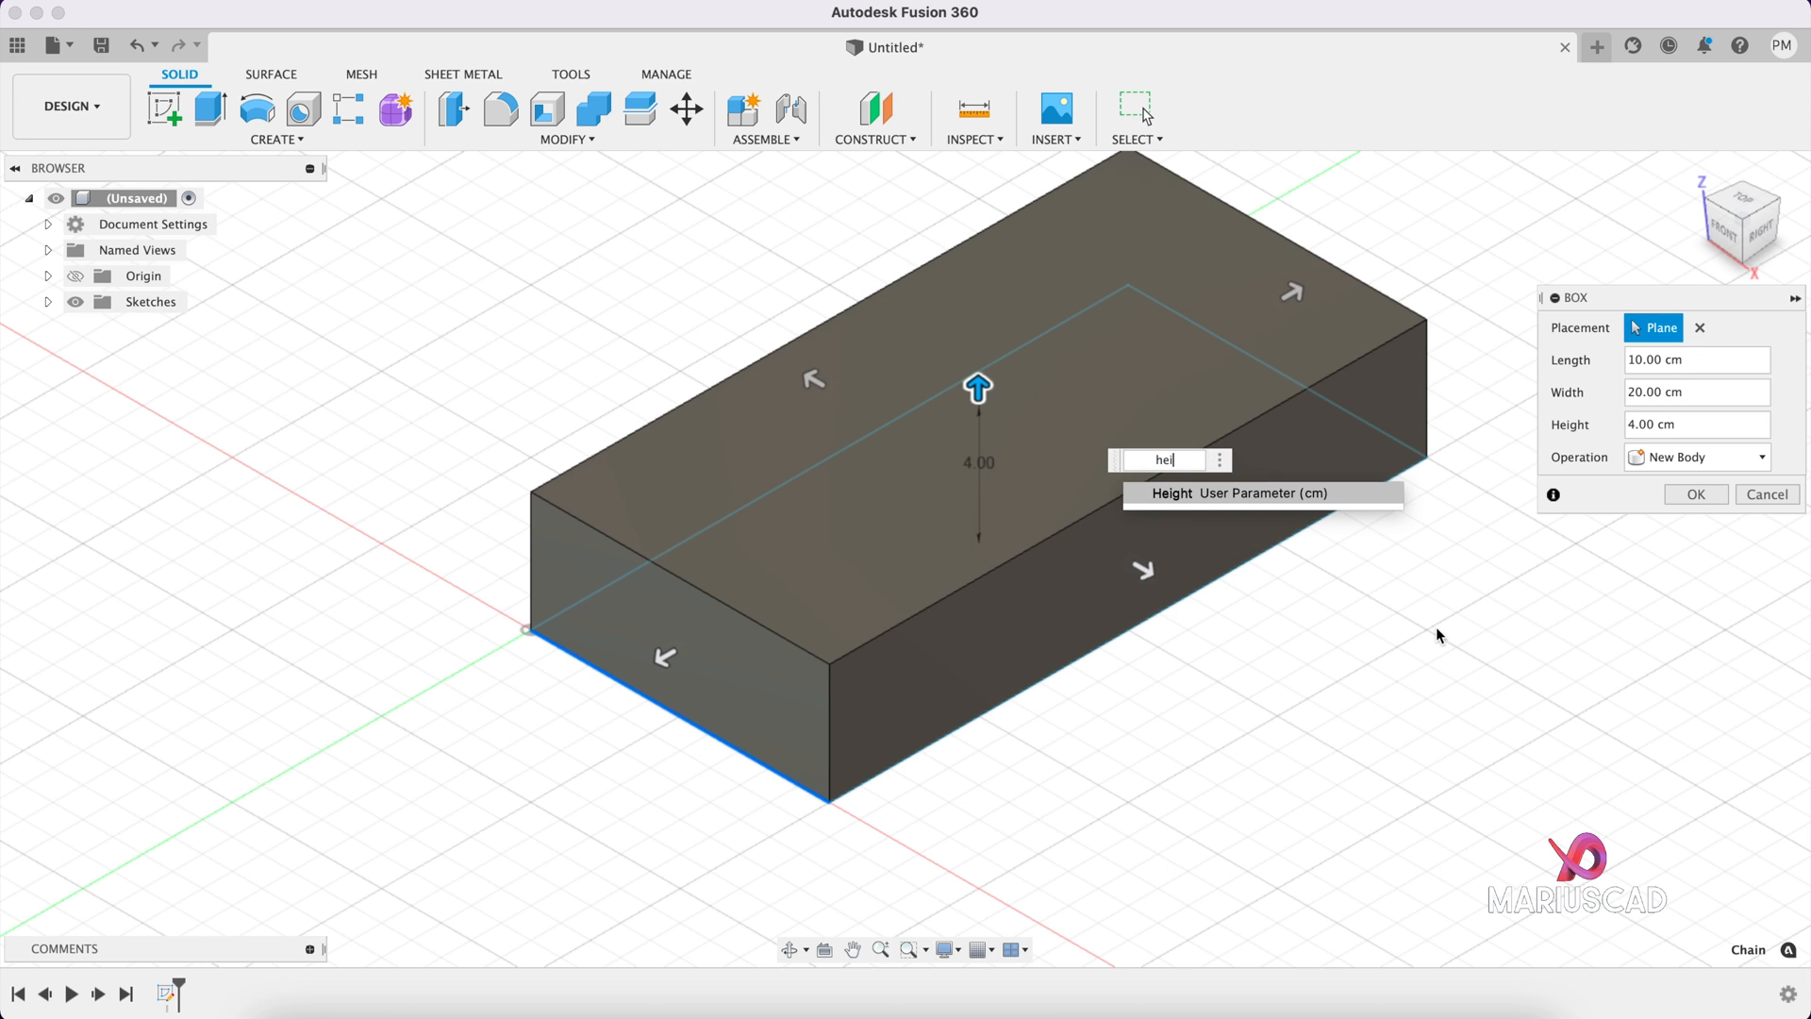
left_click(1236, 493)
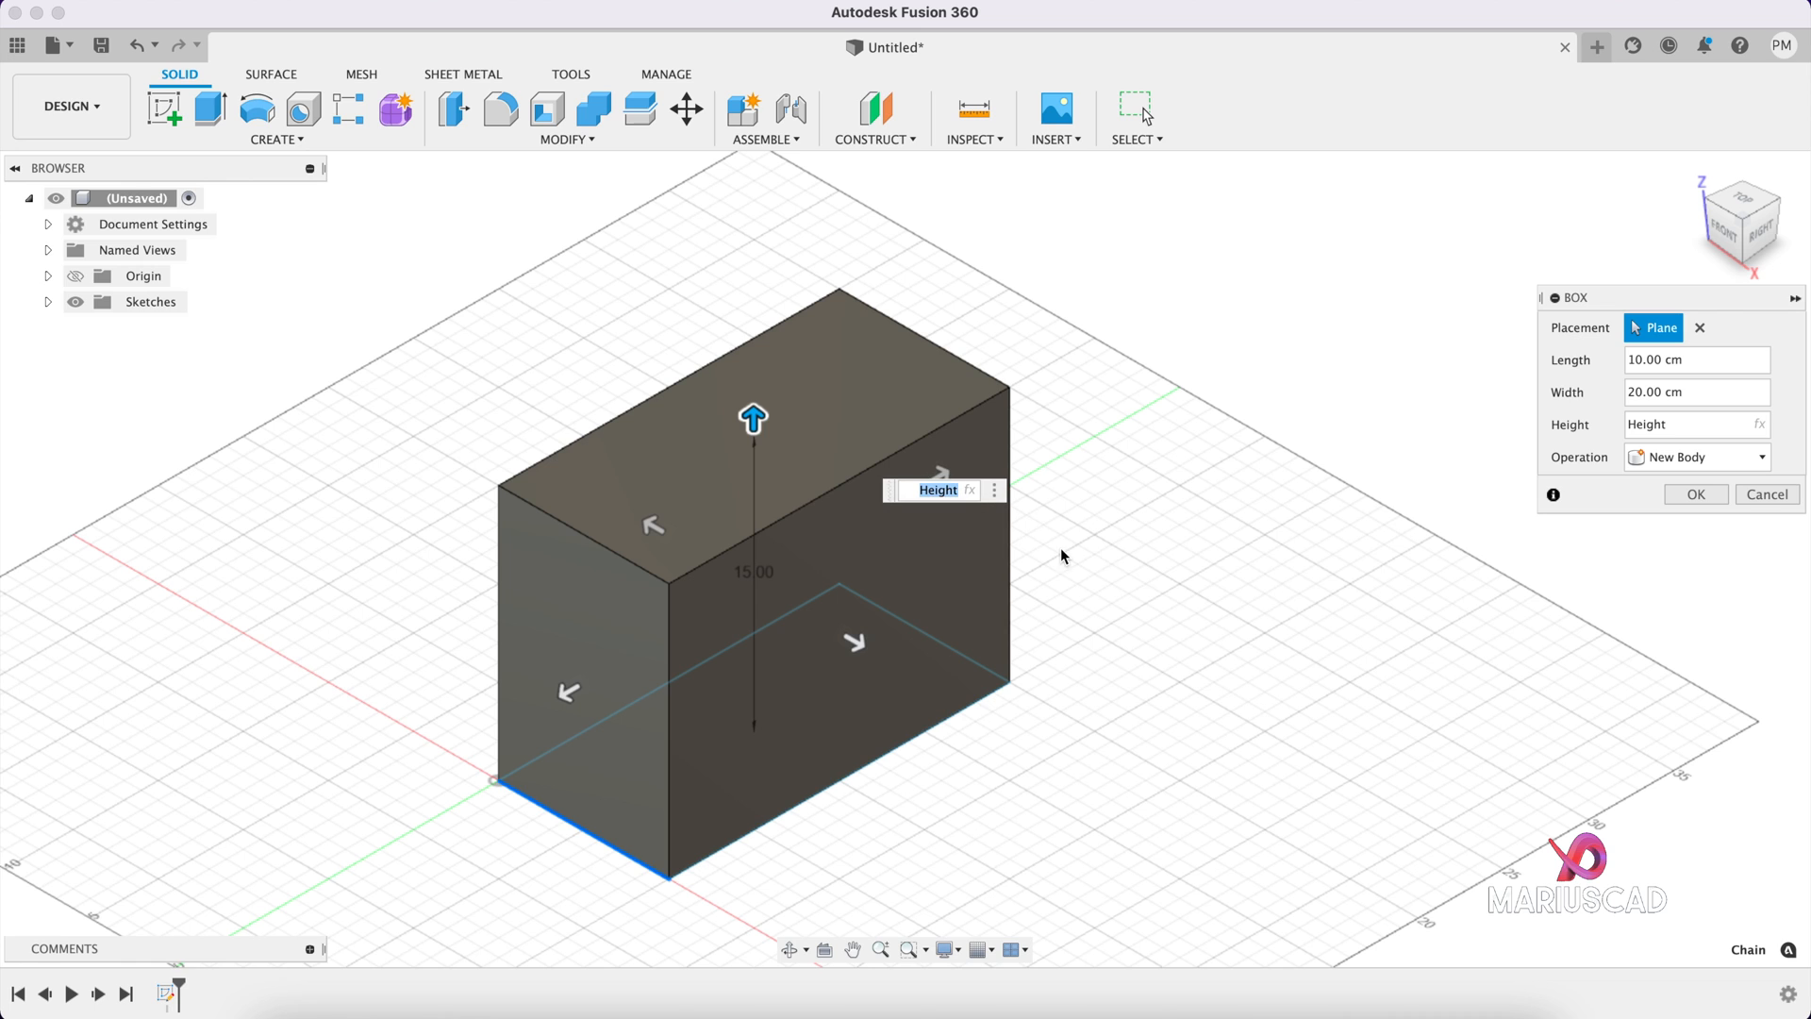
mouse_move(1156, 510)
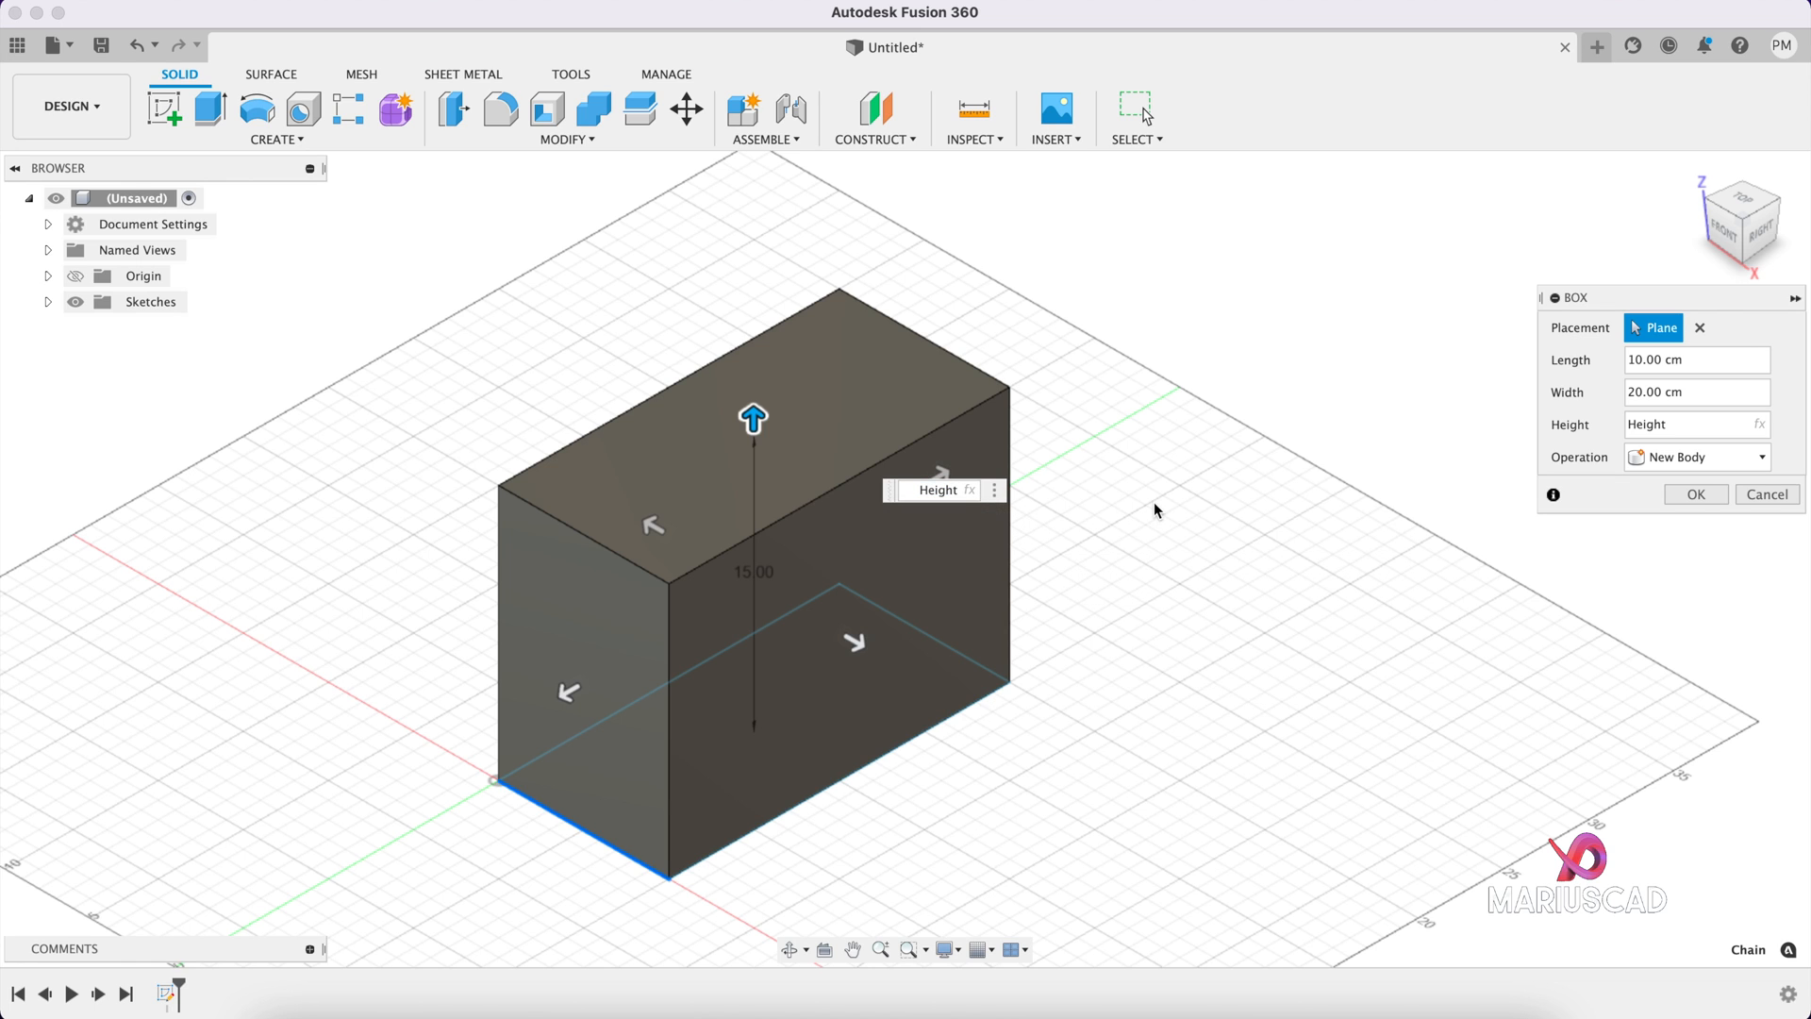
mouse_move(1154, 510)
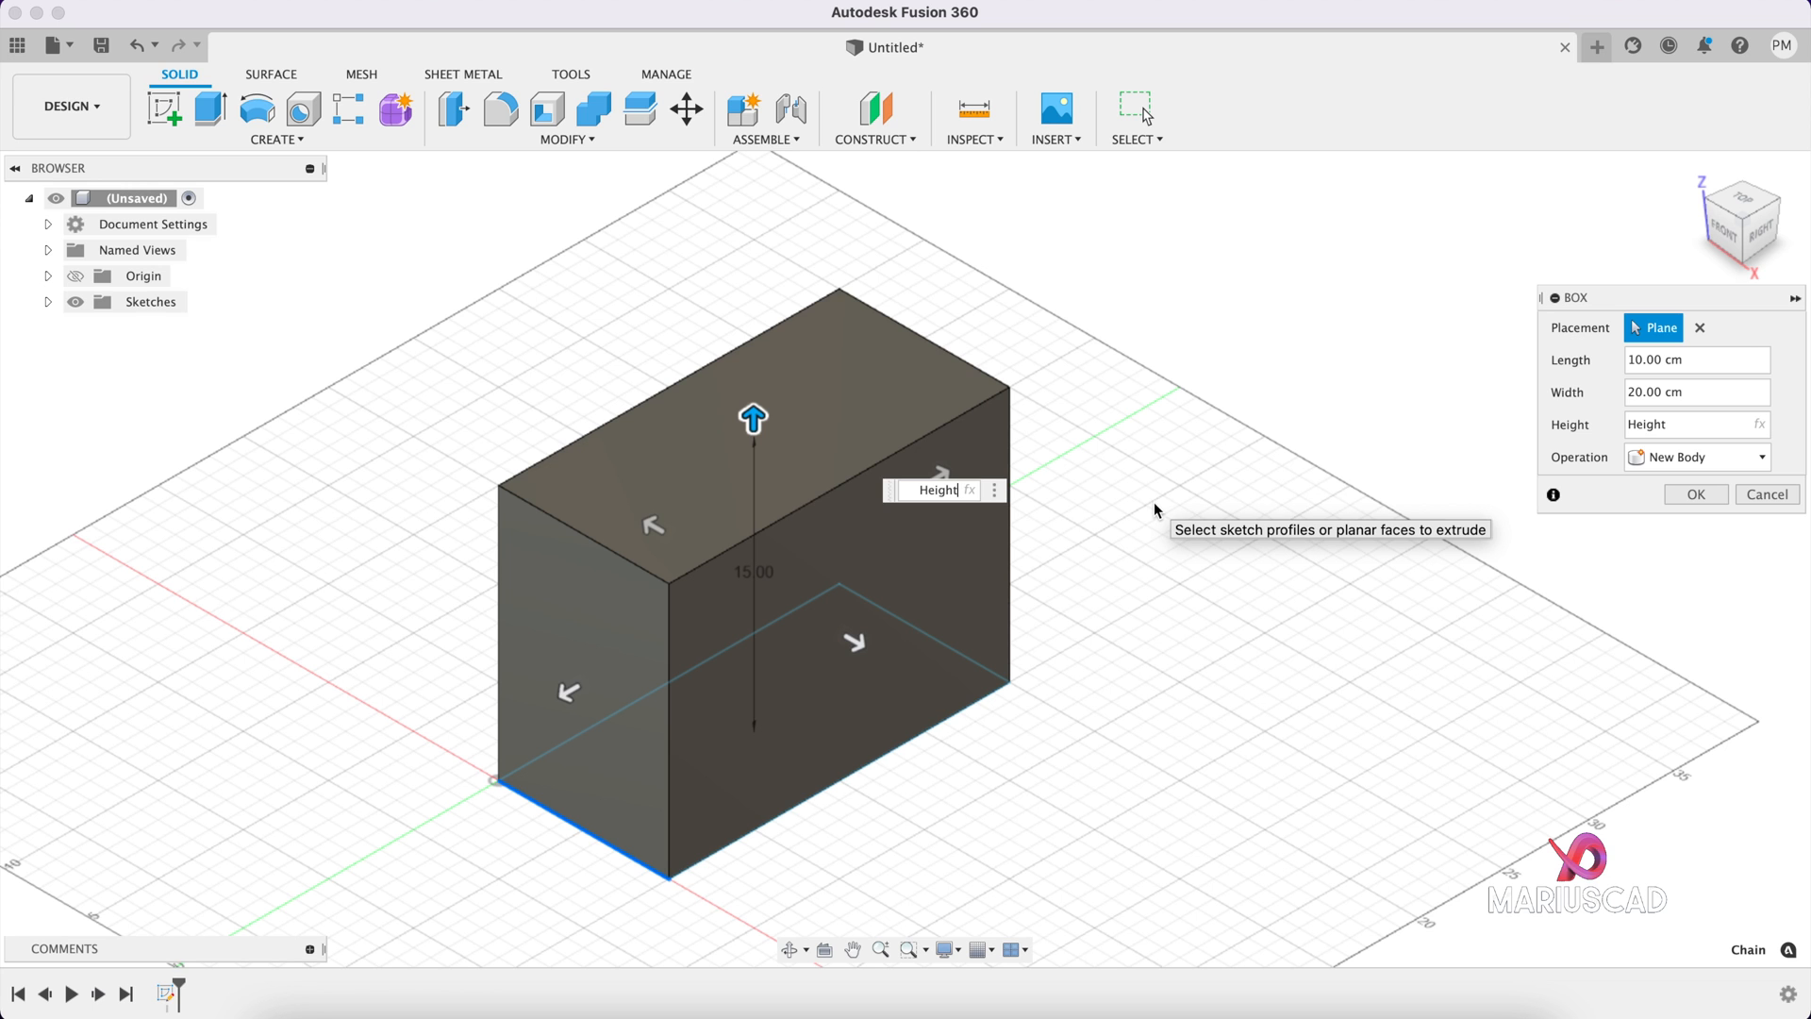
type("*2")
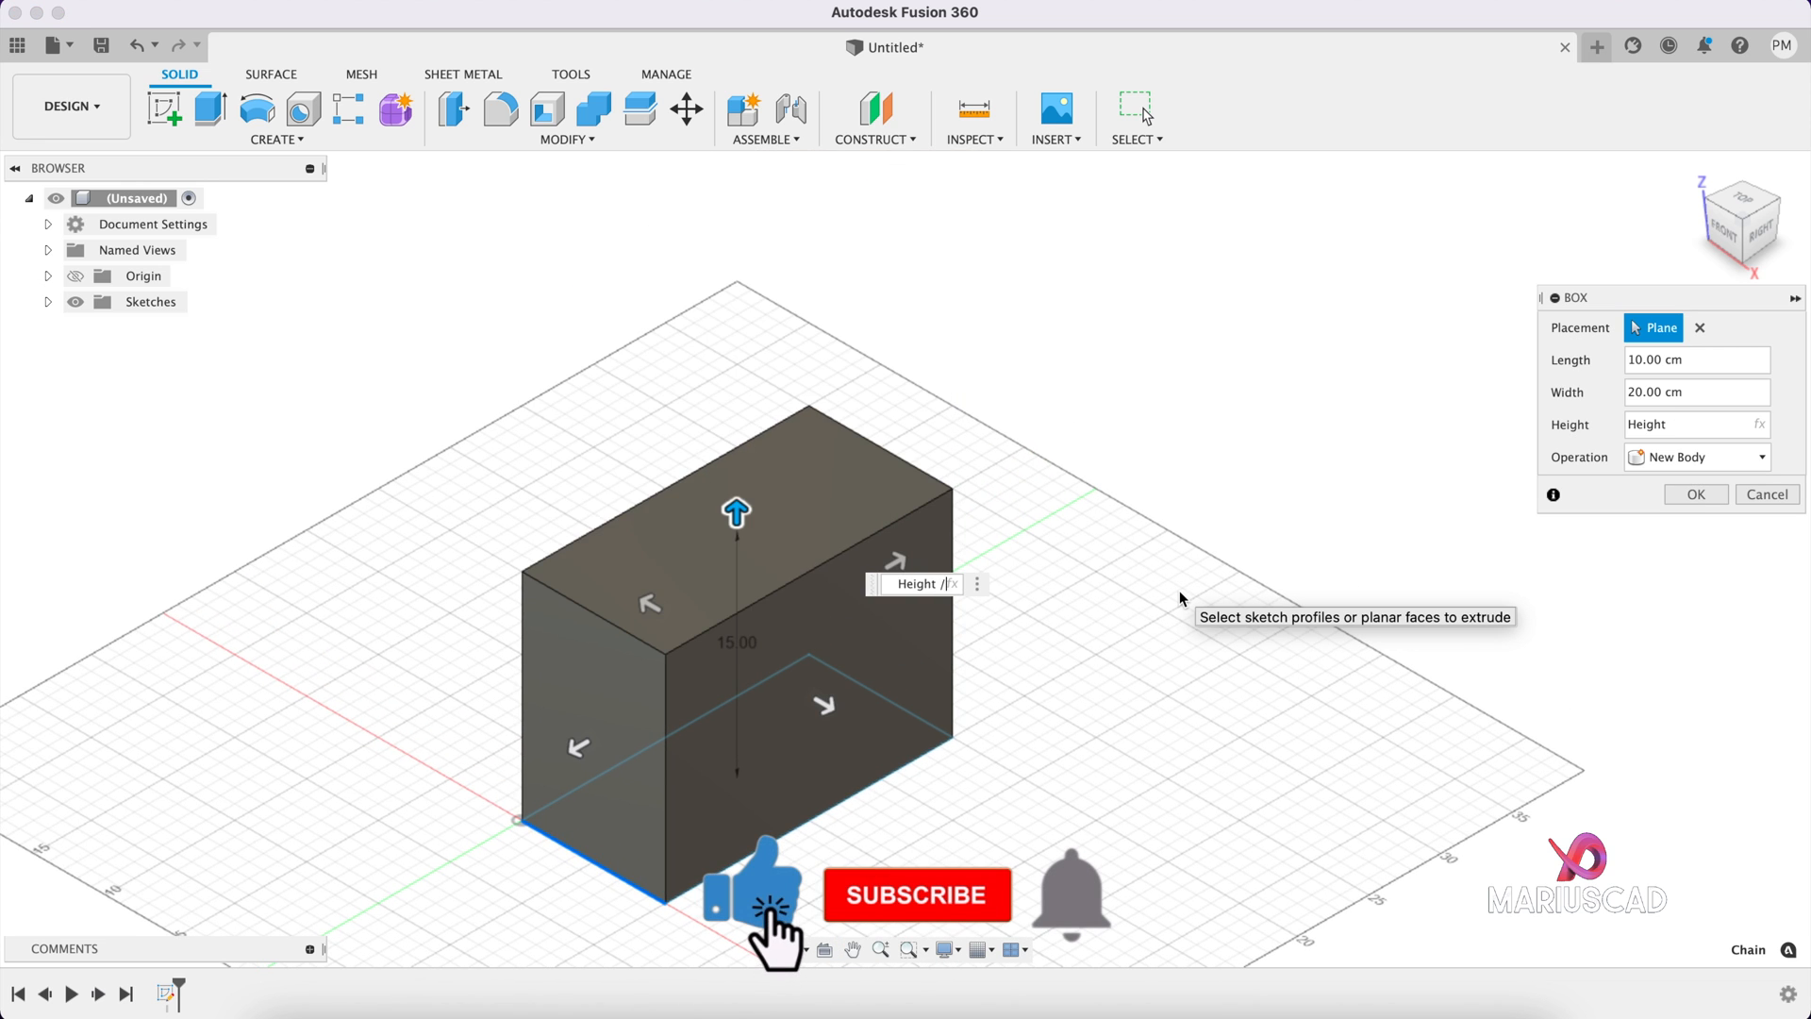
type("/ 2")
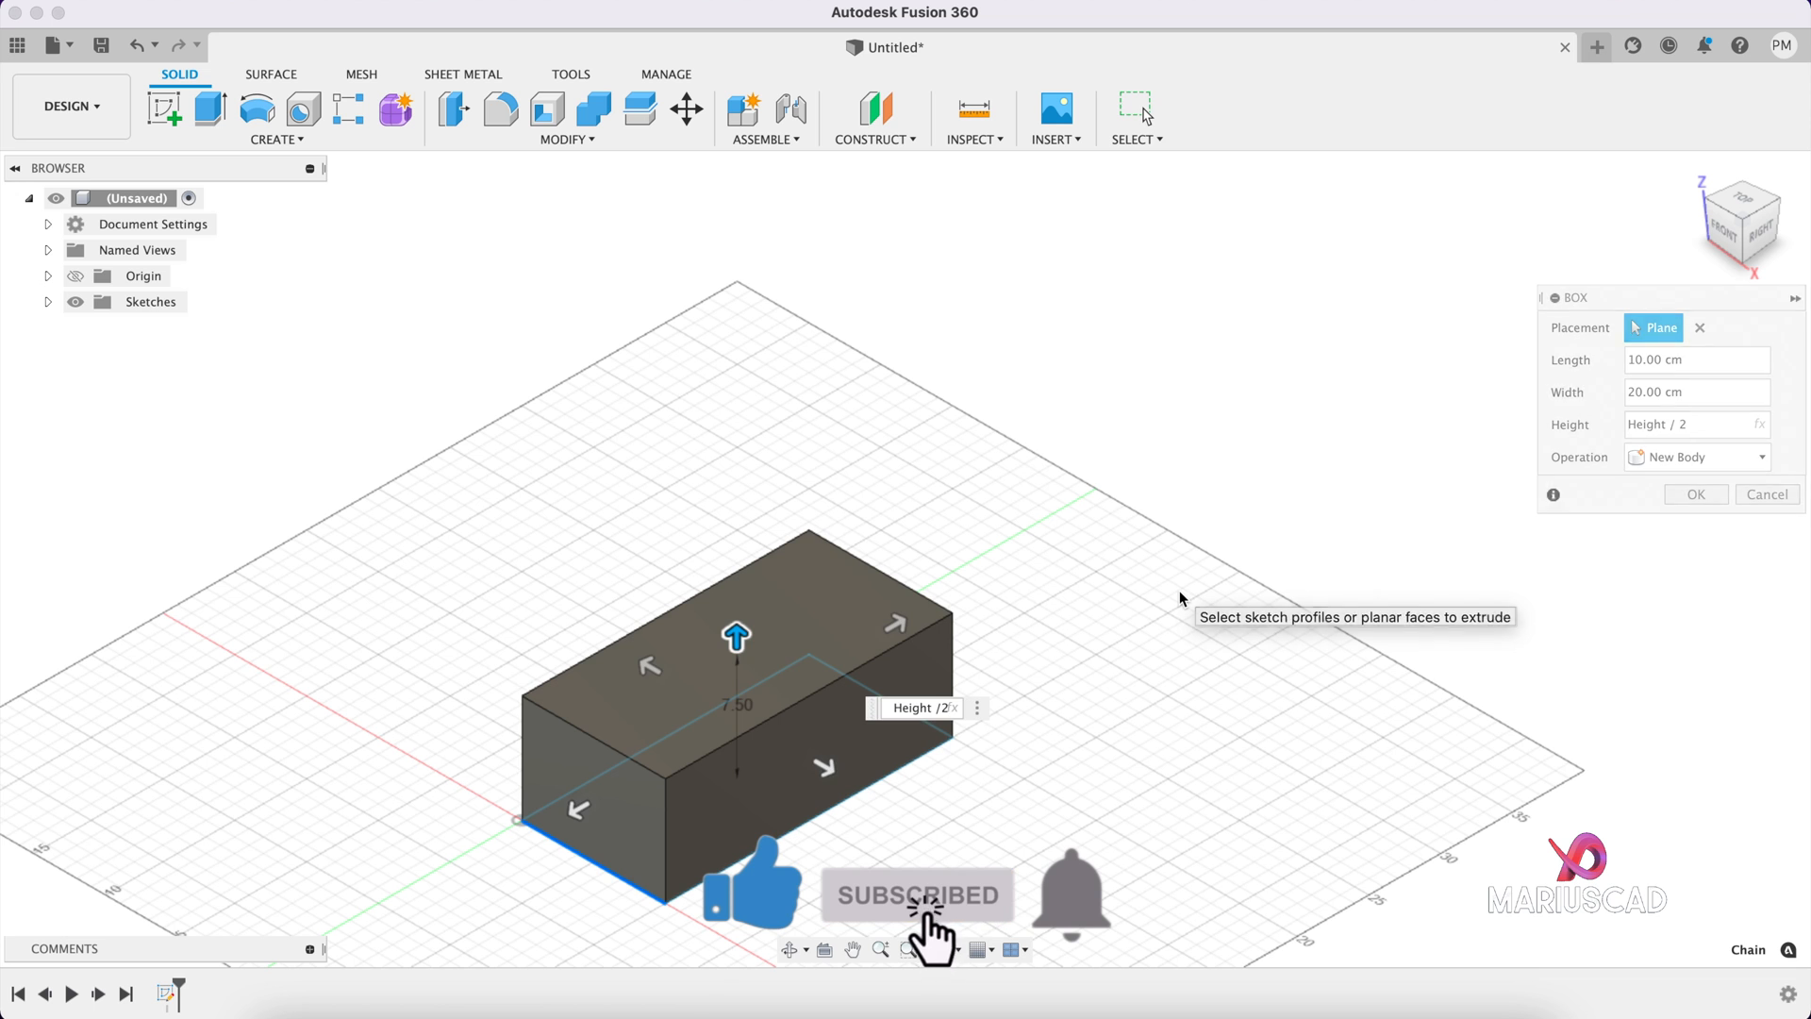
left_click(1694, 493)
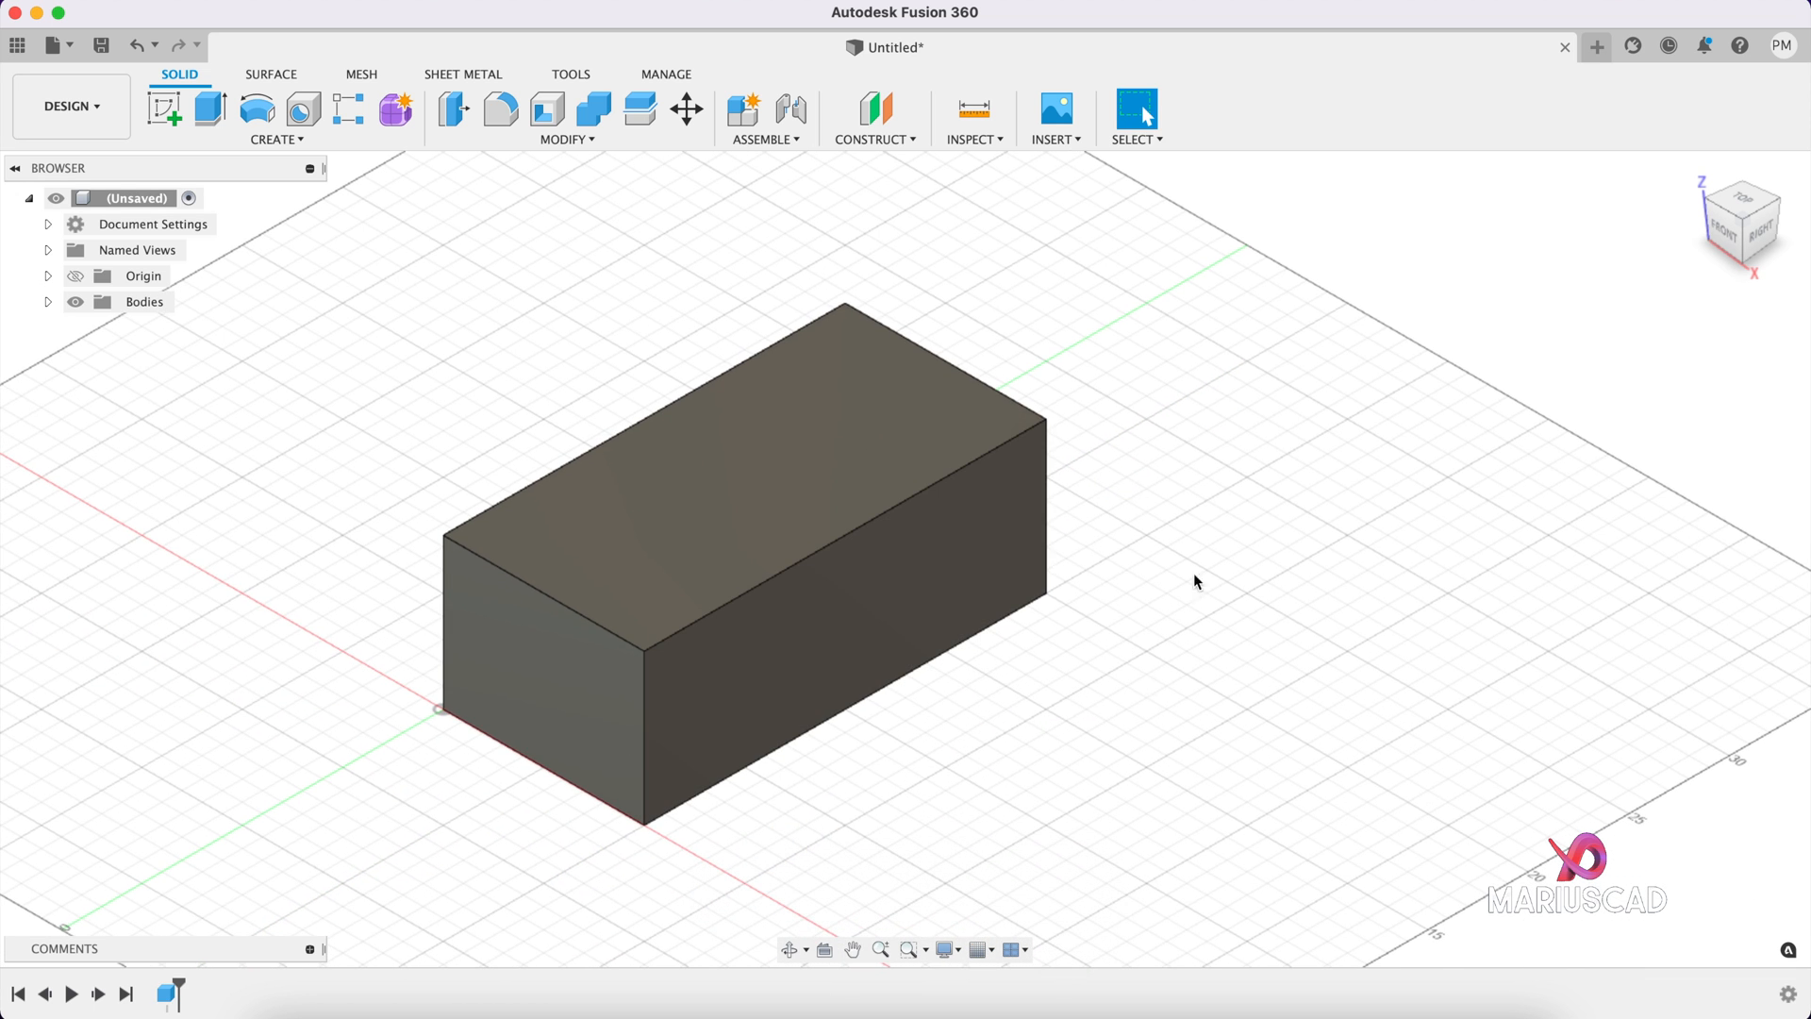
mouse_move(1234, 514)
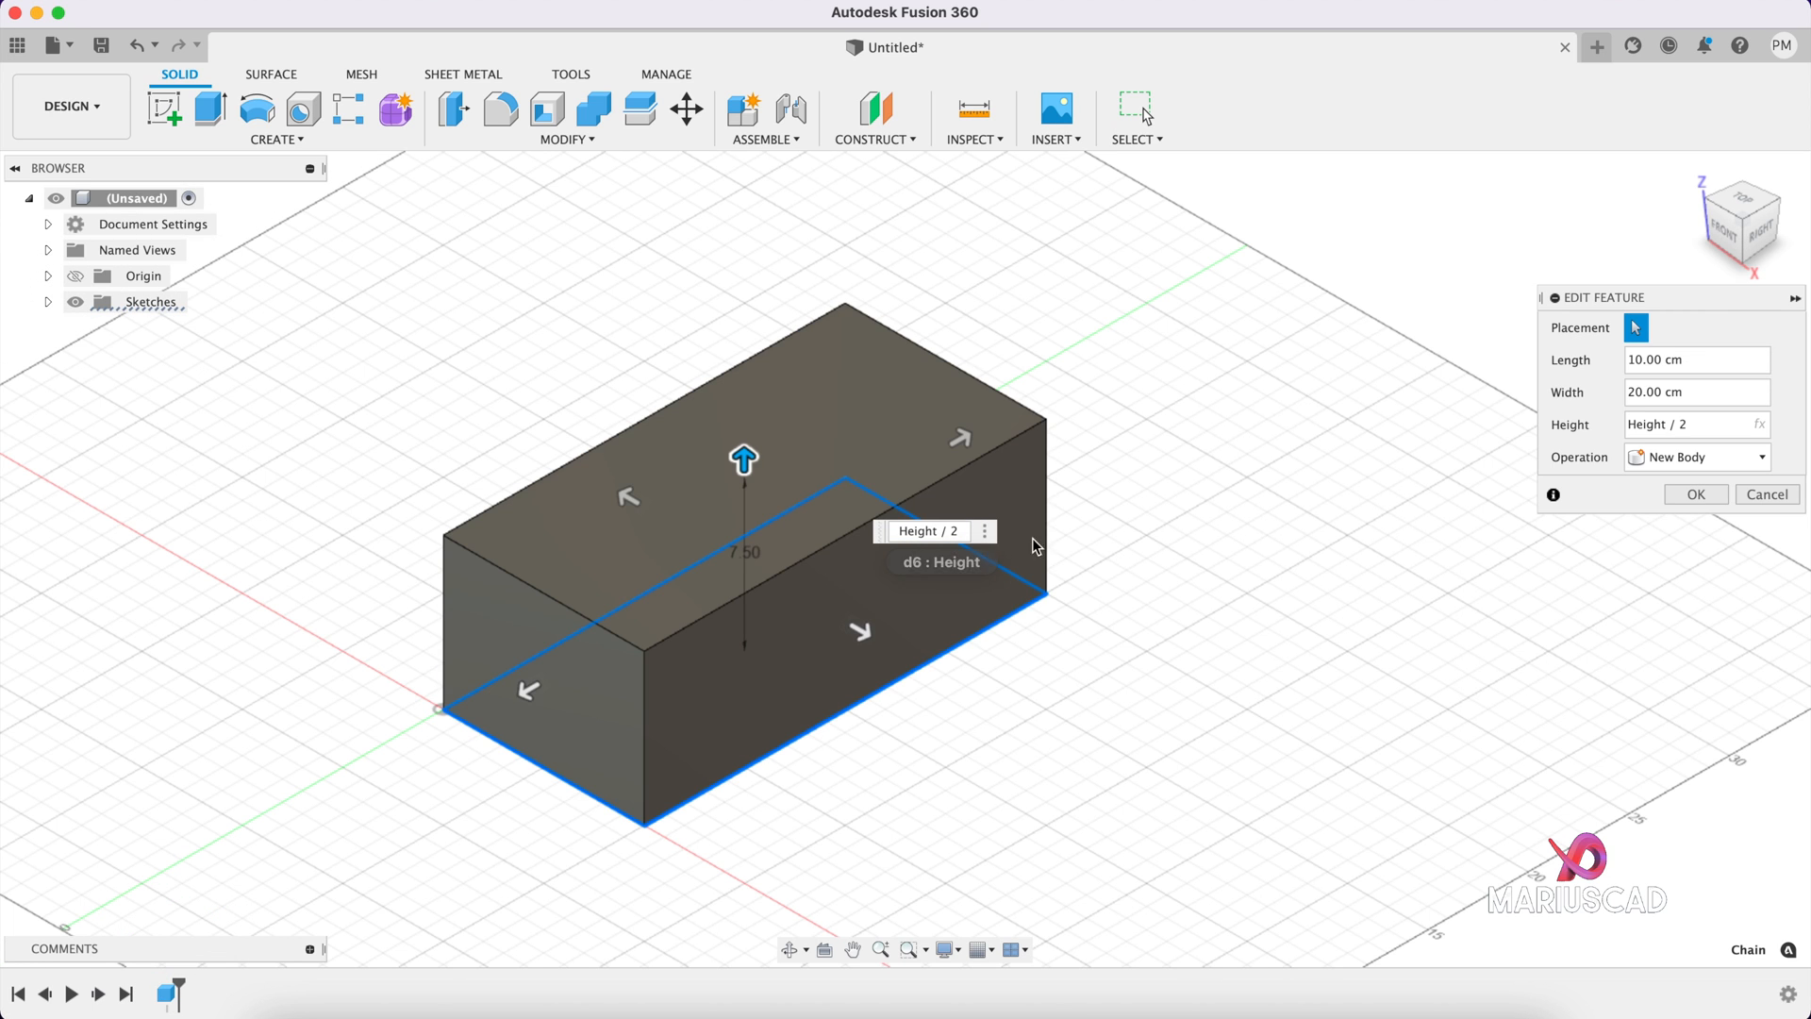
Step: Close the box feature editor after confirming its Height / 2 expression
left_click(566, 139)
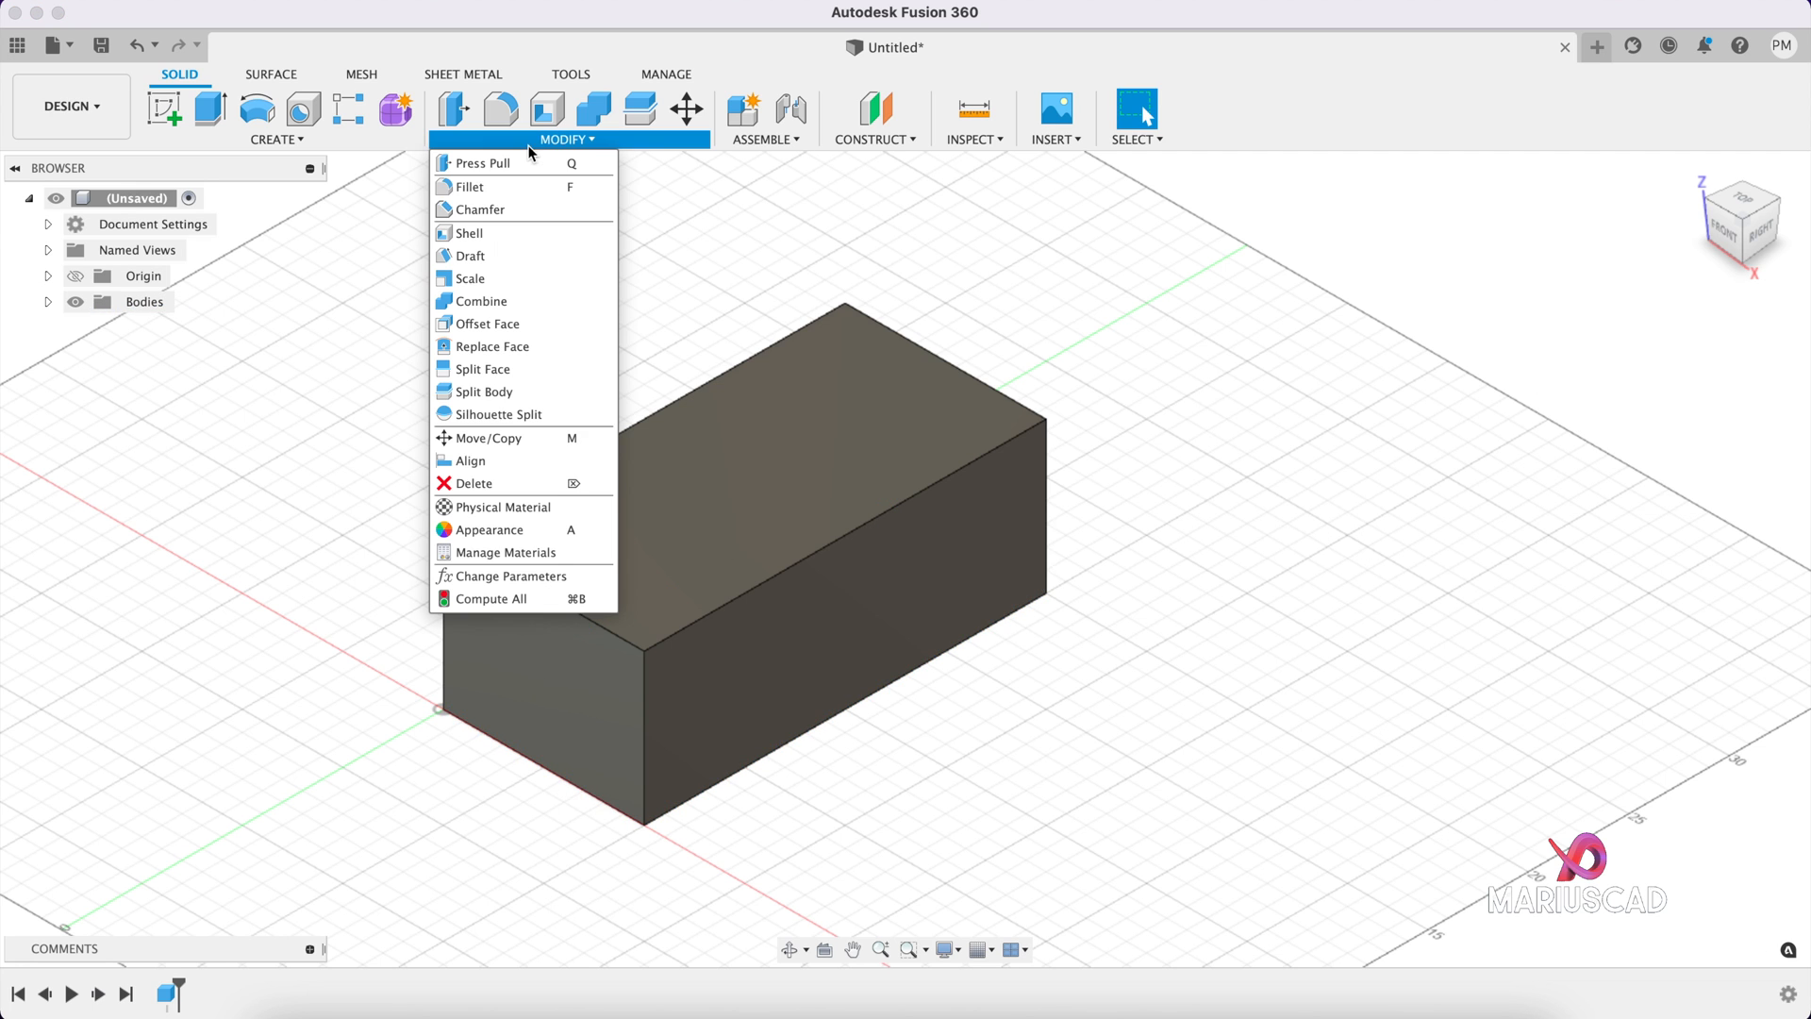
Step: Change the Height parameter from 15 cm to 30 cm, then close Edit Feature
left_click(509, 576)
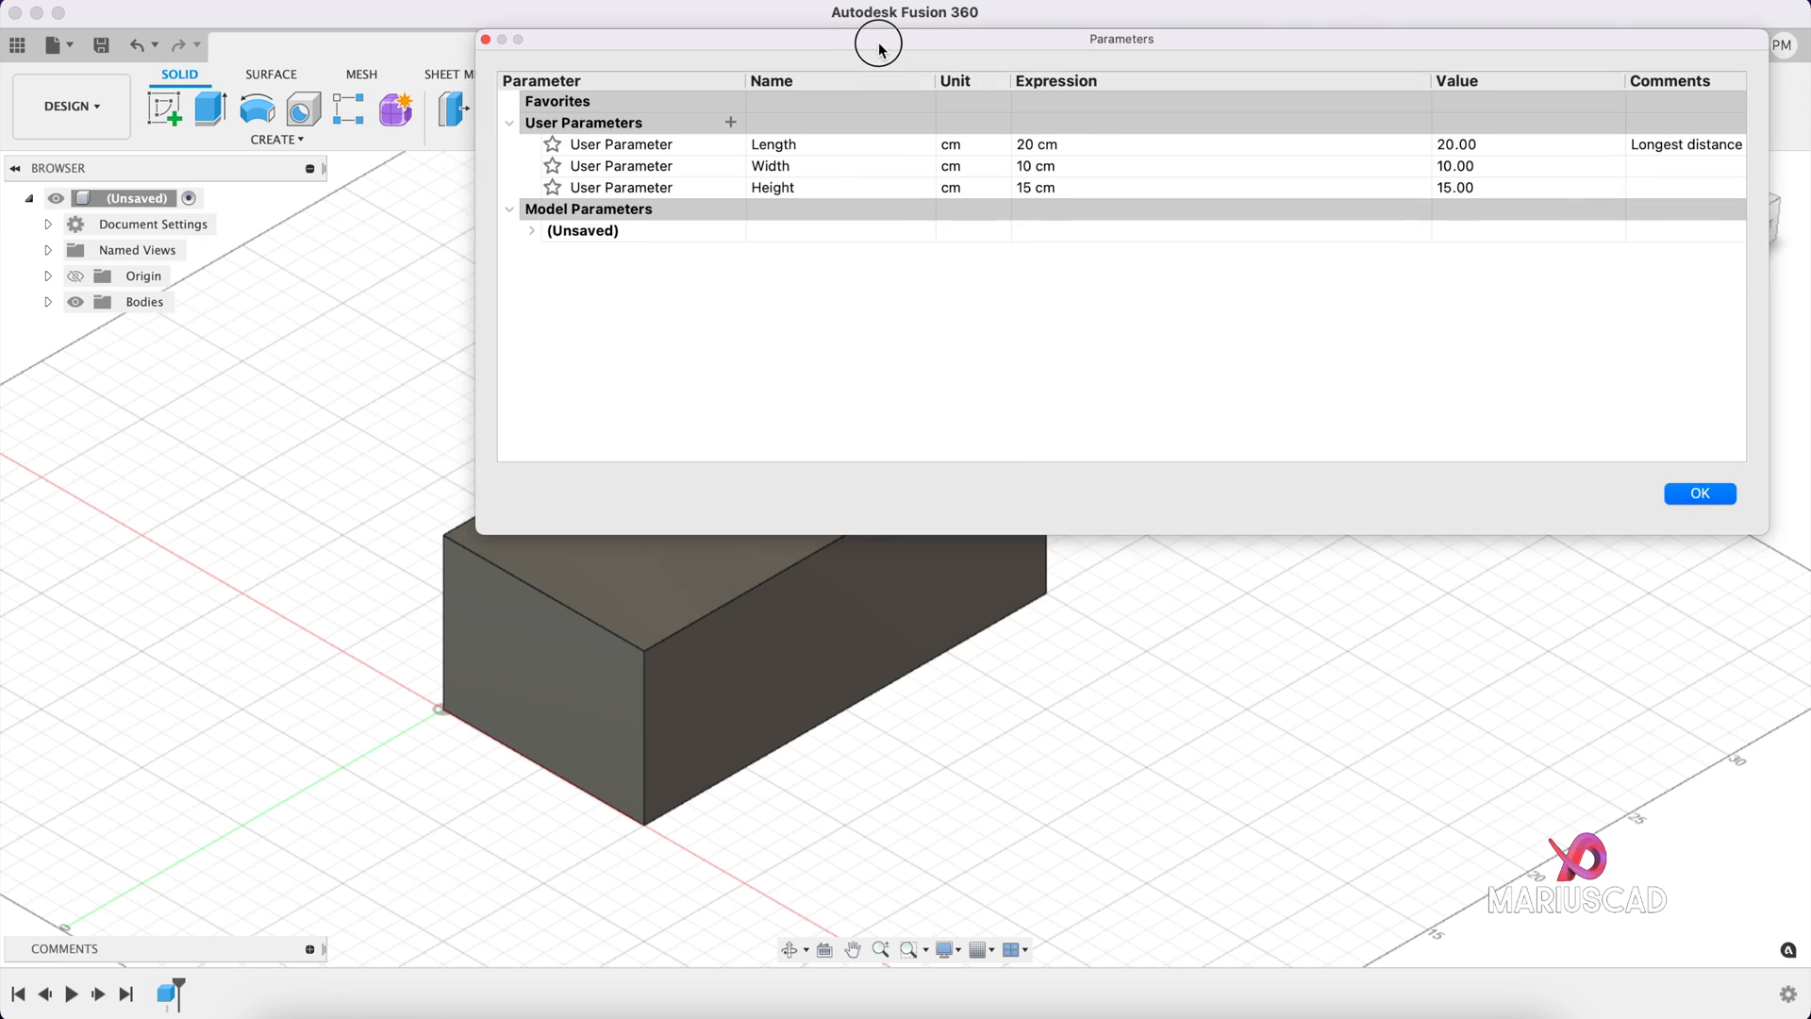
double_click(1033, 187)
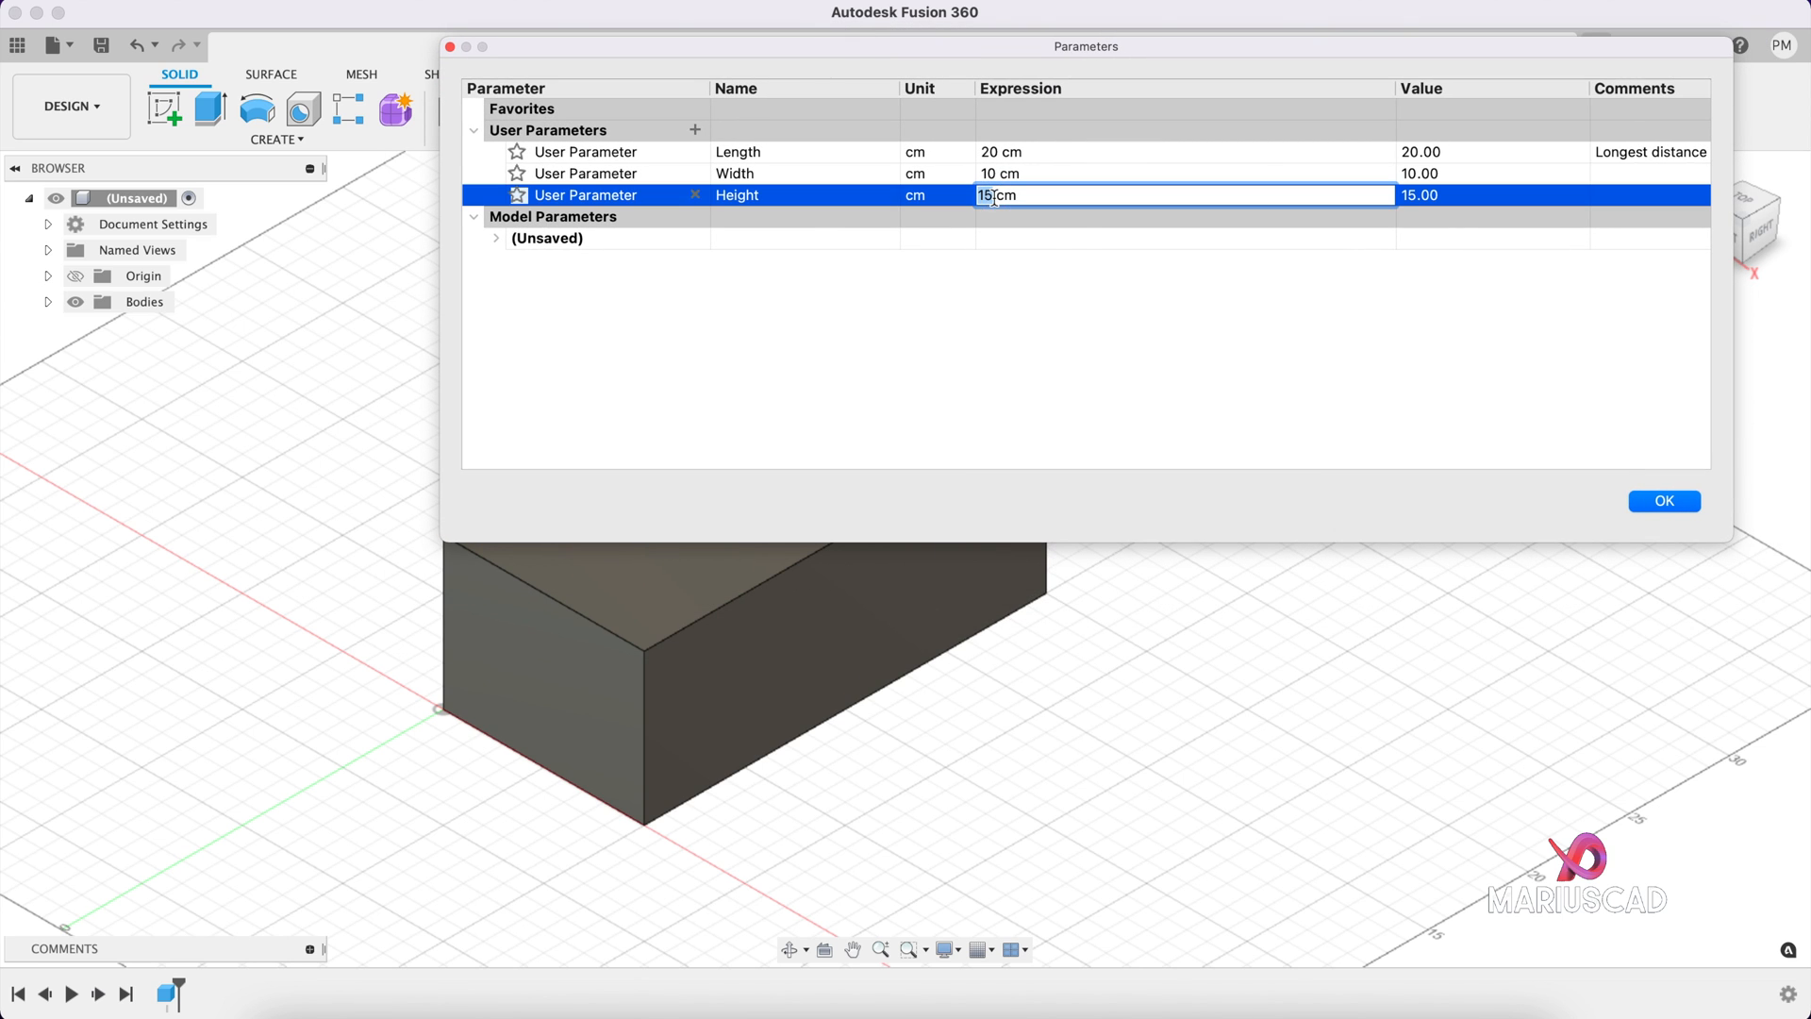
type("30")
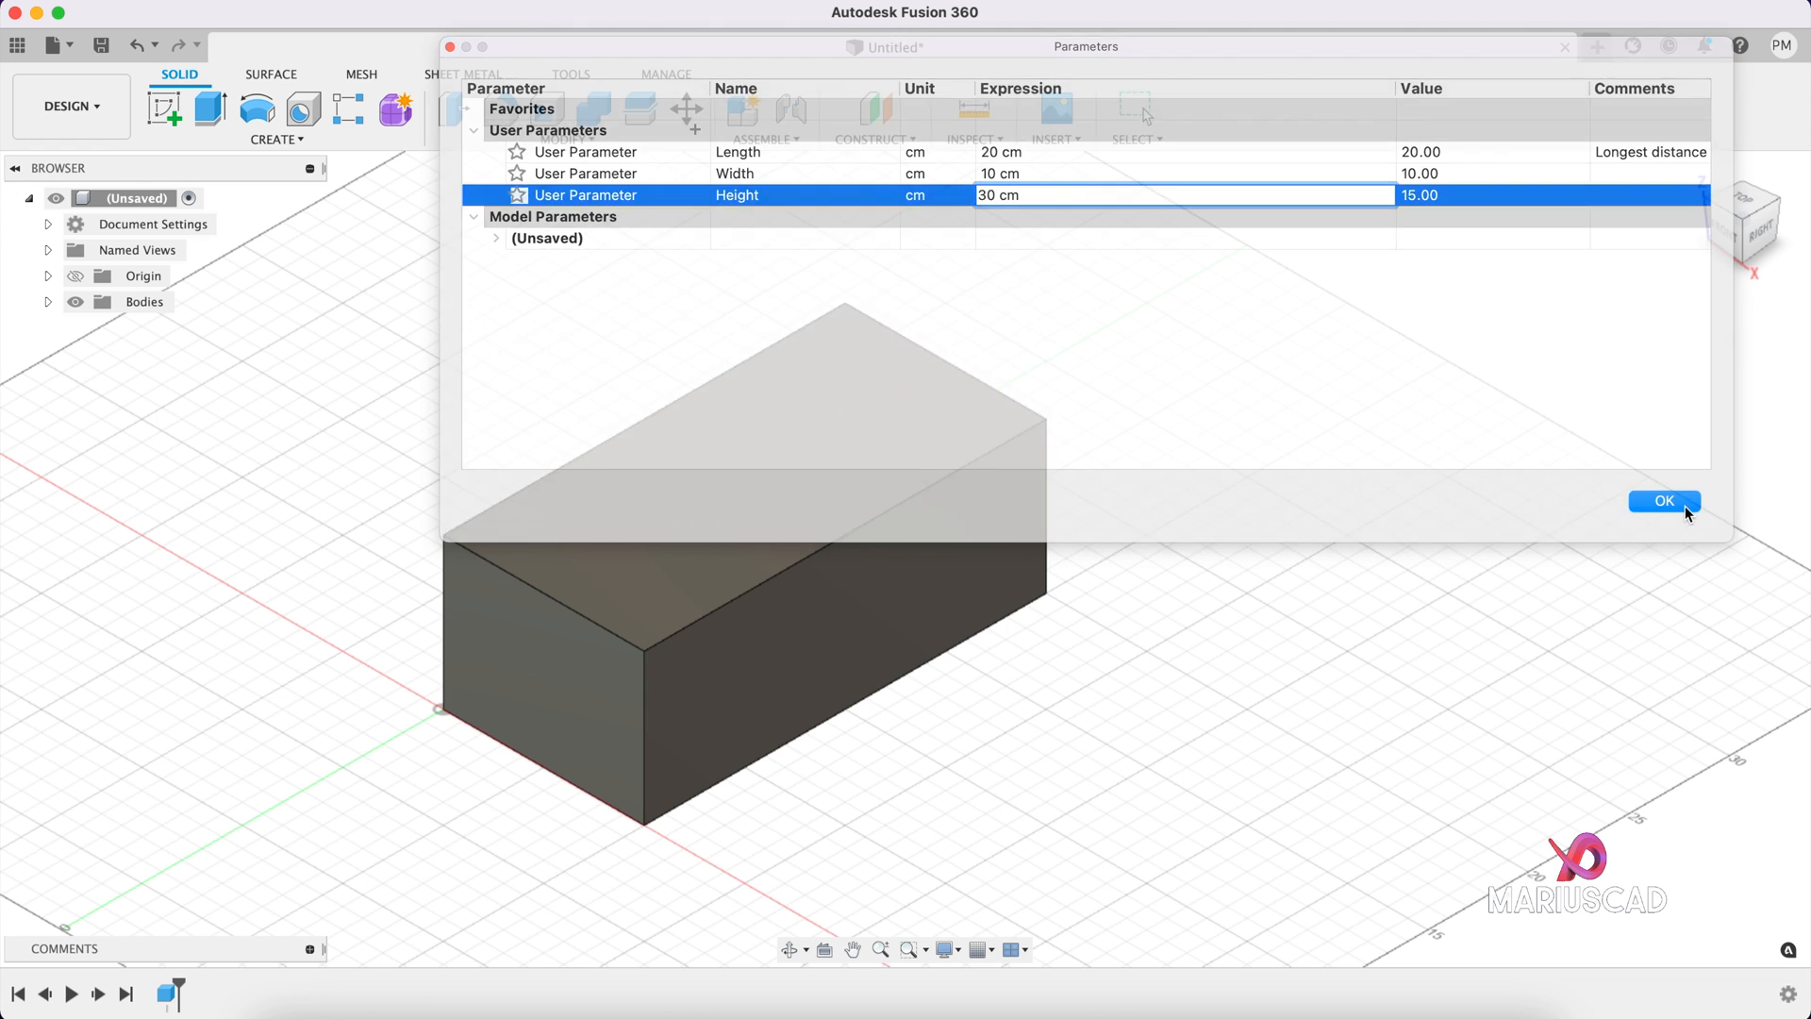
left_click(1662, 500)
type("Height")
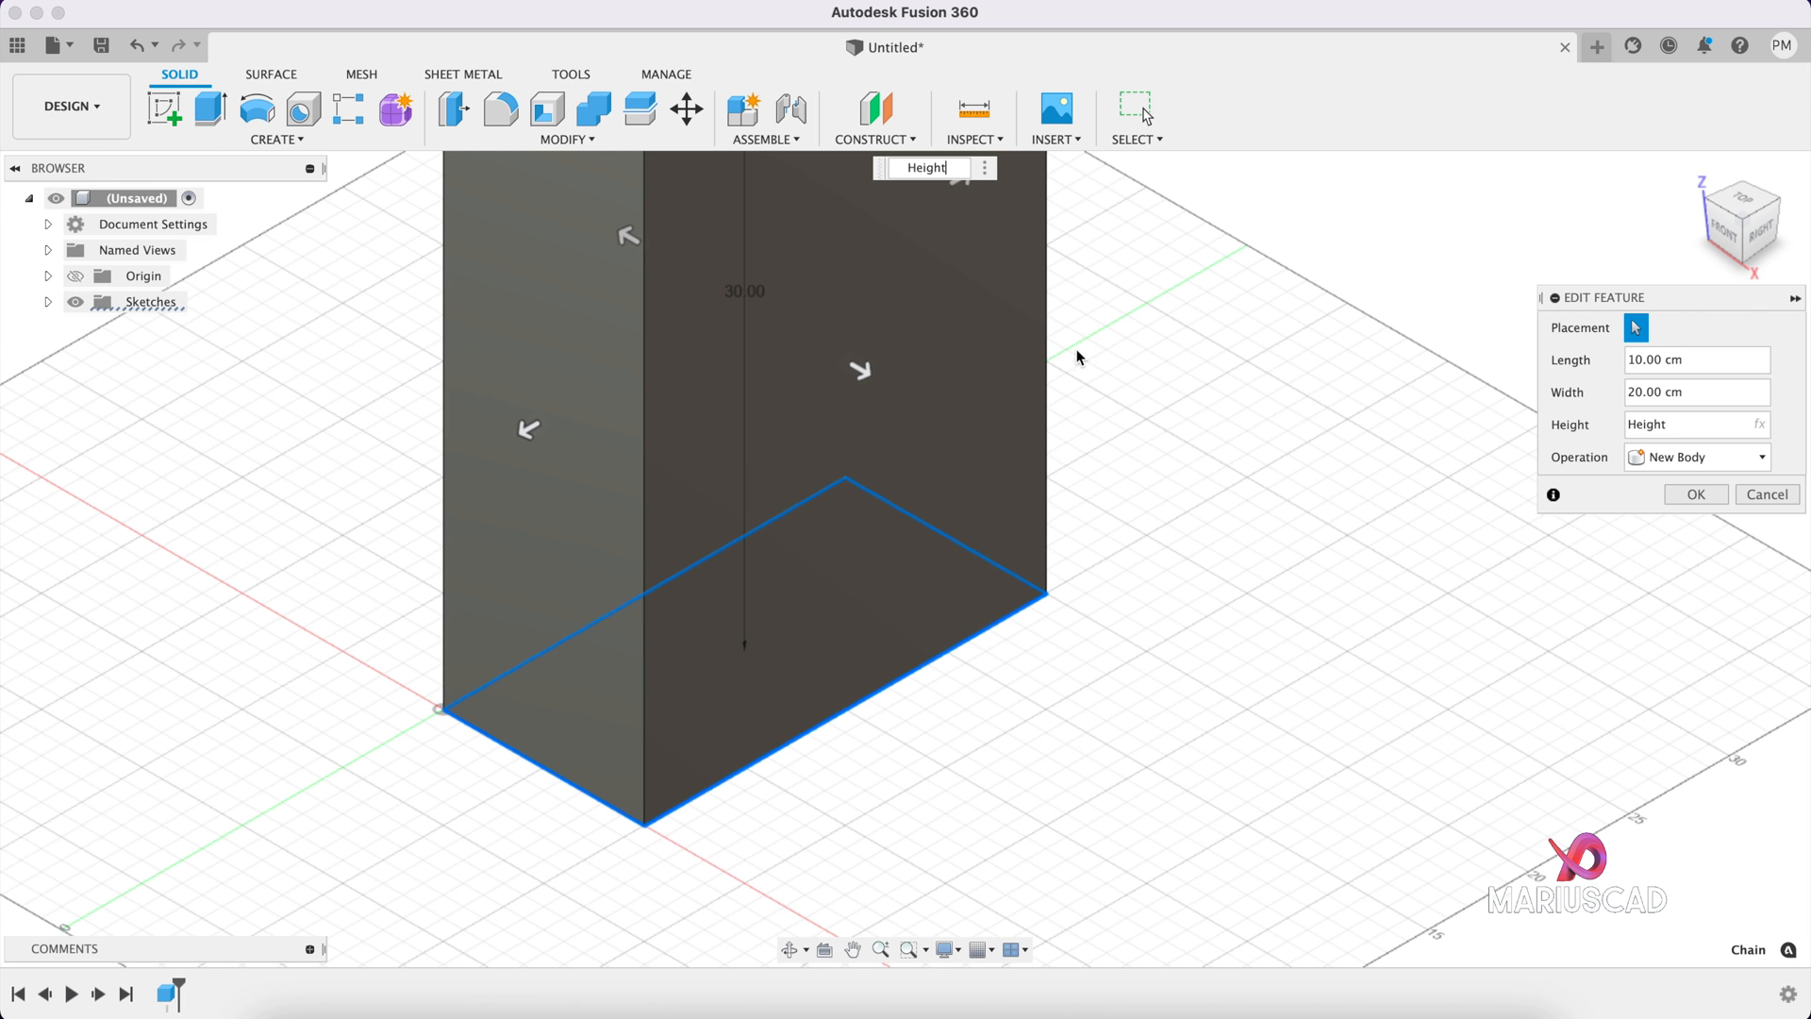
left_click(1693, 494)
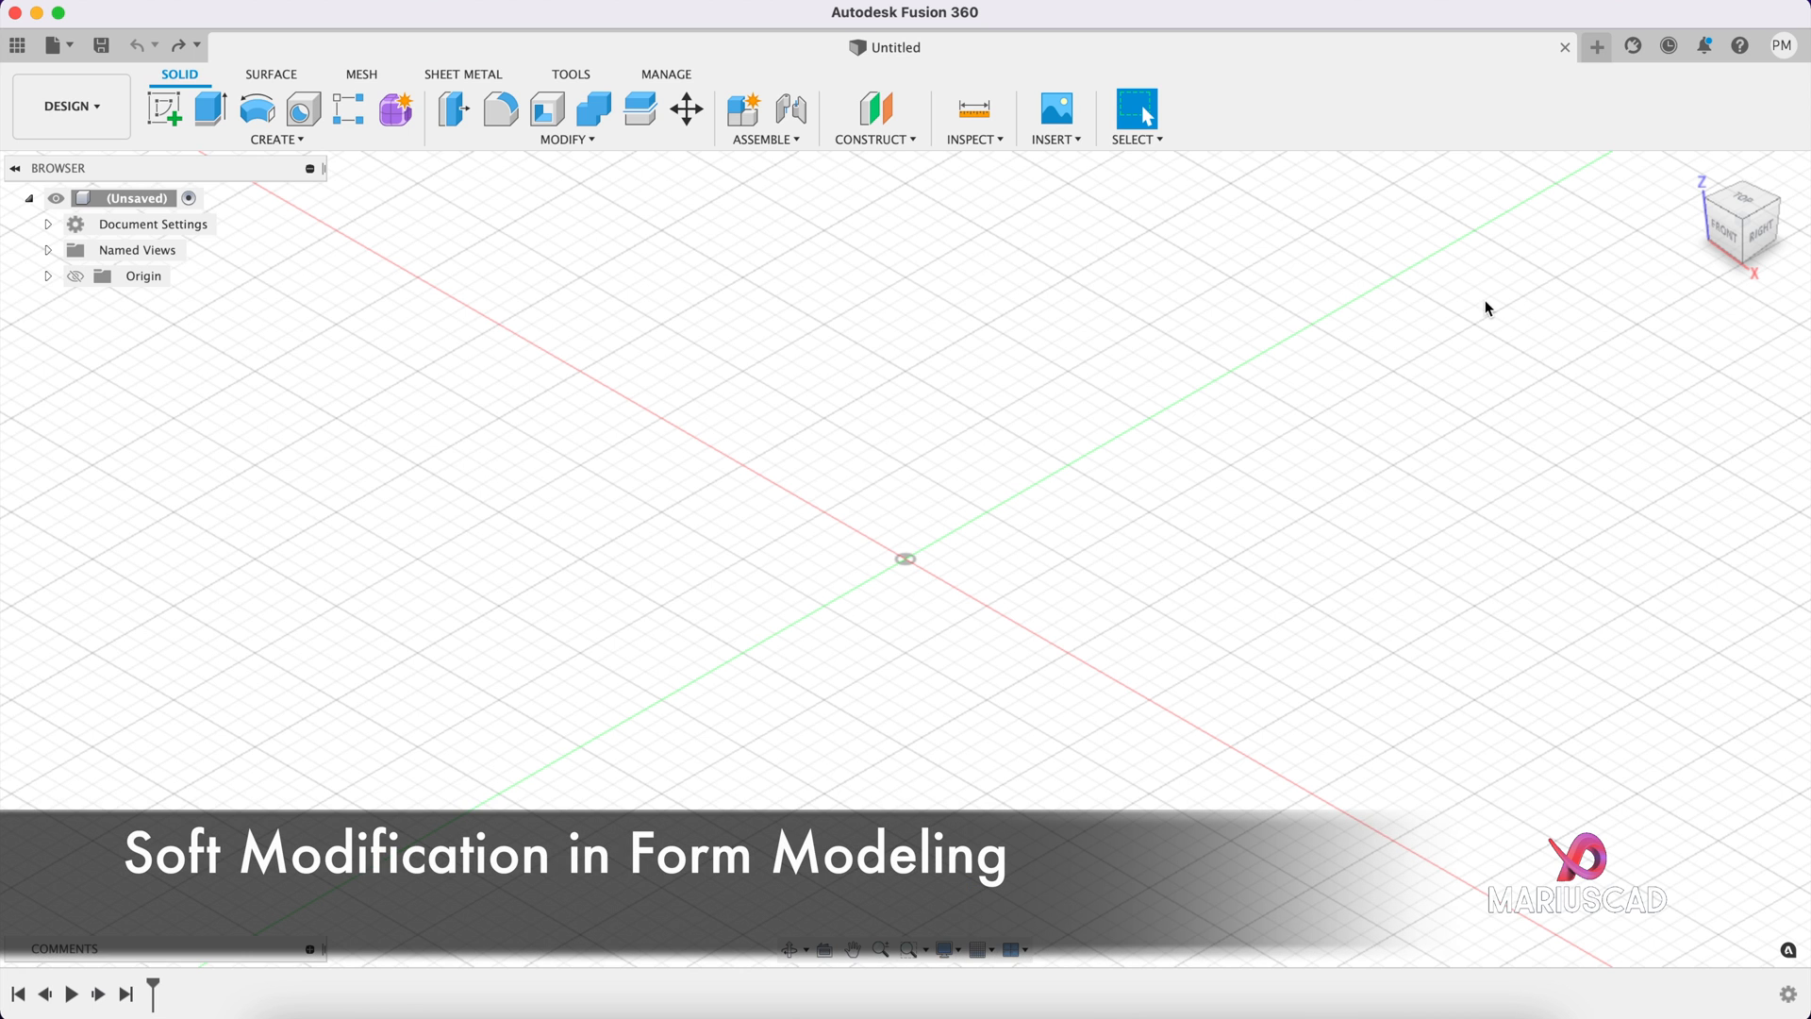
mouse_move(1249, 333)
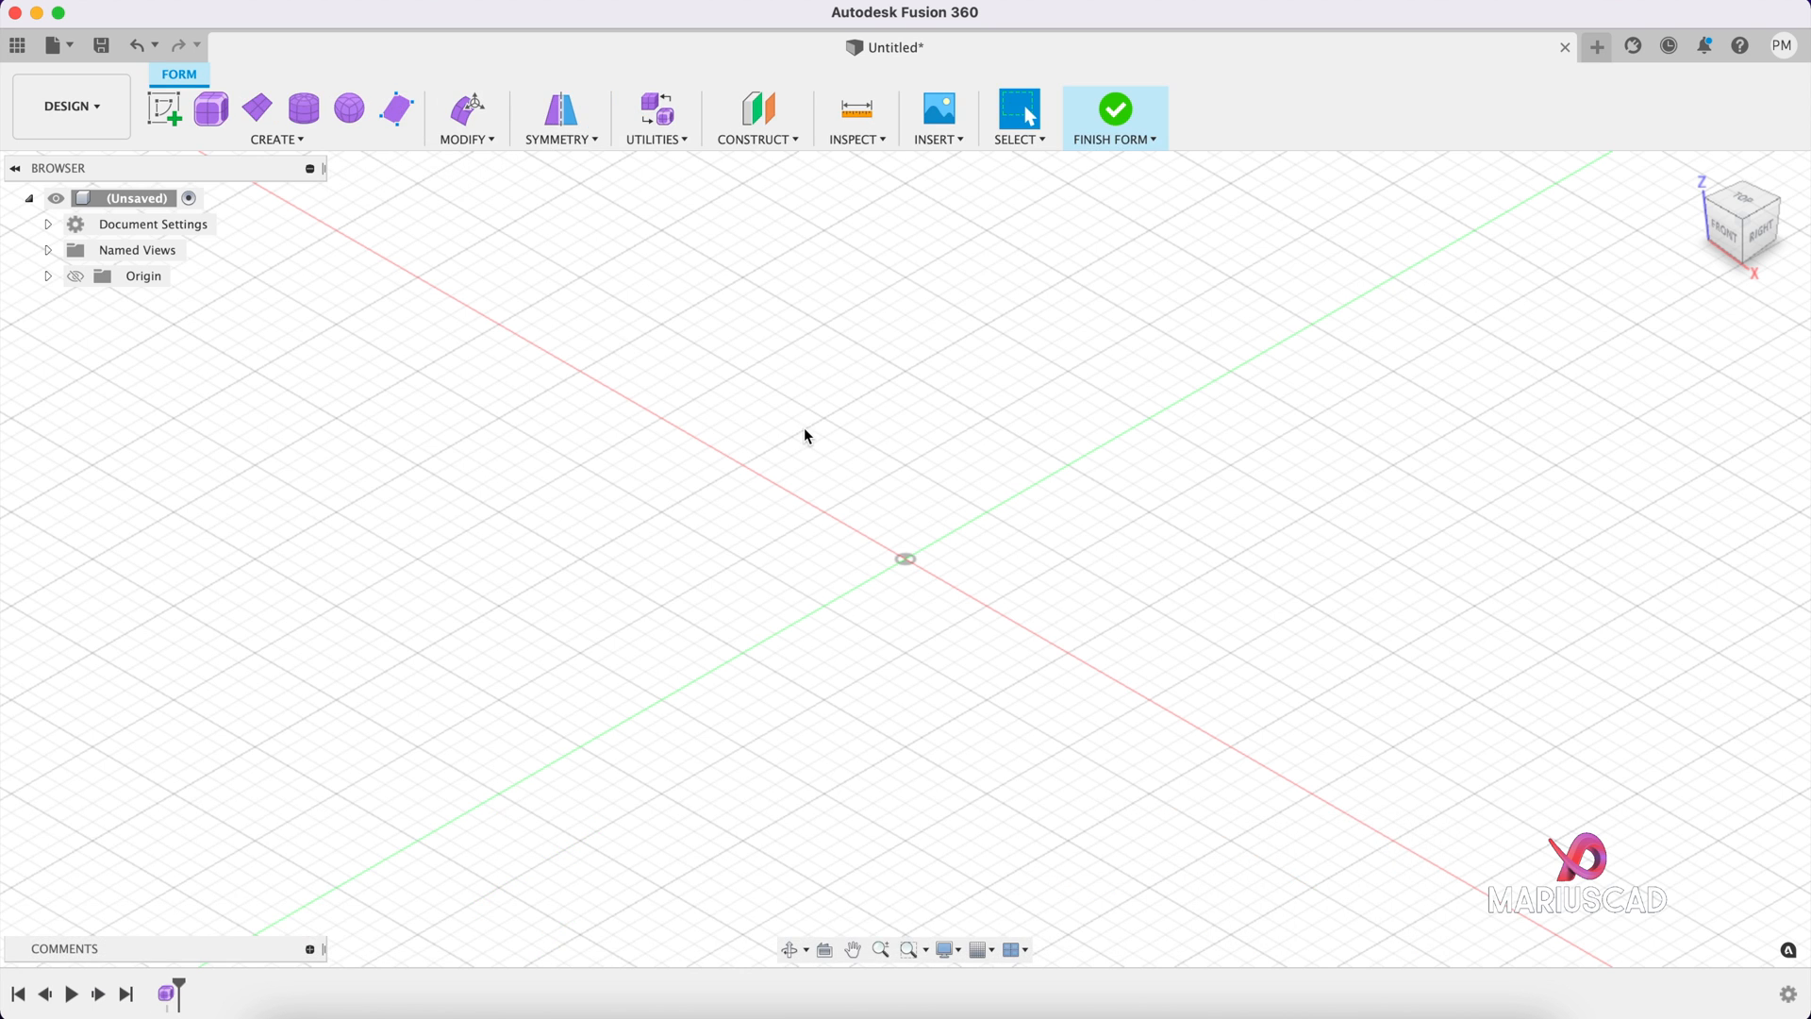
Step: Create a 13 by 12 by 2 cm T-spline box with 10 length and 11 width faces
left_click(210, 108)
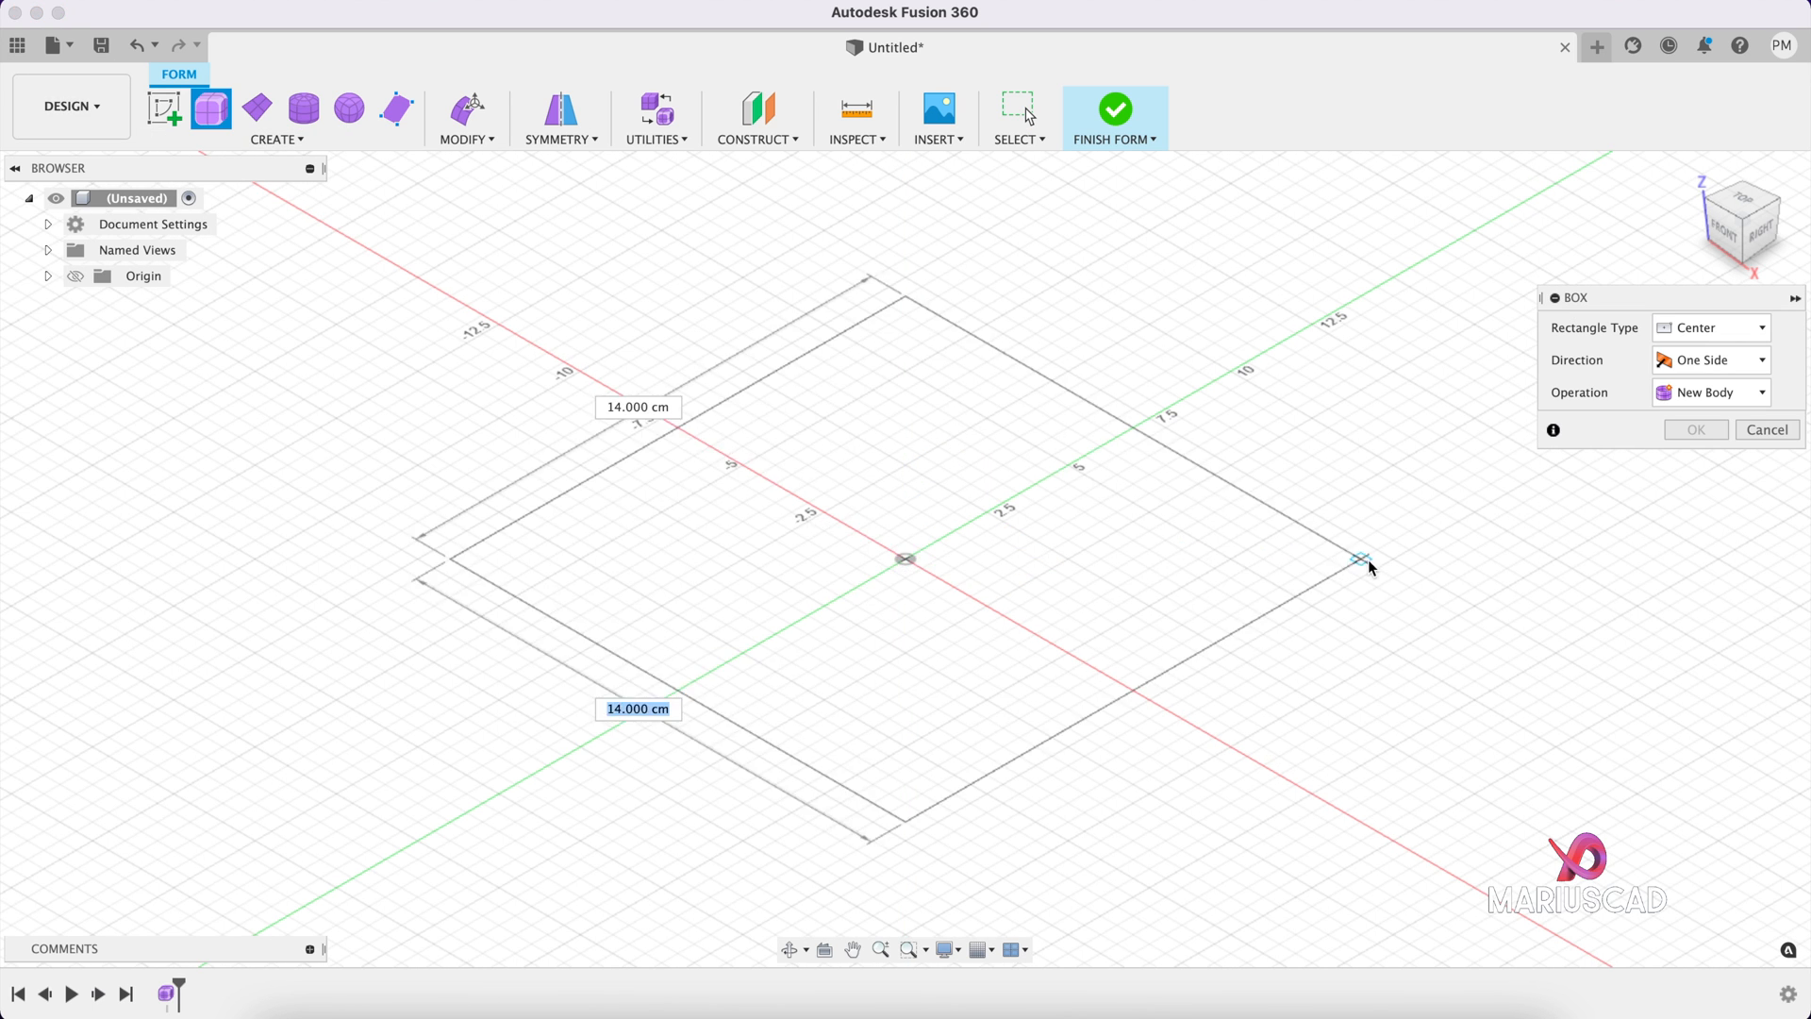
left_click(1366, 560)
type("5")
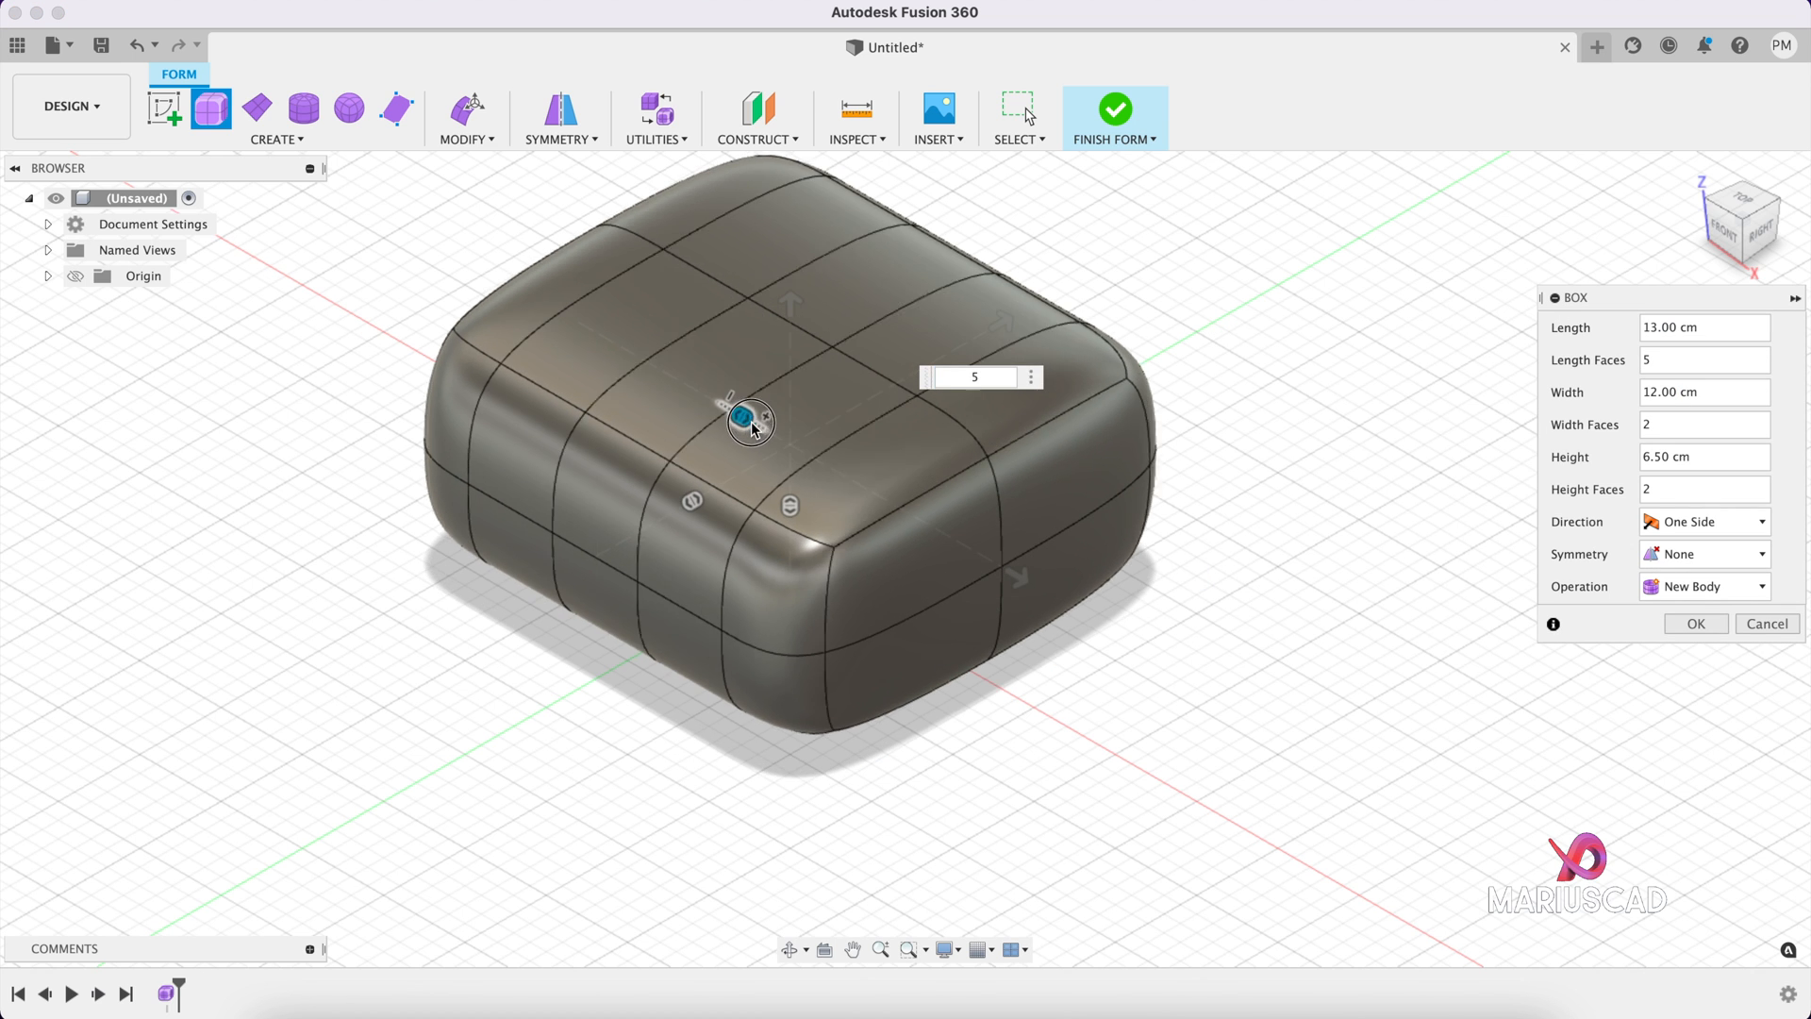
type("10")
type("5")
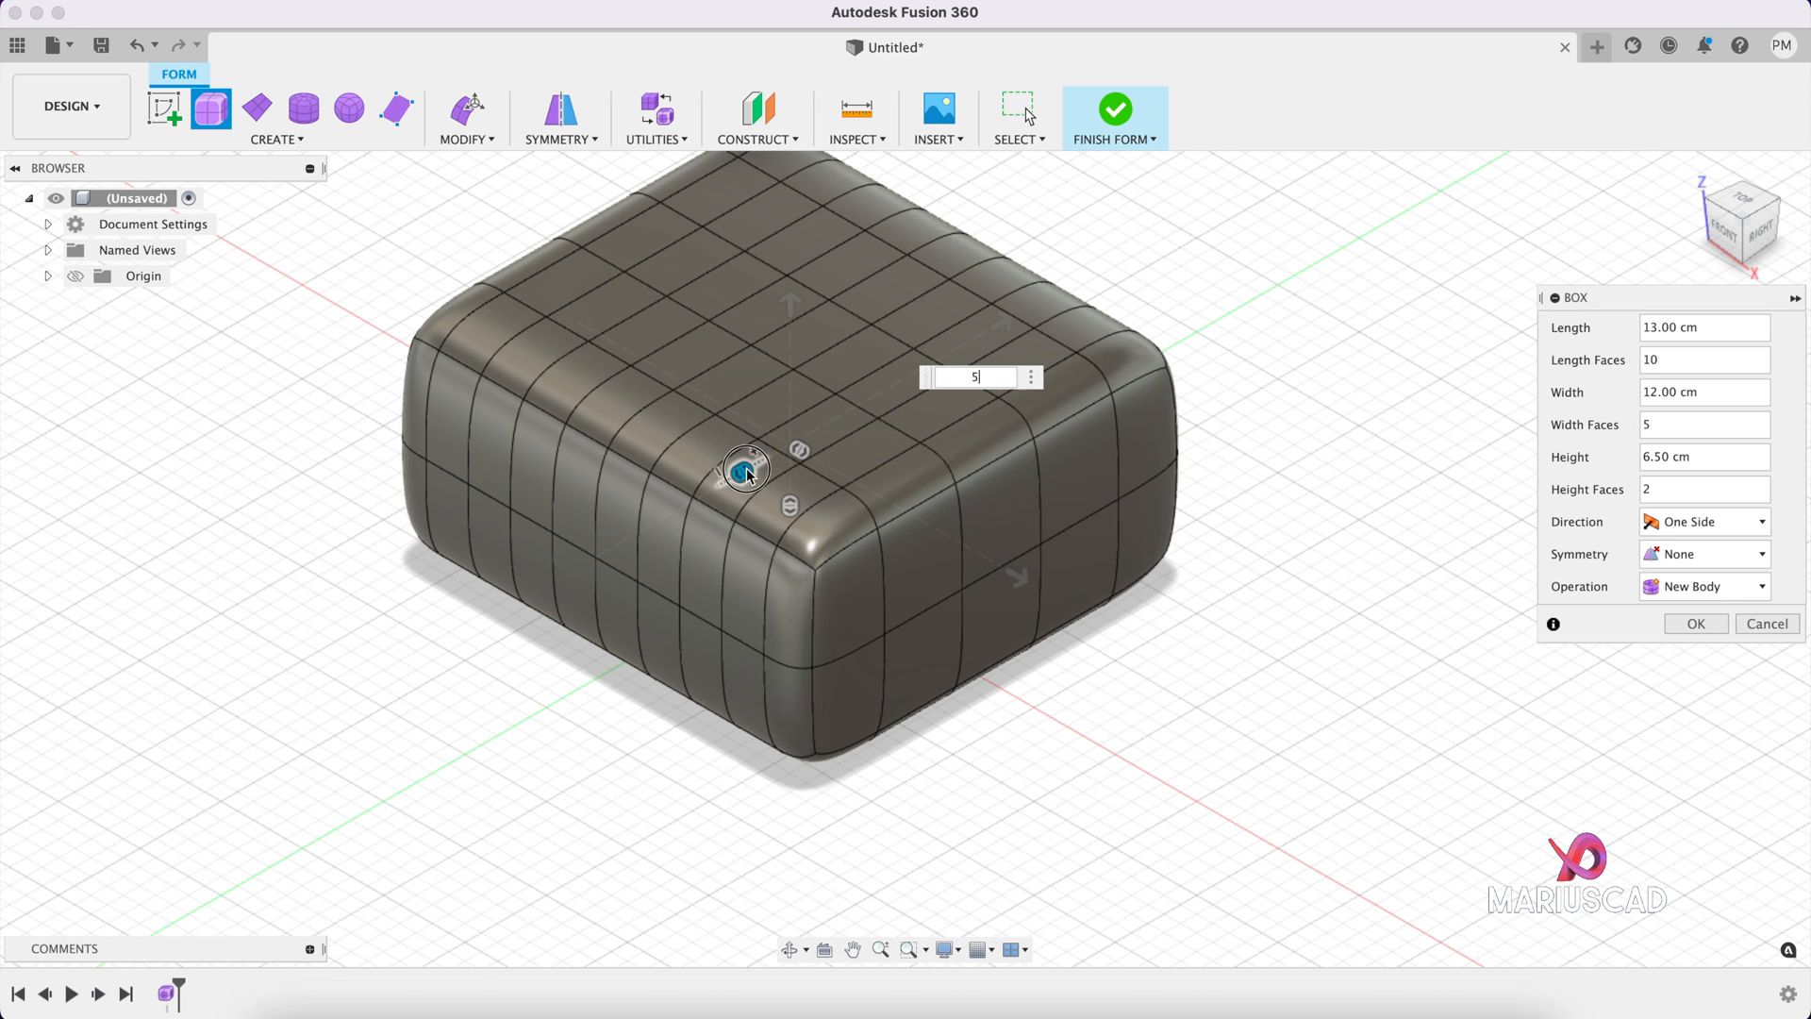
type("11")
left_click(1703, 455)
type("2")
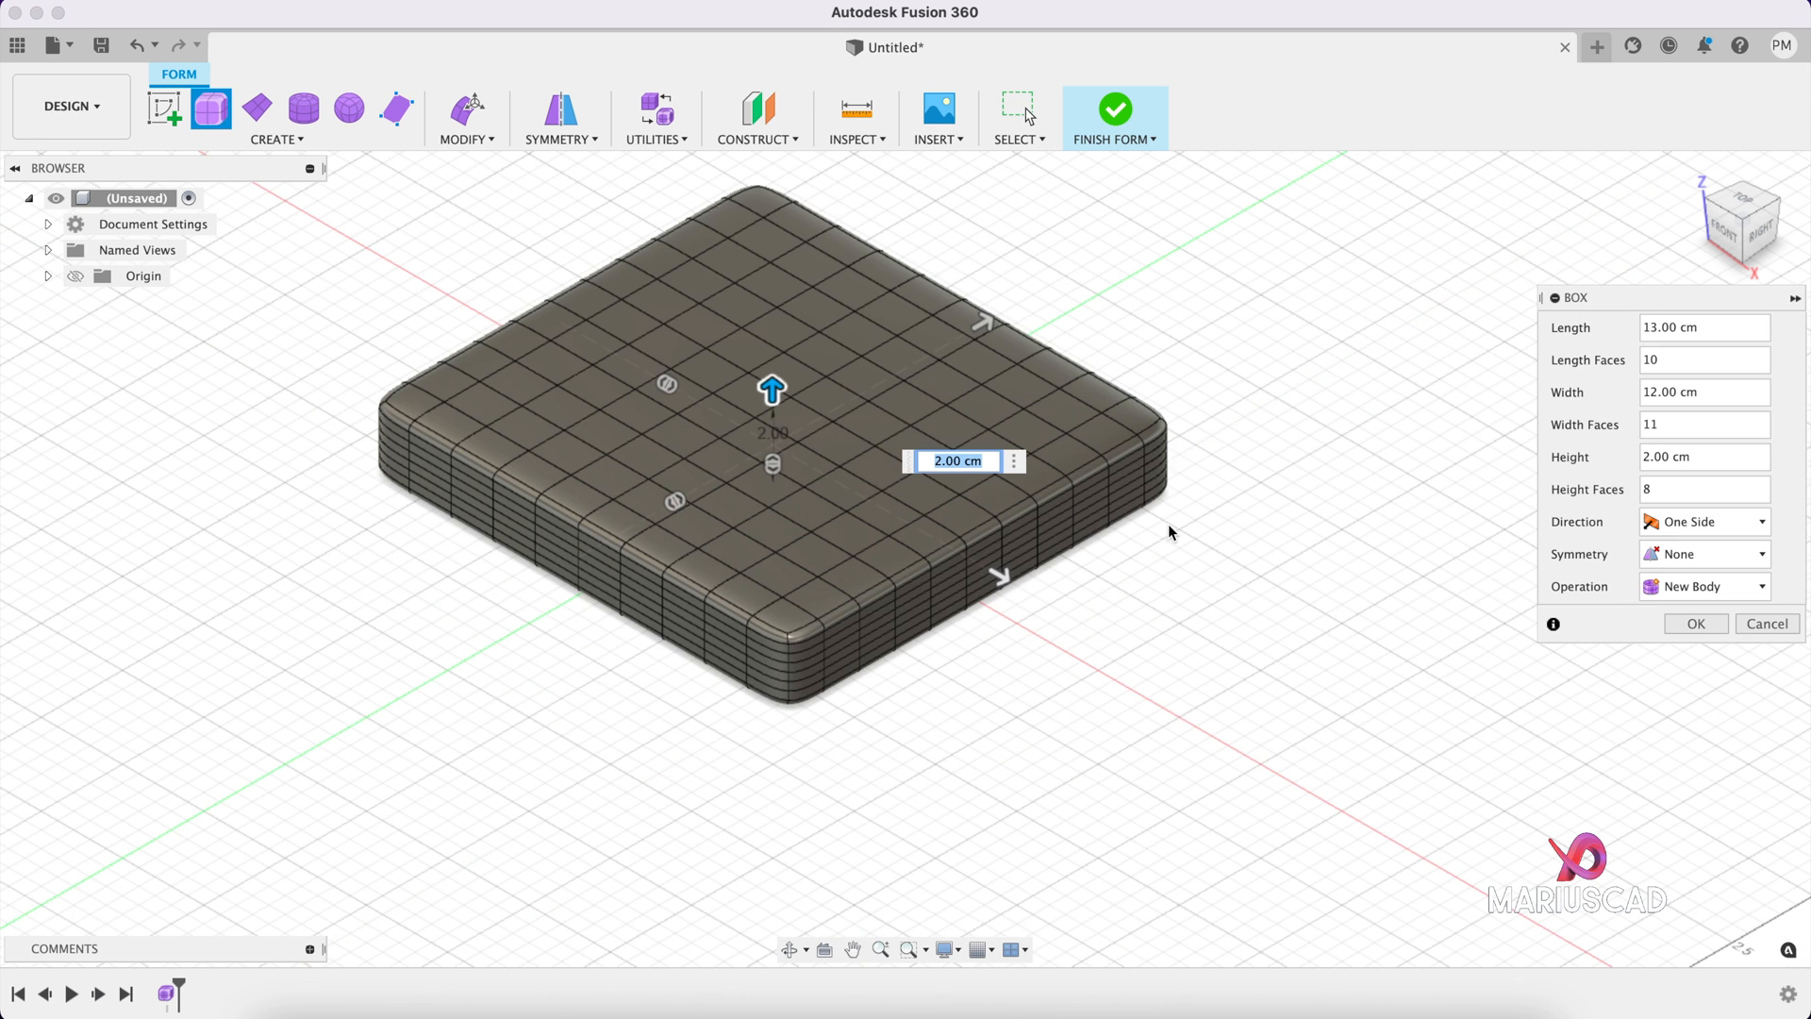
left_click(1694, 623)
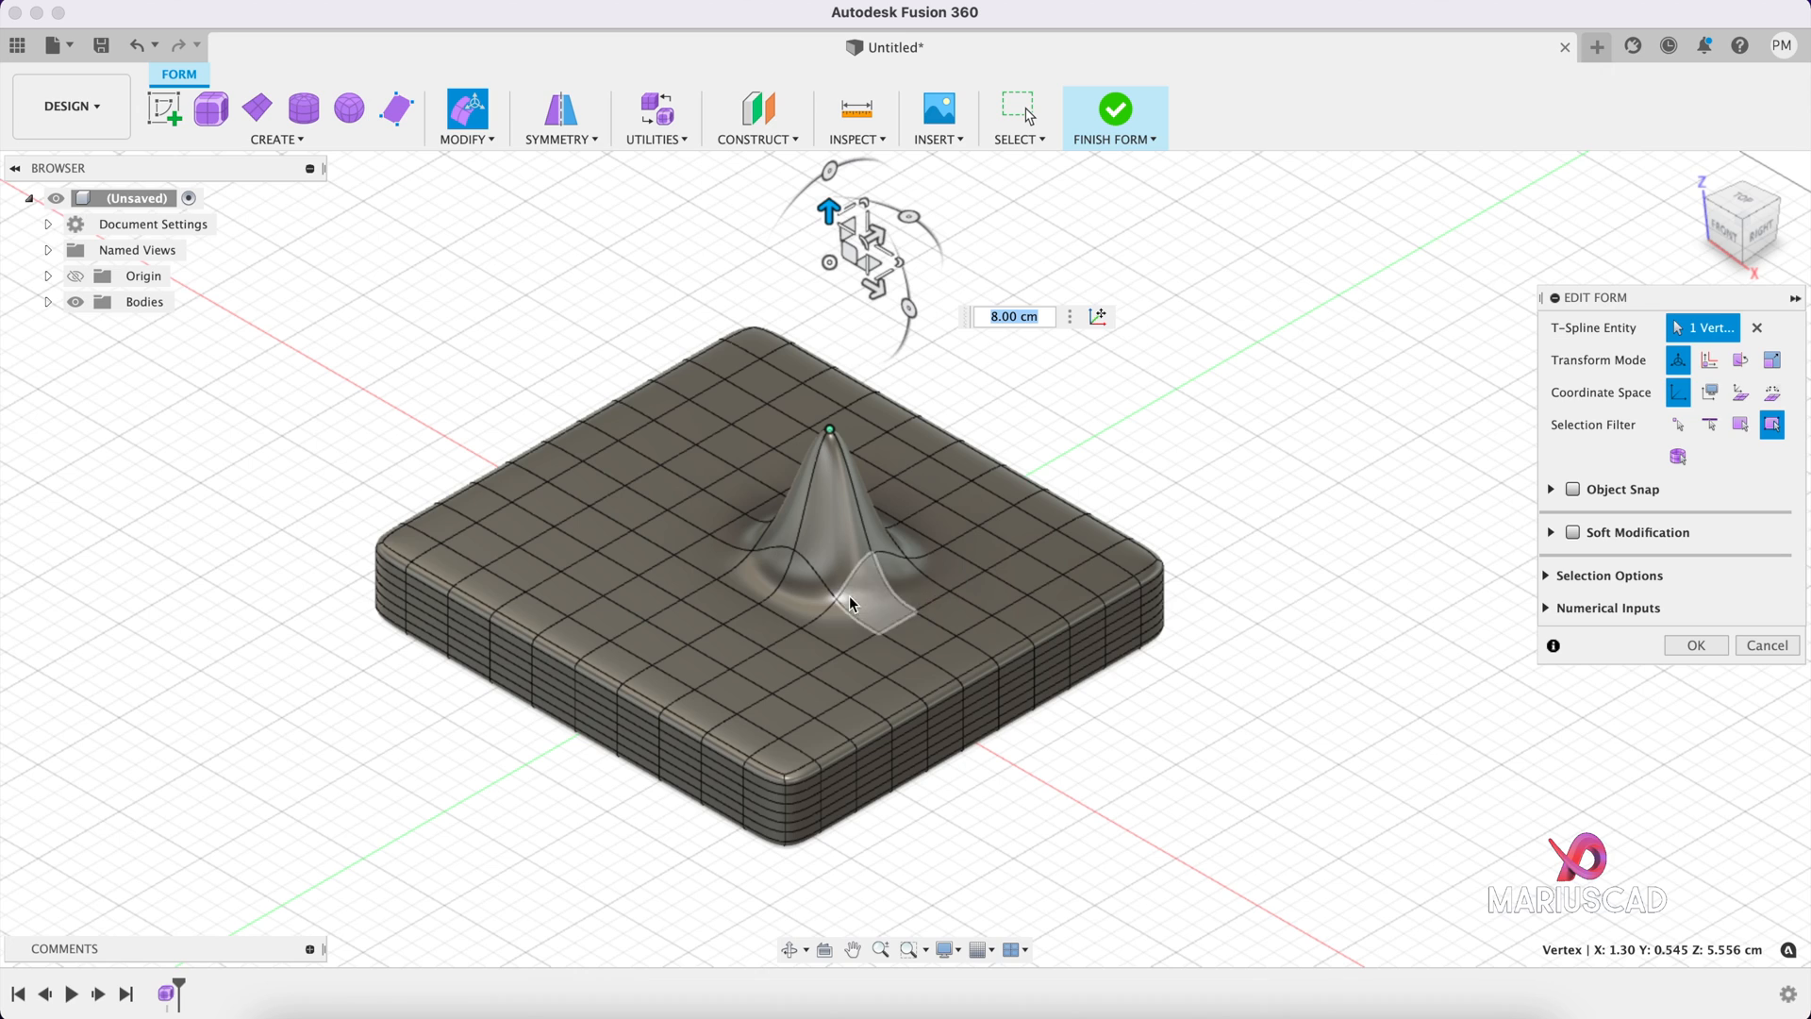
mouse_move(1085, 454)
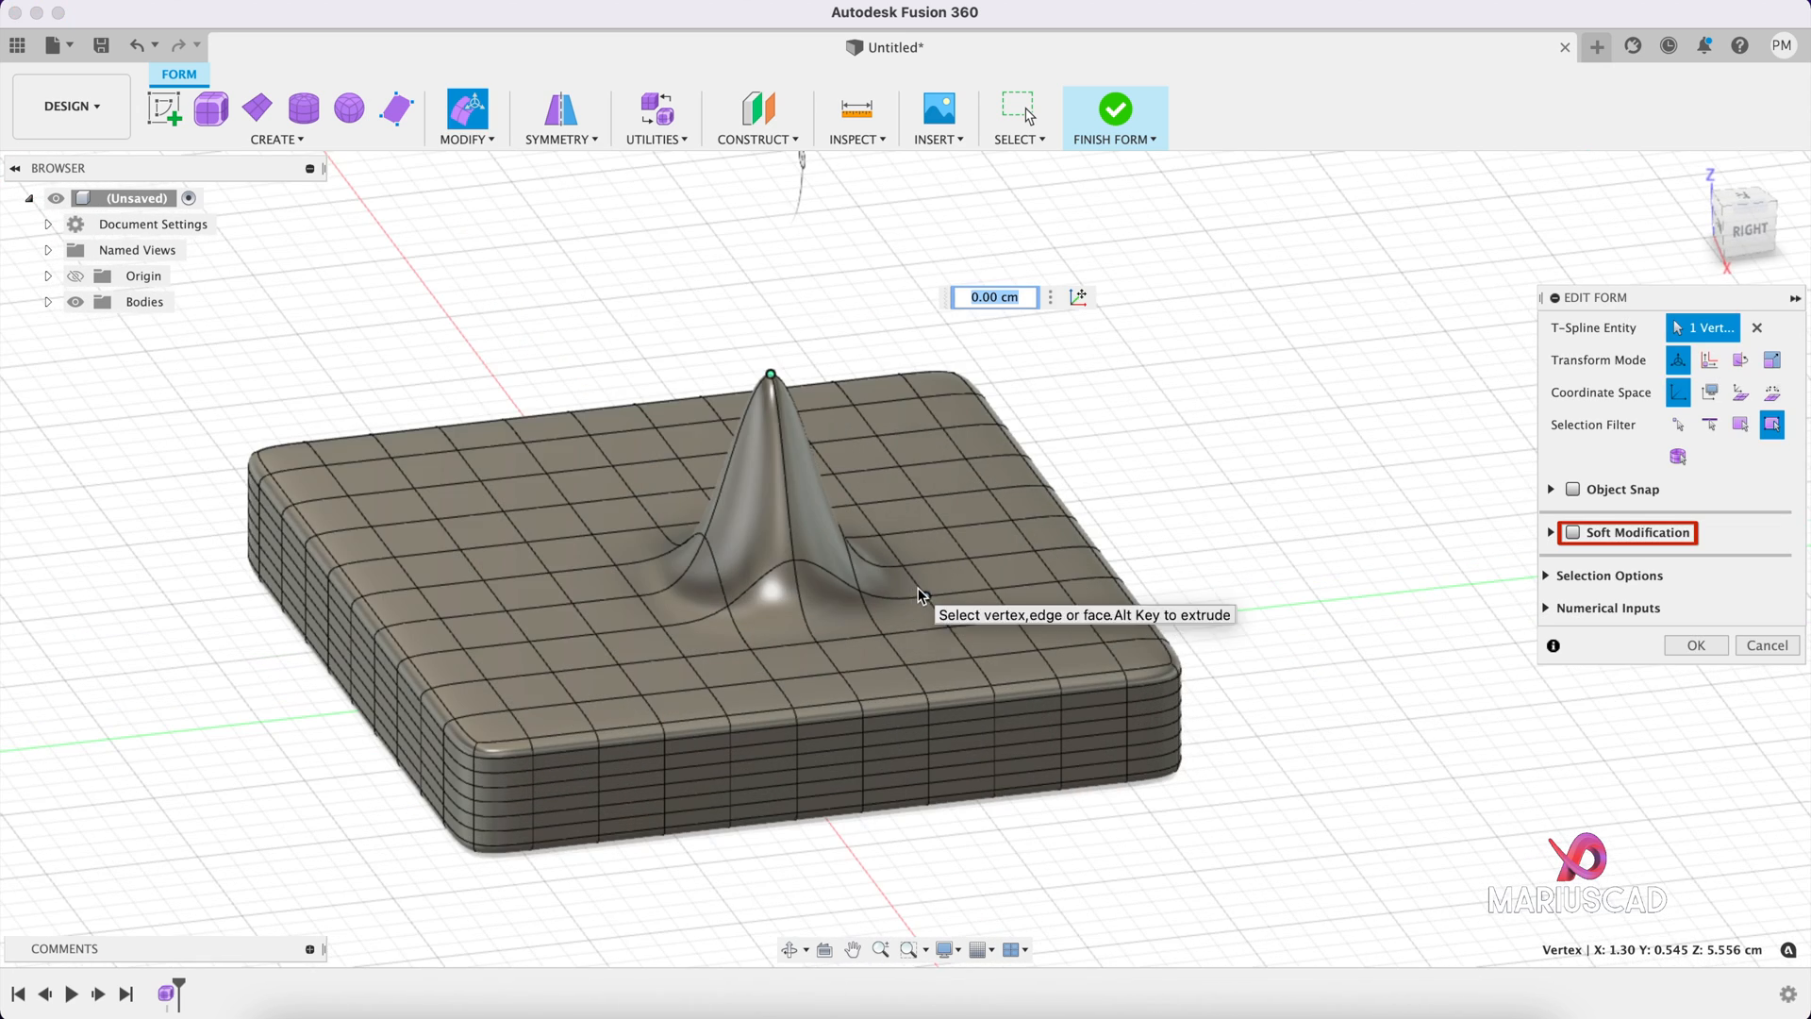
mouse_move(1650, 551)
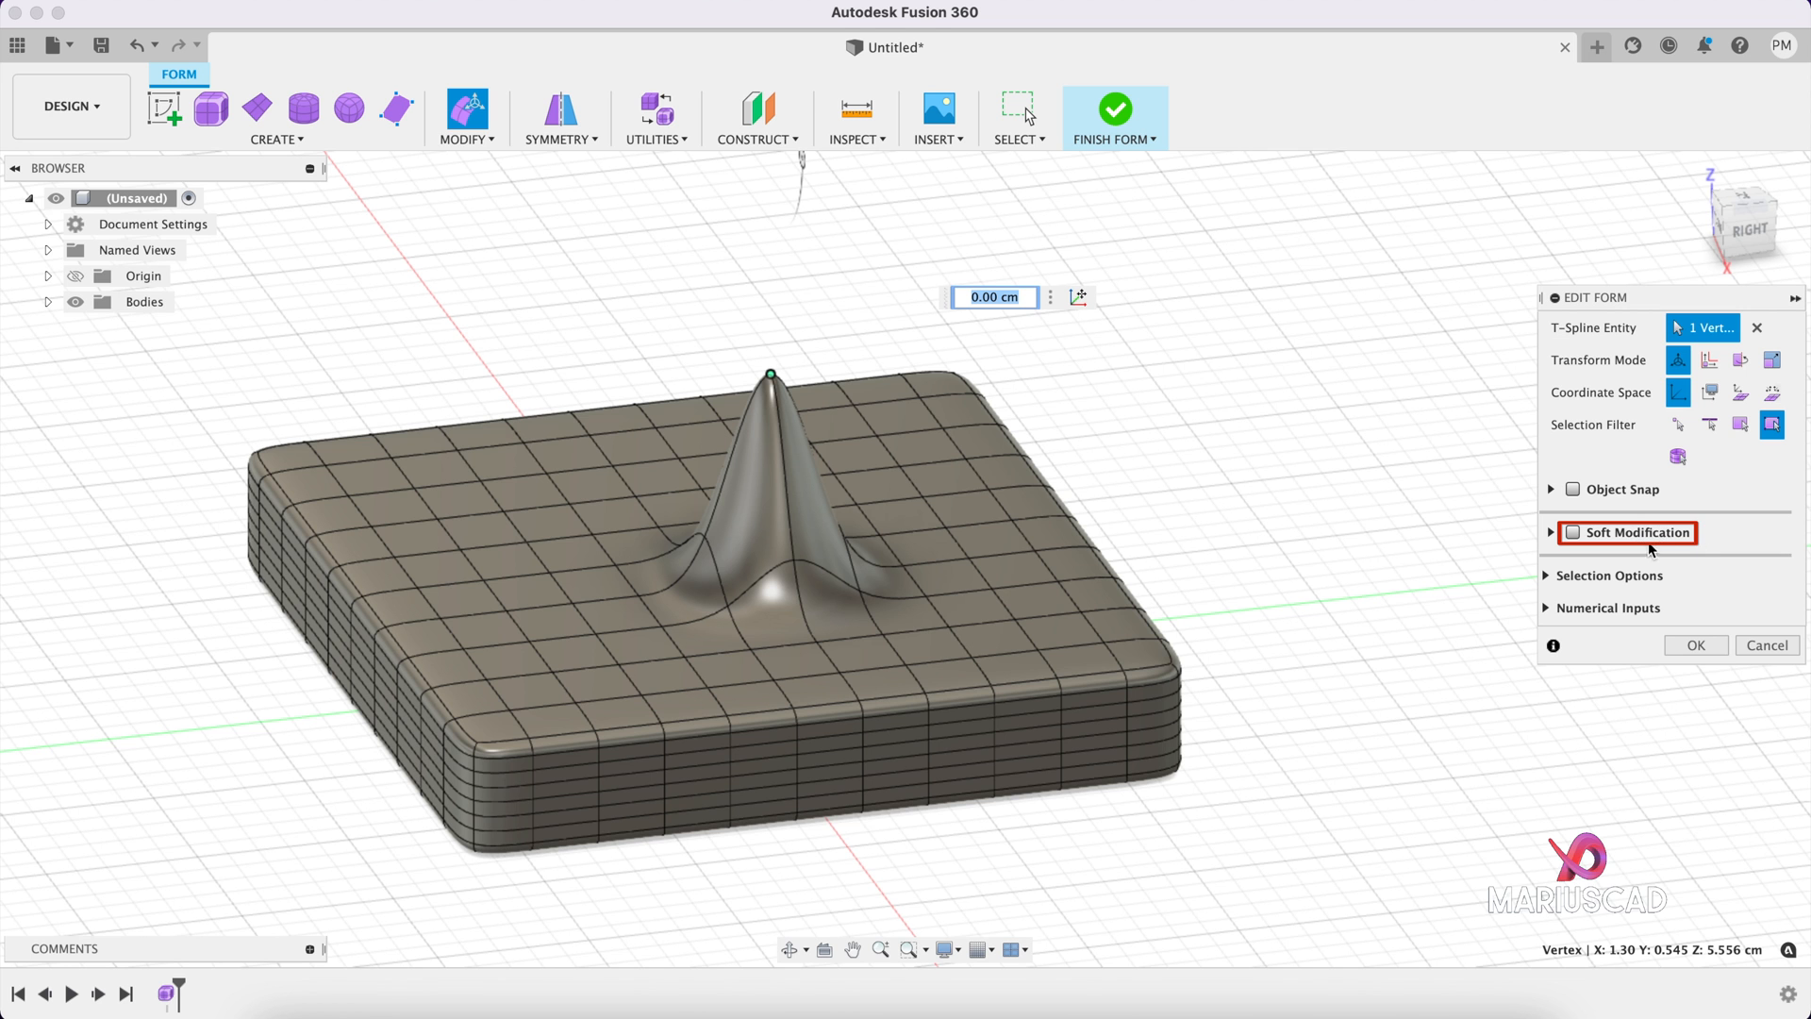
Step: Turn on Soft Modification in the Edit Form panel for the raised vertex
left_click(1573, 532)
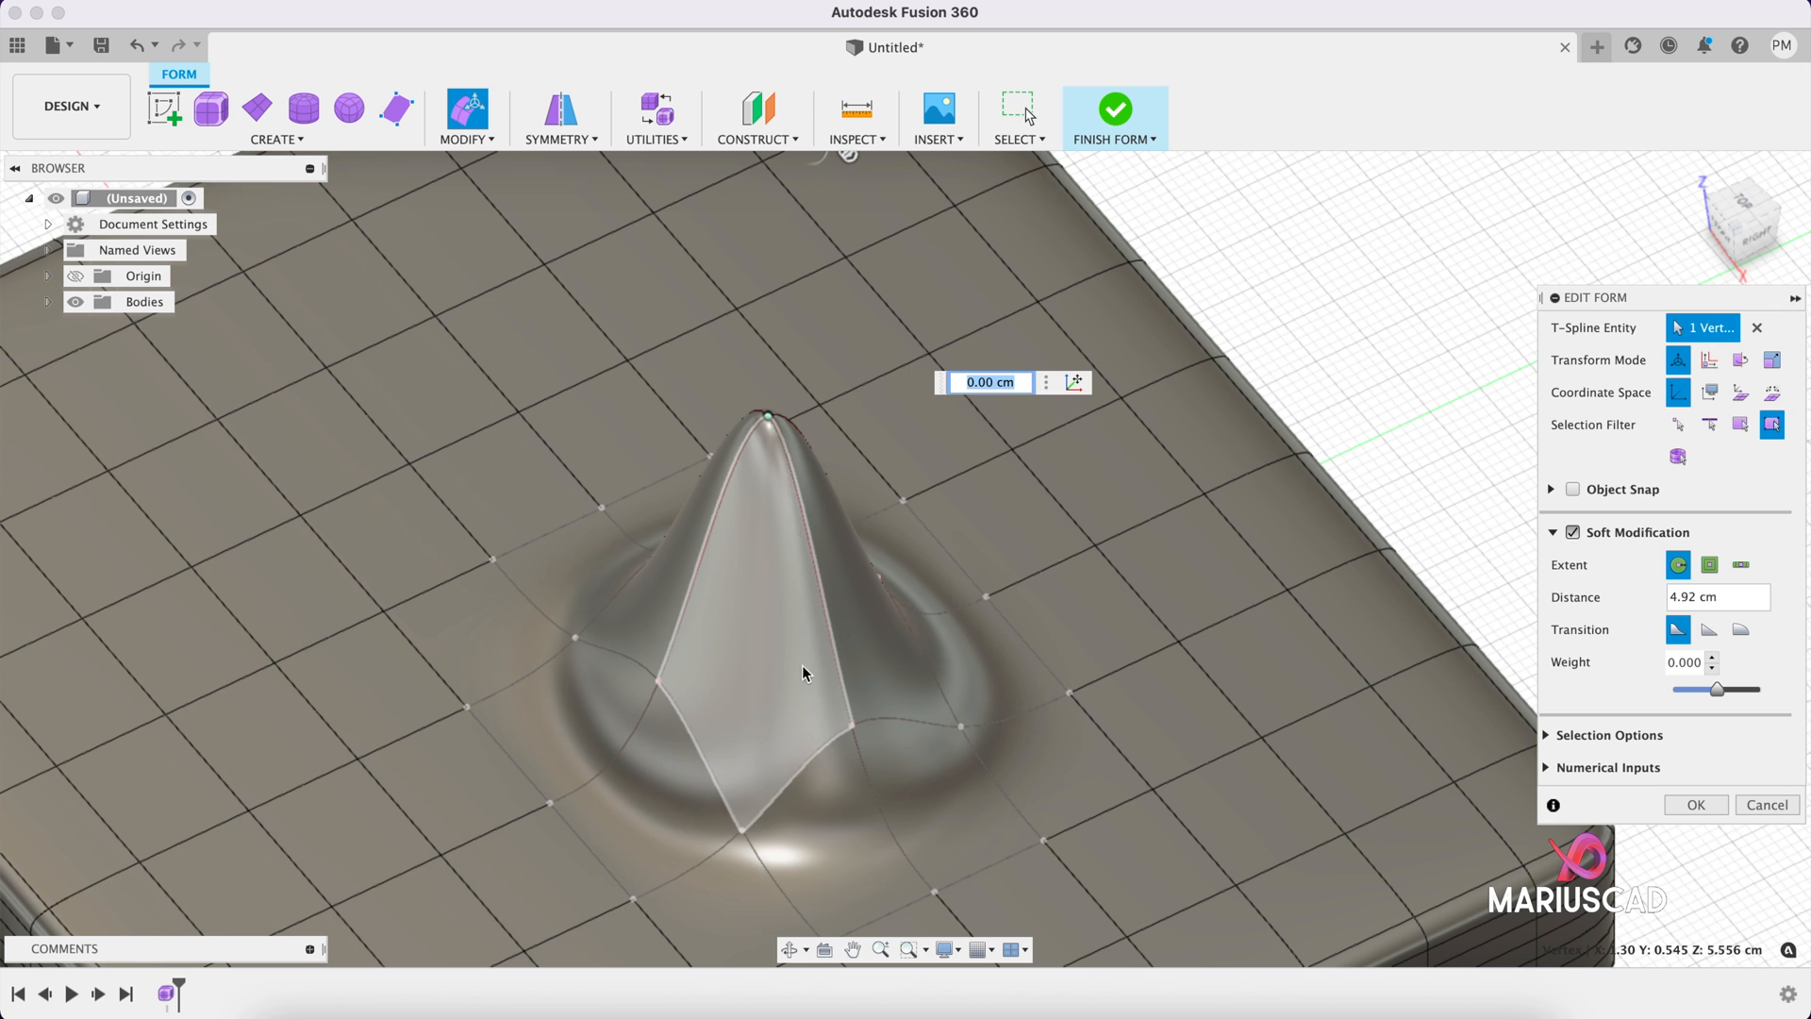
Step: Set Soft Modification extent to a face count of 4 and raise the centre faces
left_click(1693, 804)
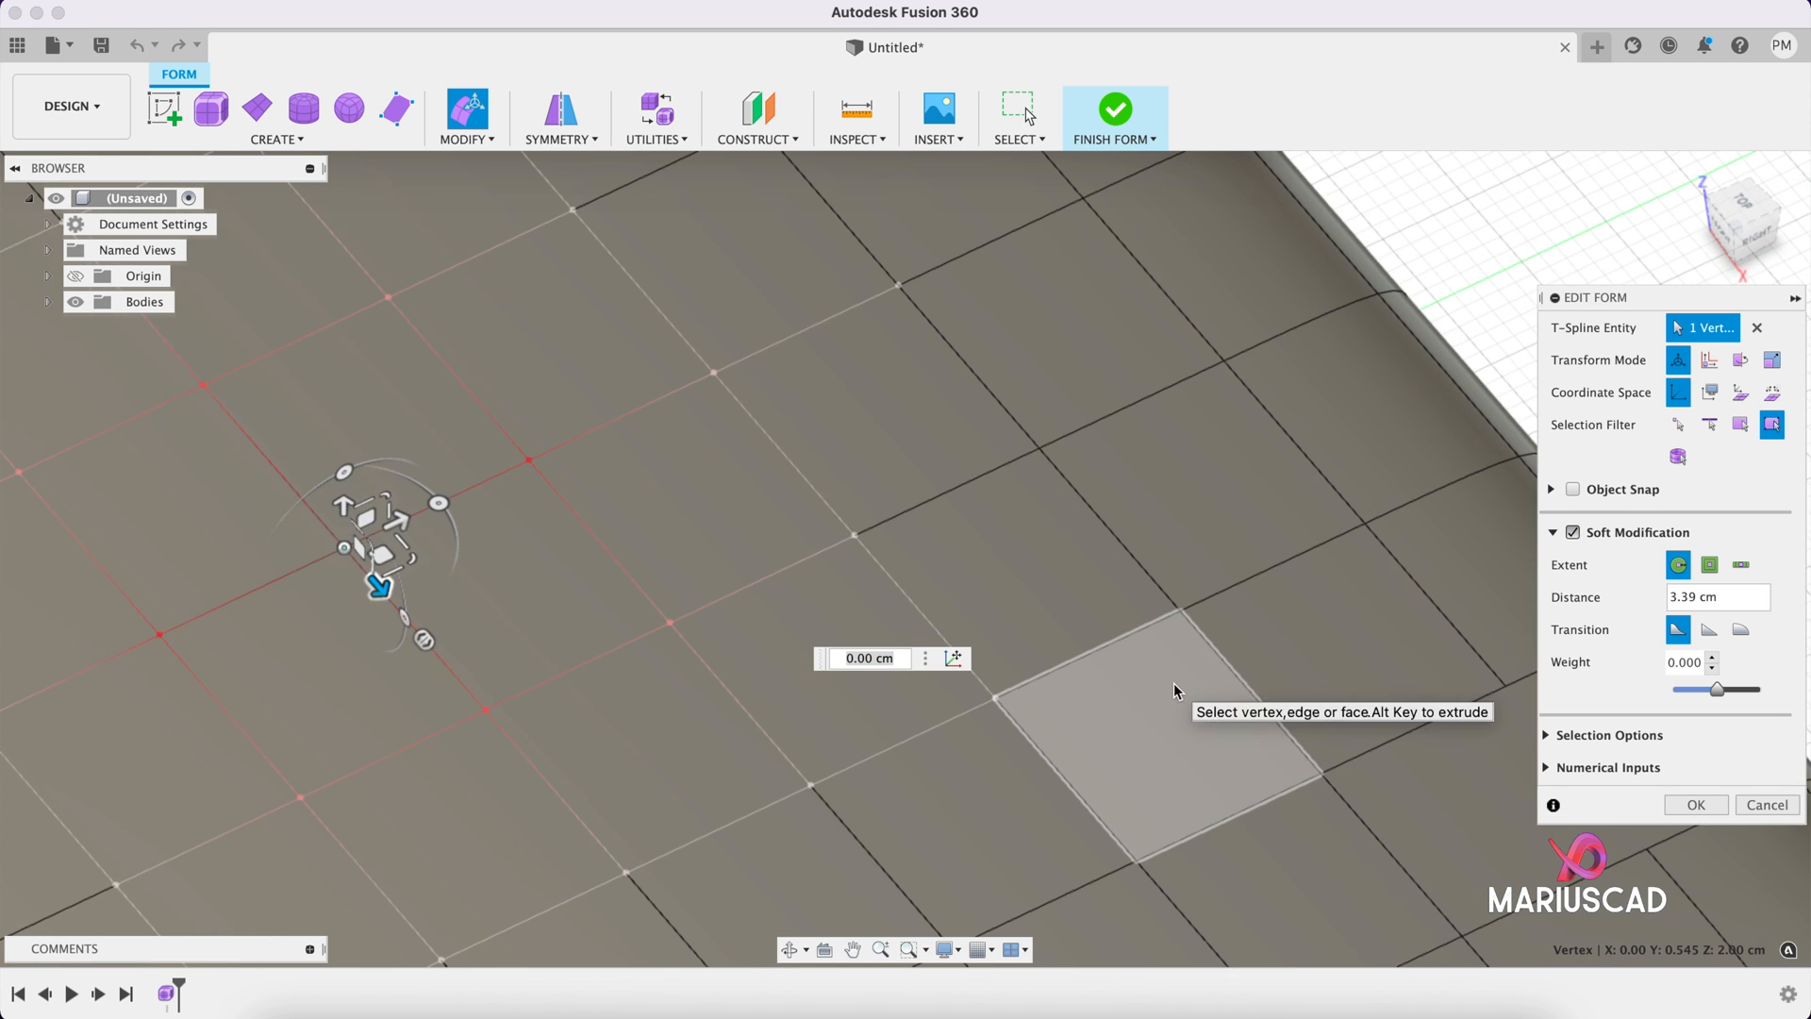
left_click(1709, 565)
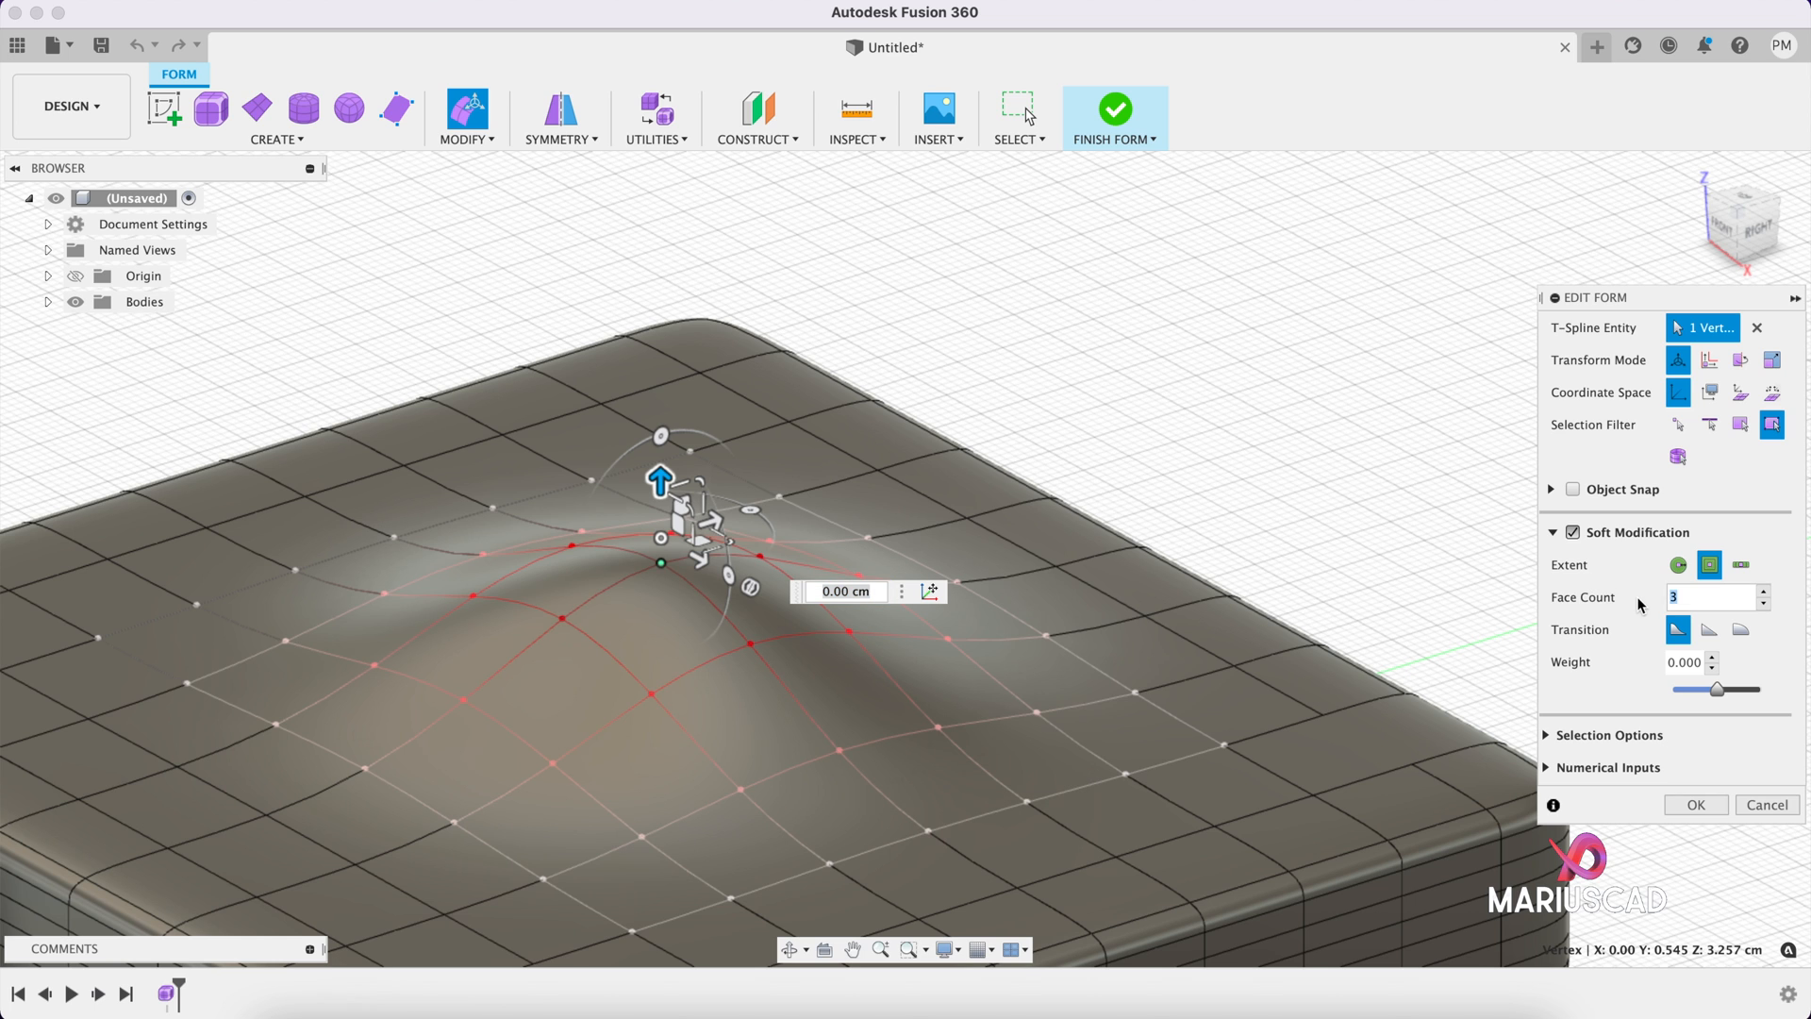
left_click(1763, 591)
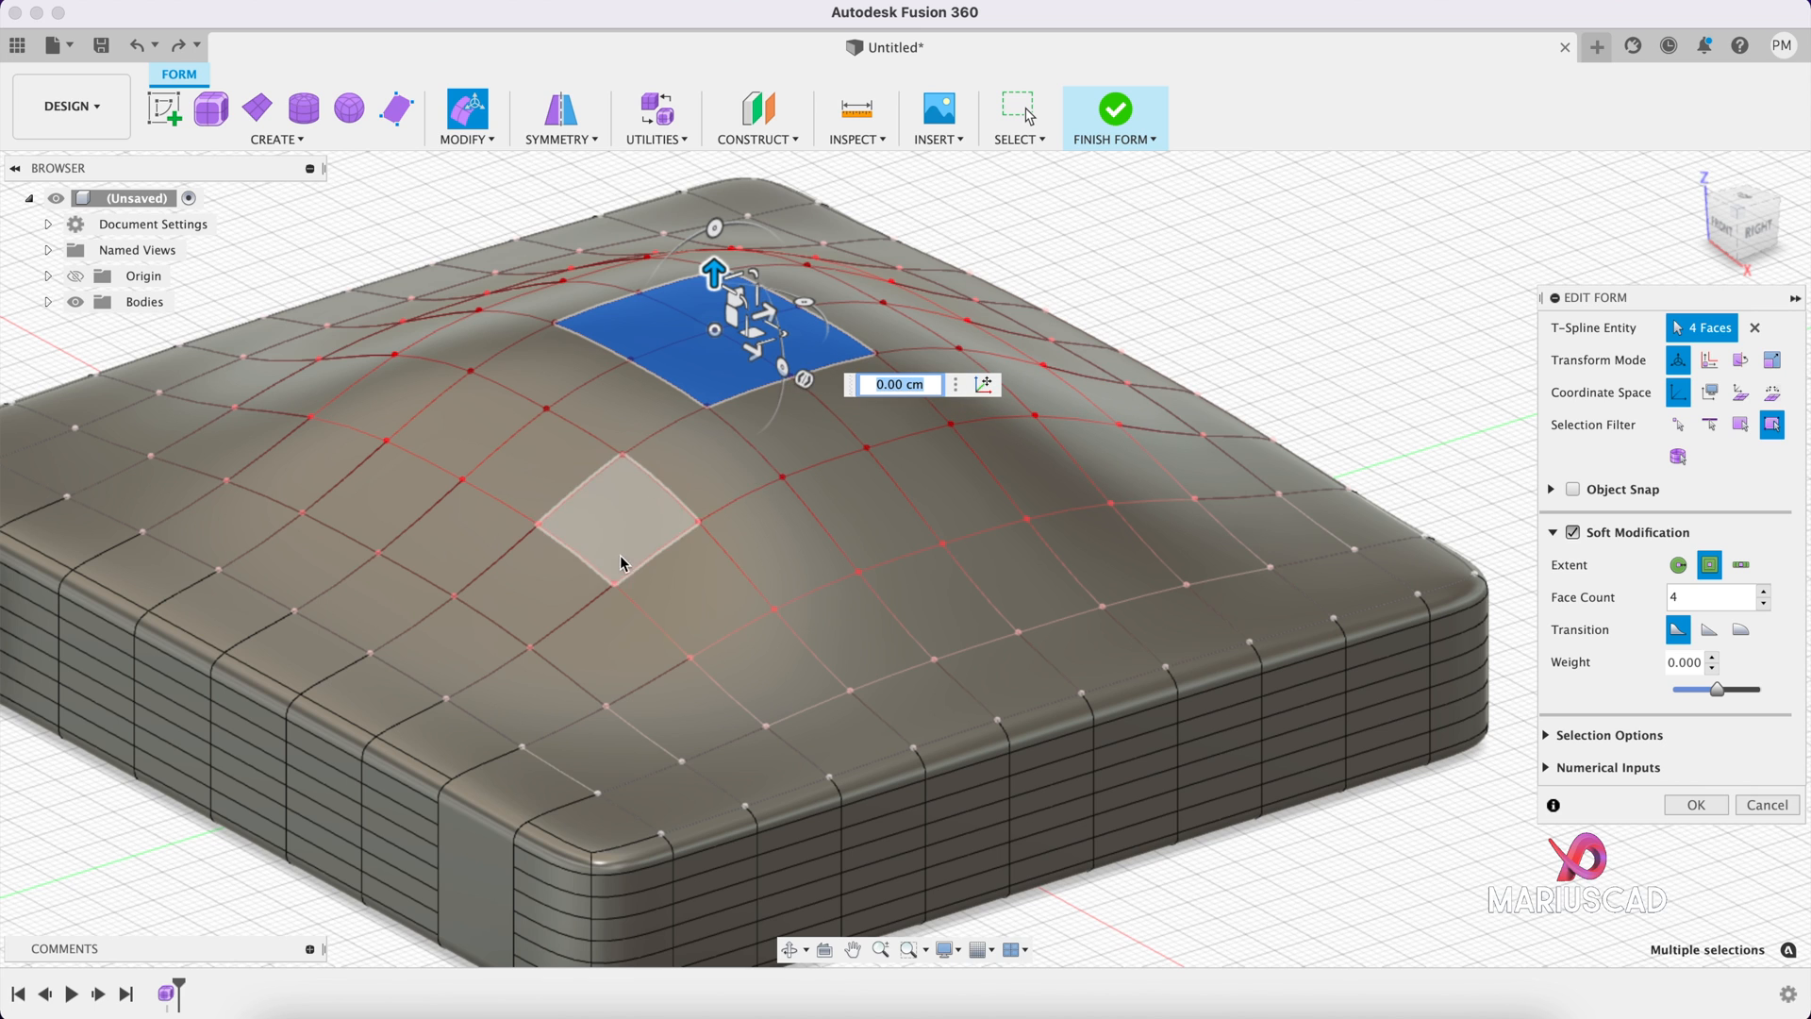
mouse_move(656, 660)
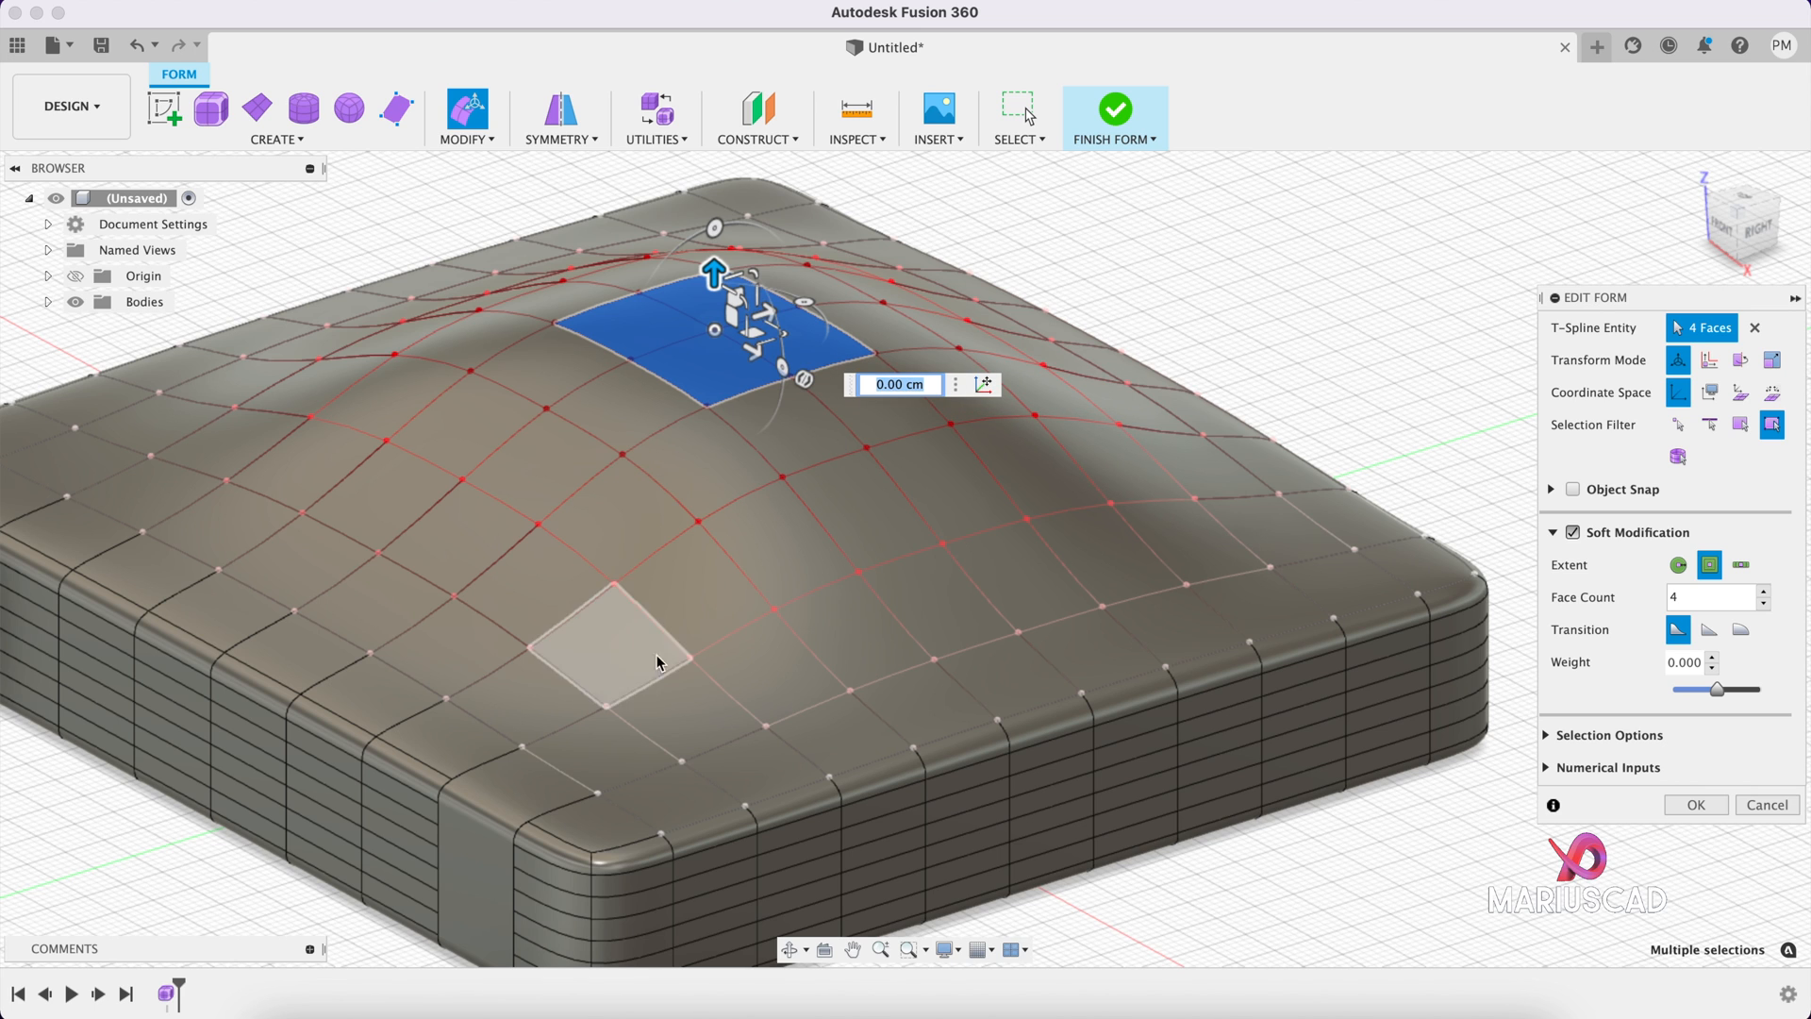
mouse_move(631, 505)
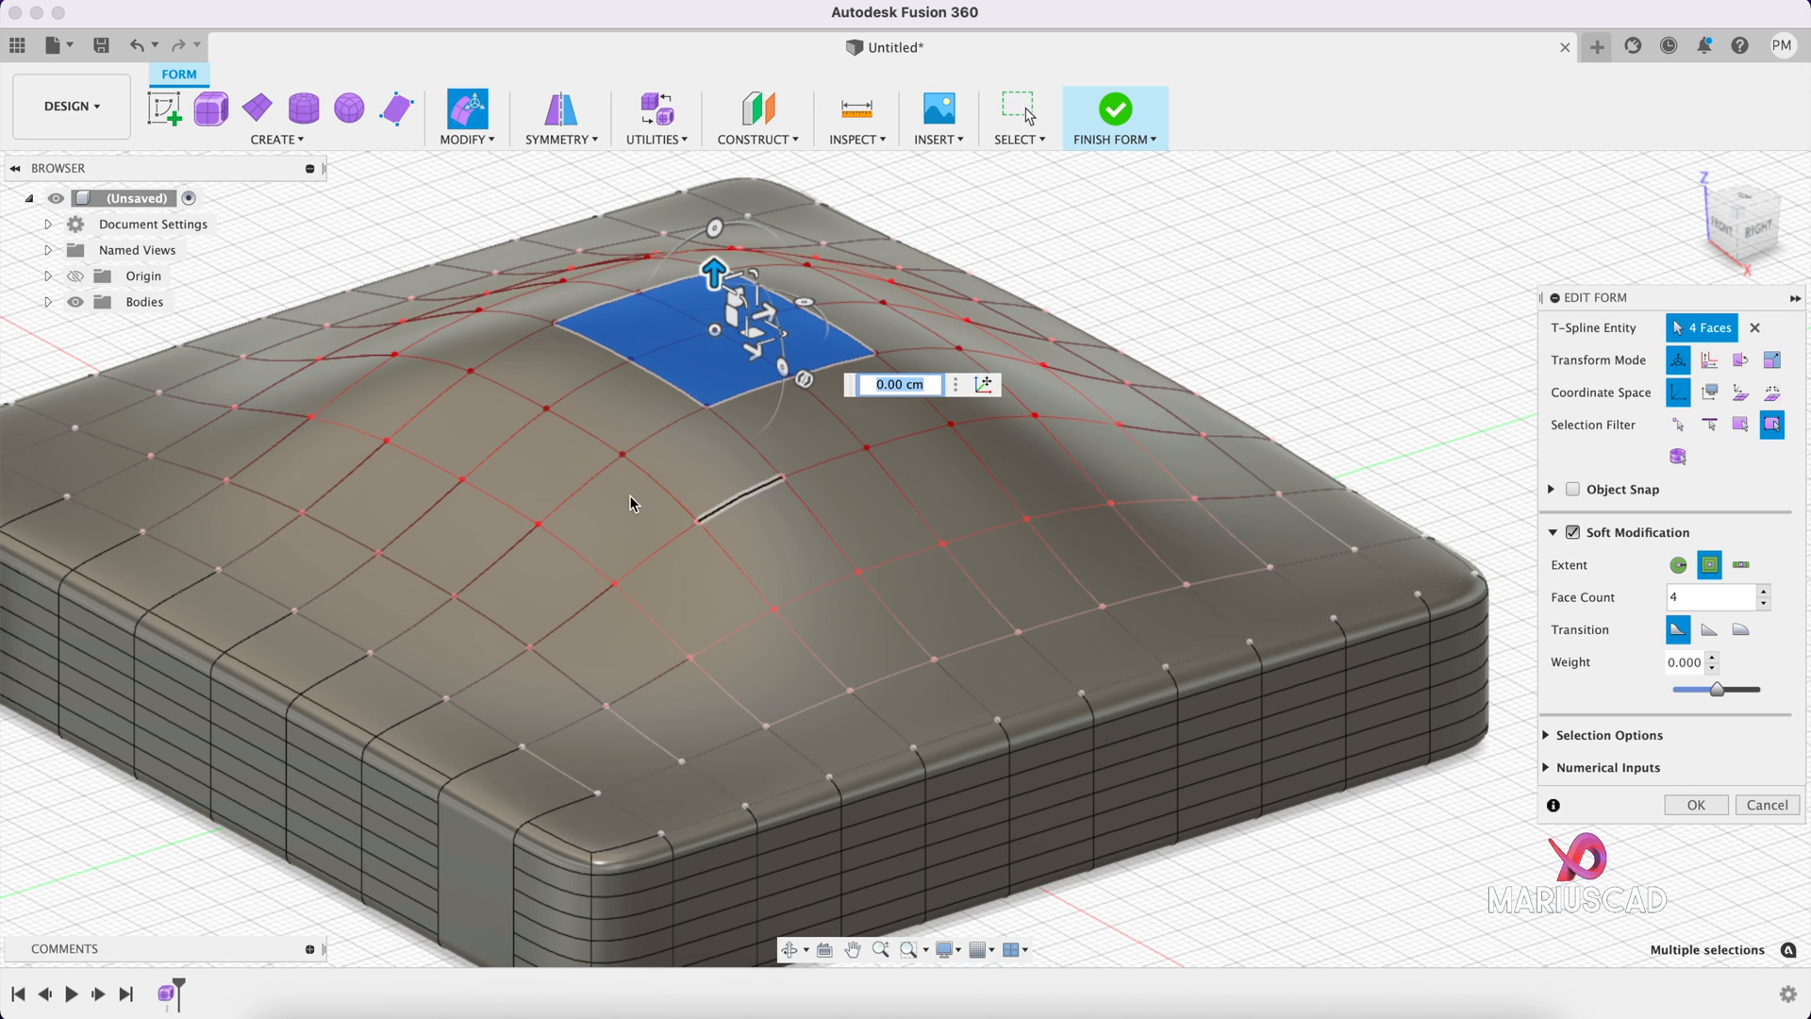
mouse_move(904, 668)
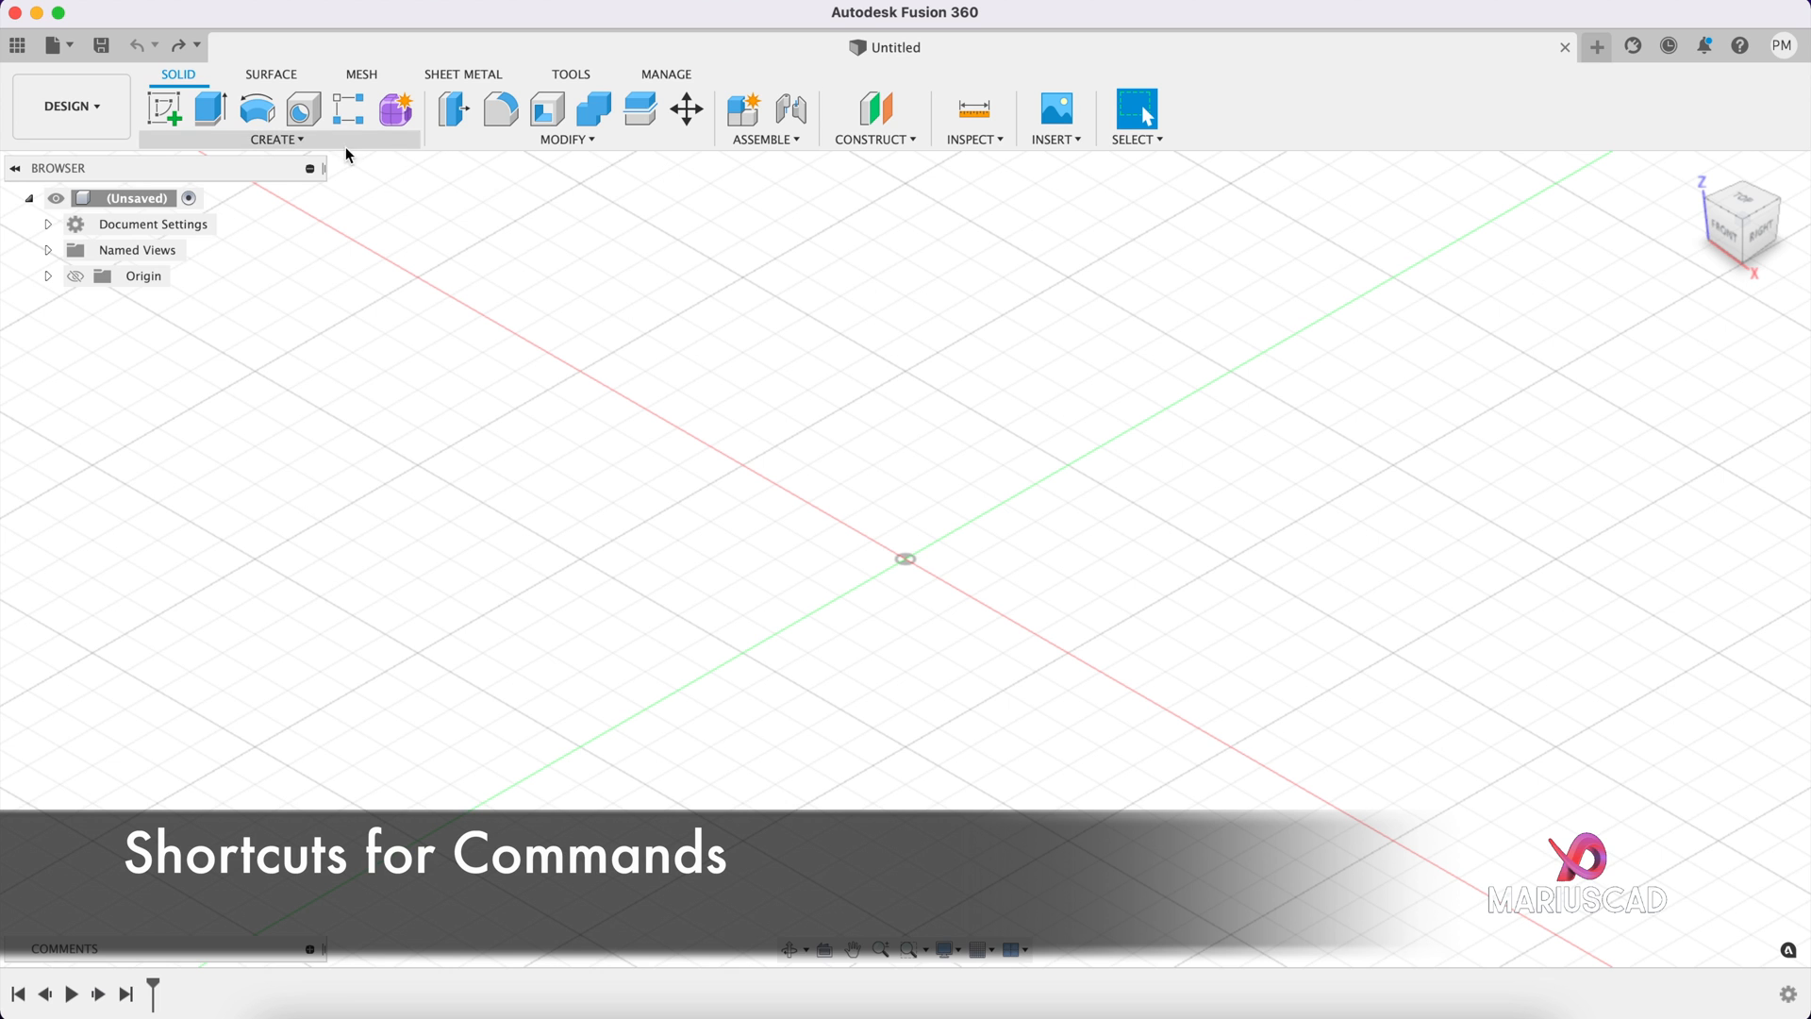
Step: Cancel the Extrude dialog without creating anything and reopen the CREATE menu
left_click(274, 139)
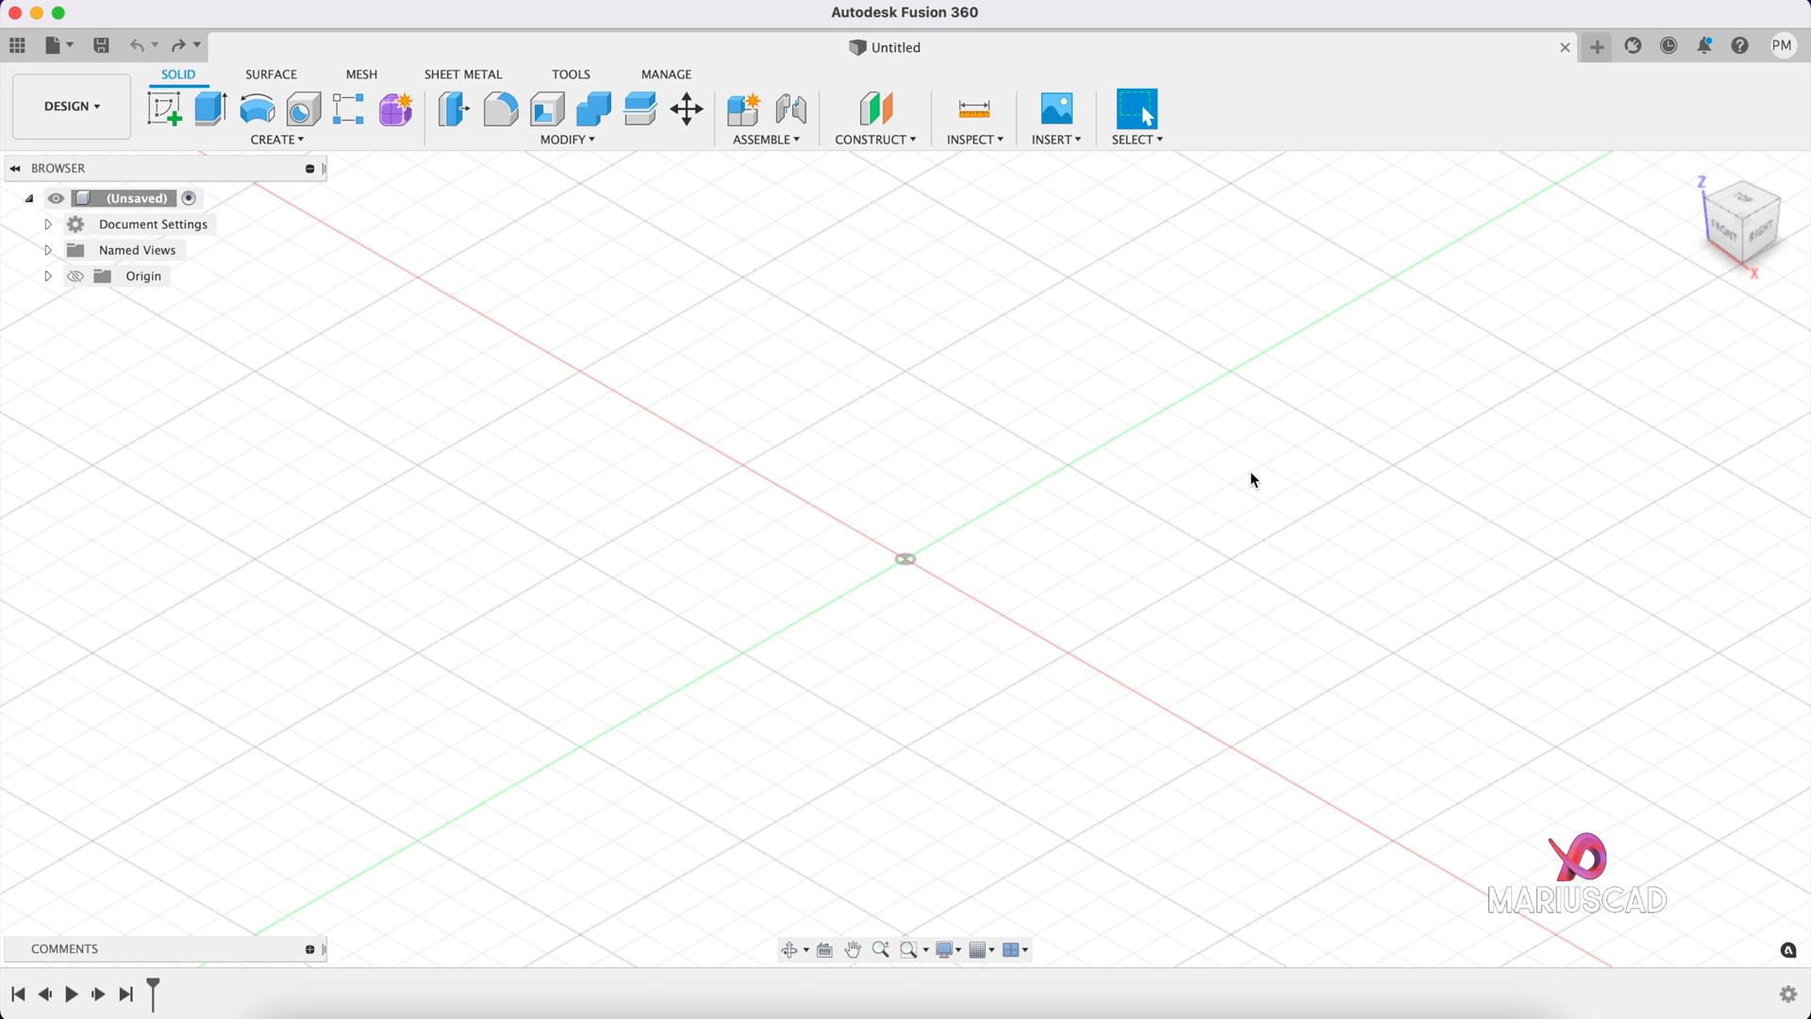
left_click(274, 139)
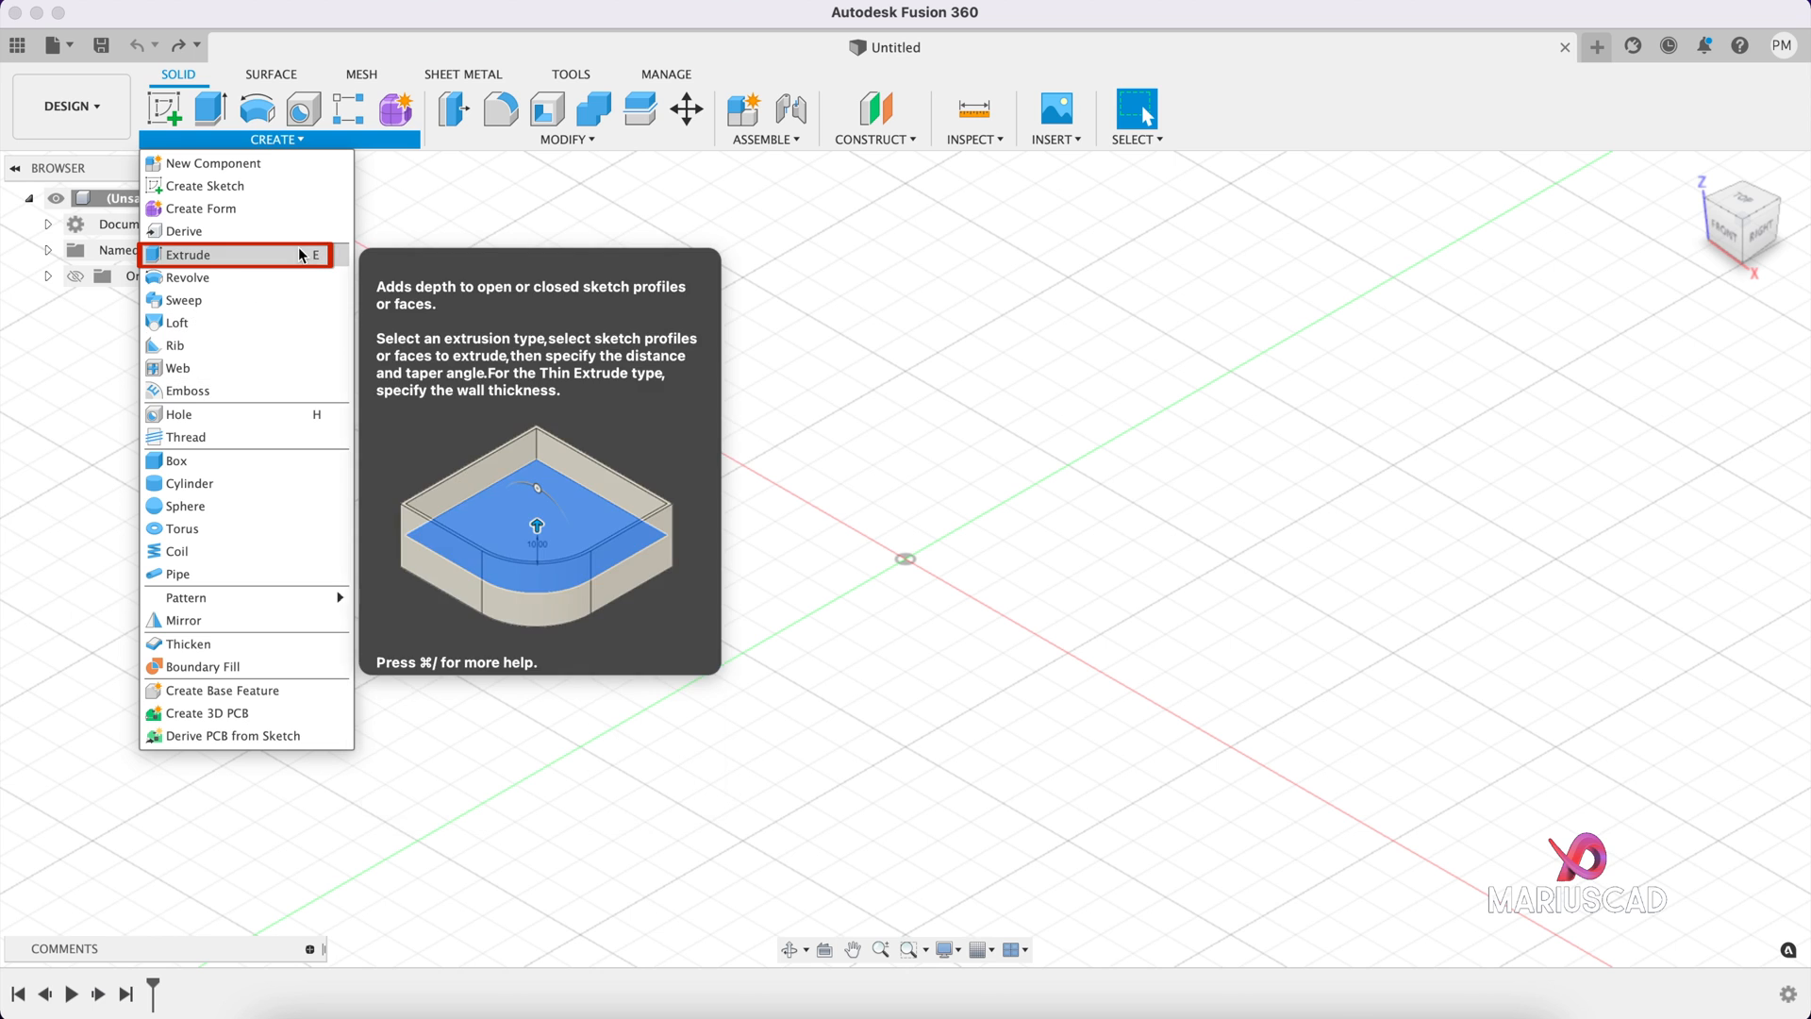
left_click(1115, 392)
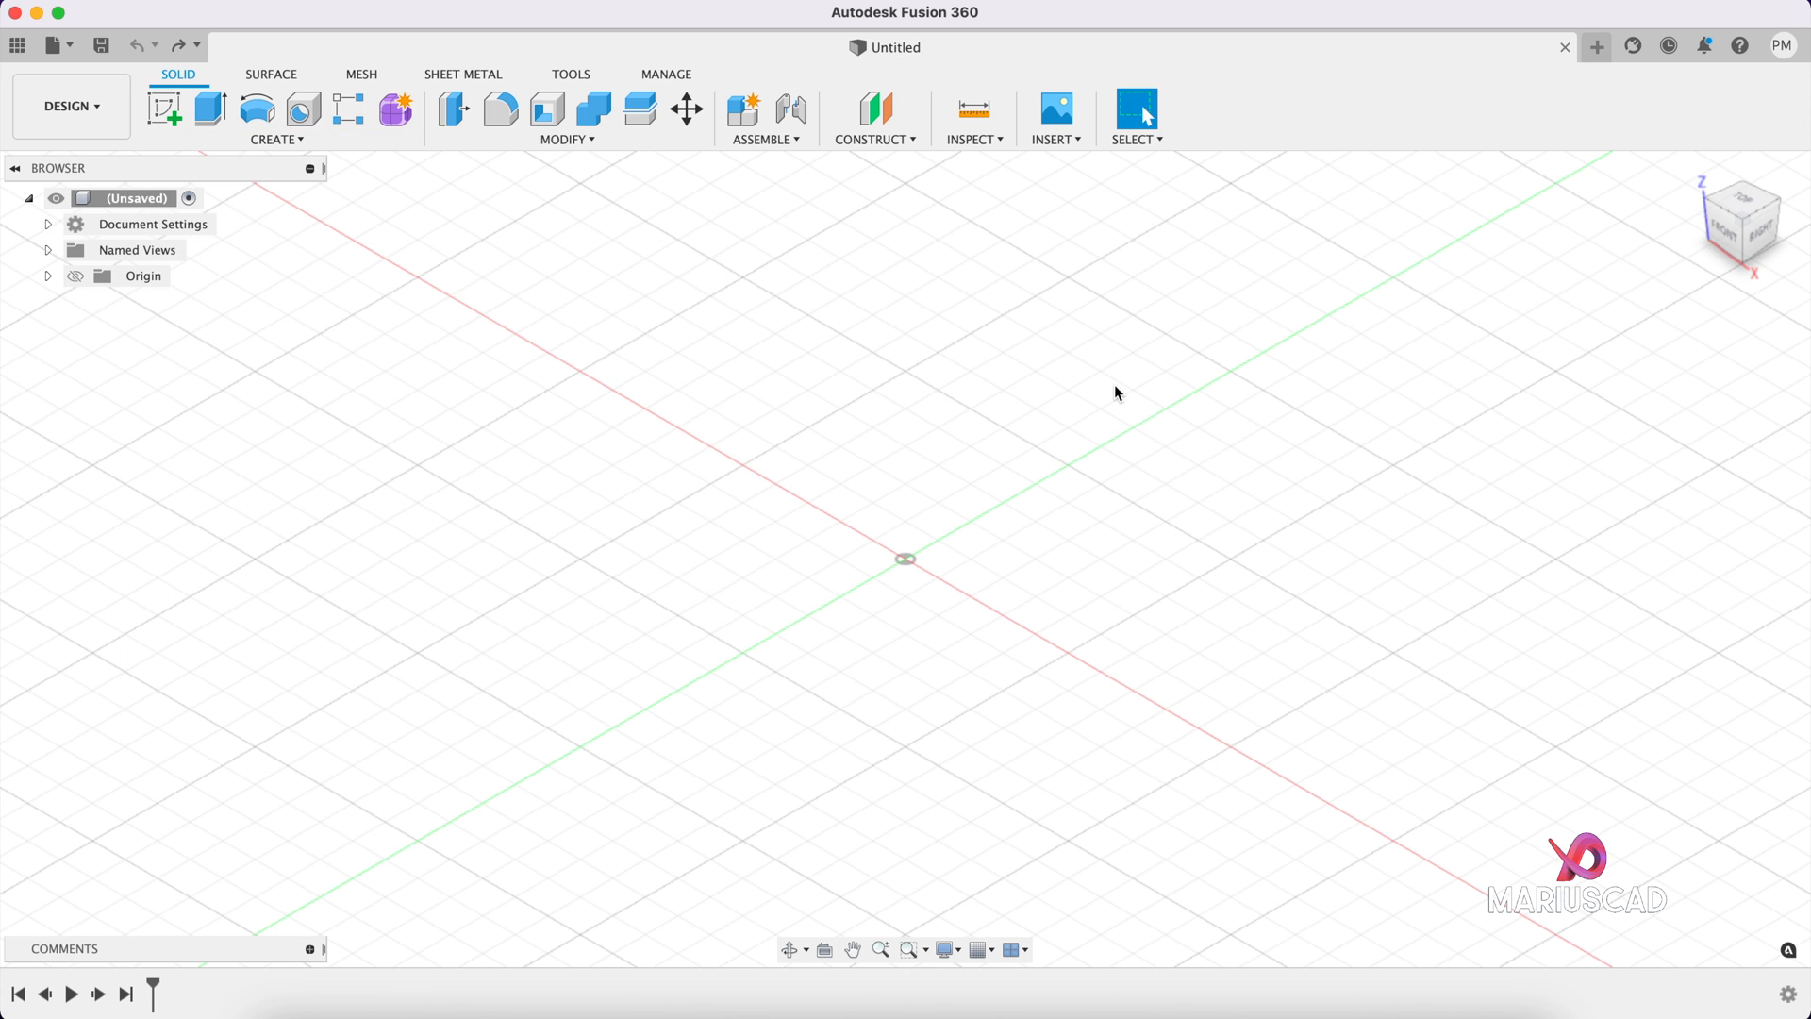
left_click(207, 107)
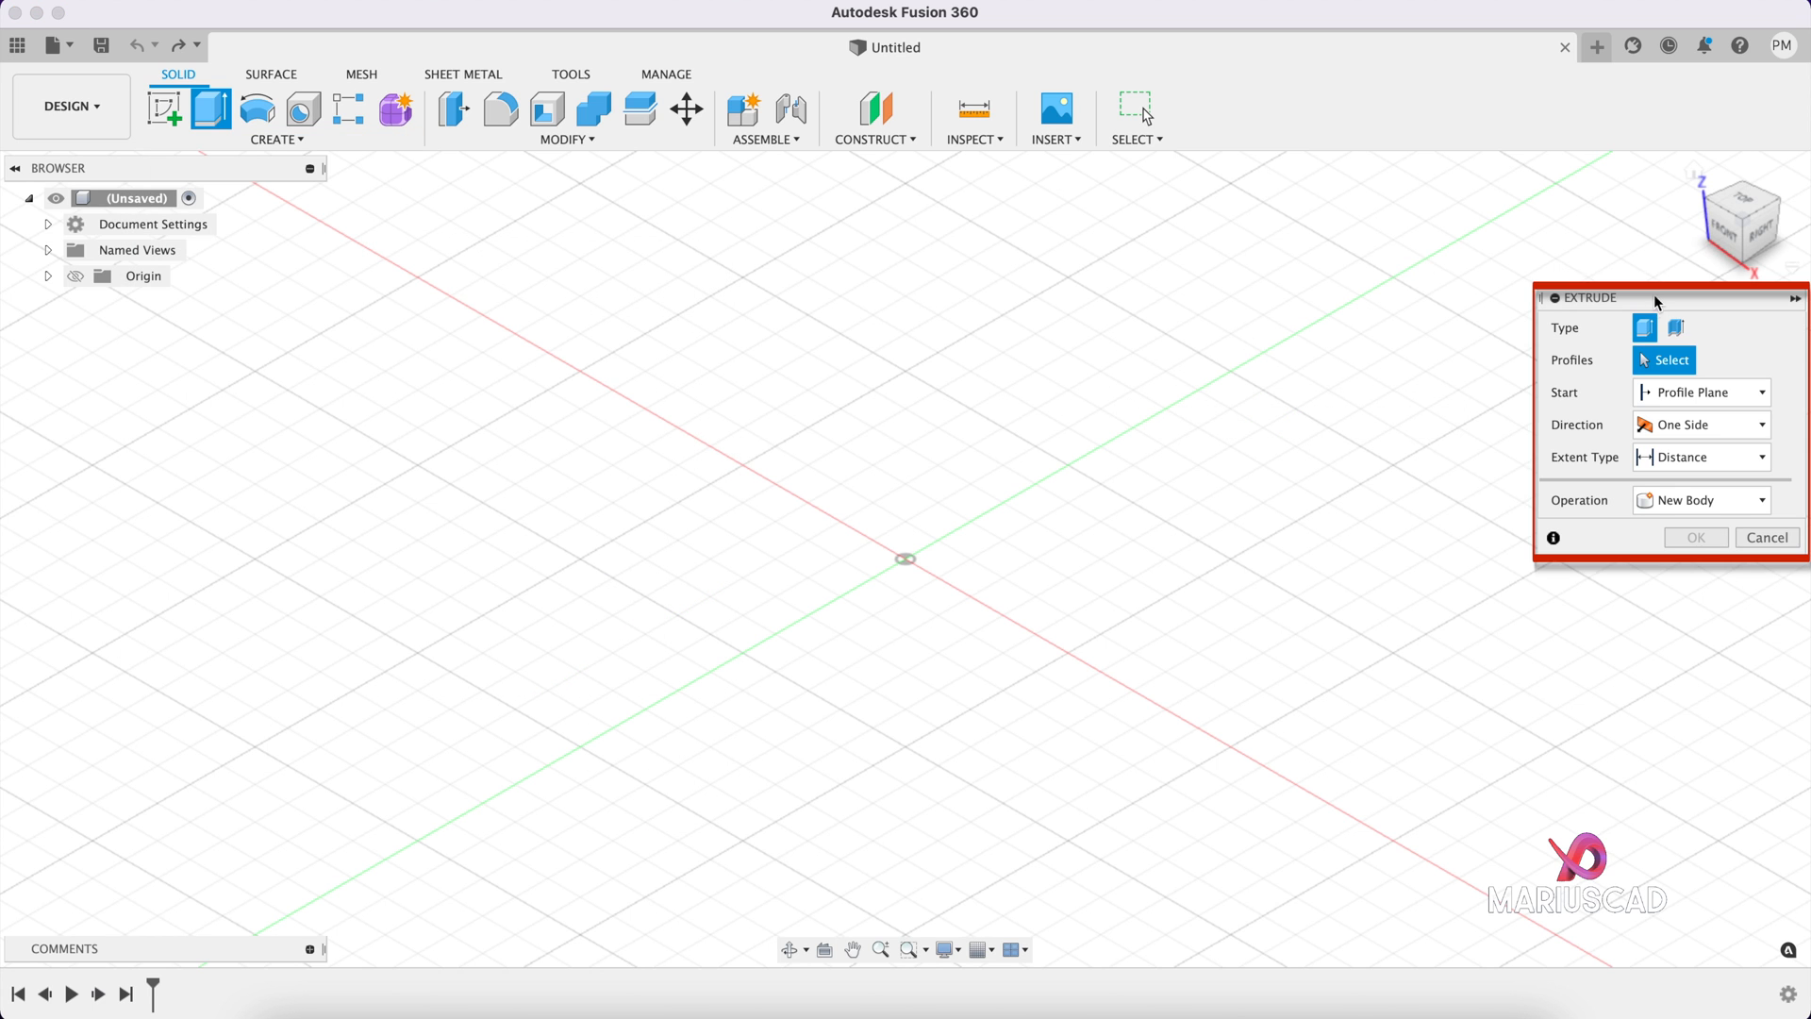
left_click(1766, 537)
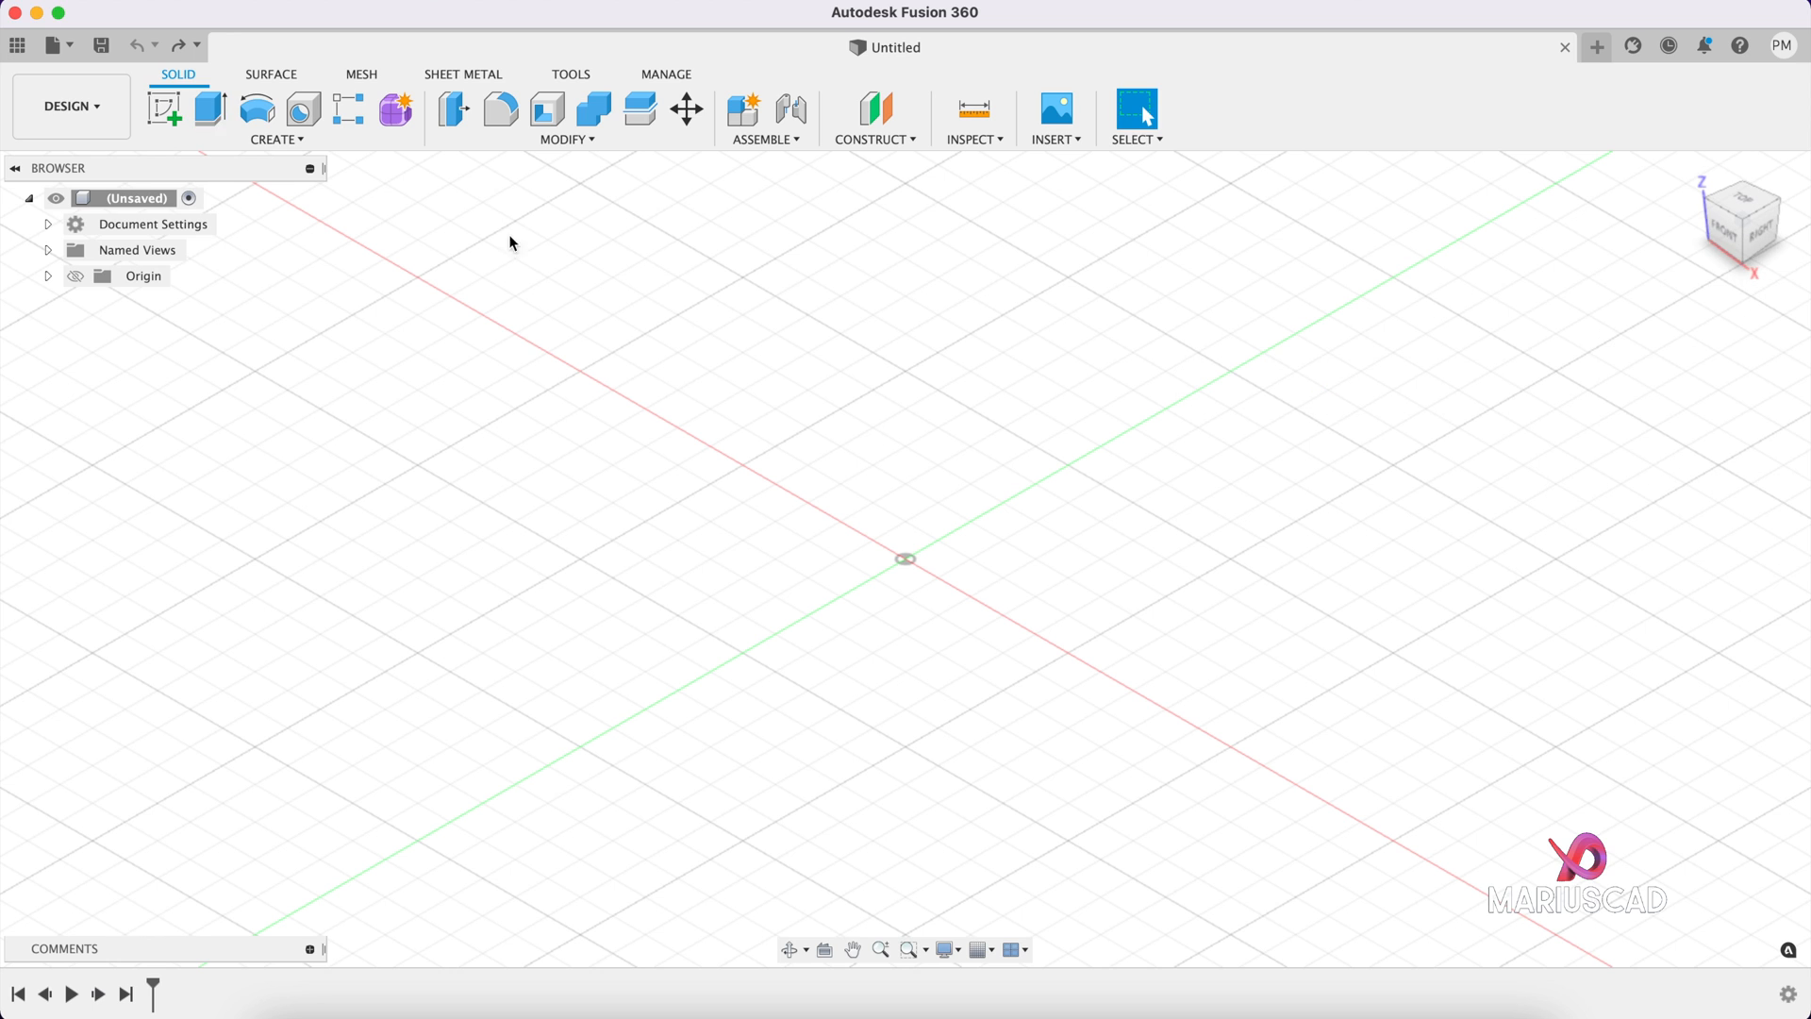
left_click(274, 138)
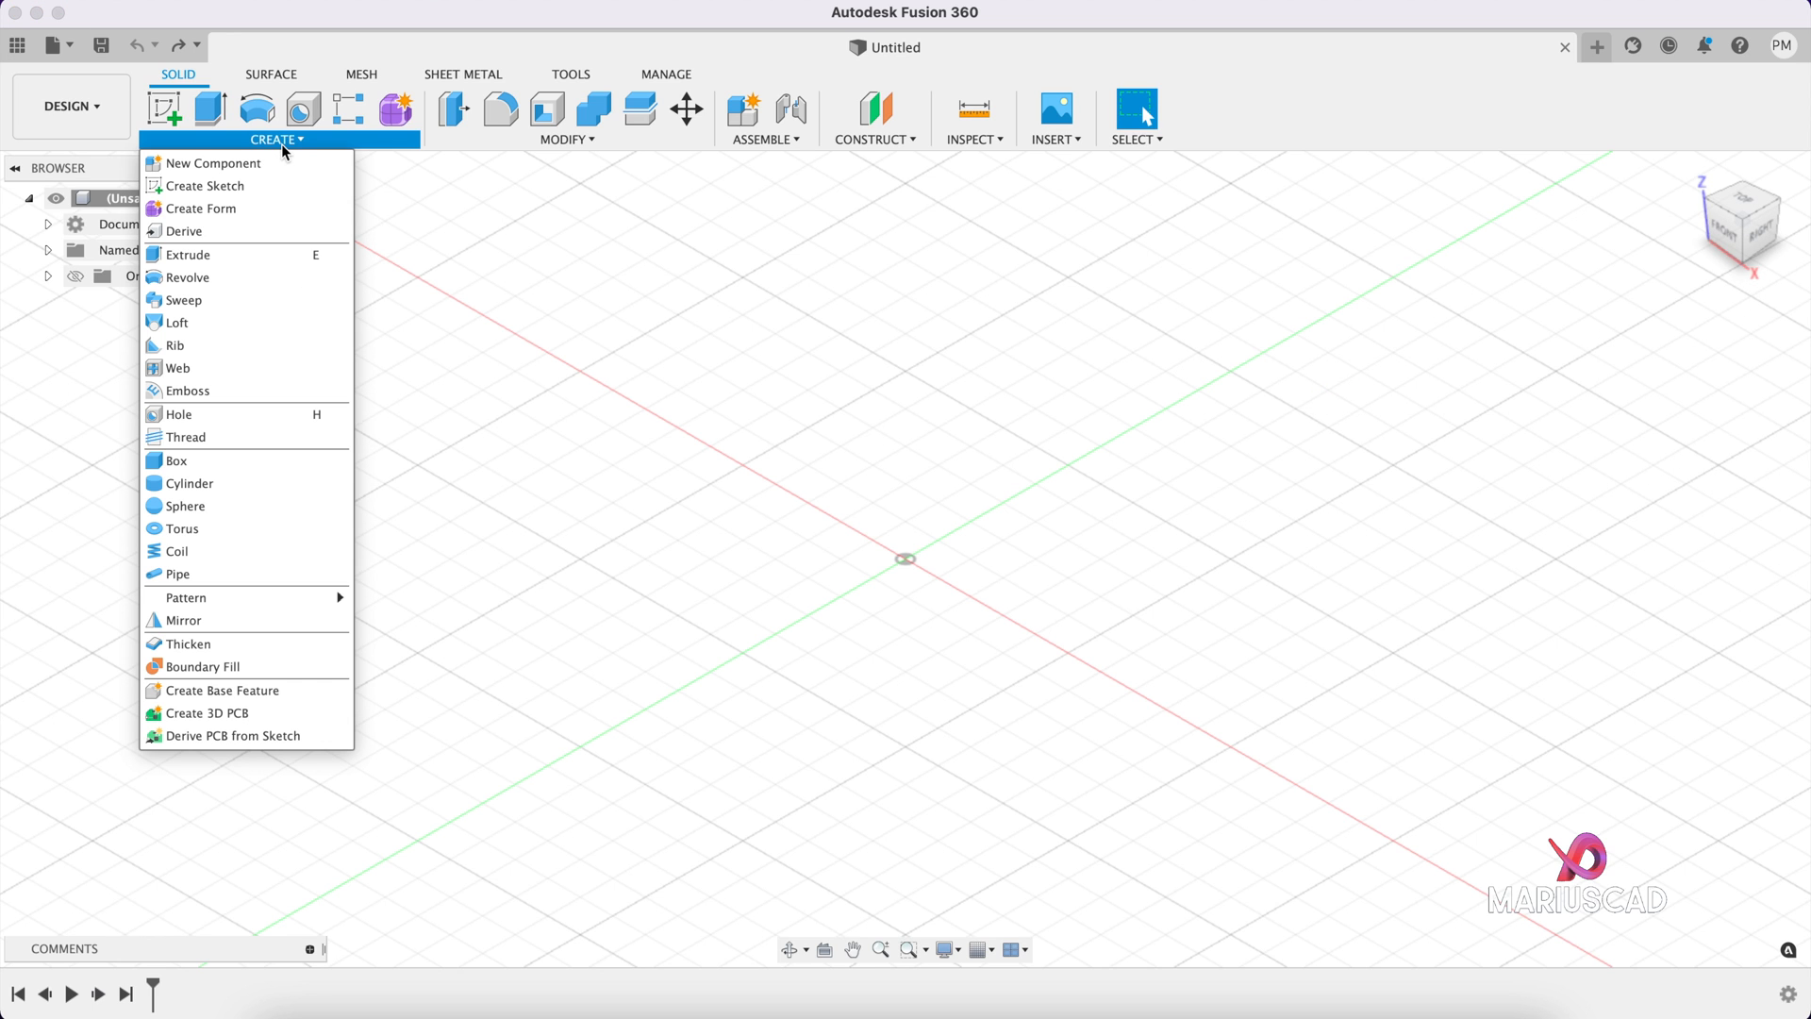
mouse_move(185, 436)
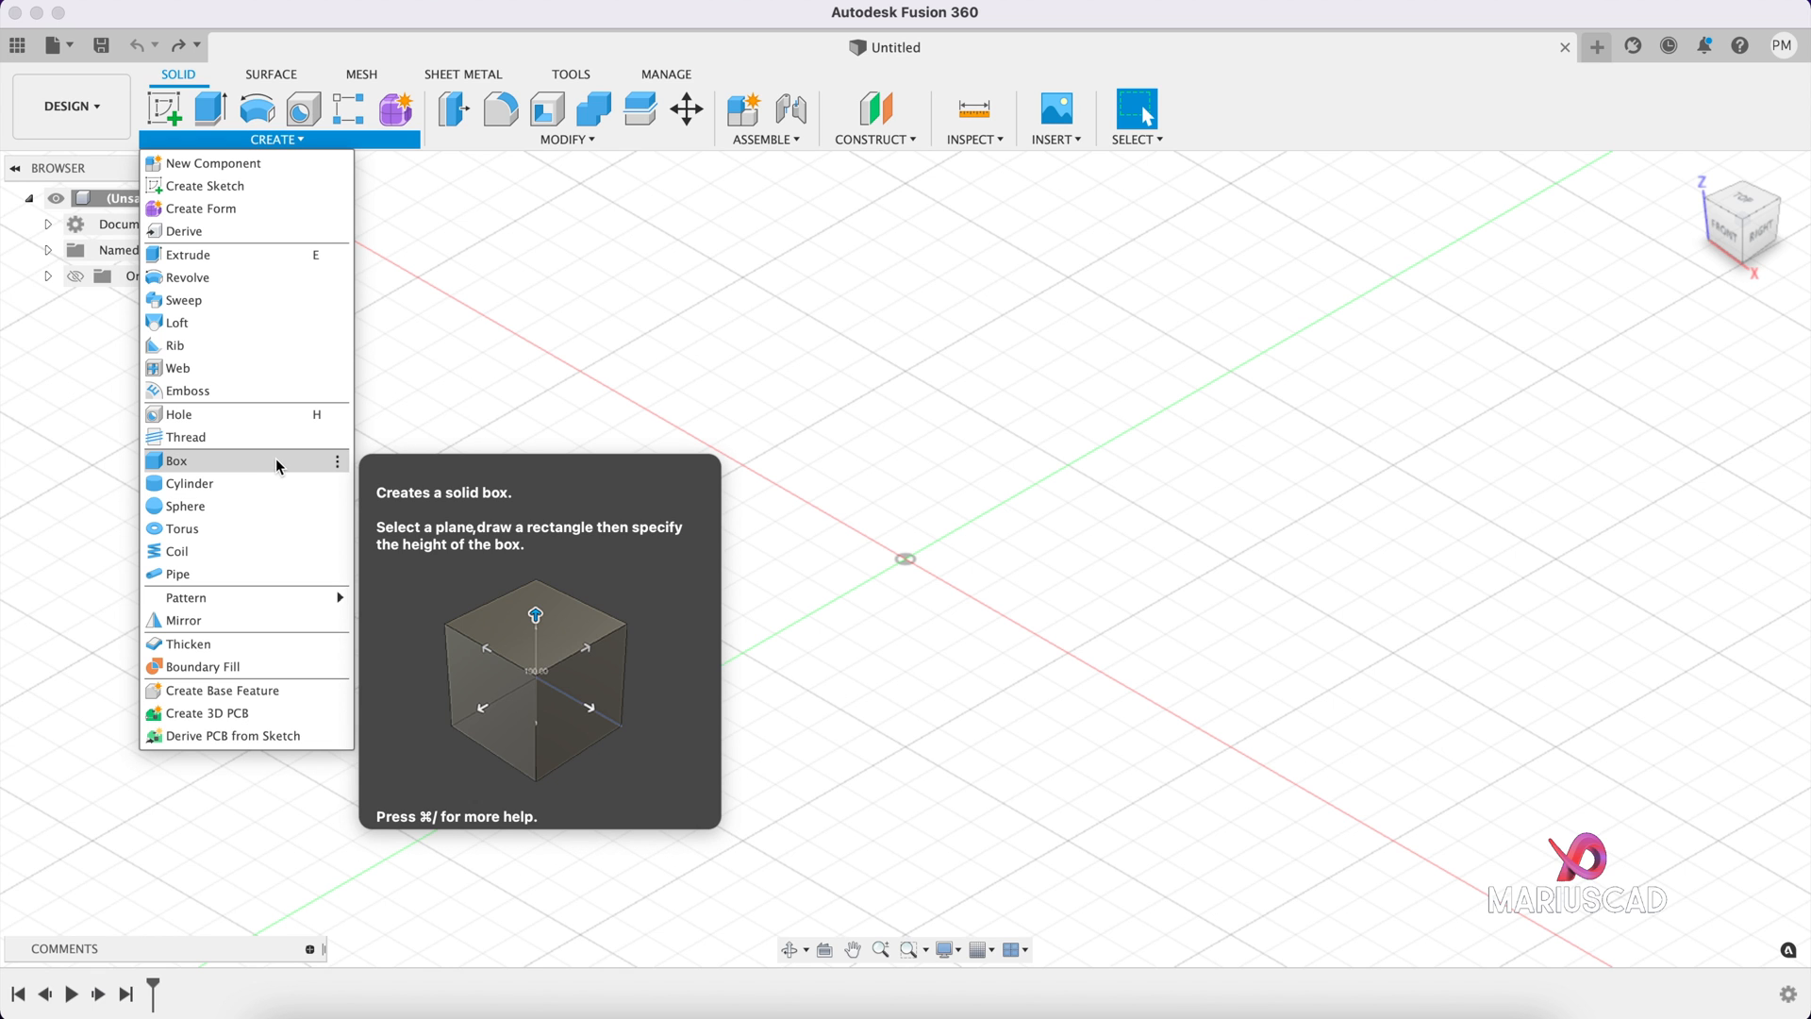
mouse_move(336, 461)
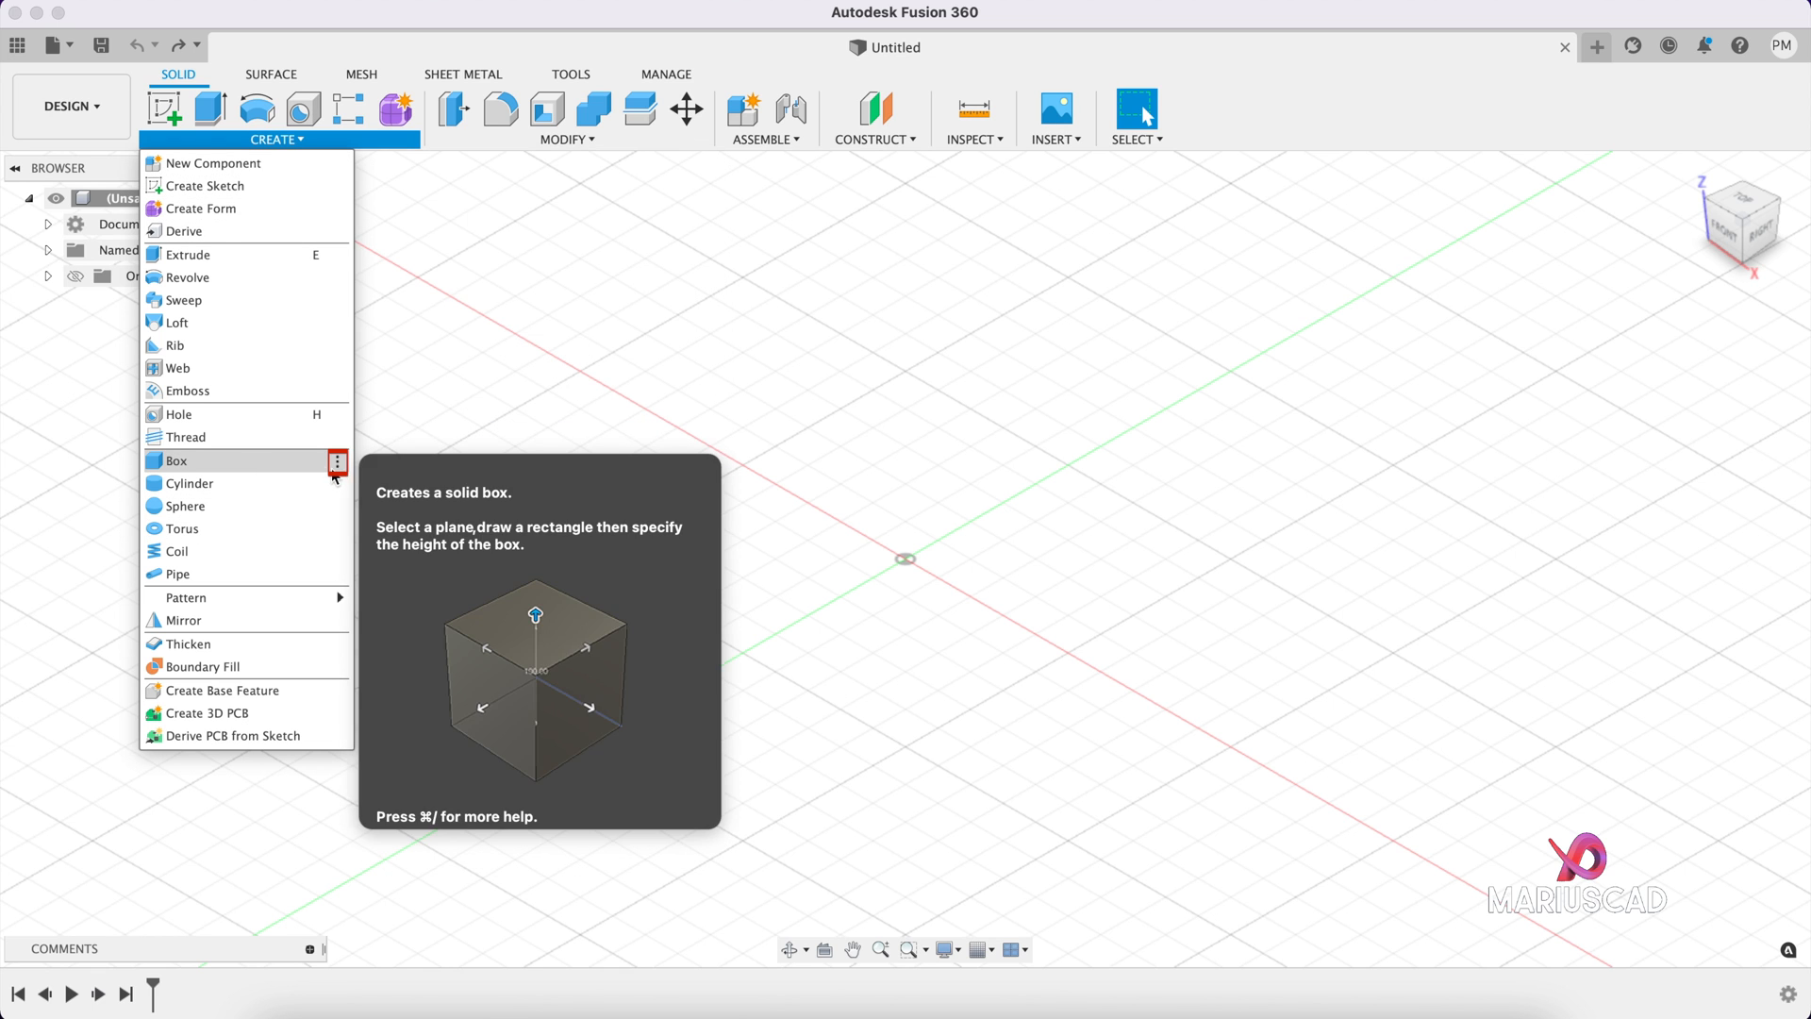
Step: Assign the single-key shortcut B to the Box command
left_click(336, 461)
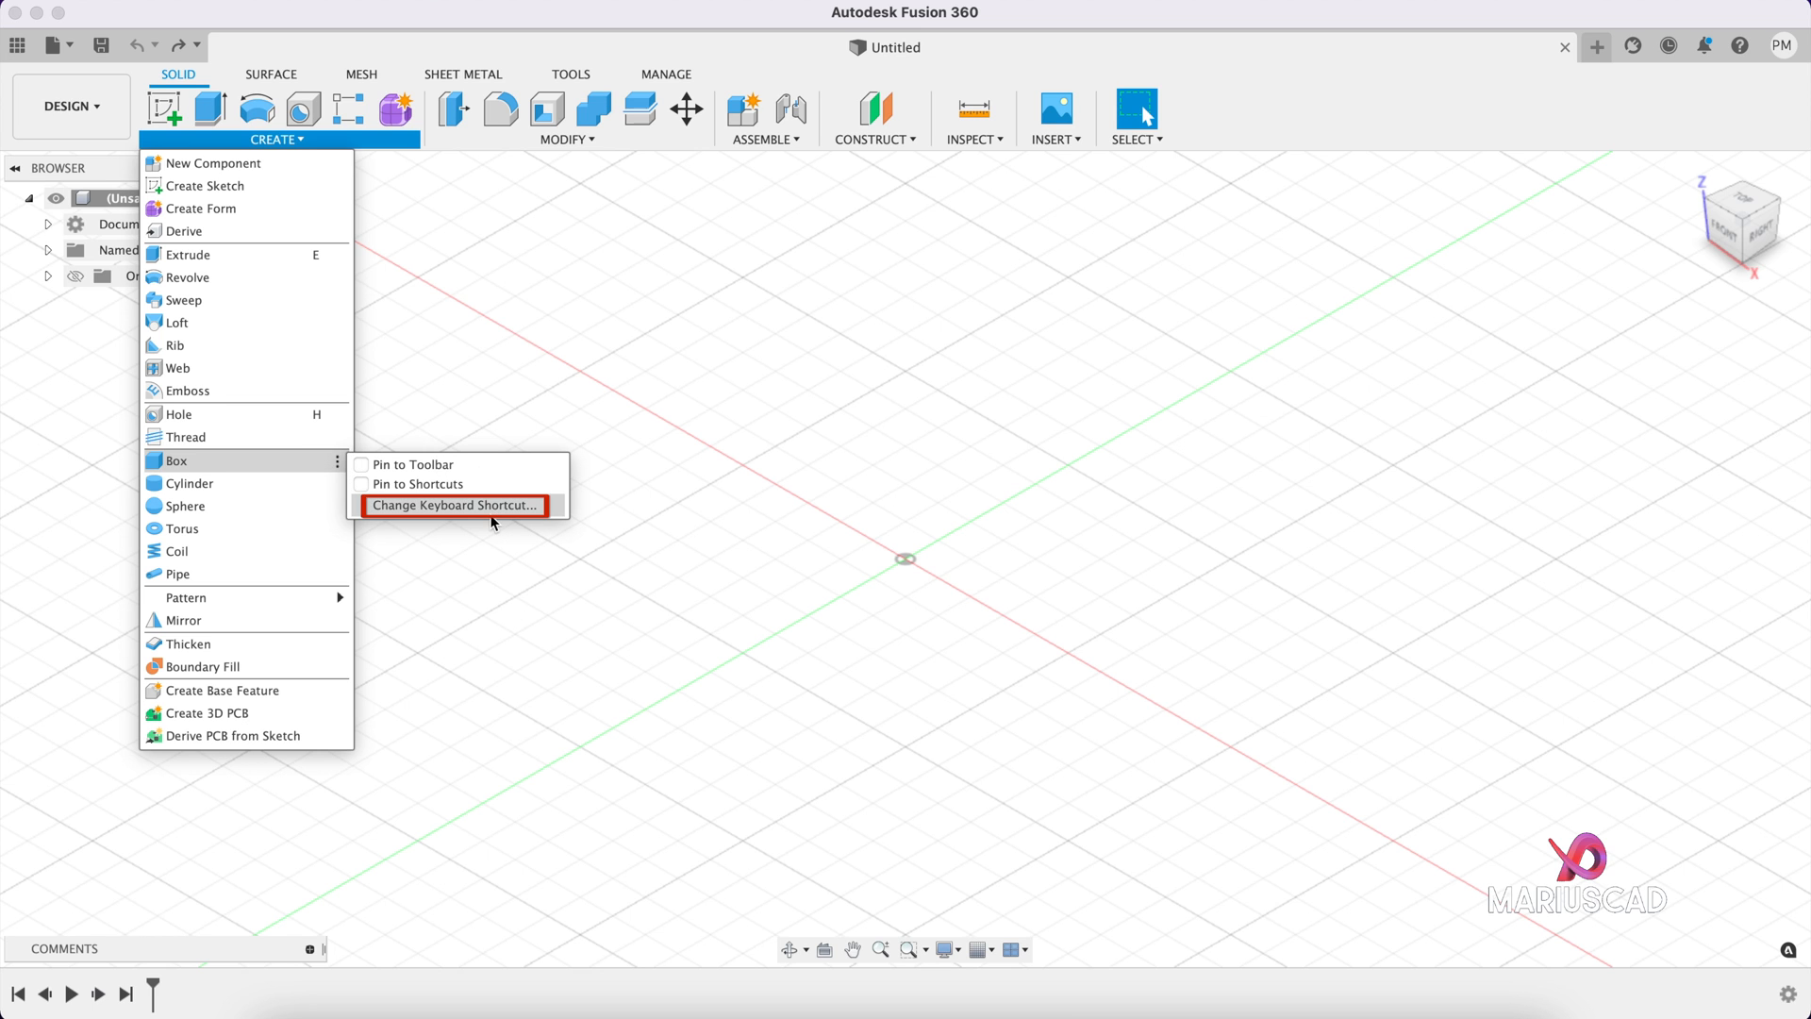
left_click(452, 504)
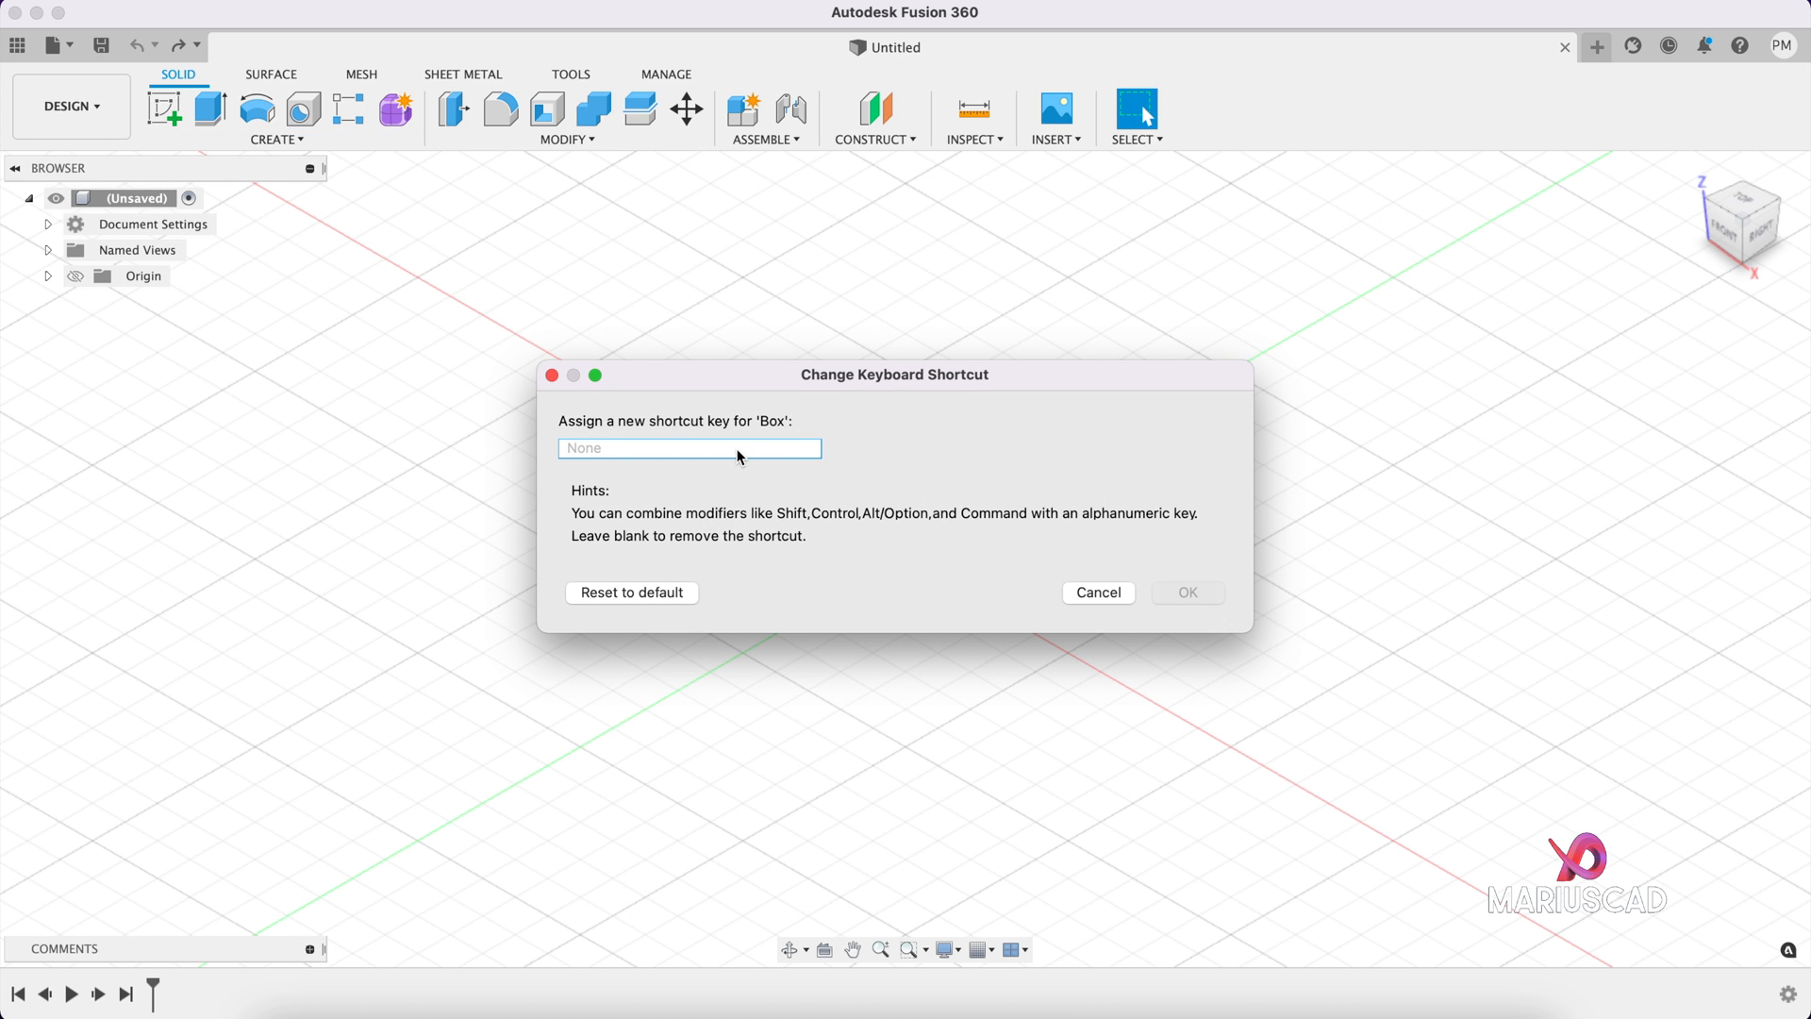
type("b")
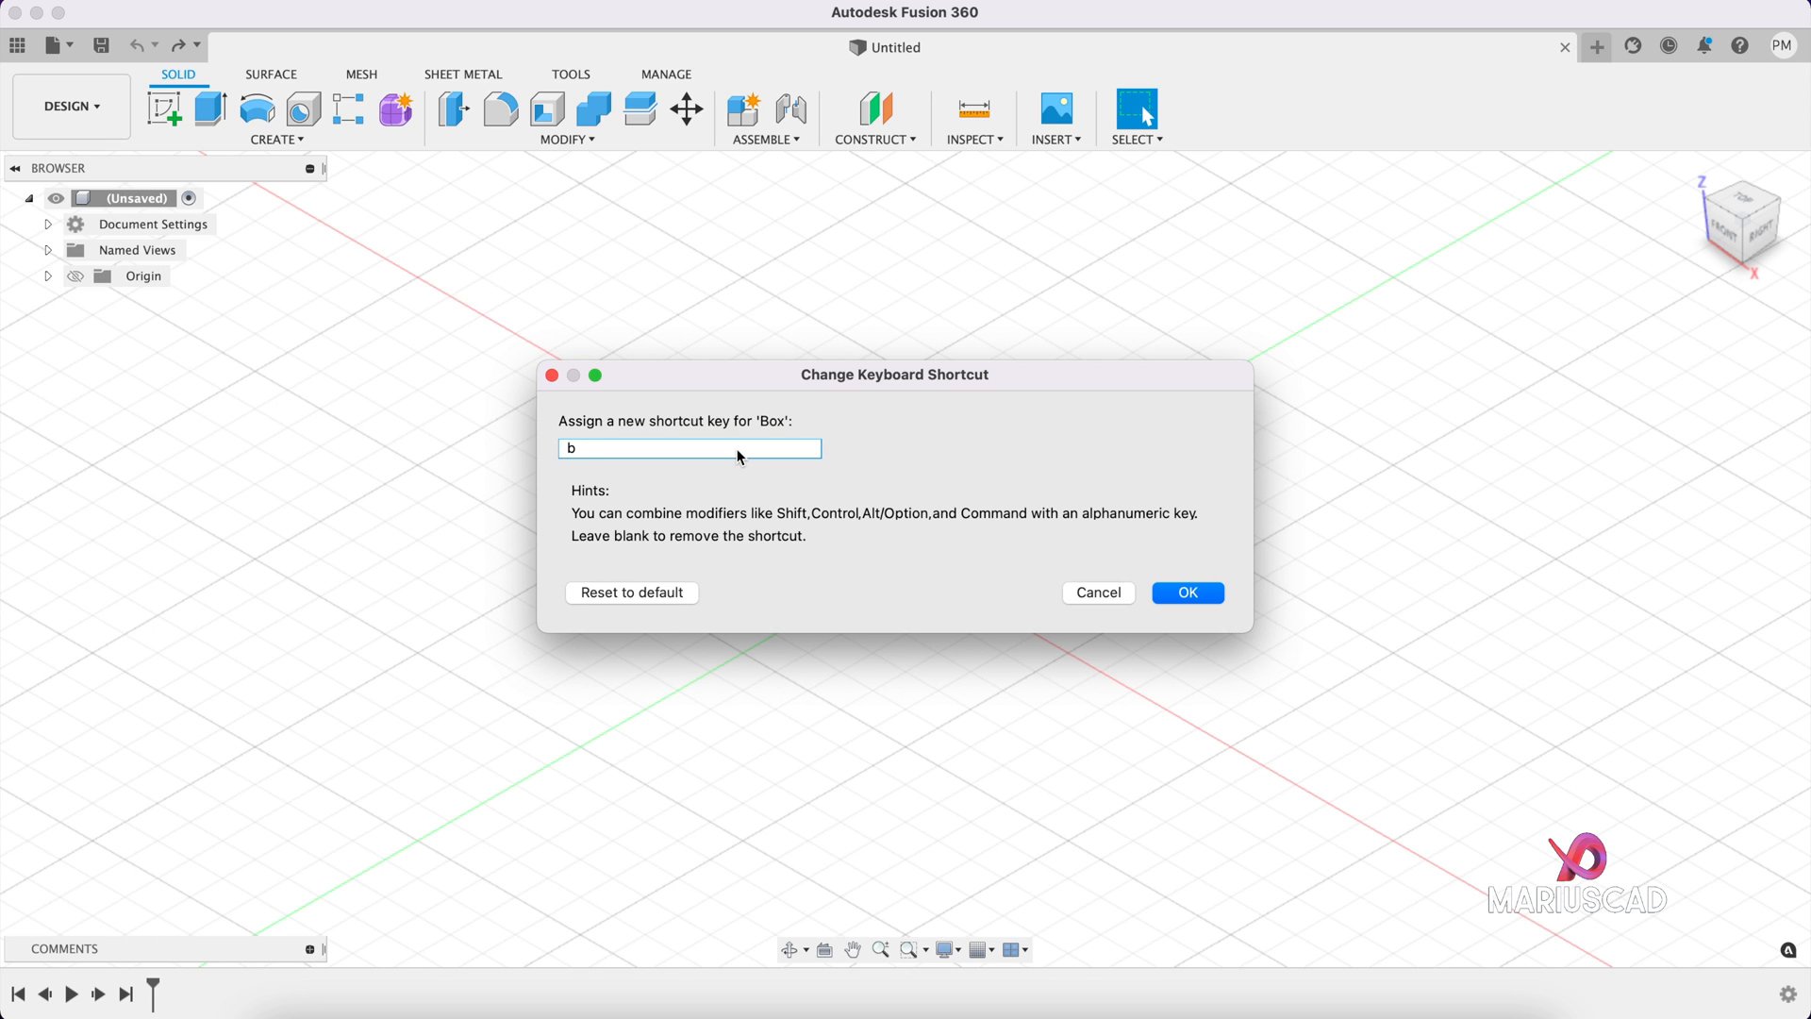
left_click(1186, 592)
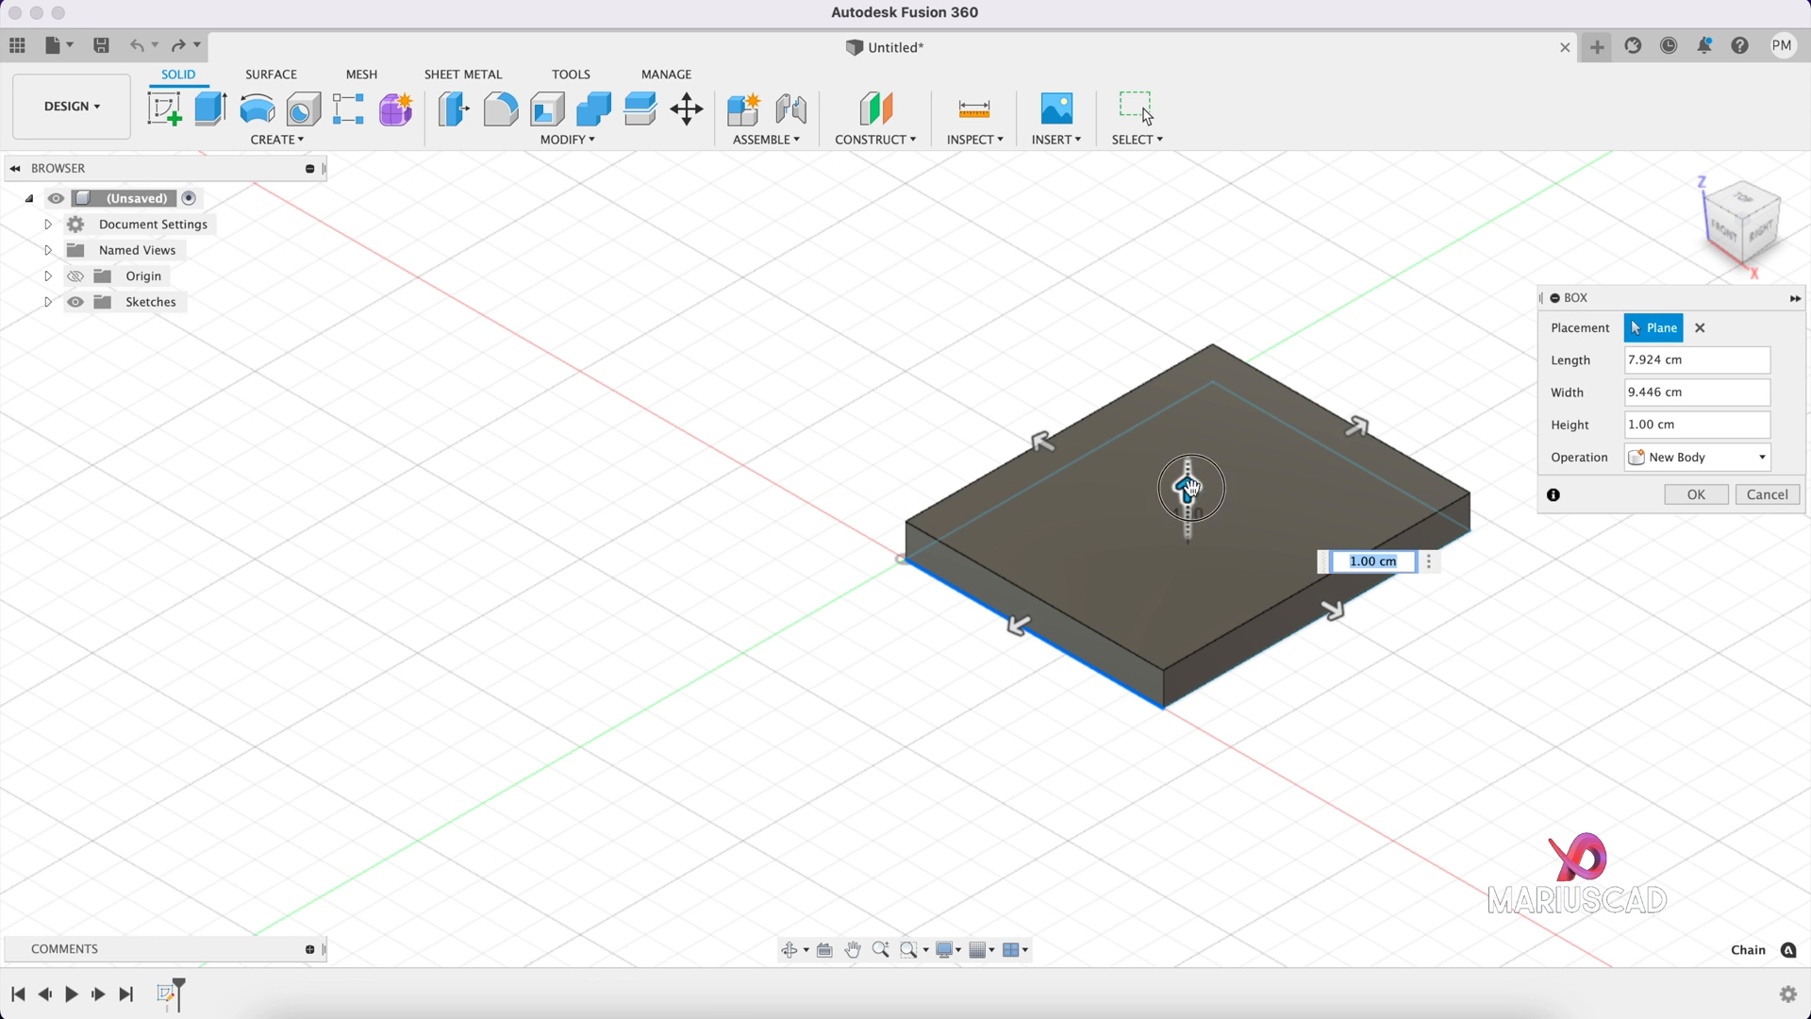
Step: Finish the box solid and verify CREATE now lists B beside Box
left_click(1694, 494)
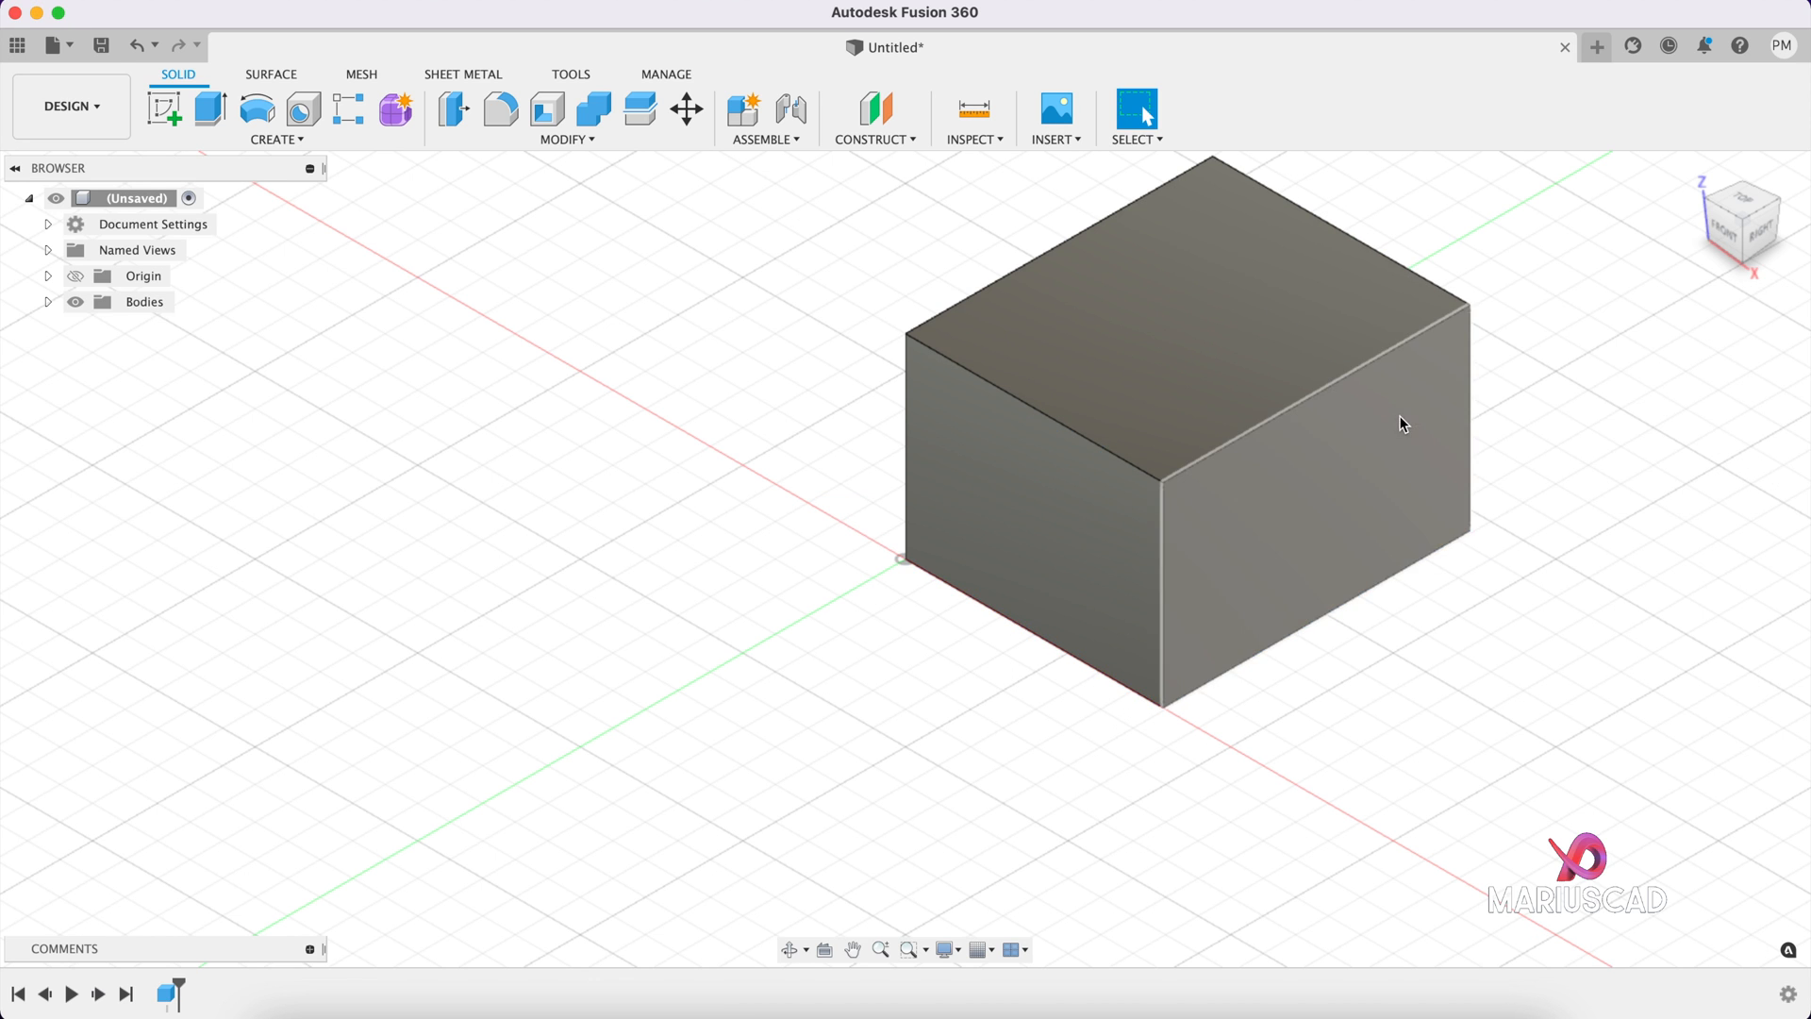
left_click(275, 139)
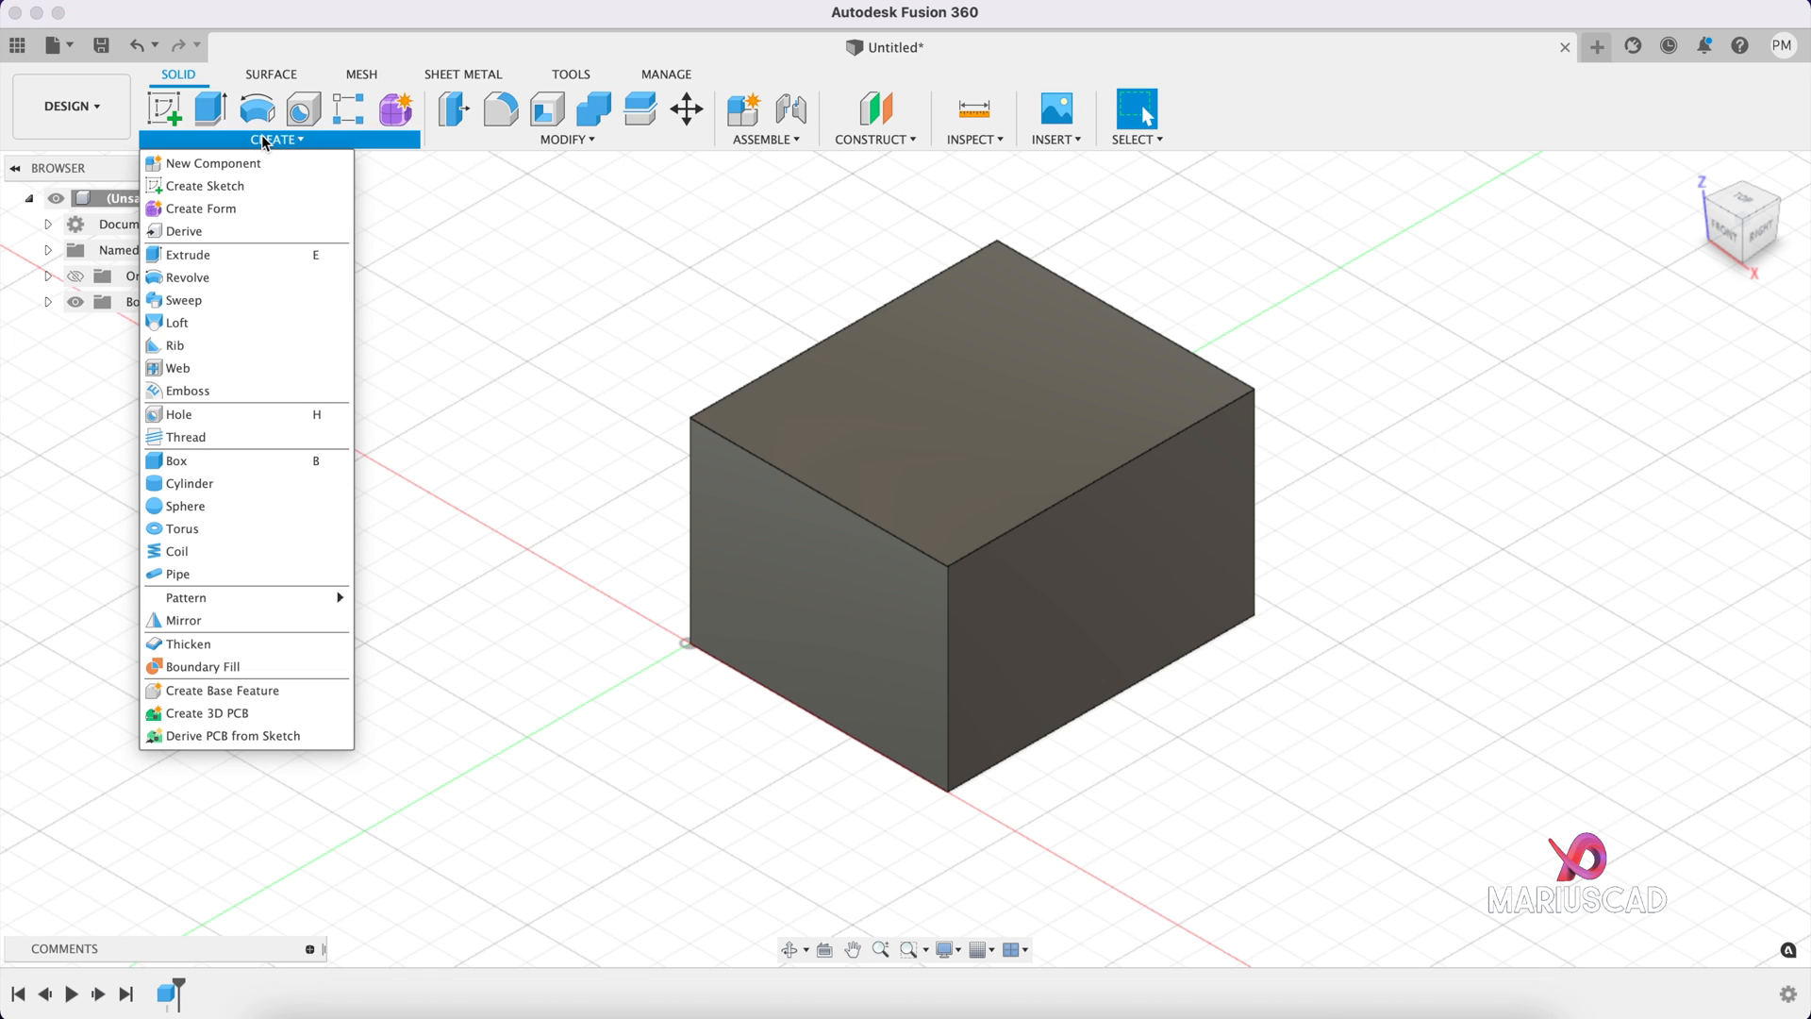
mouse_move(362, 479)
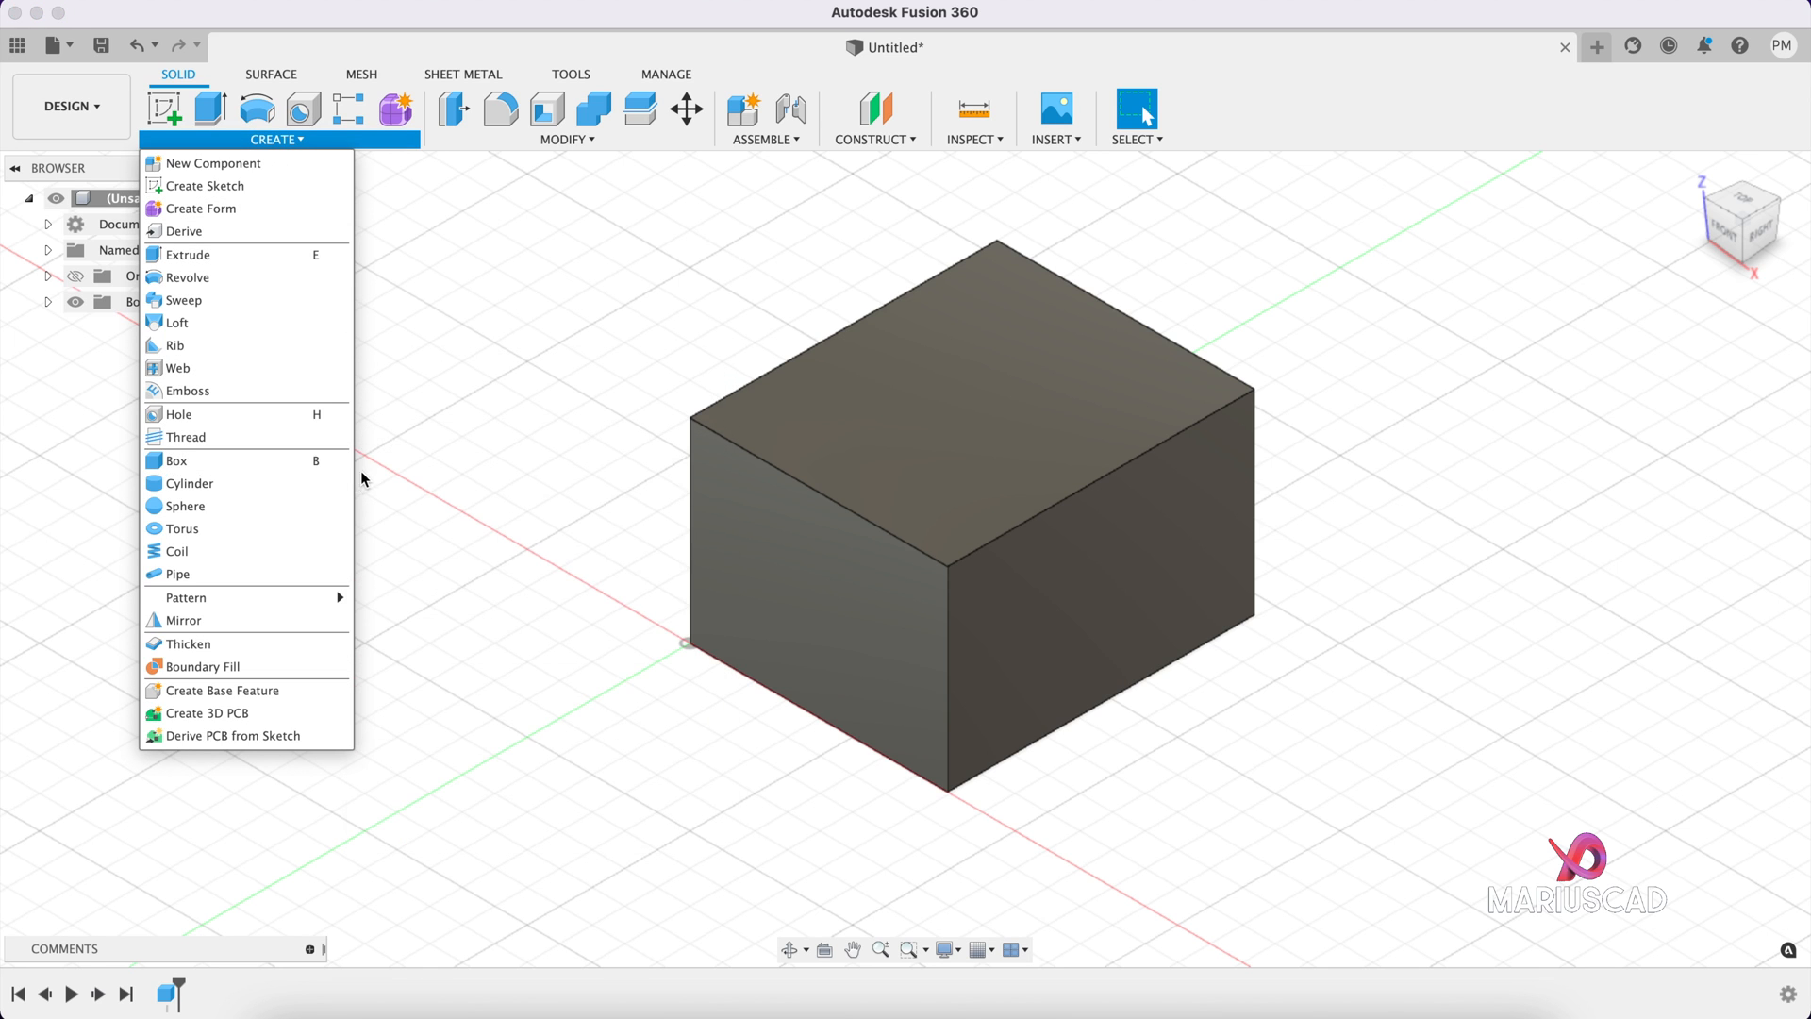
left_click(448, 416)
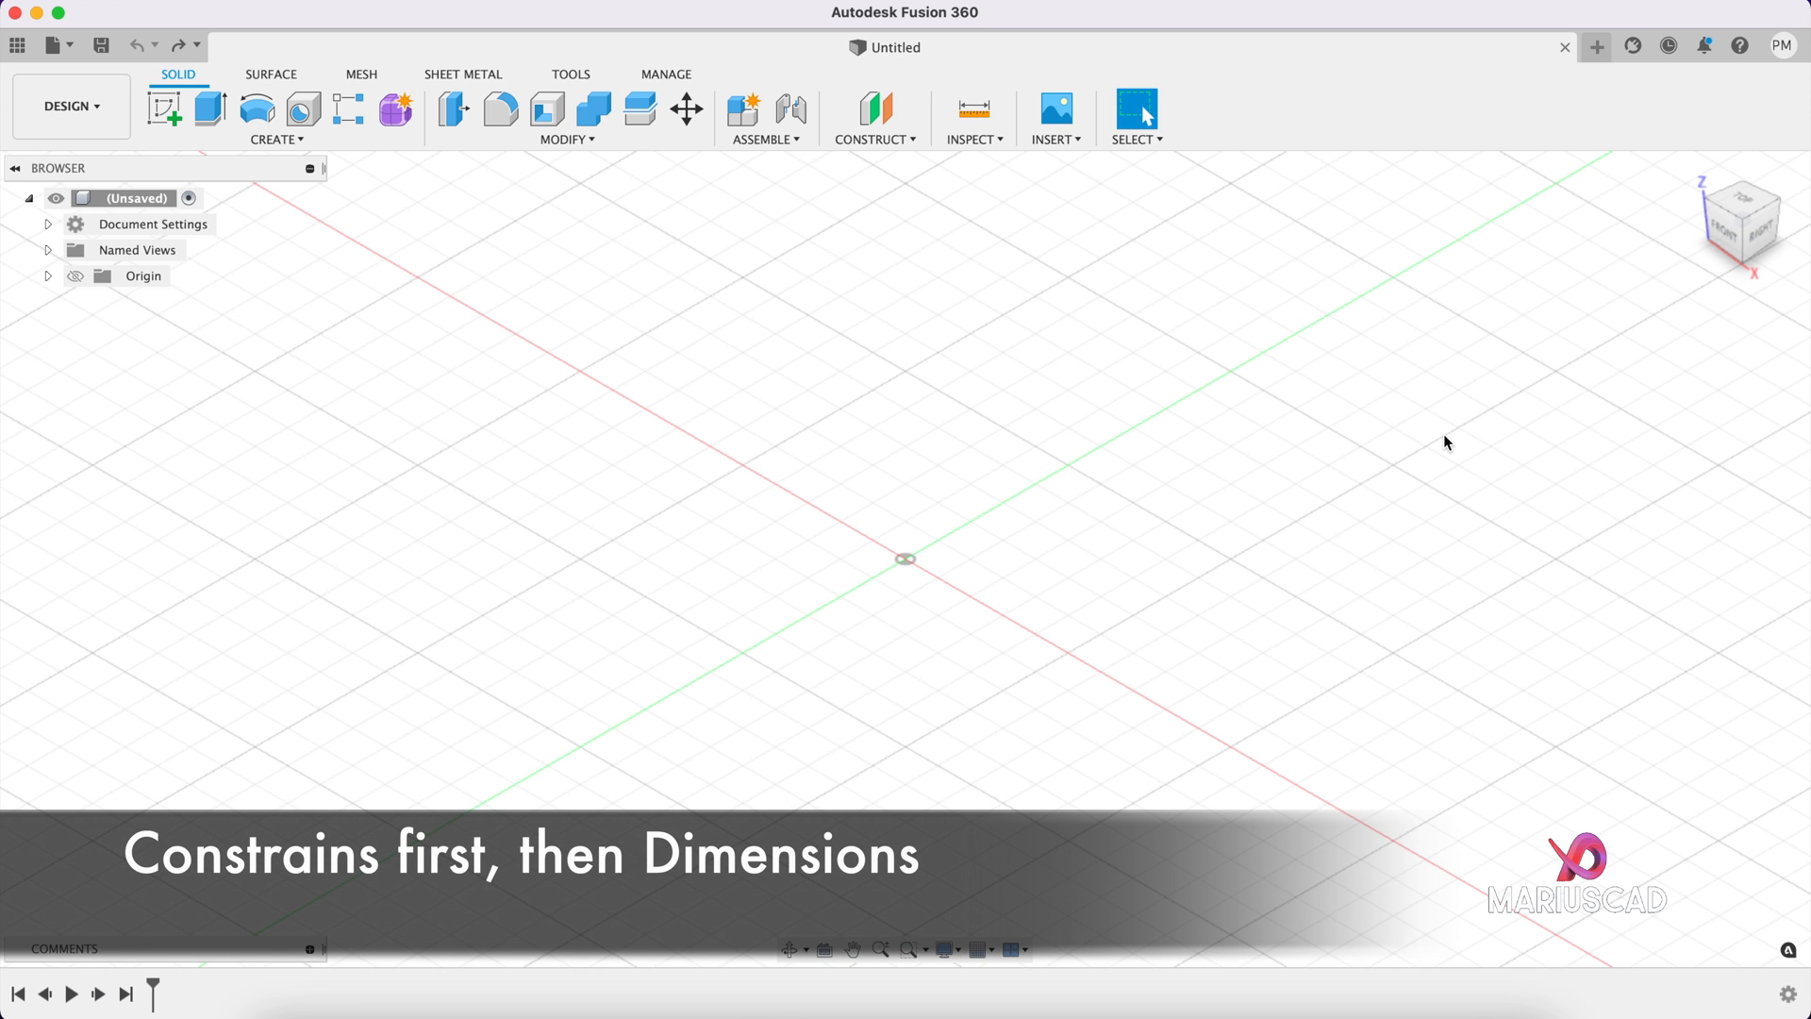
mouse_move(826, 438)
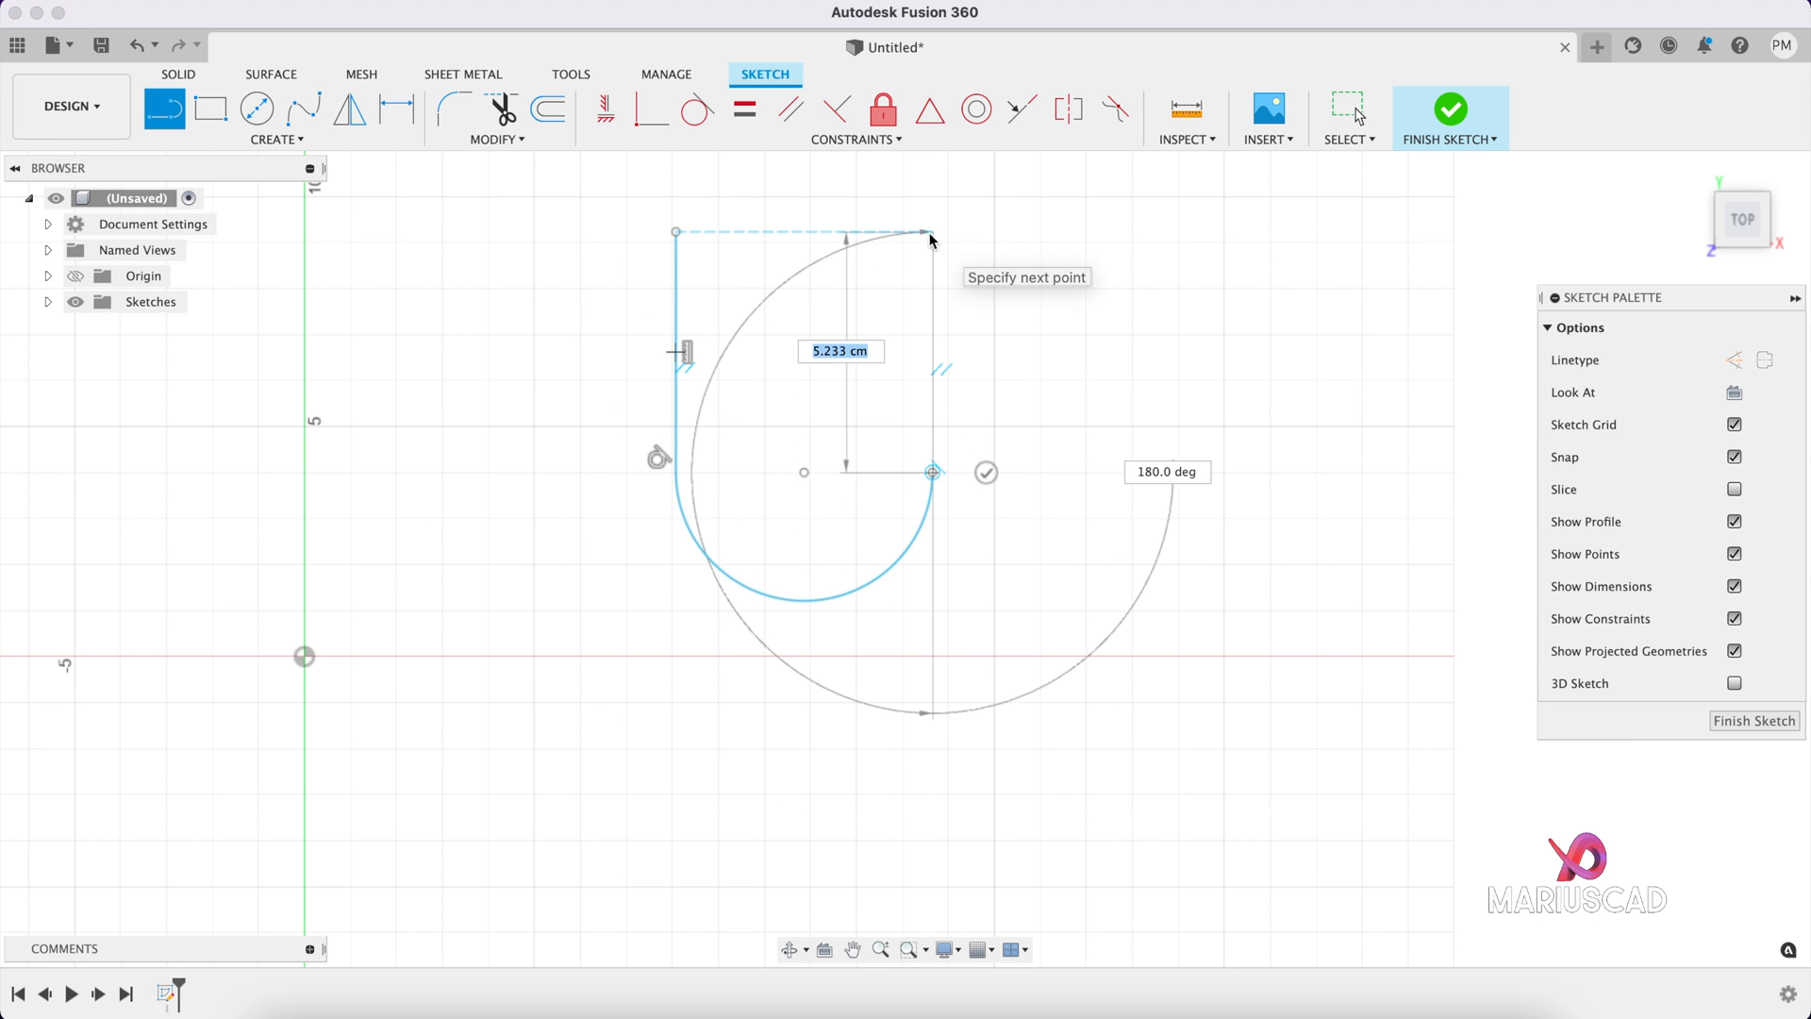
Step: Place the top end of the slot's straight side in the top-plane sketch
left_click(932, 237)
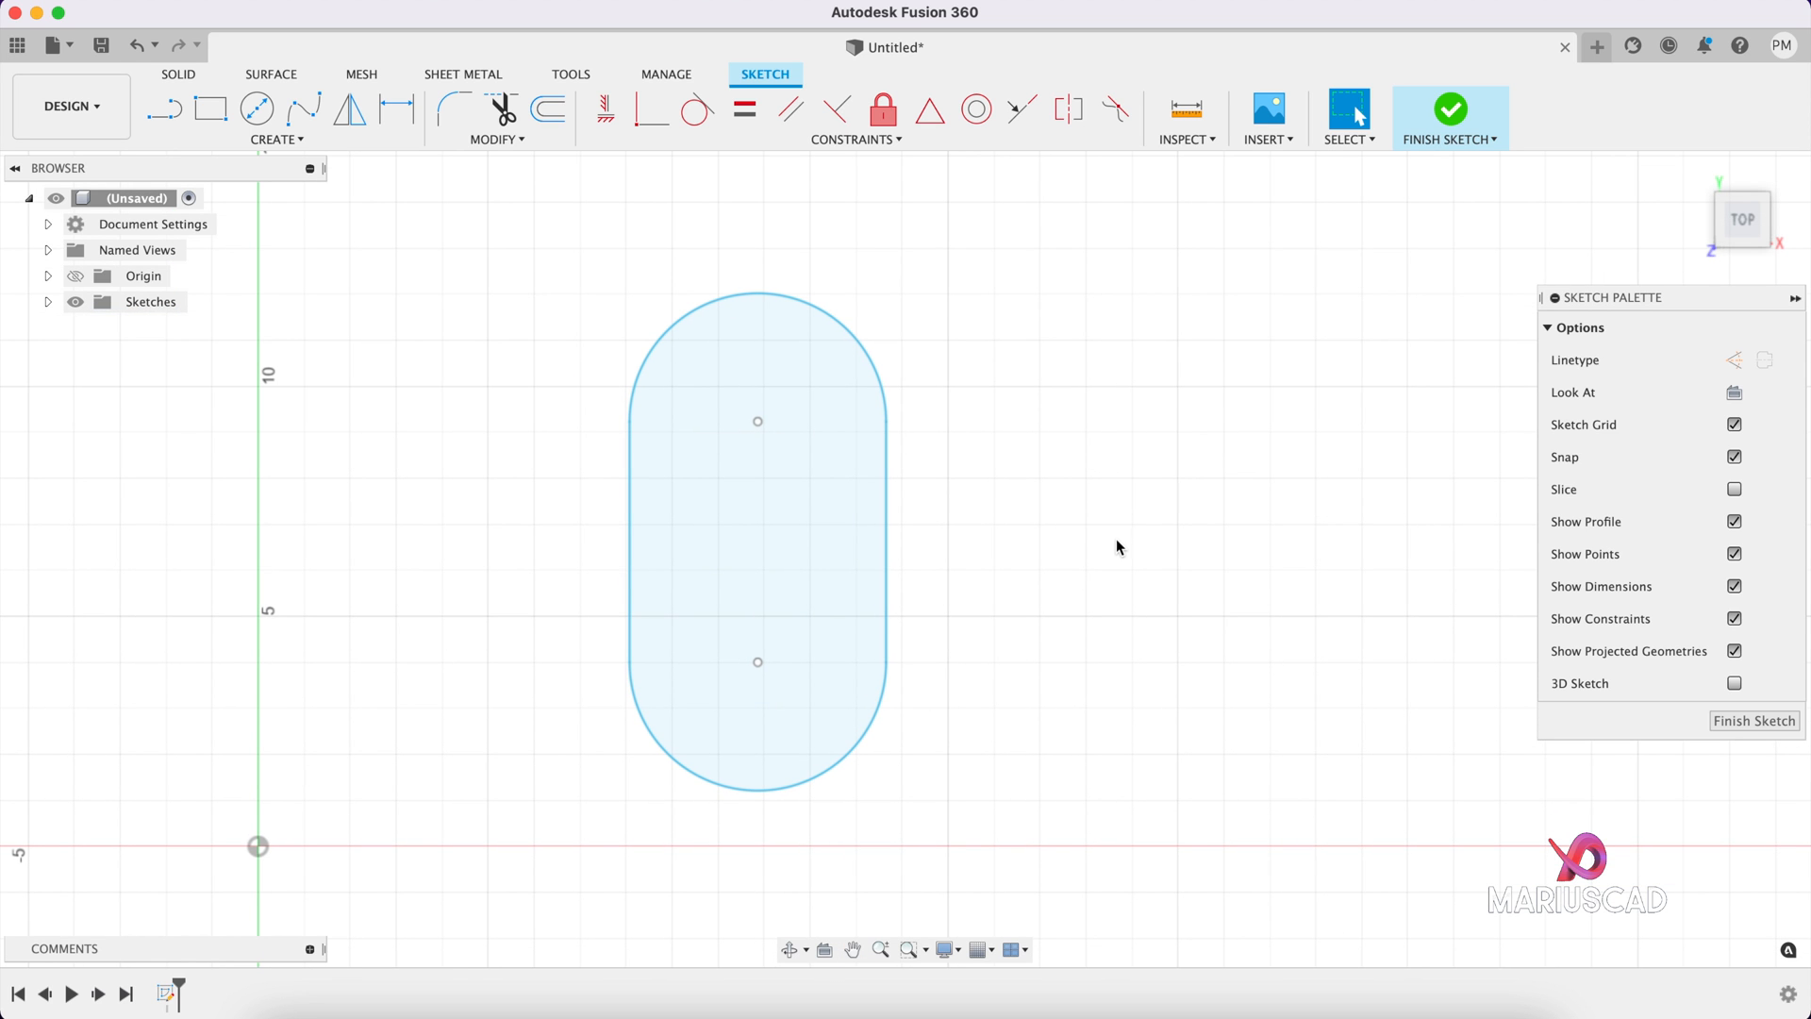
mouse_move(1267, 467)
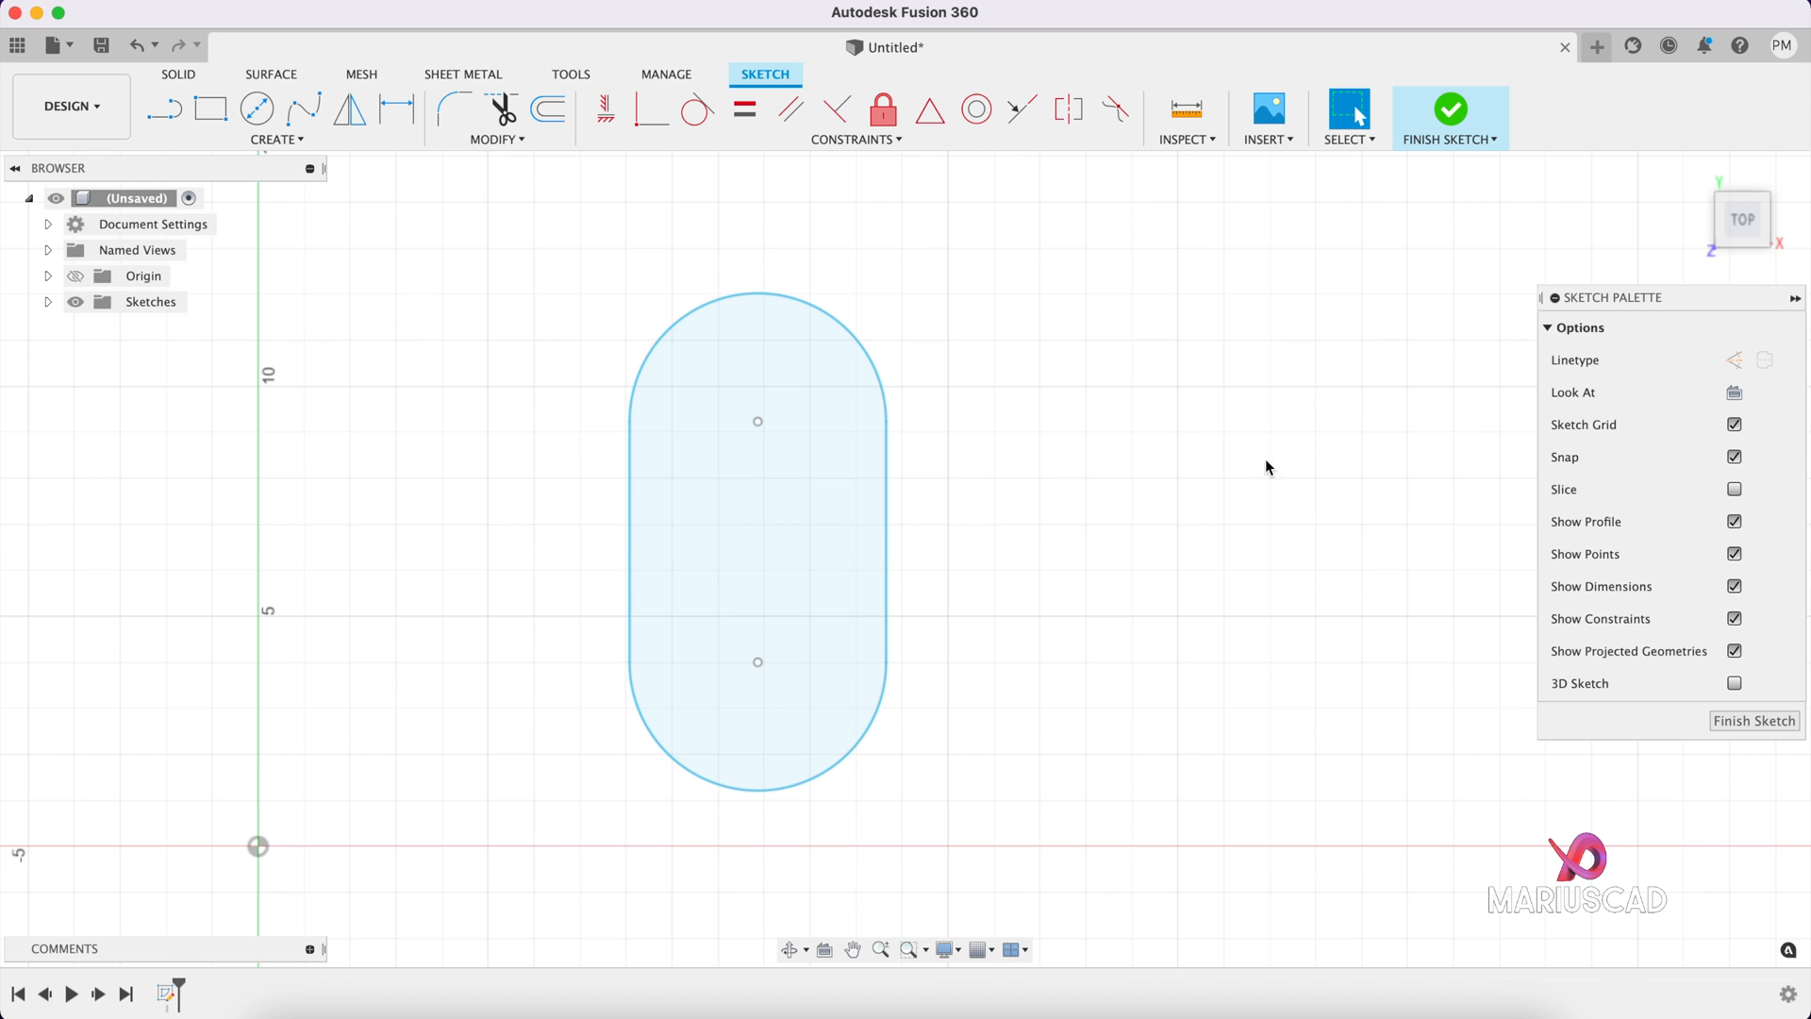
Step: Start dimensioning by picking the slot's right straight side and top arc
left_click(396, 109)
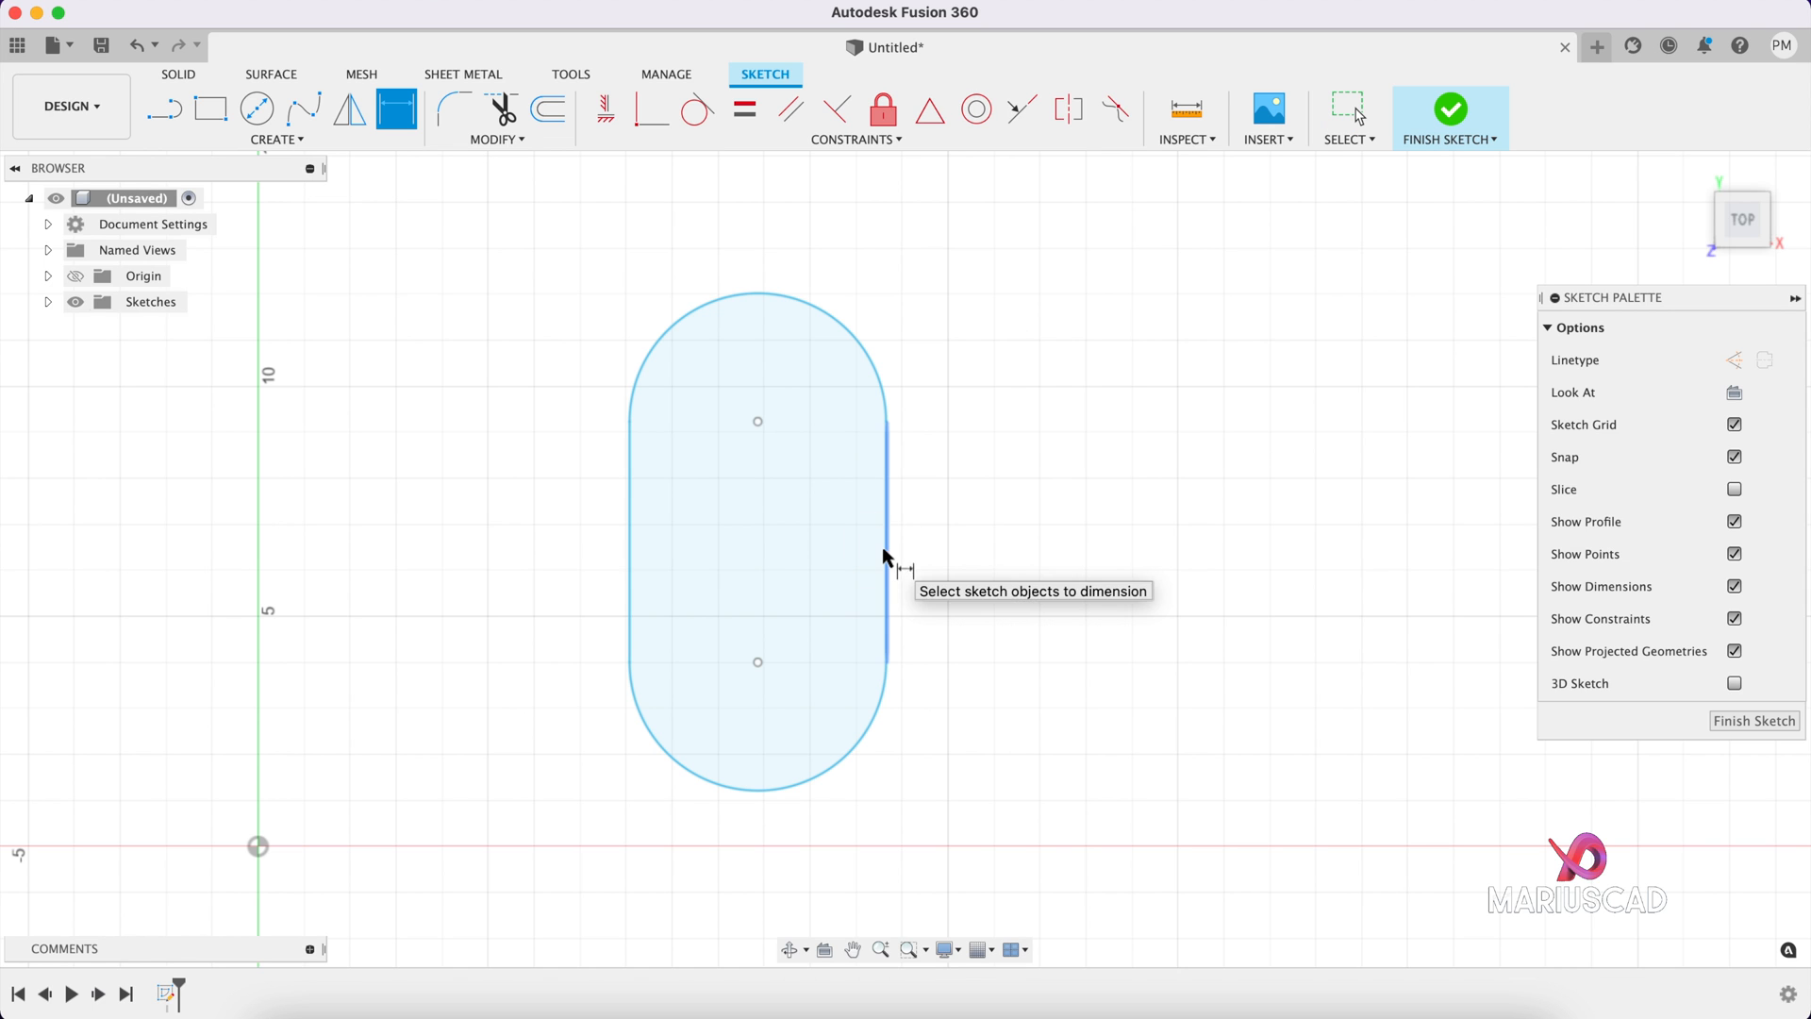
left_click(889, 543)
type("10")
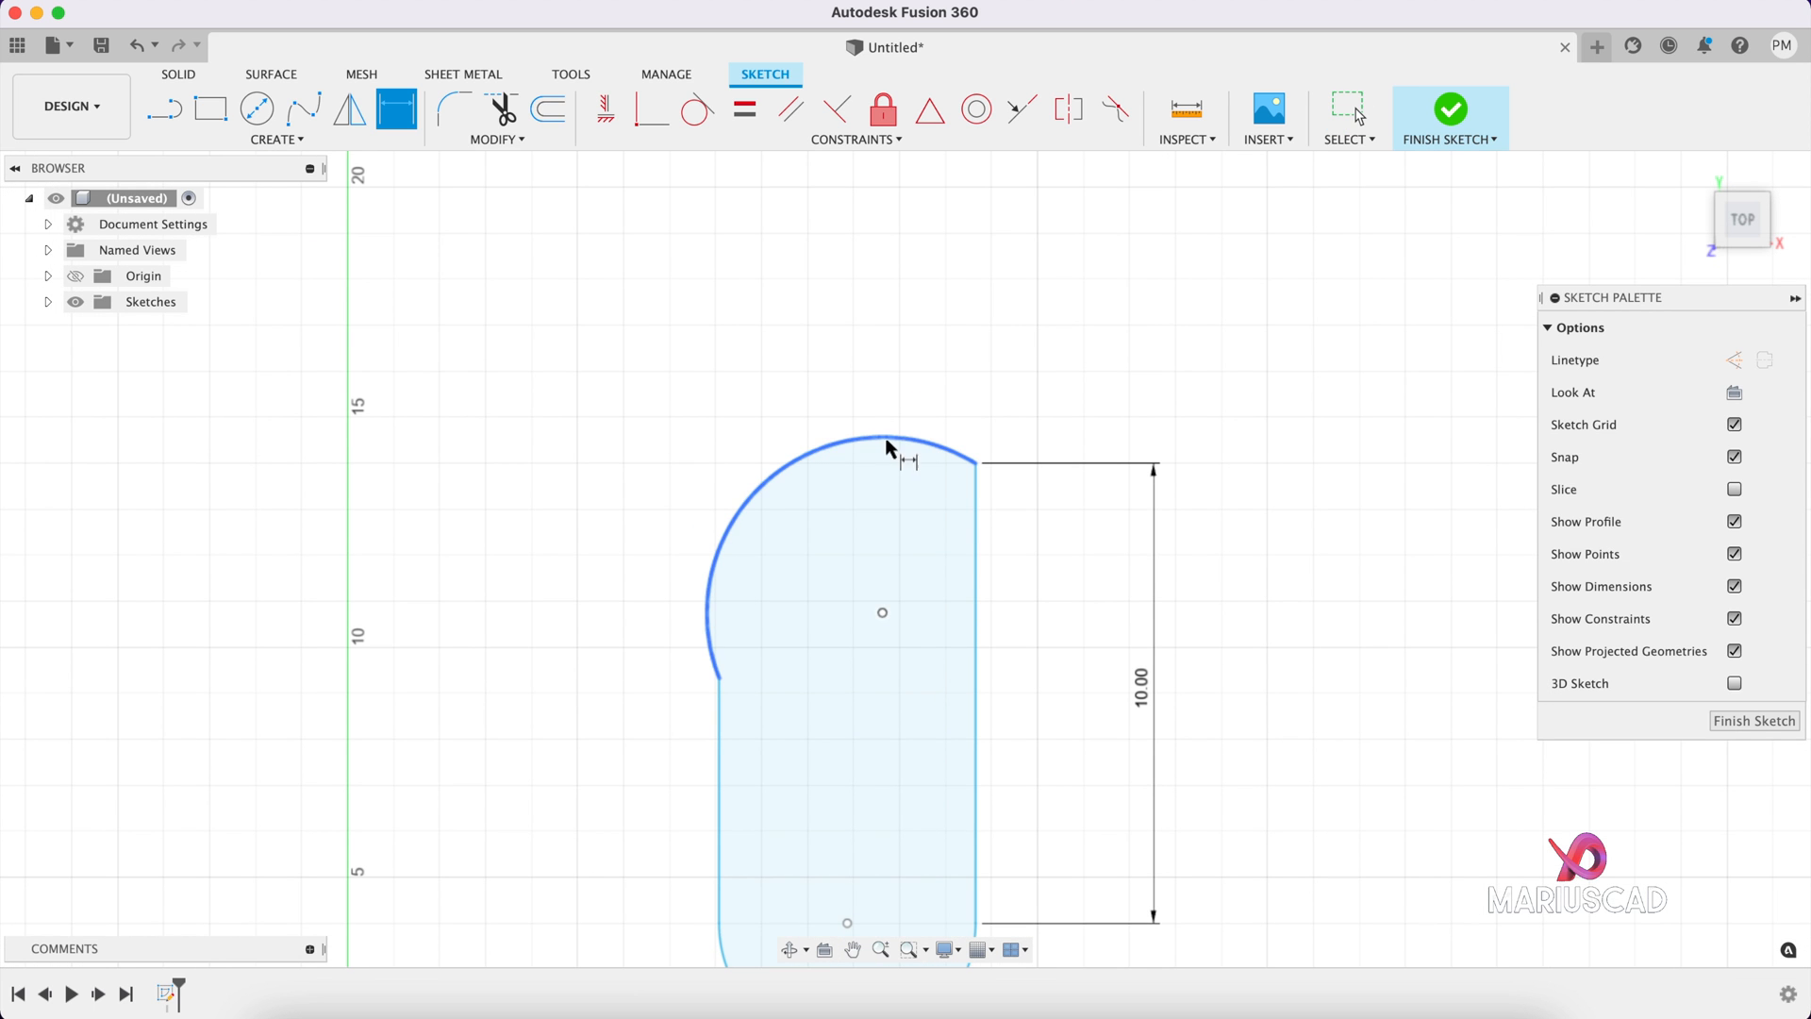
left_click(886, 448)
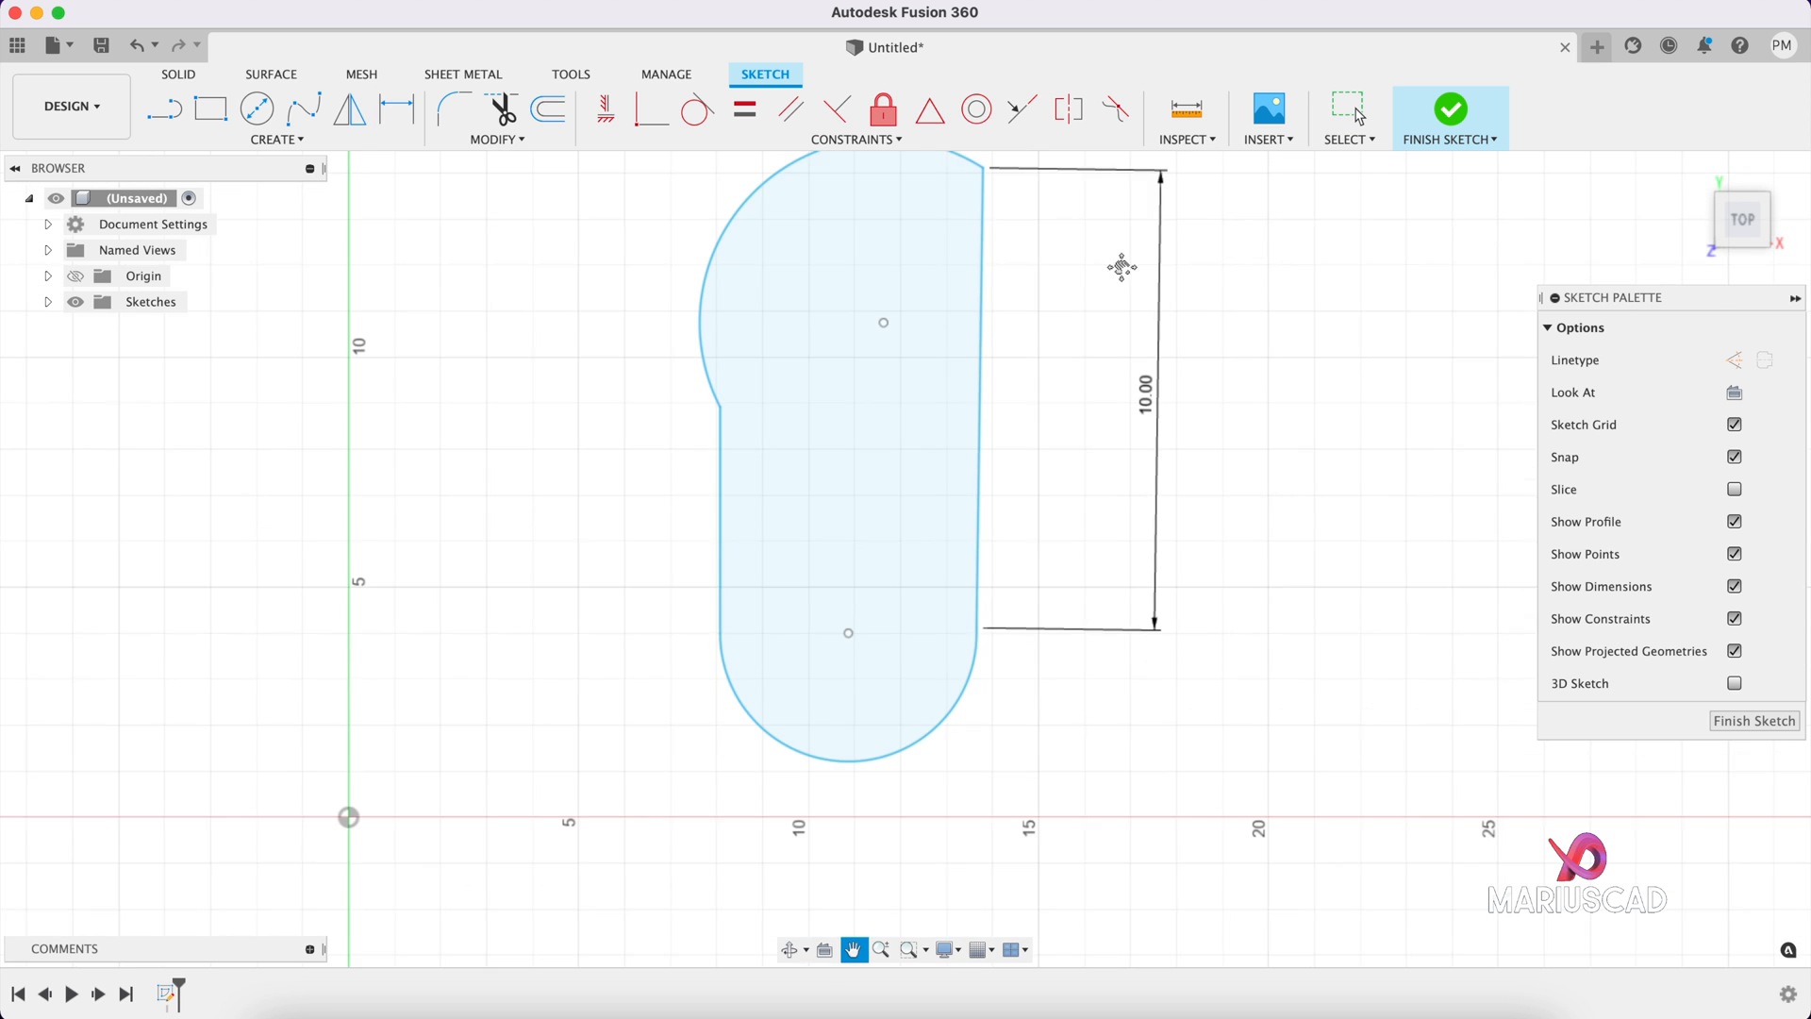
left_click(396, 109)
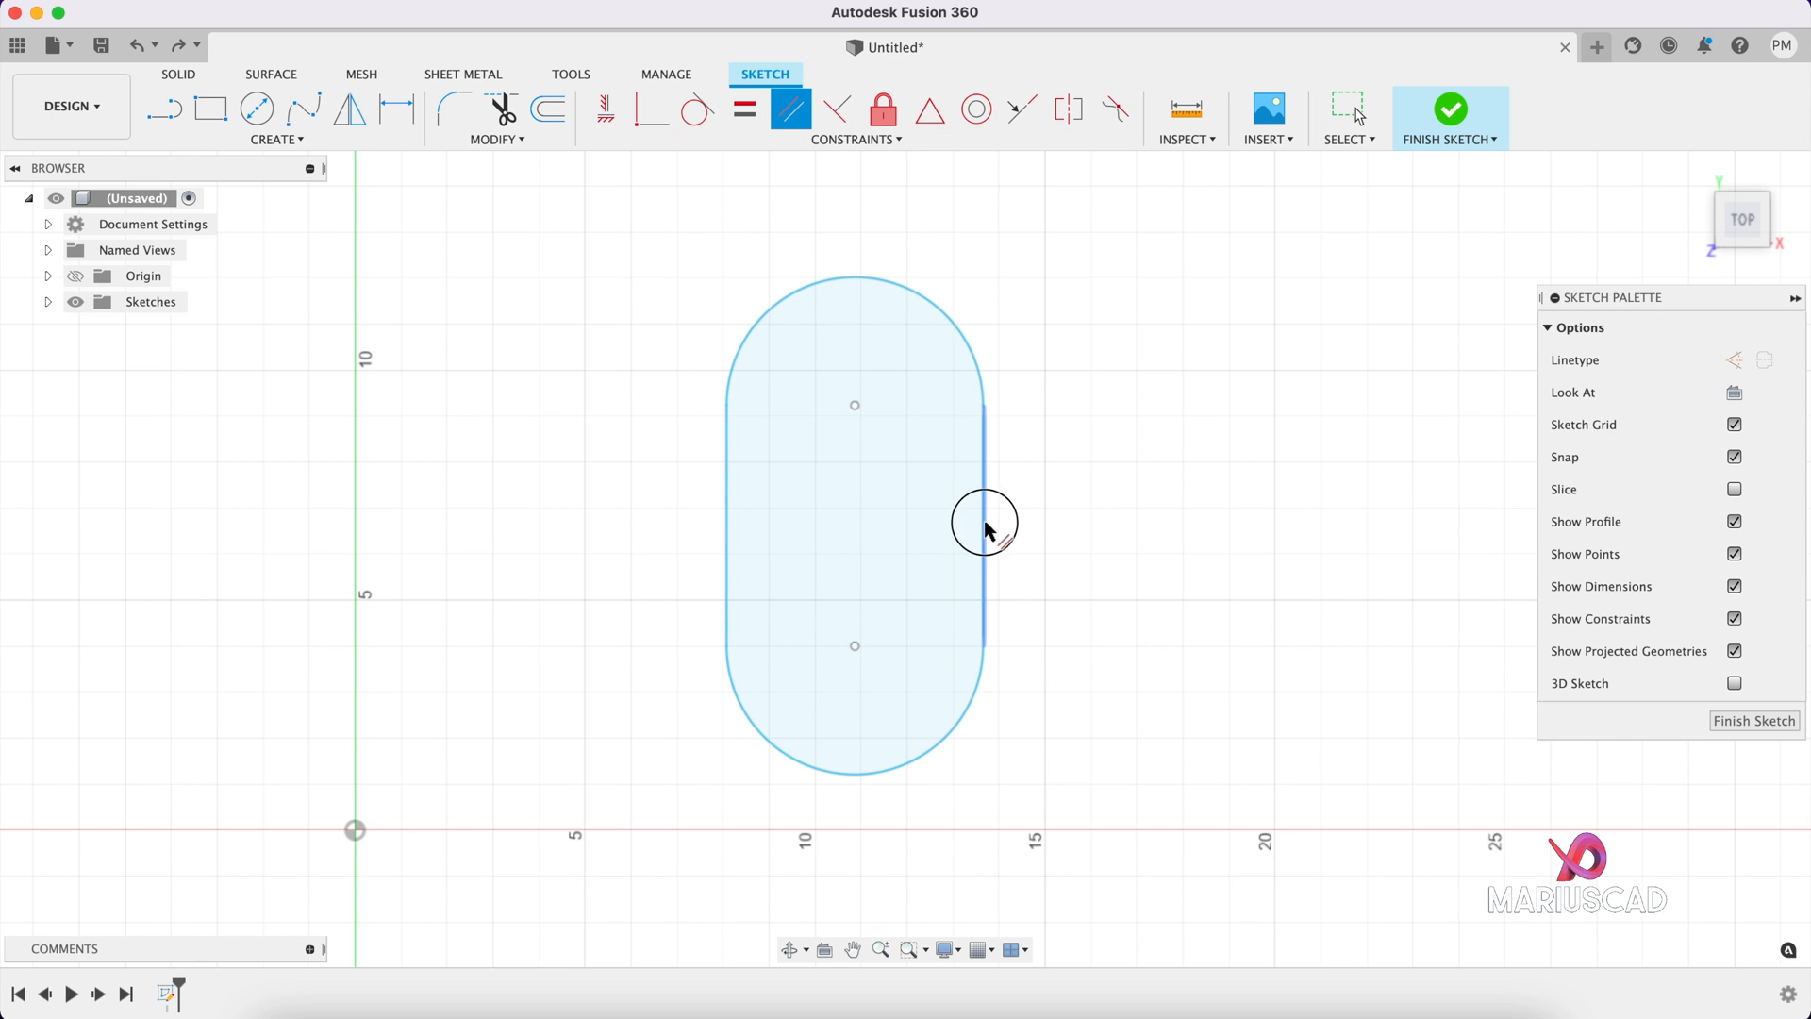
Step: Make the sides parallel and equal, set side length 10, and dimension the arc radius
left_click(745, 108)
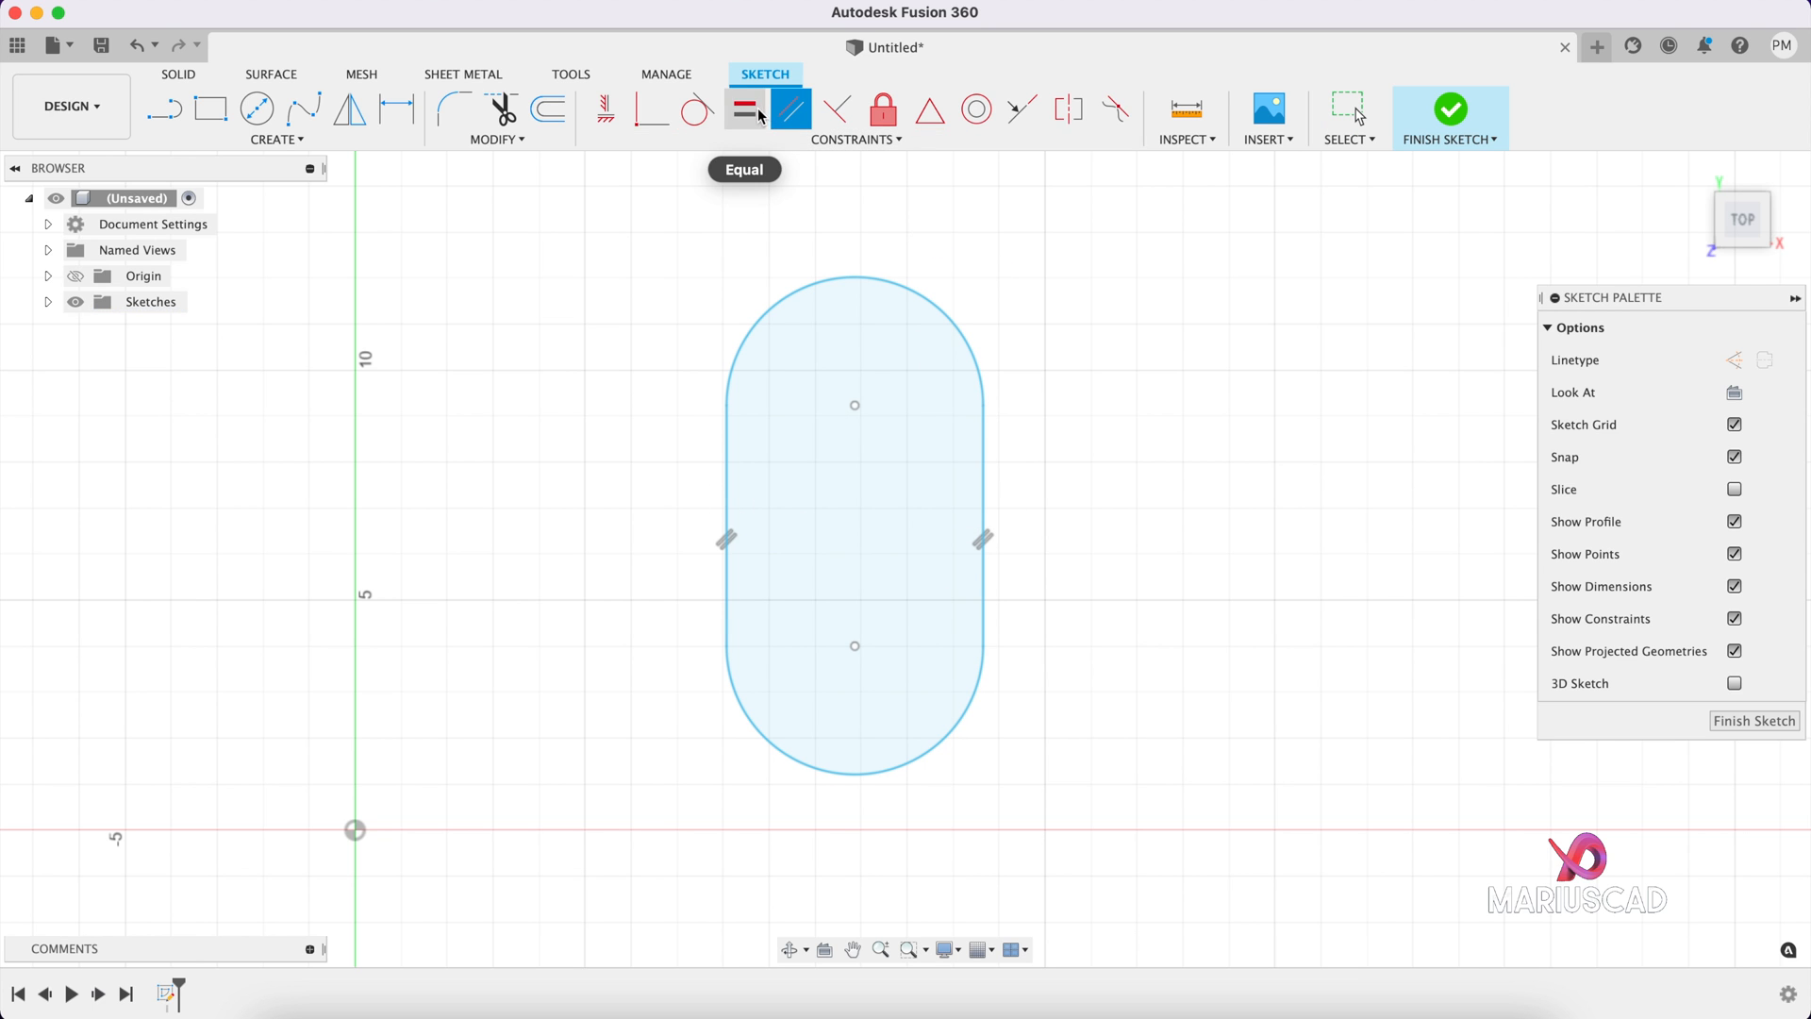
left_click(726, 467)
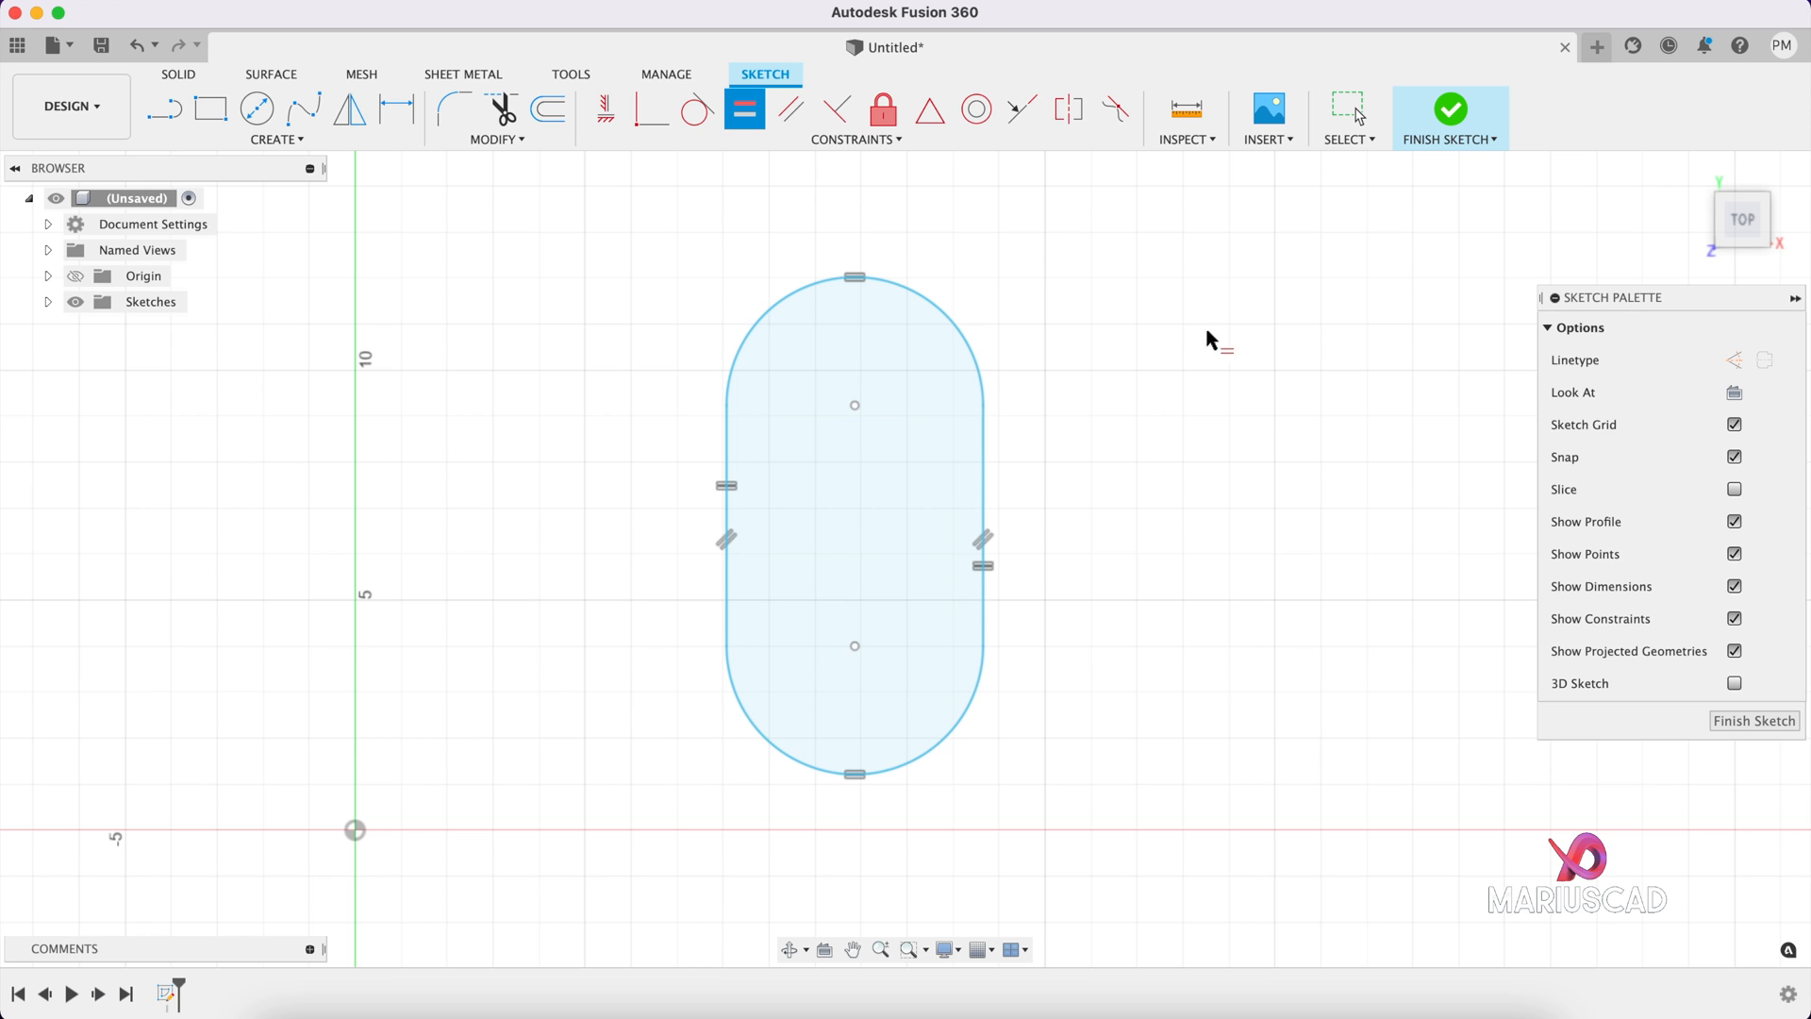
mouse_move(1049, 306)
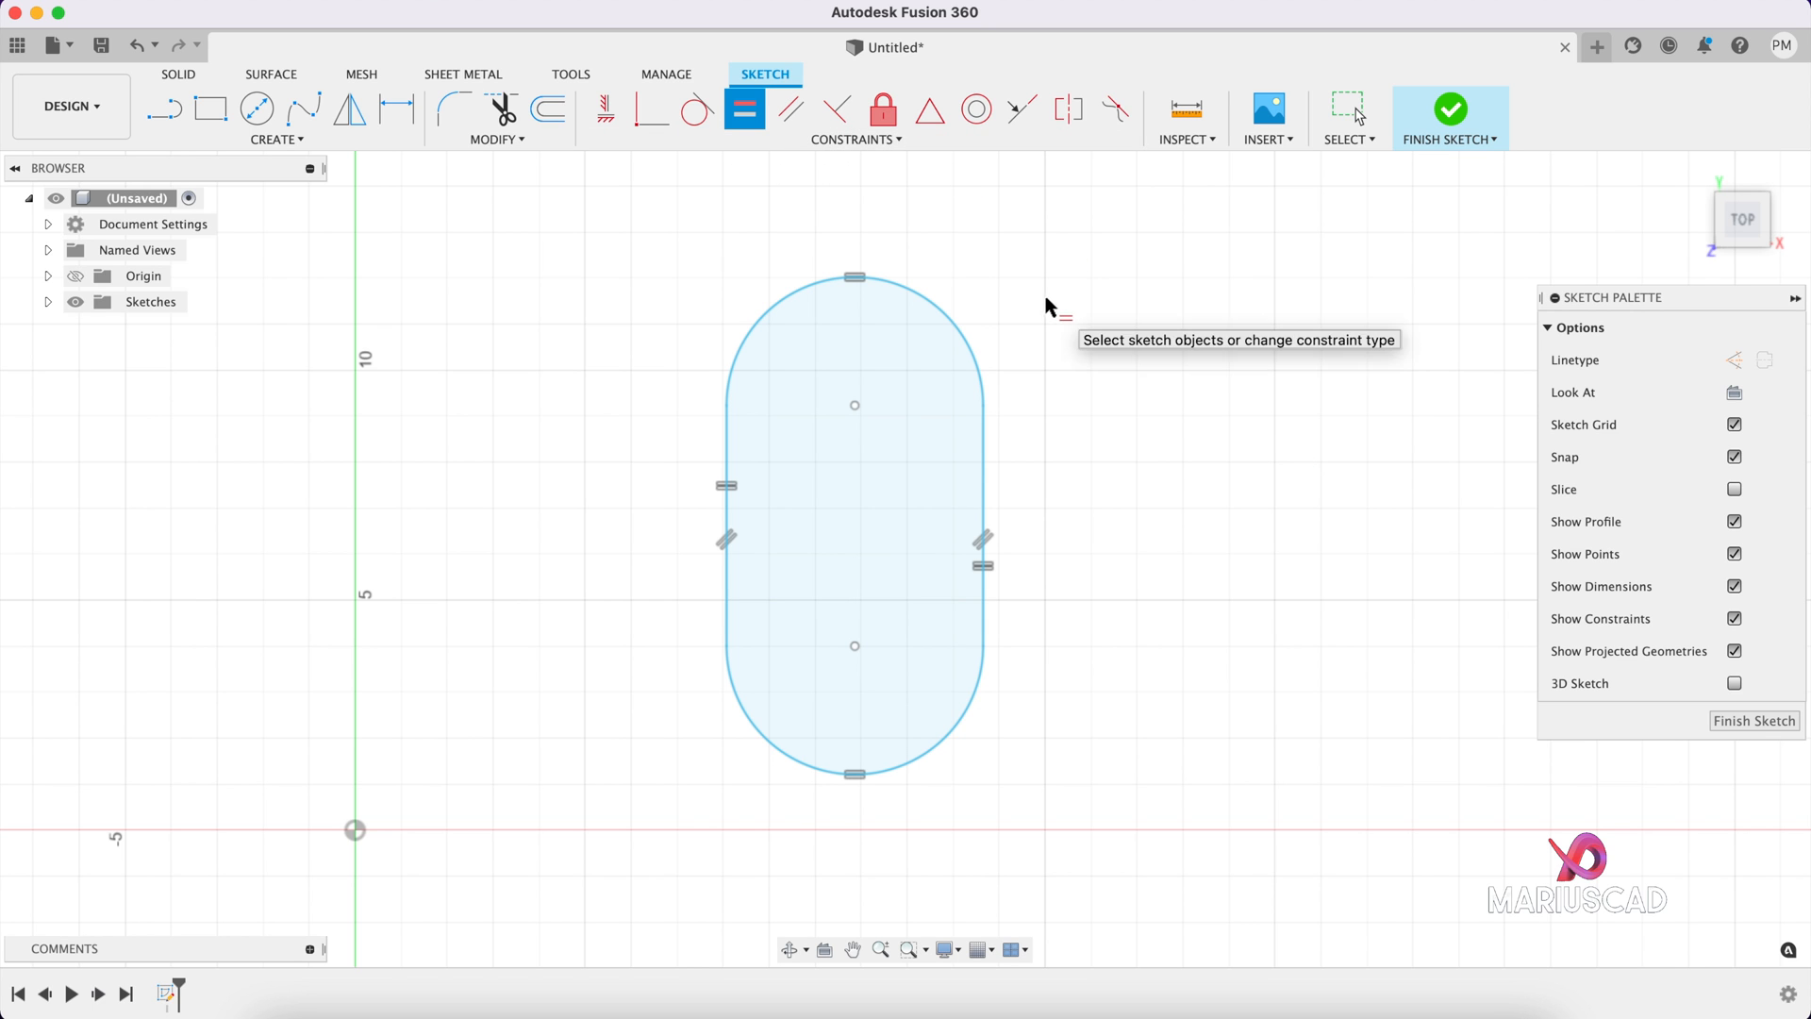
left_click(852, 277)
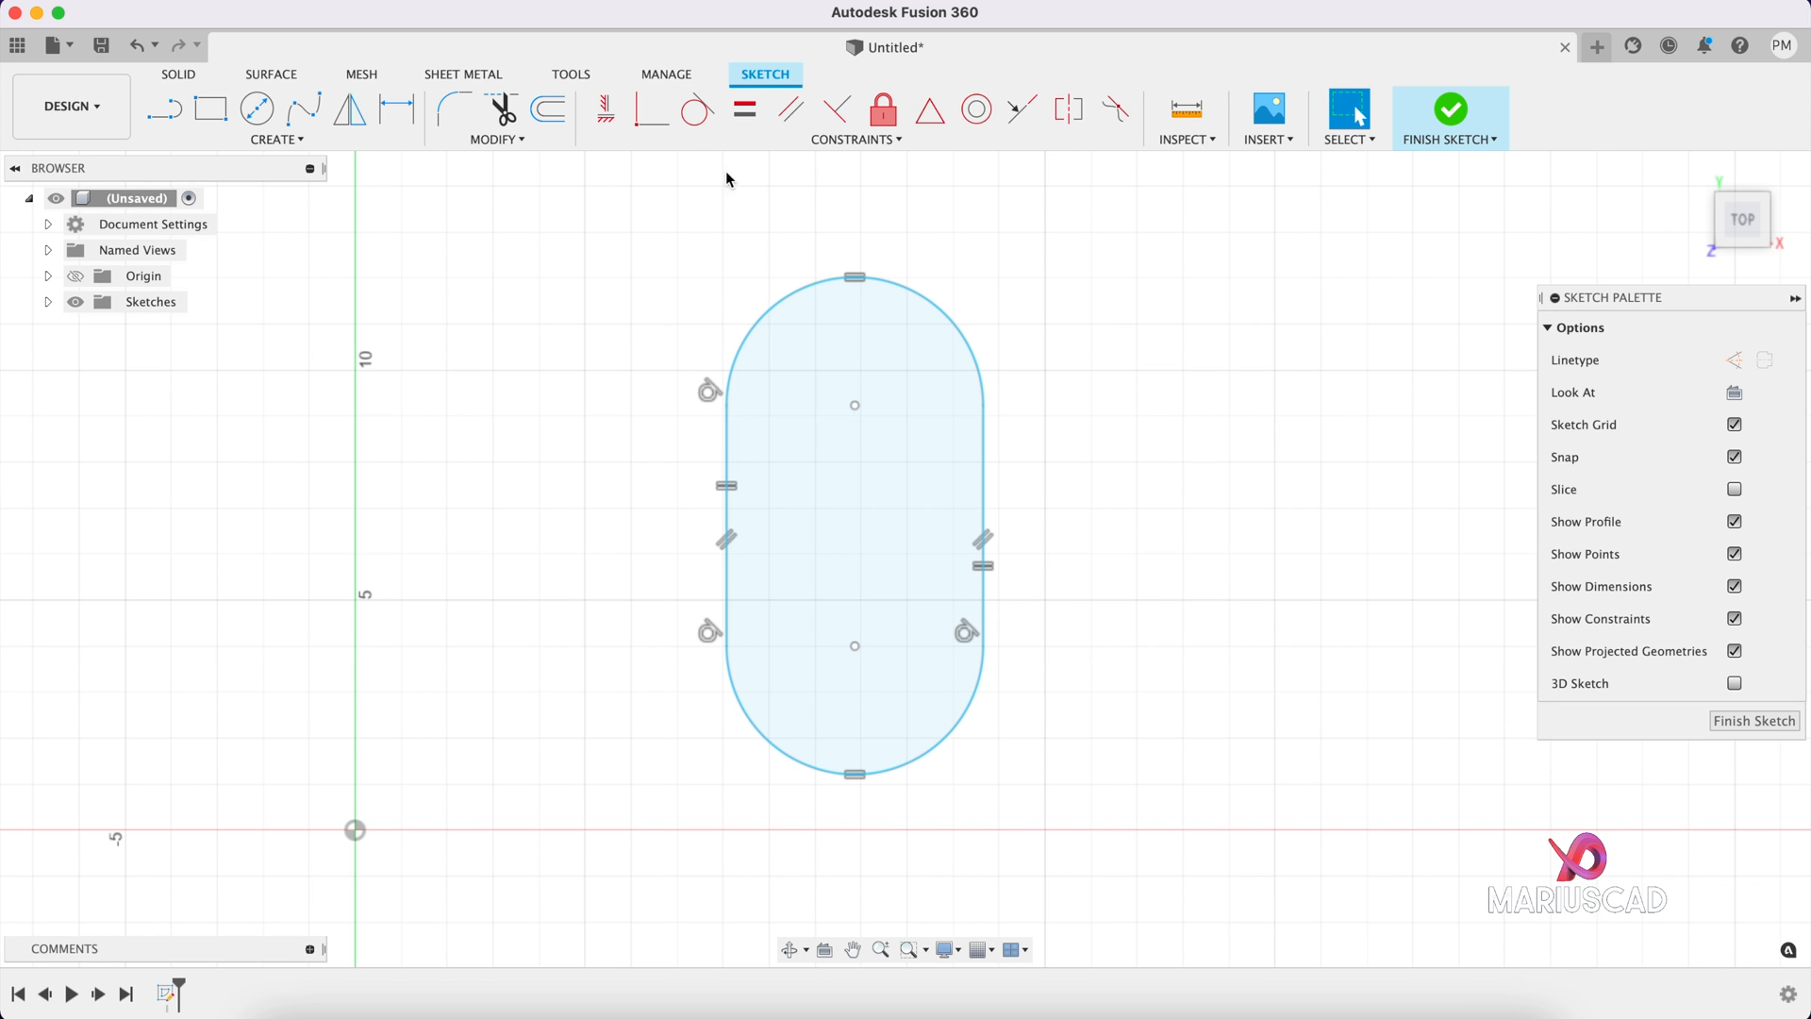
mouse_move(1246, 517)
type("10")
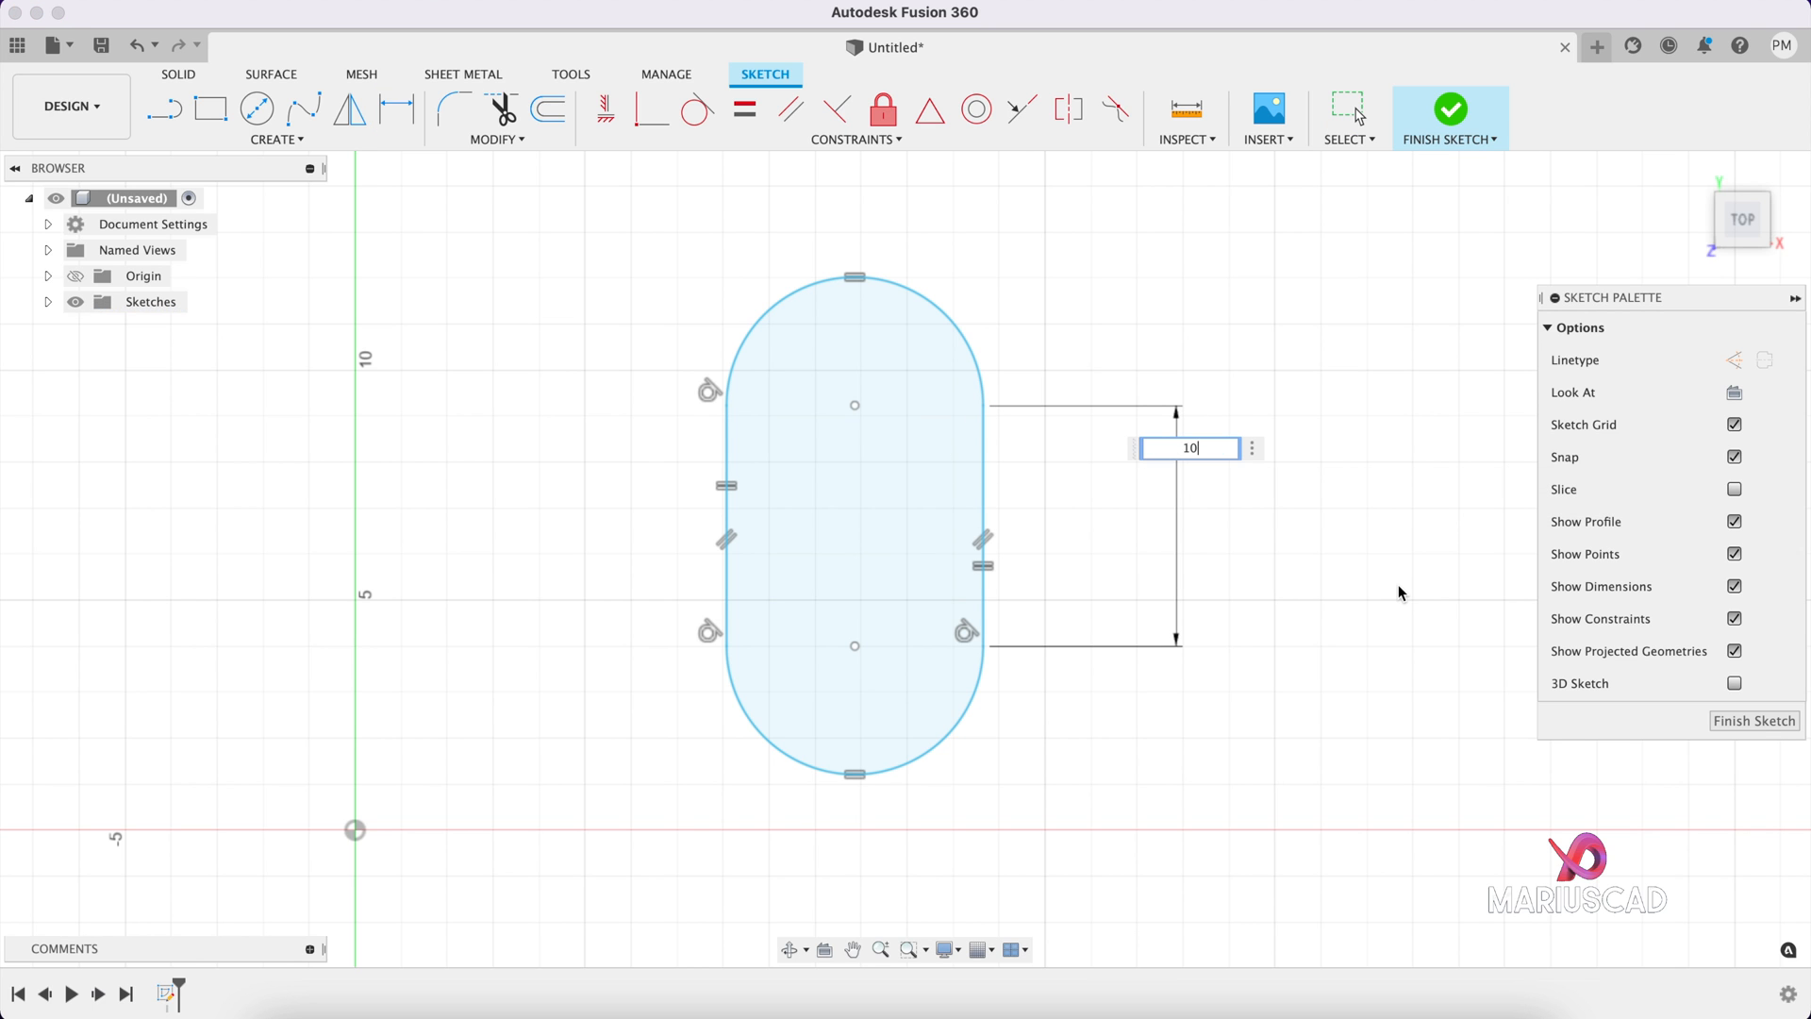
key("Return")
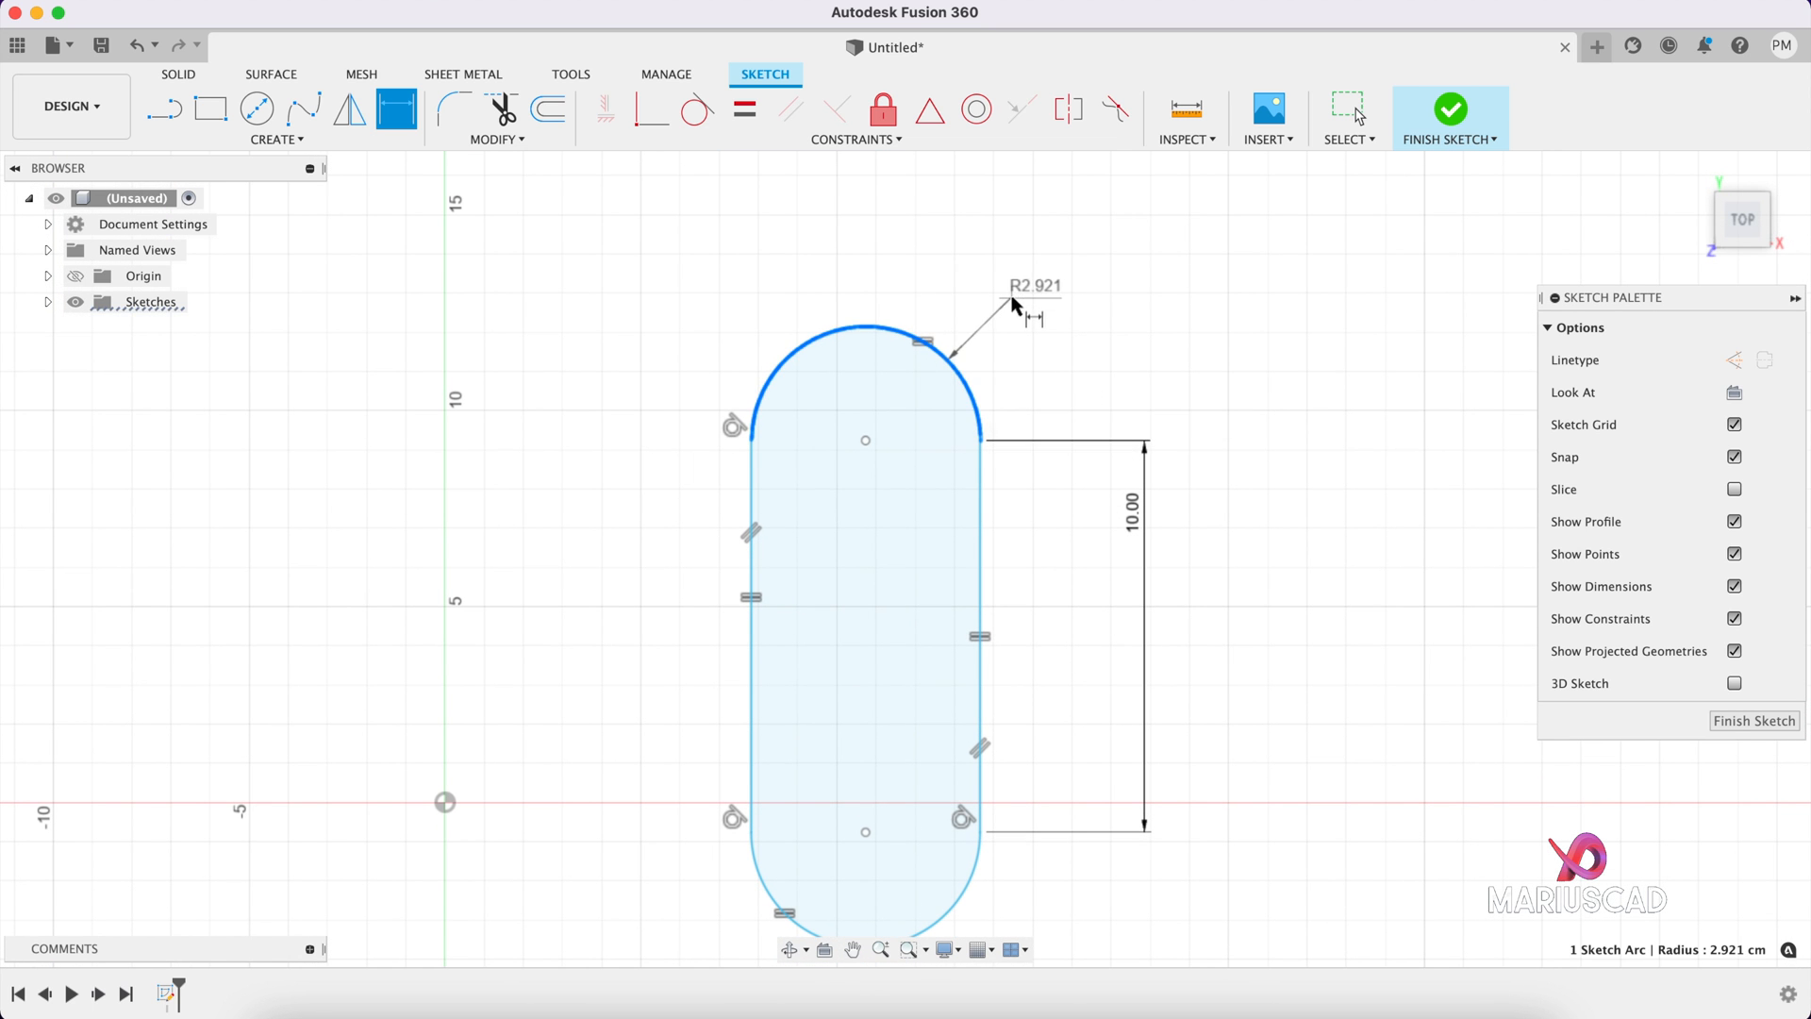
double_click(1034, 285)
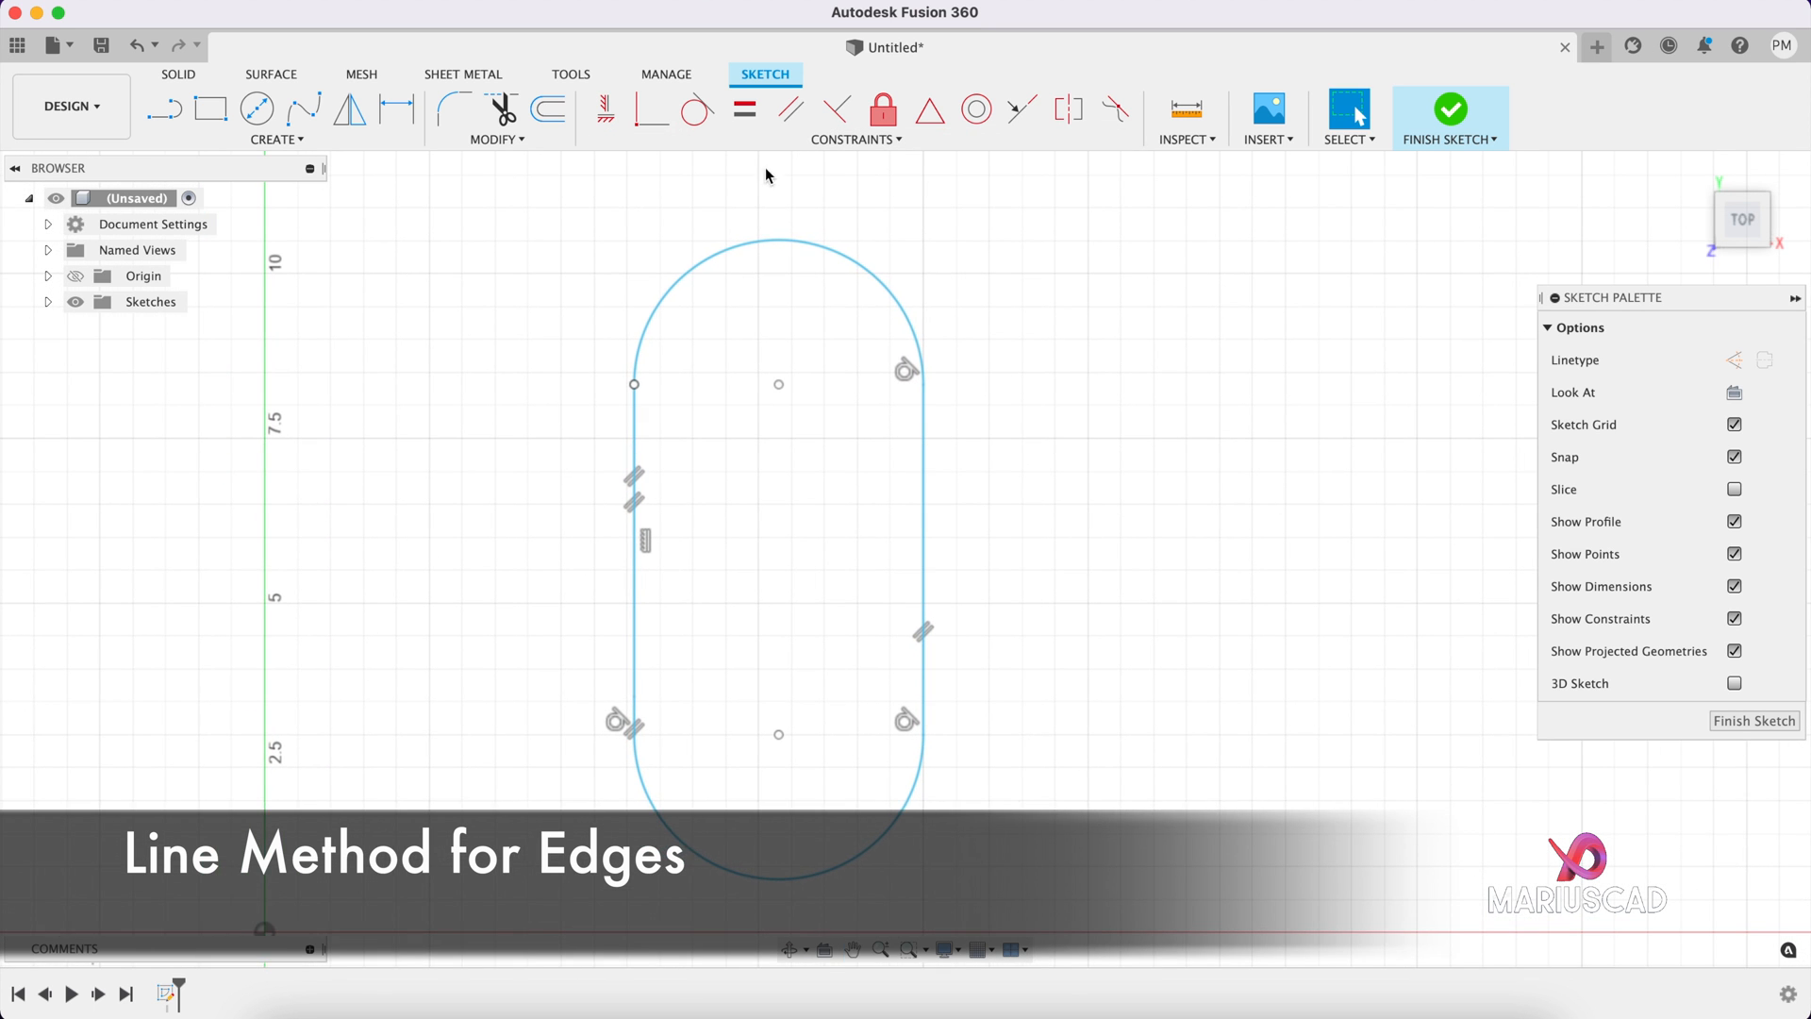
mouse_move(905, 586)
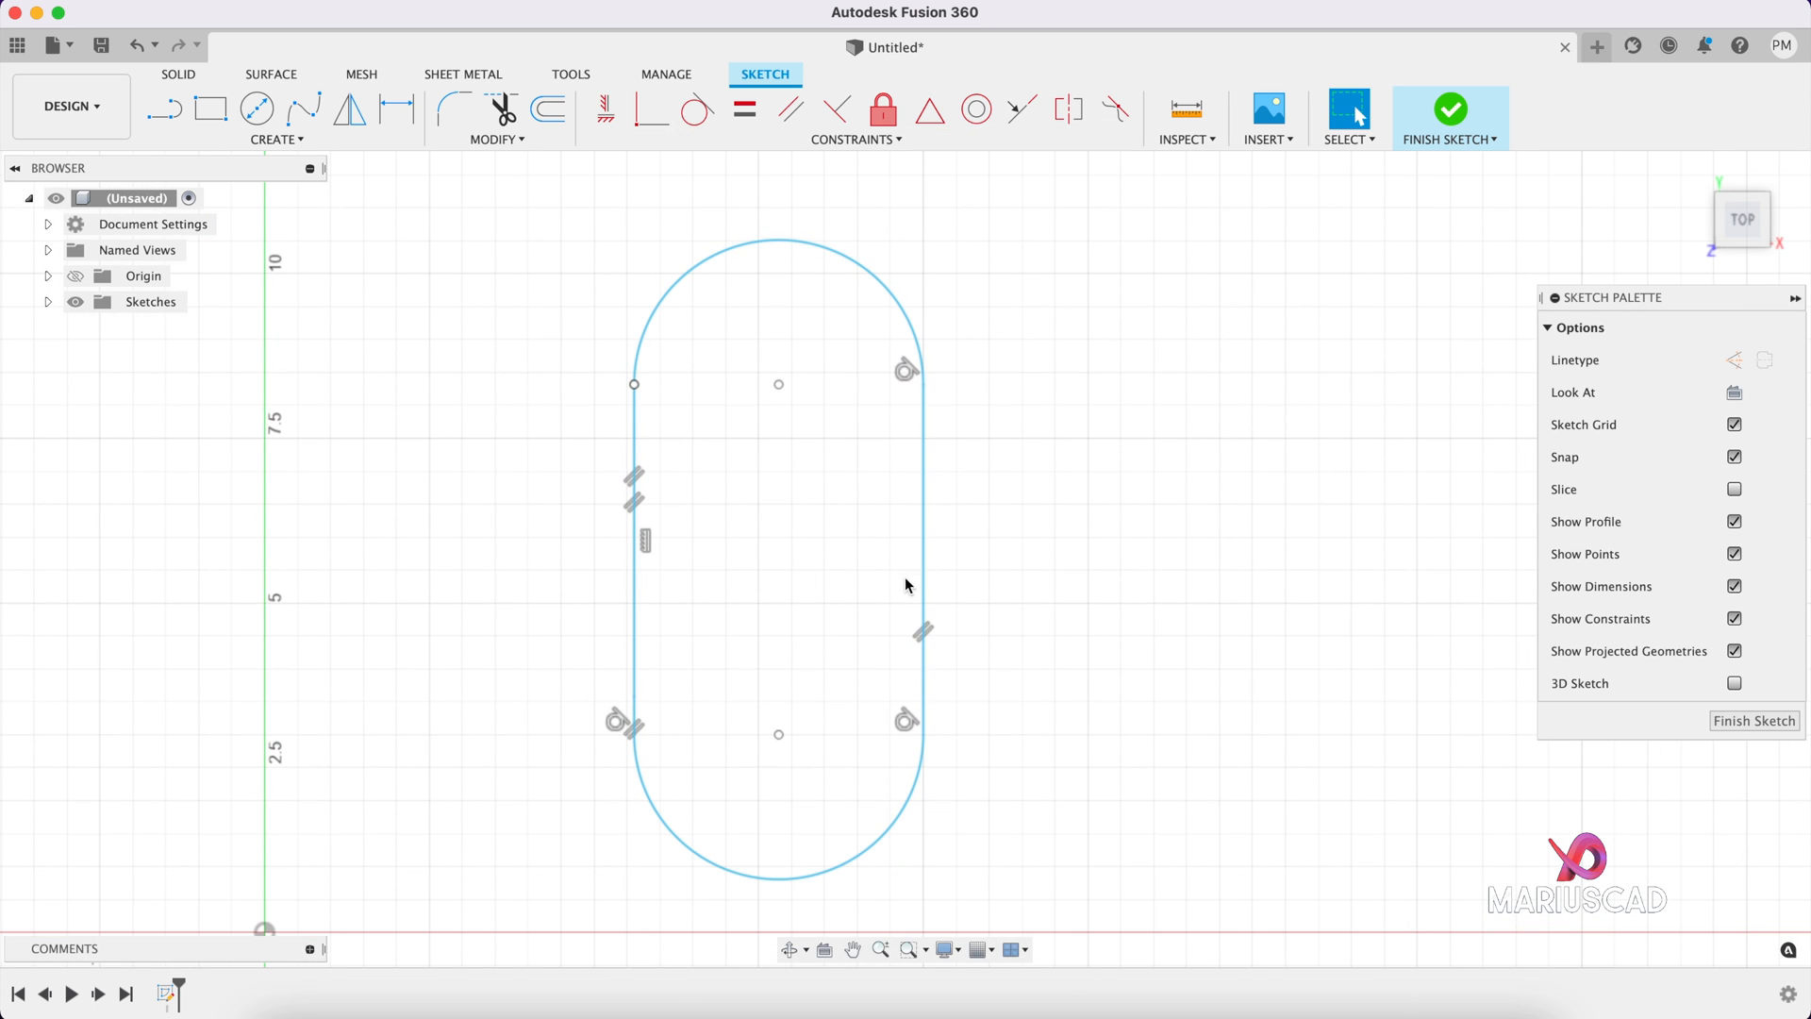
mouse_move(771, 675)
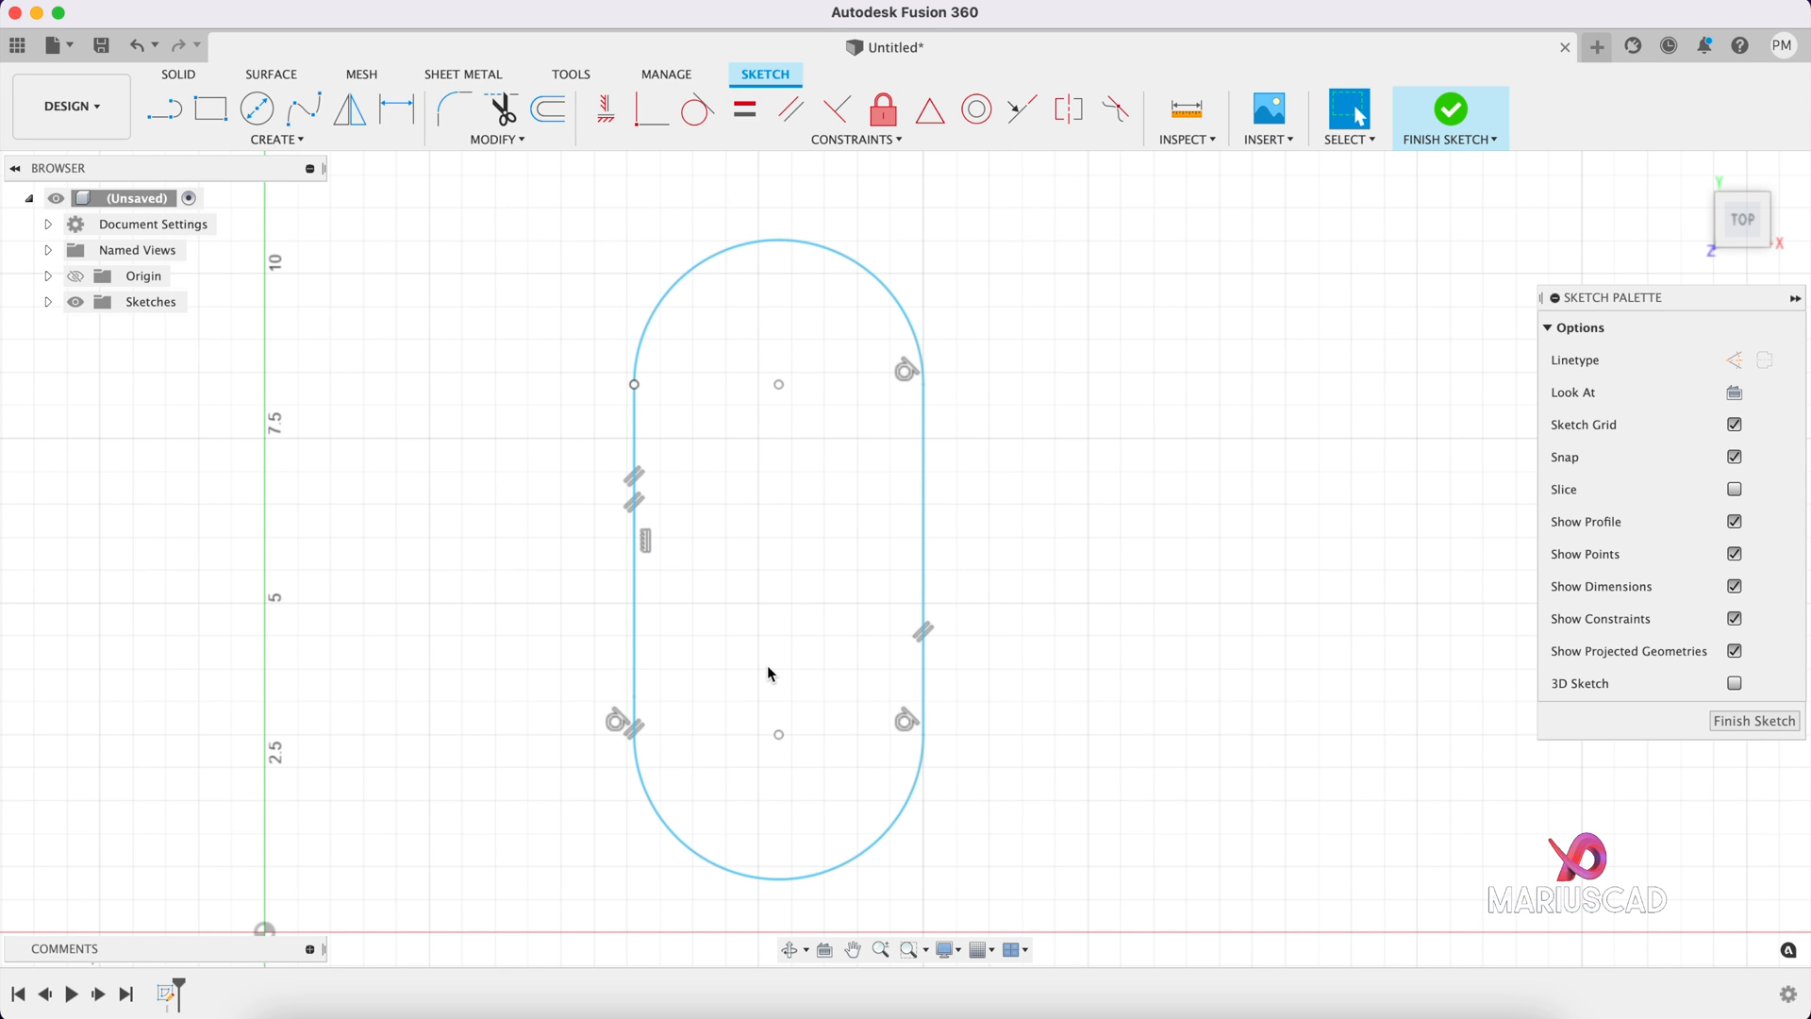
mouse_move(816, 633)
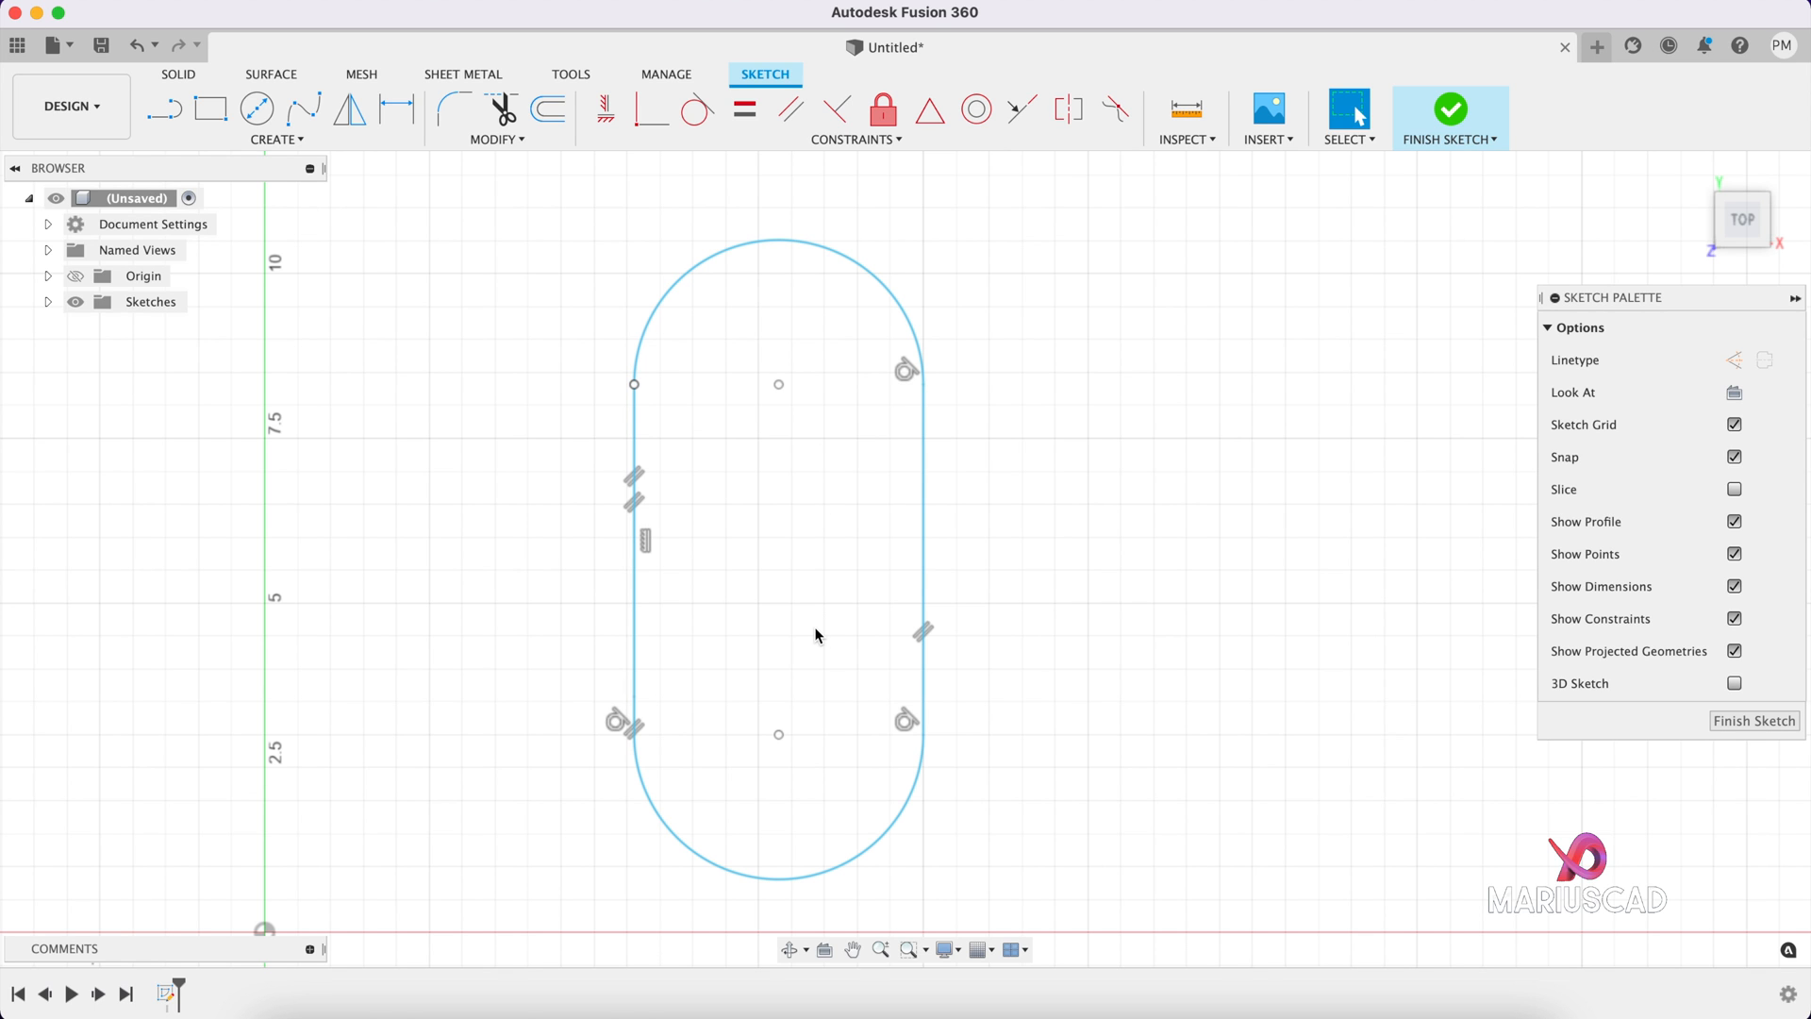
mouse_move(889, 589)
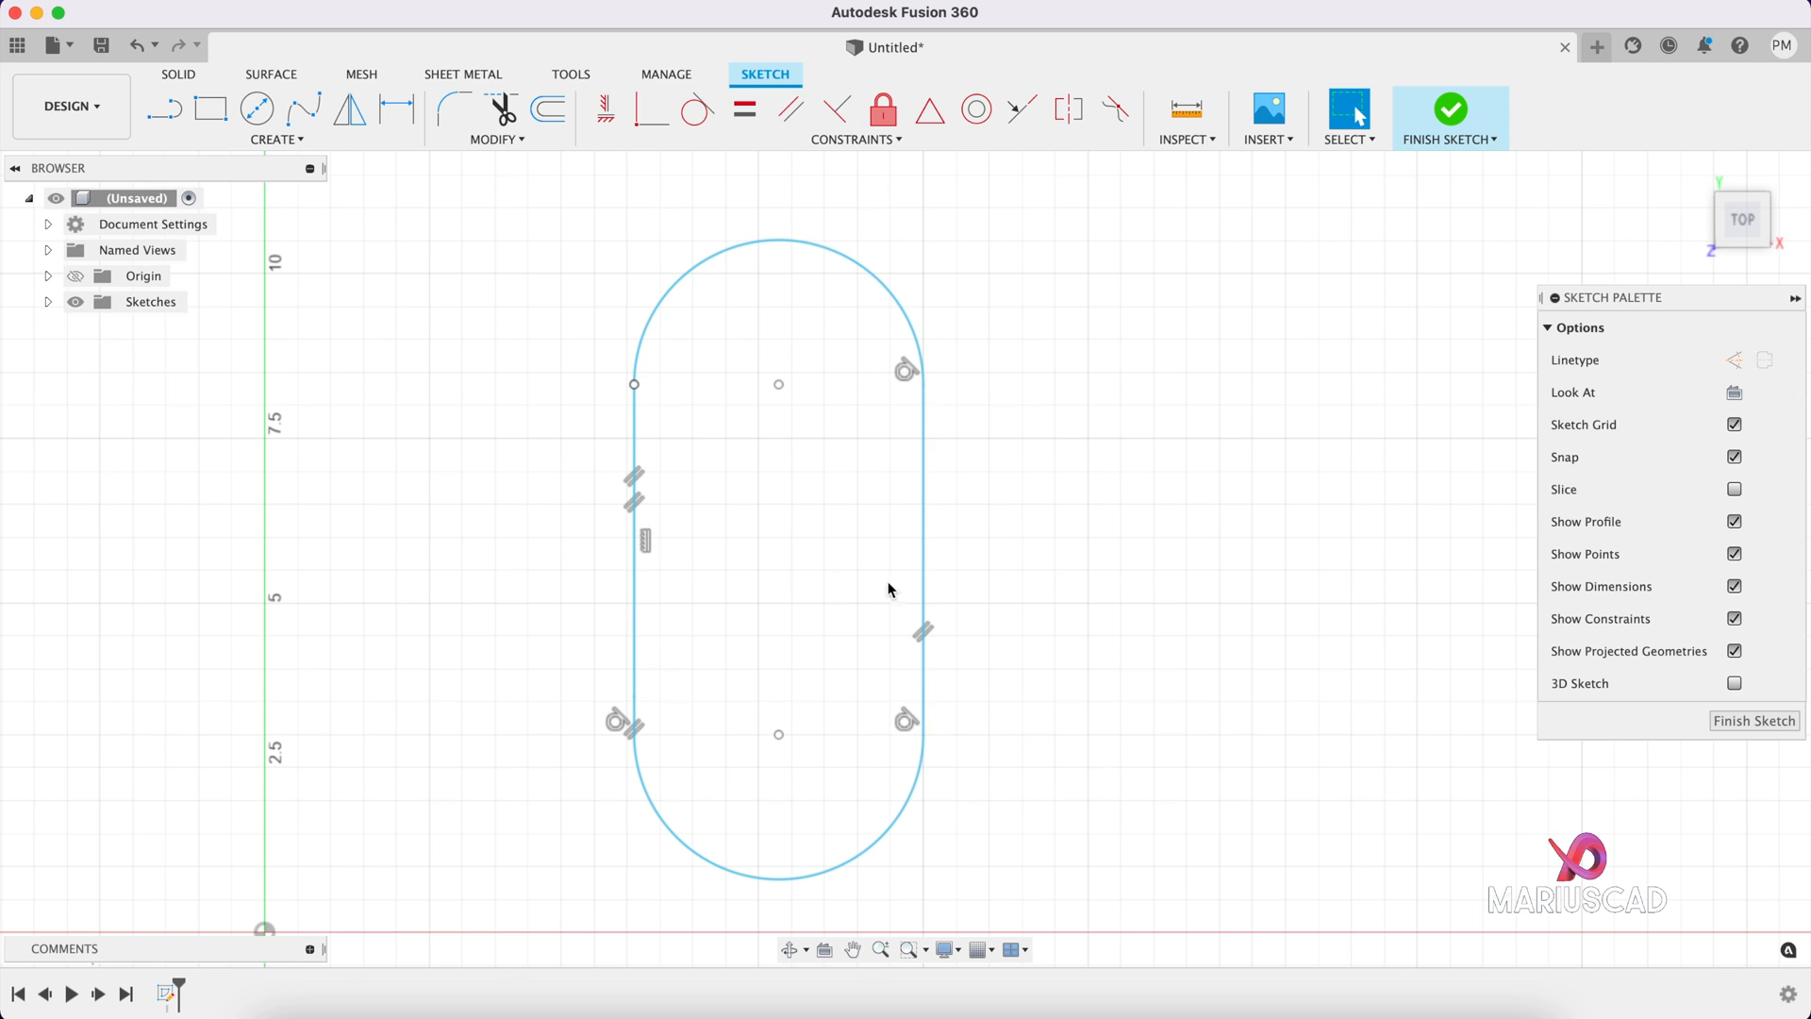
mouse_move(572, 531)
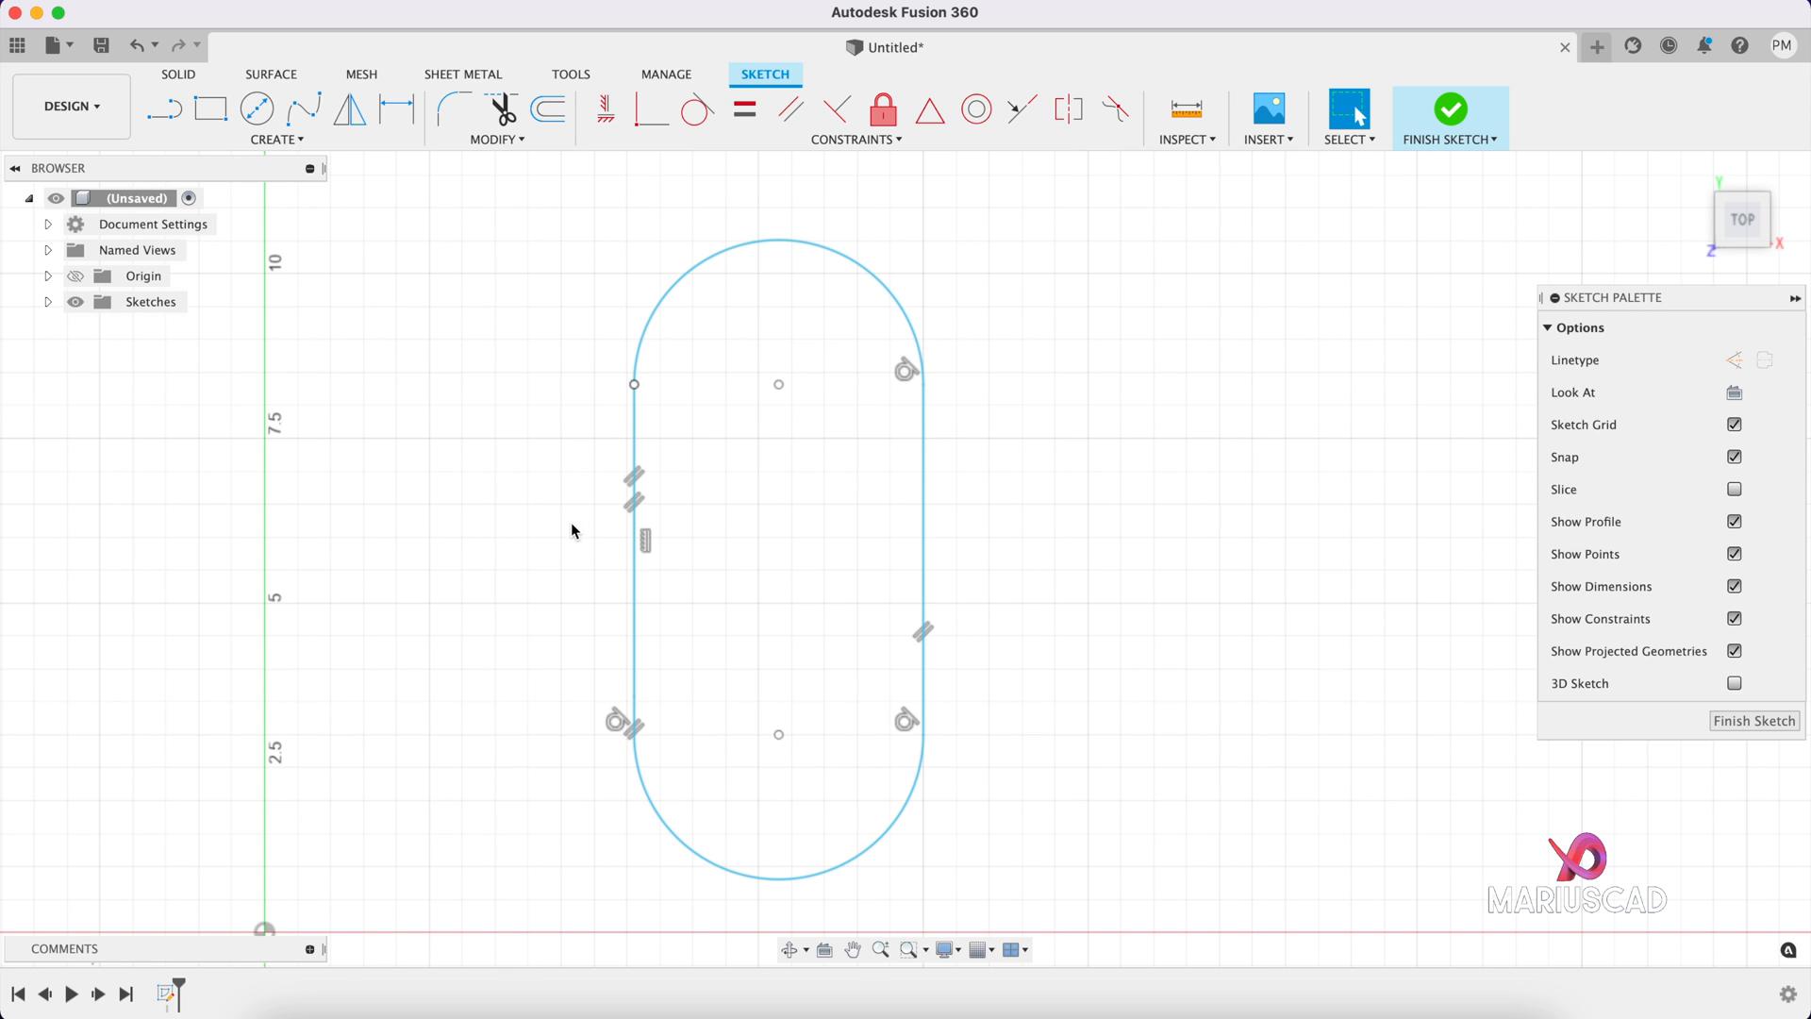
mouse_move(440, 365)
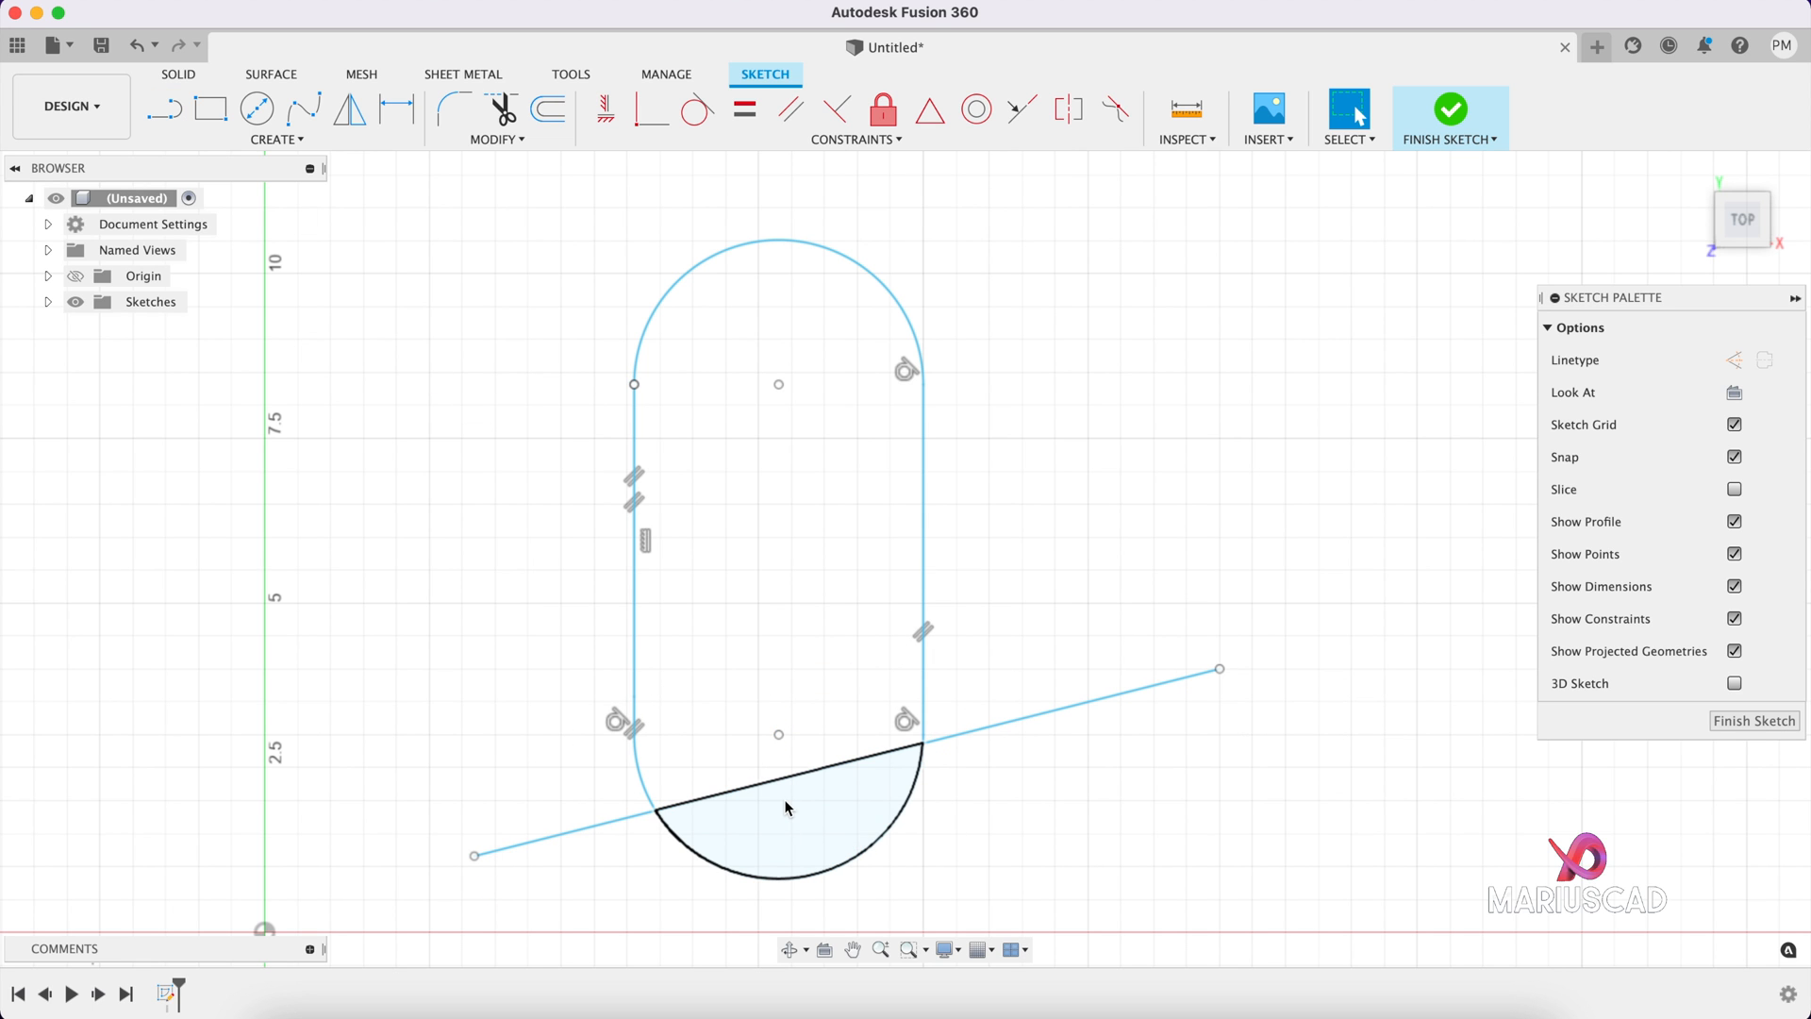
Step: Select the regions between the crossing lines, then switch to the bed model document
left_click(165, 109)
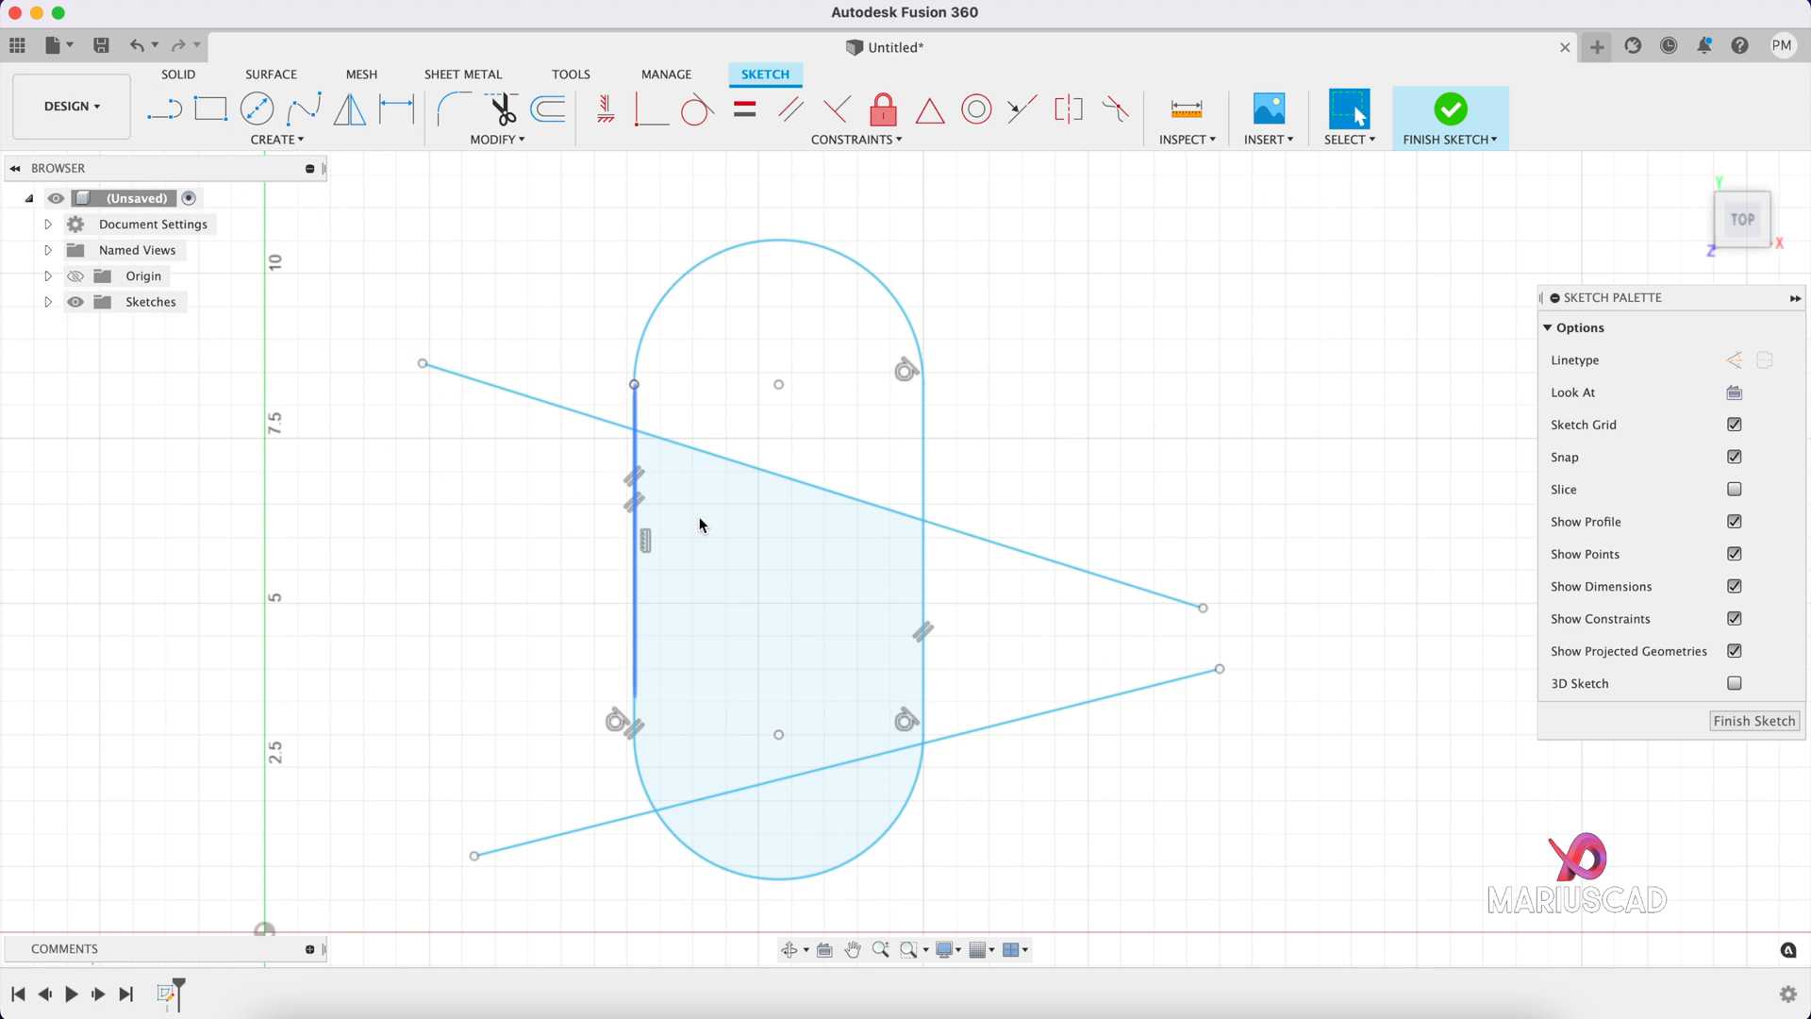
left_click(770, 645)
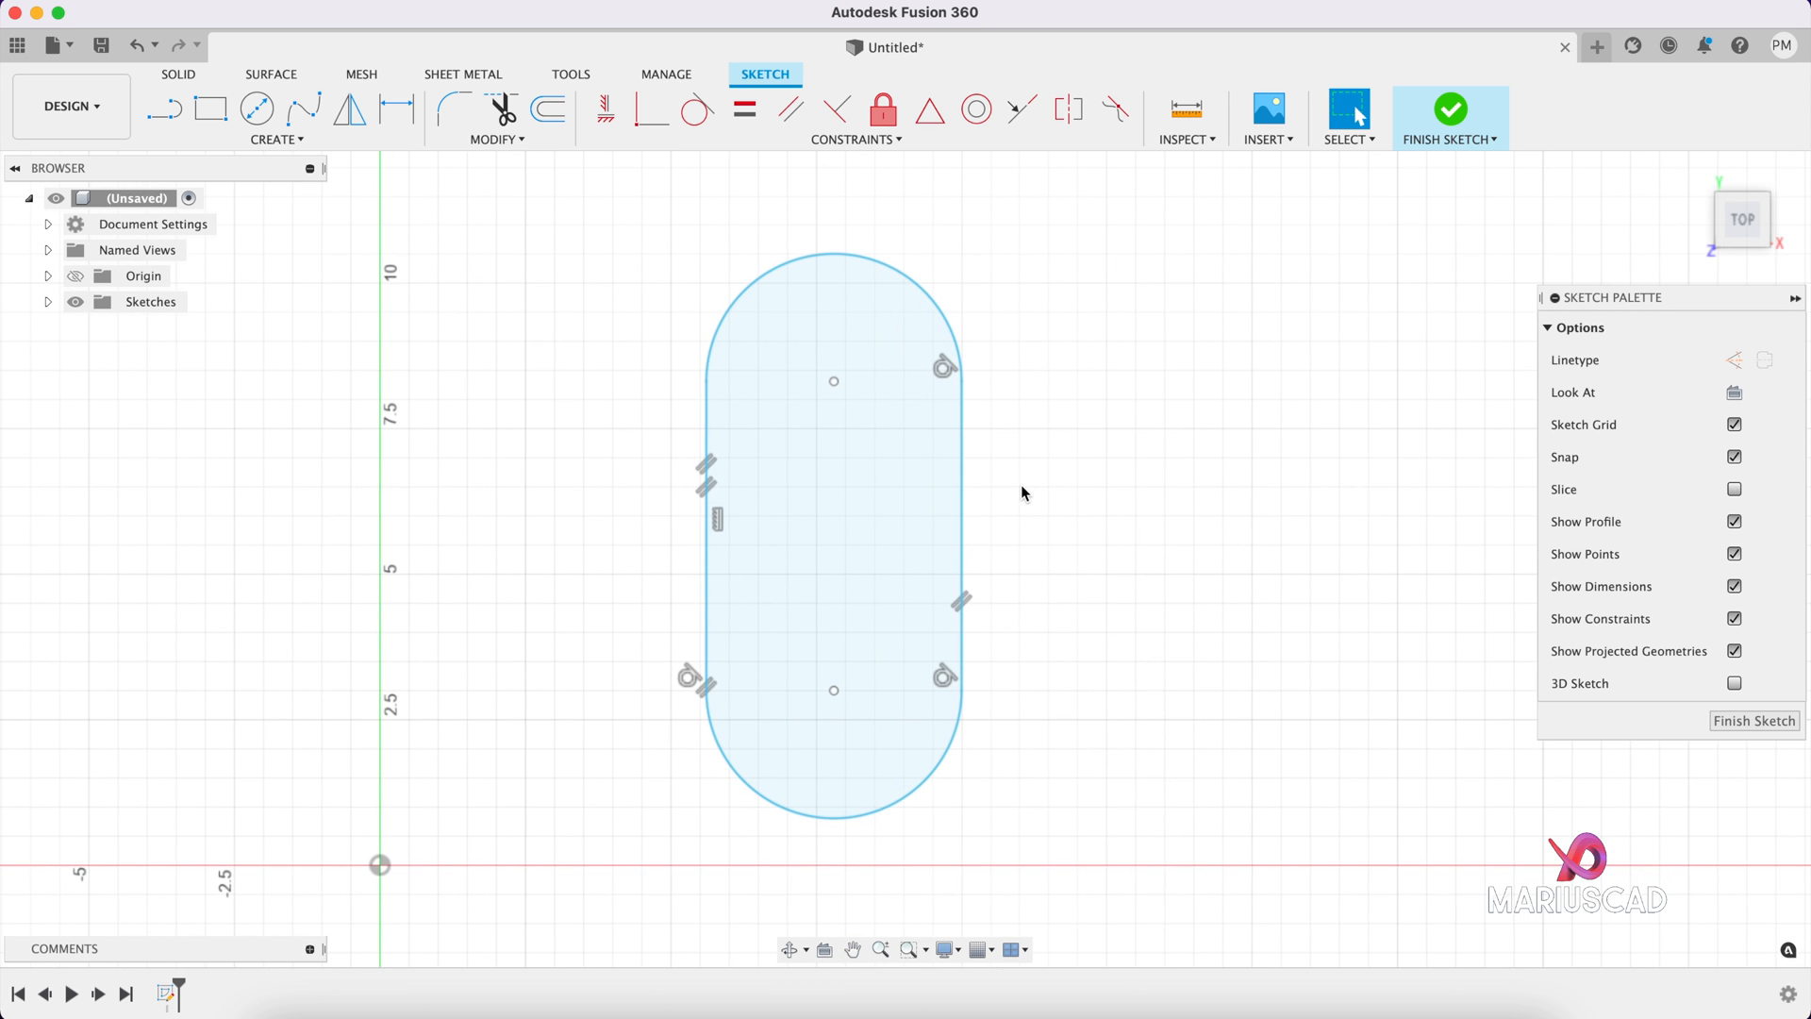
left_click(1450, 117)
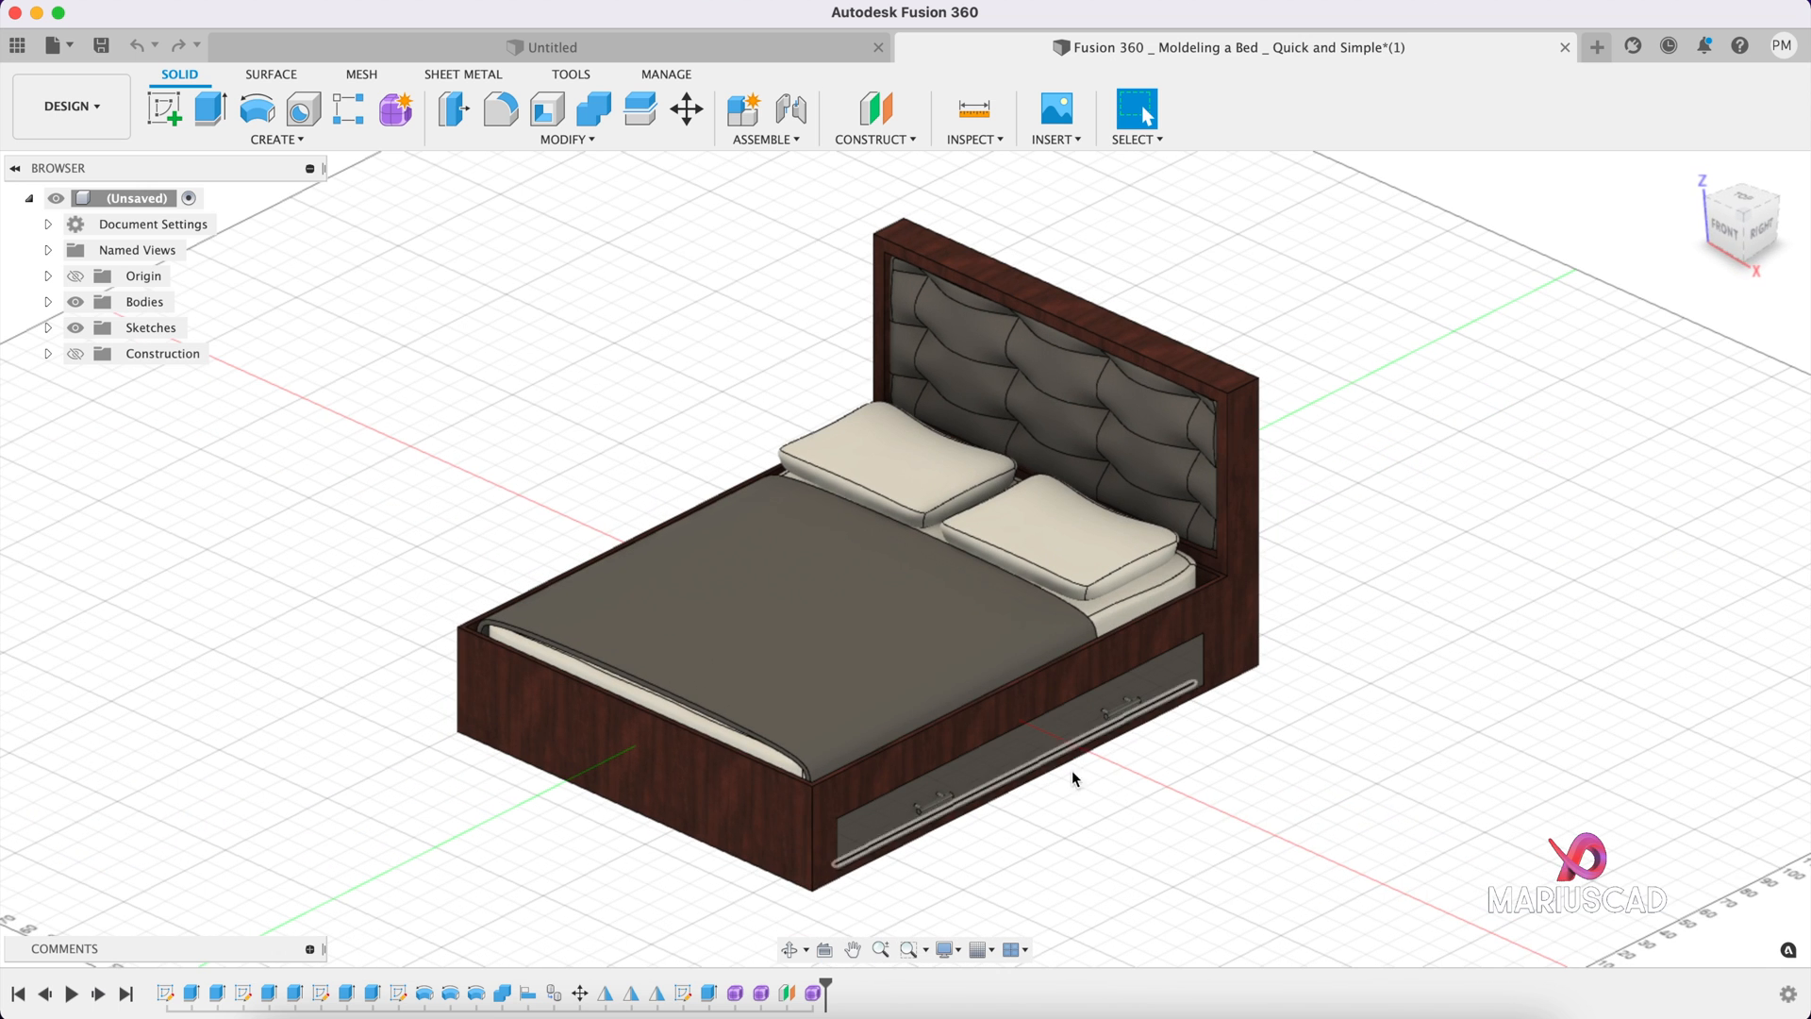
mouse_move(1409, 510)
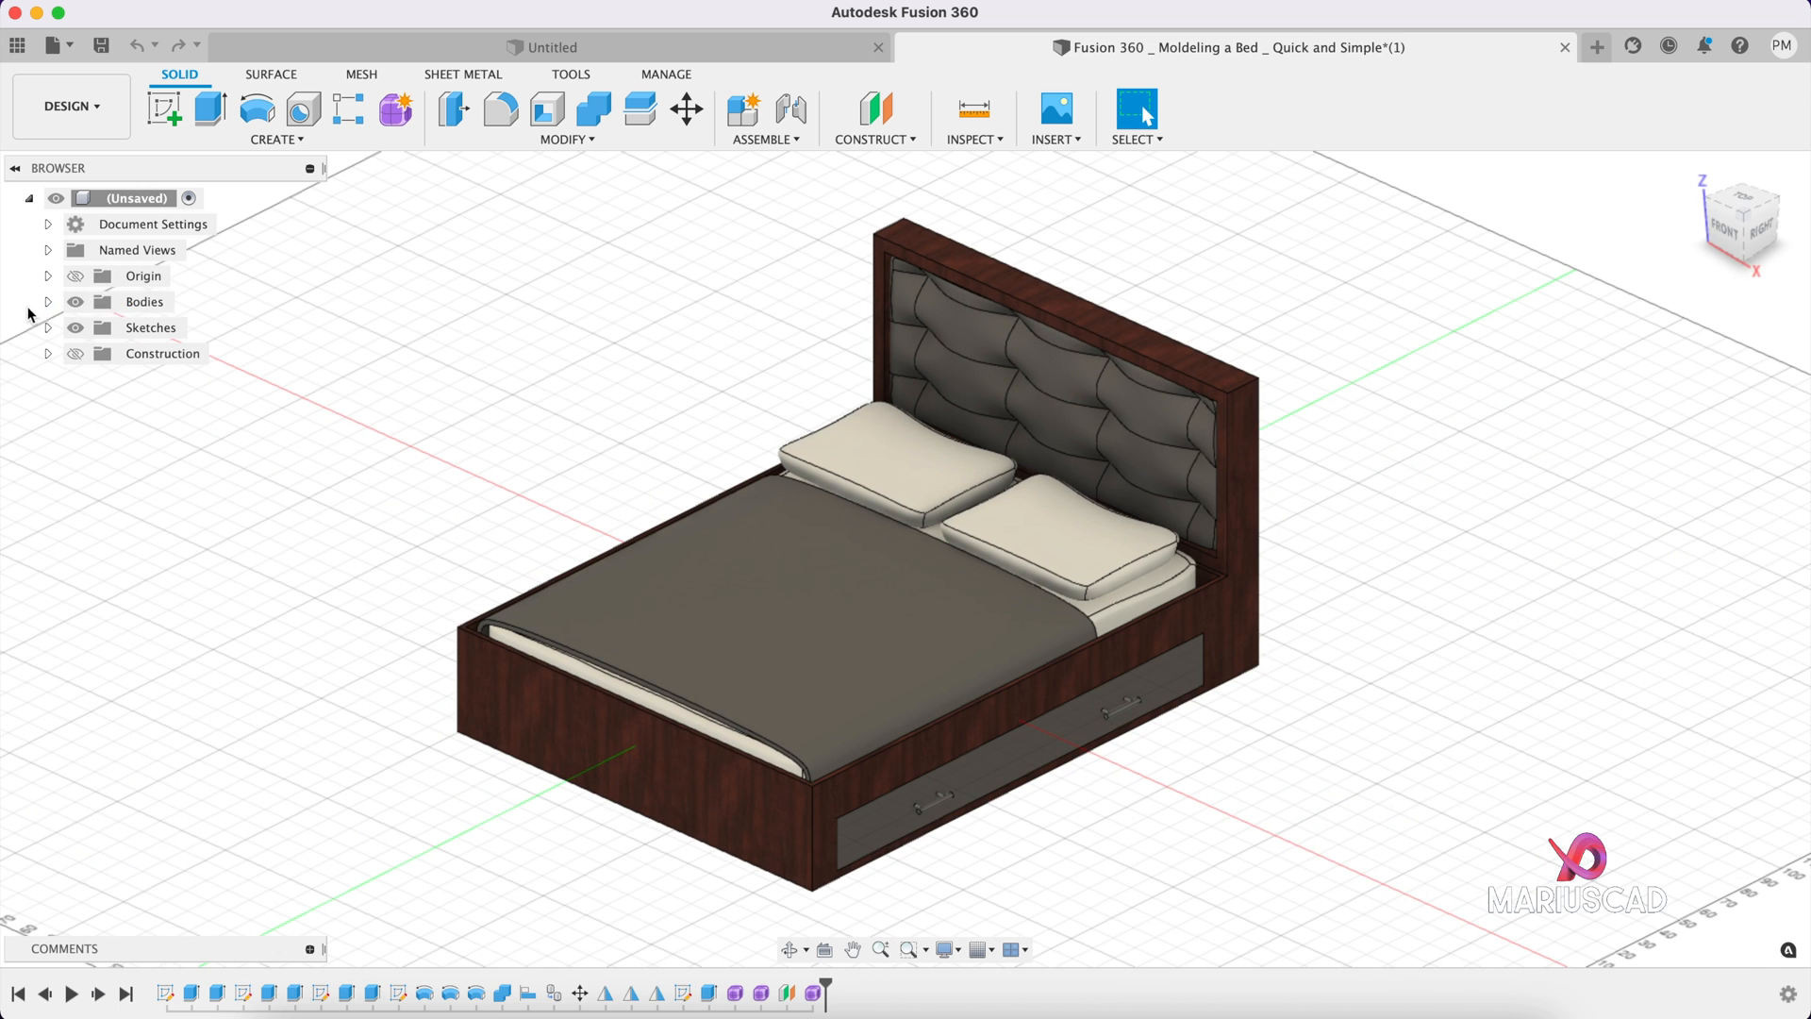
Step: Turn every bed body into its own component, then briefly expand Handle 1:1
left_click(48, 302)
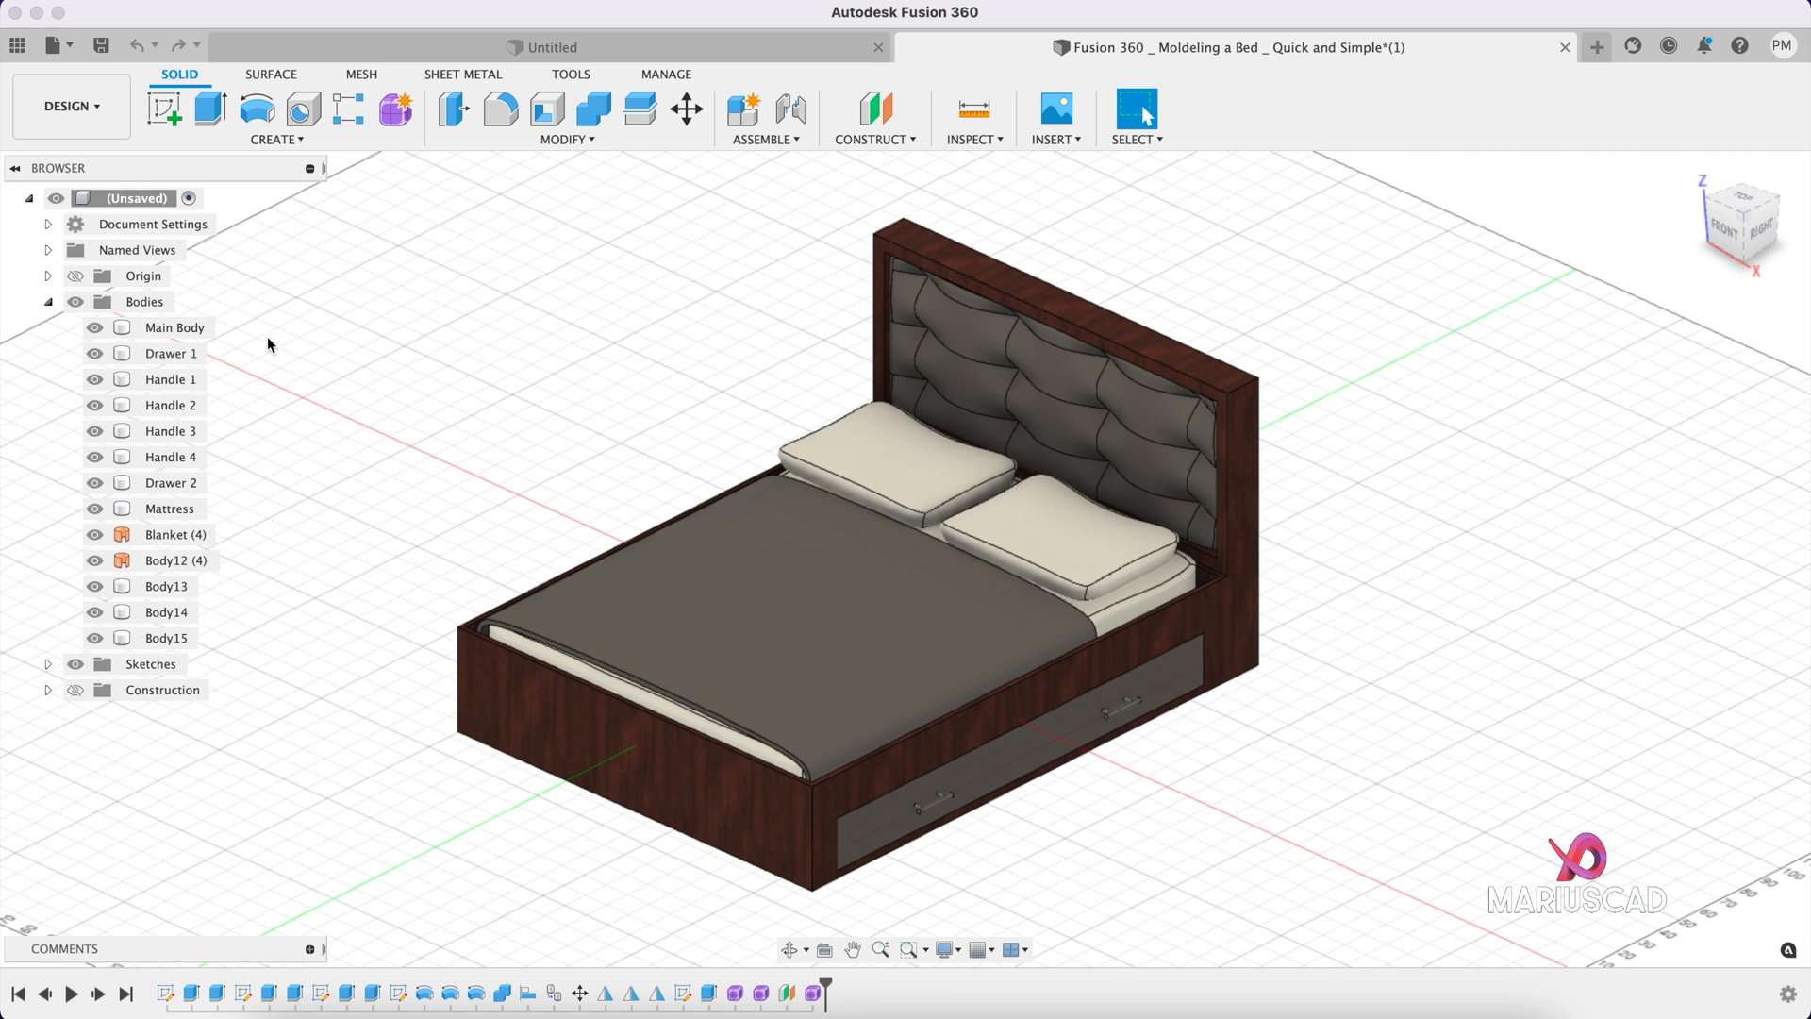
mouse_move(293, 613)
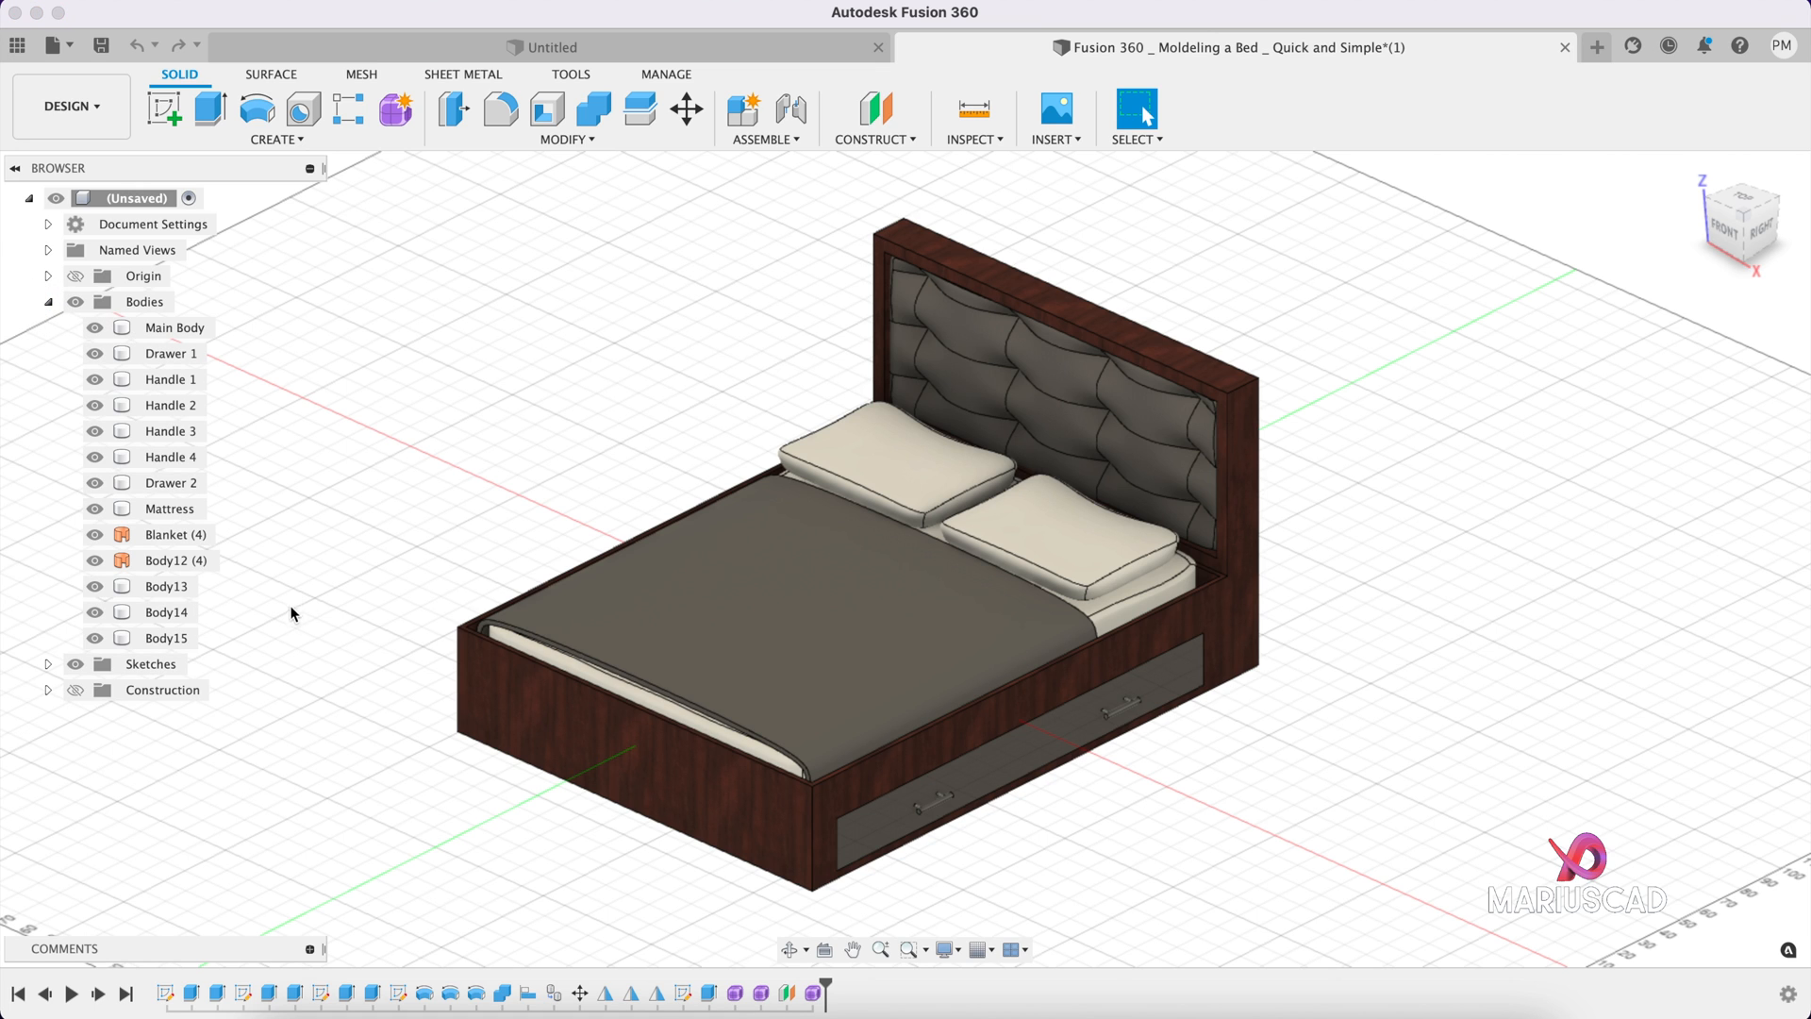
mouse_move(257, 418)
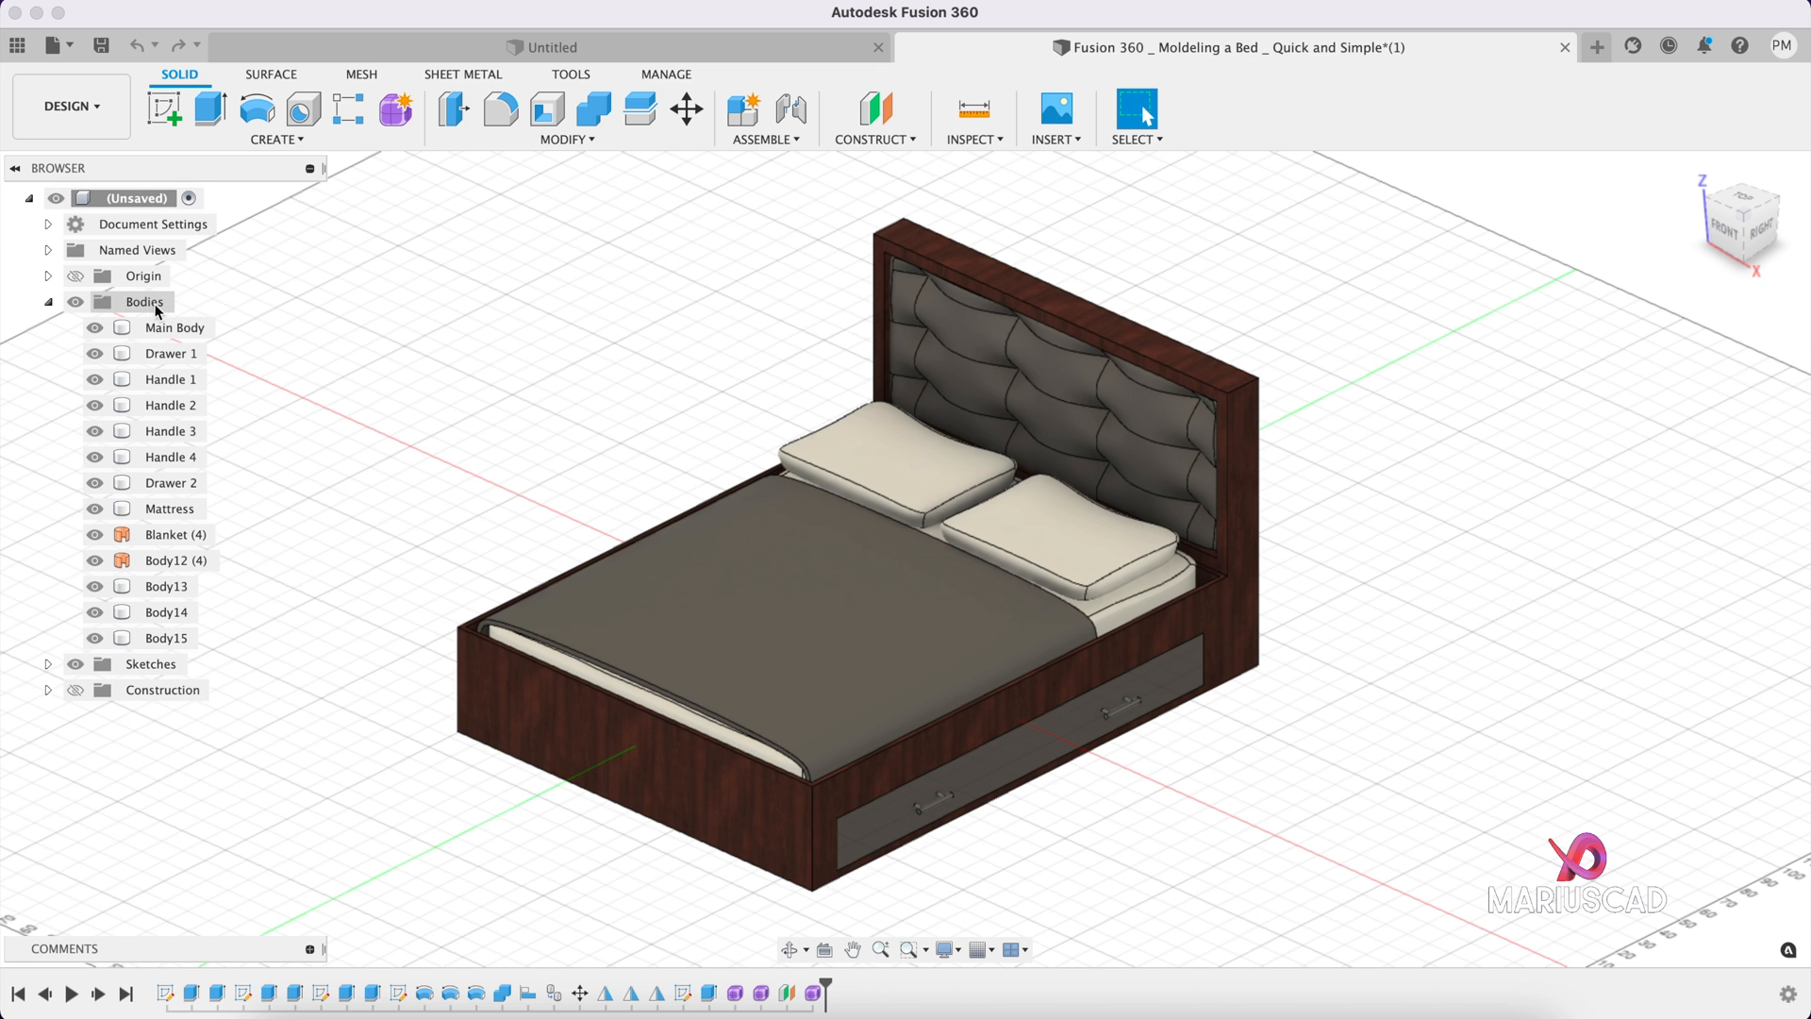
right_click(144, 302)
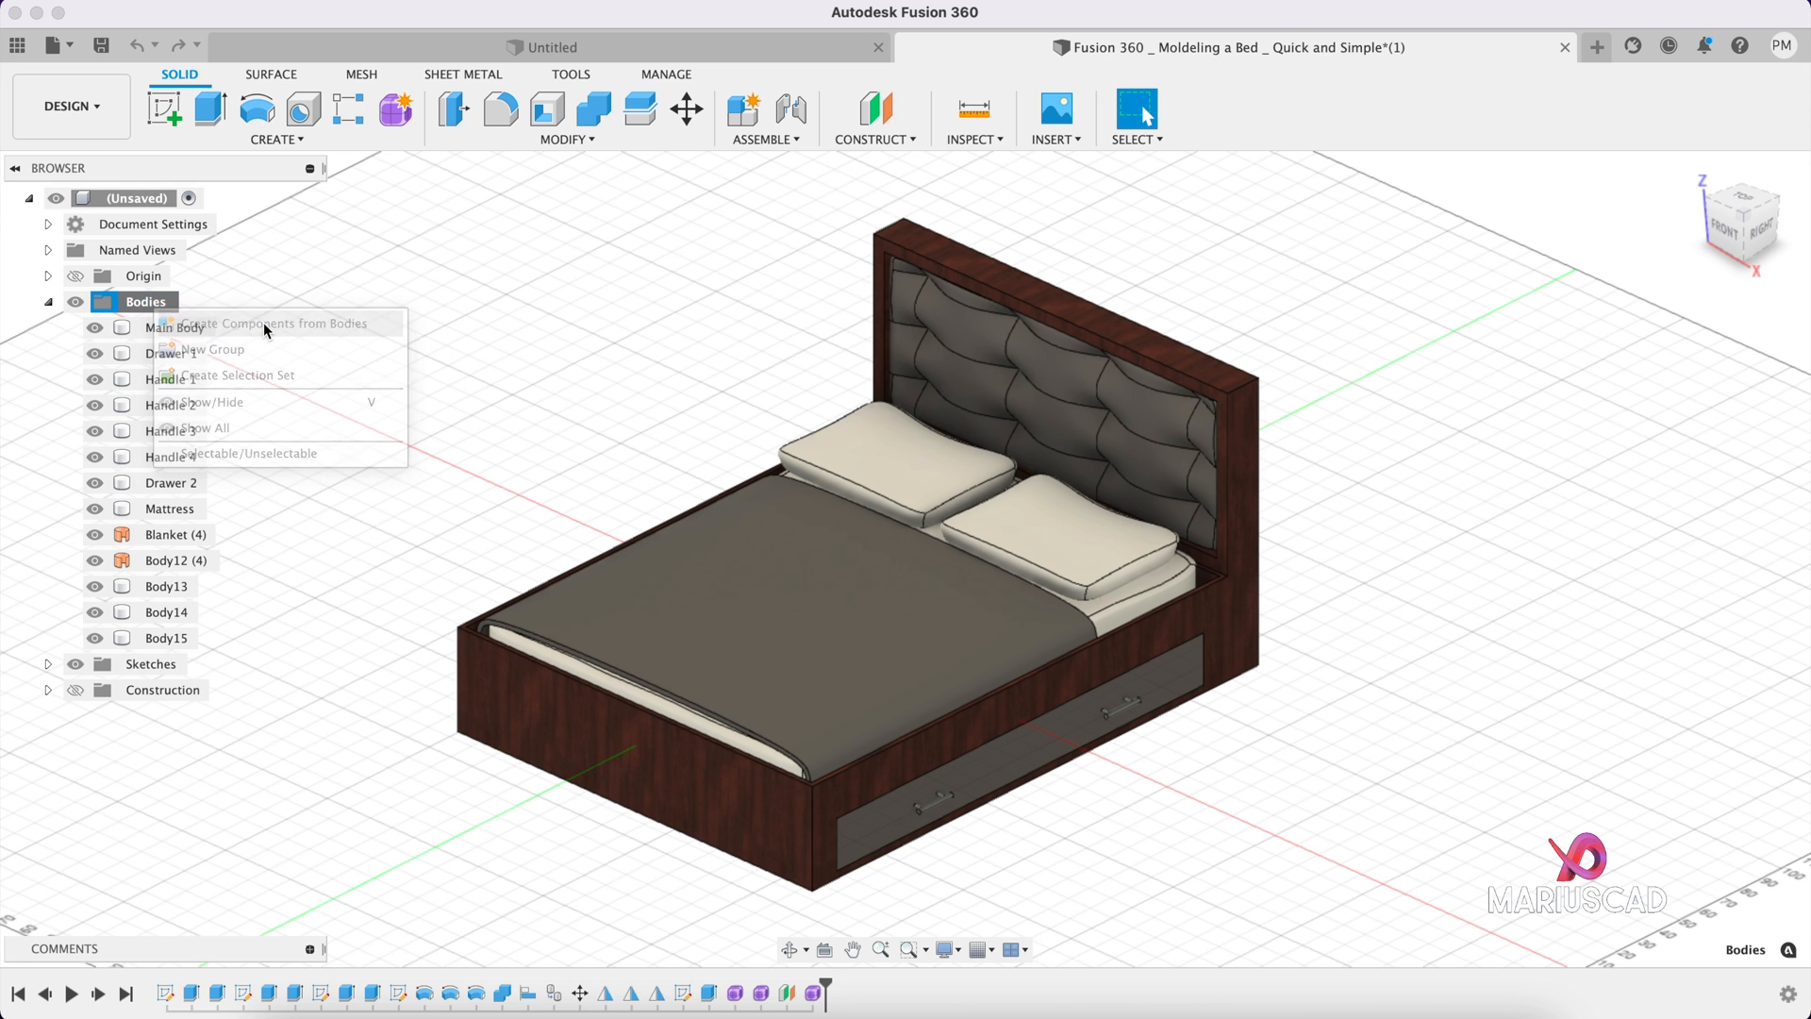
left_click(264, 323)
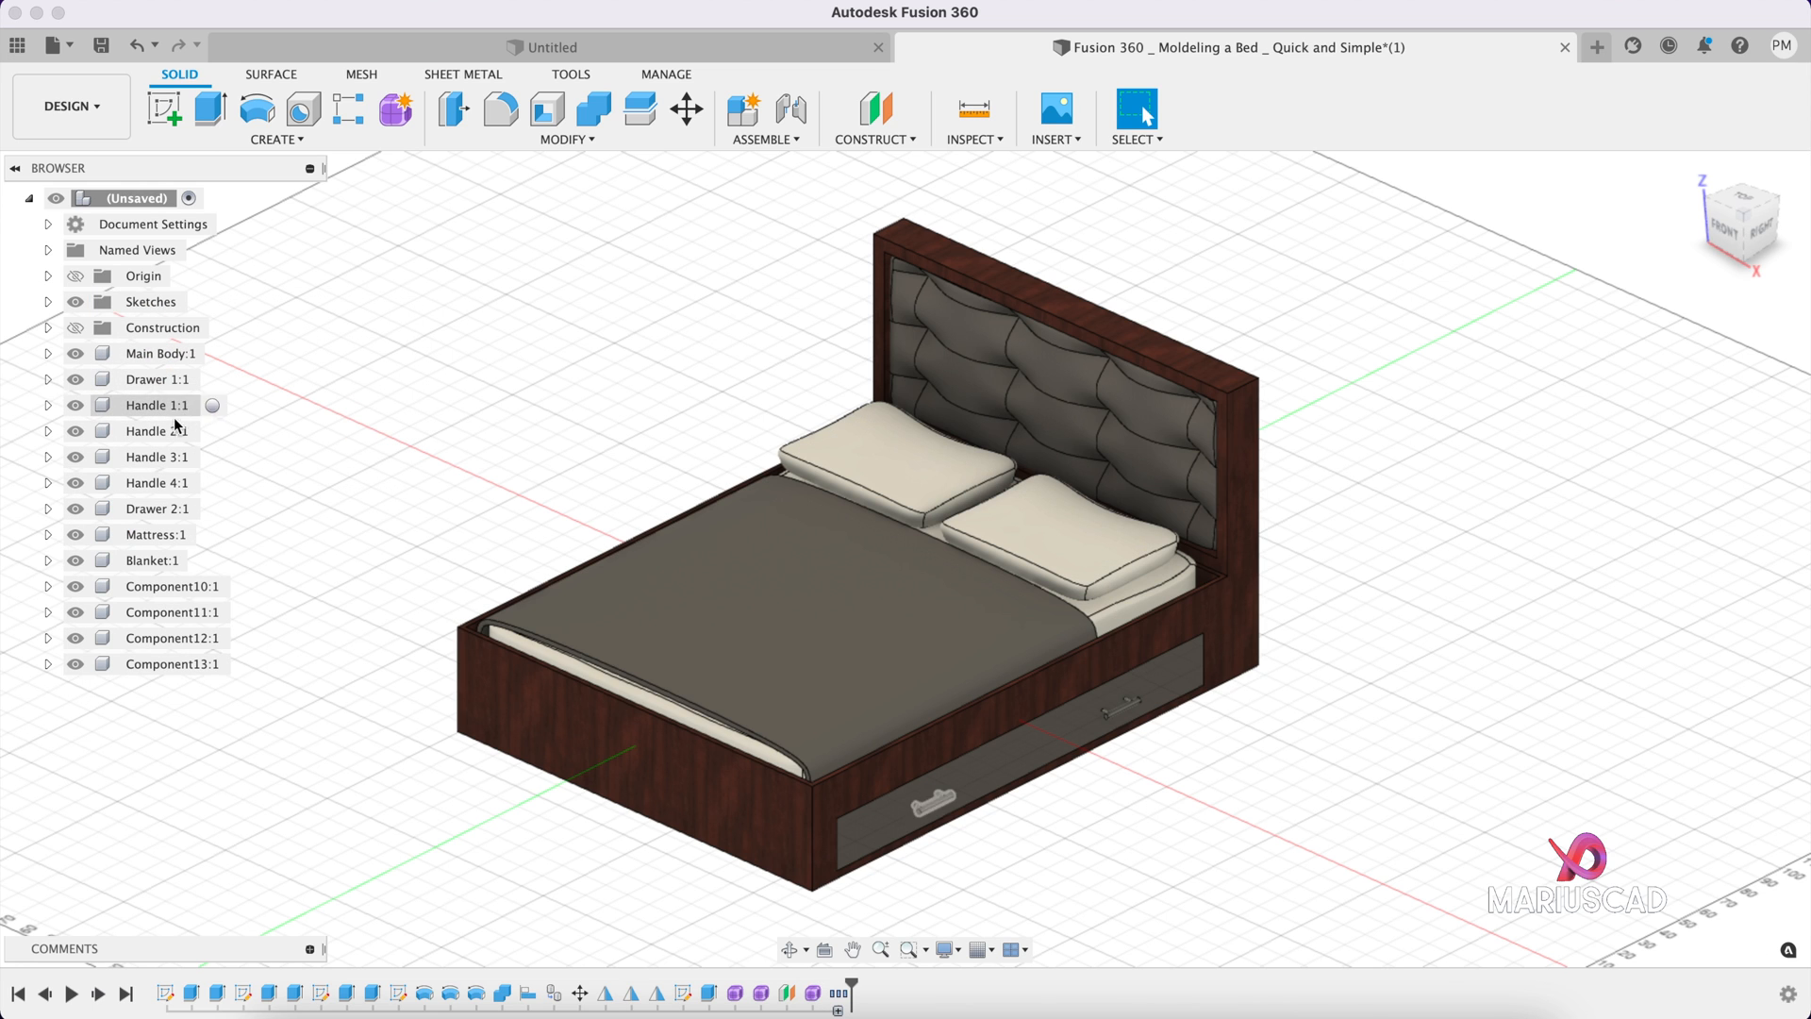
mouse_move(139, 431)
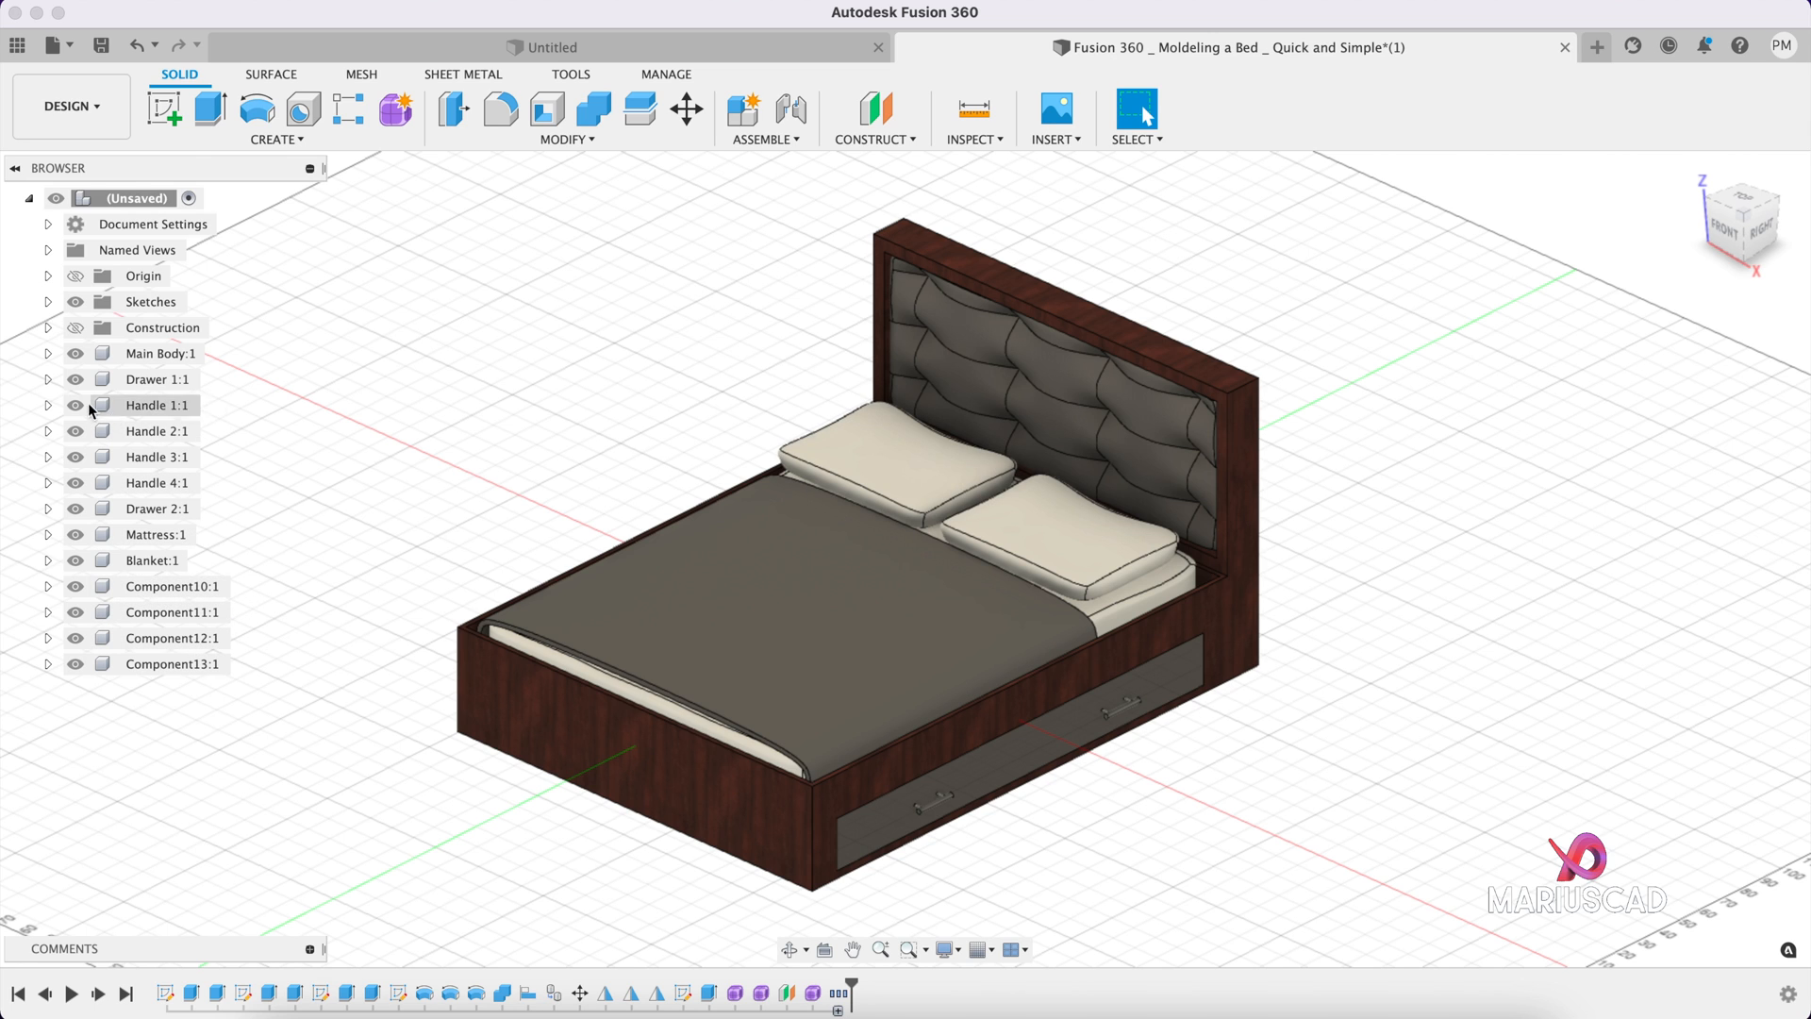
left_click(49, 404)
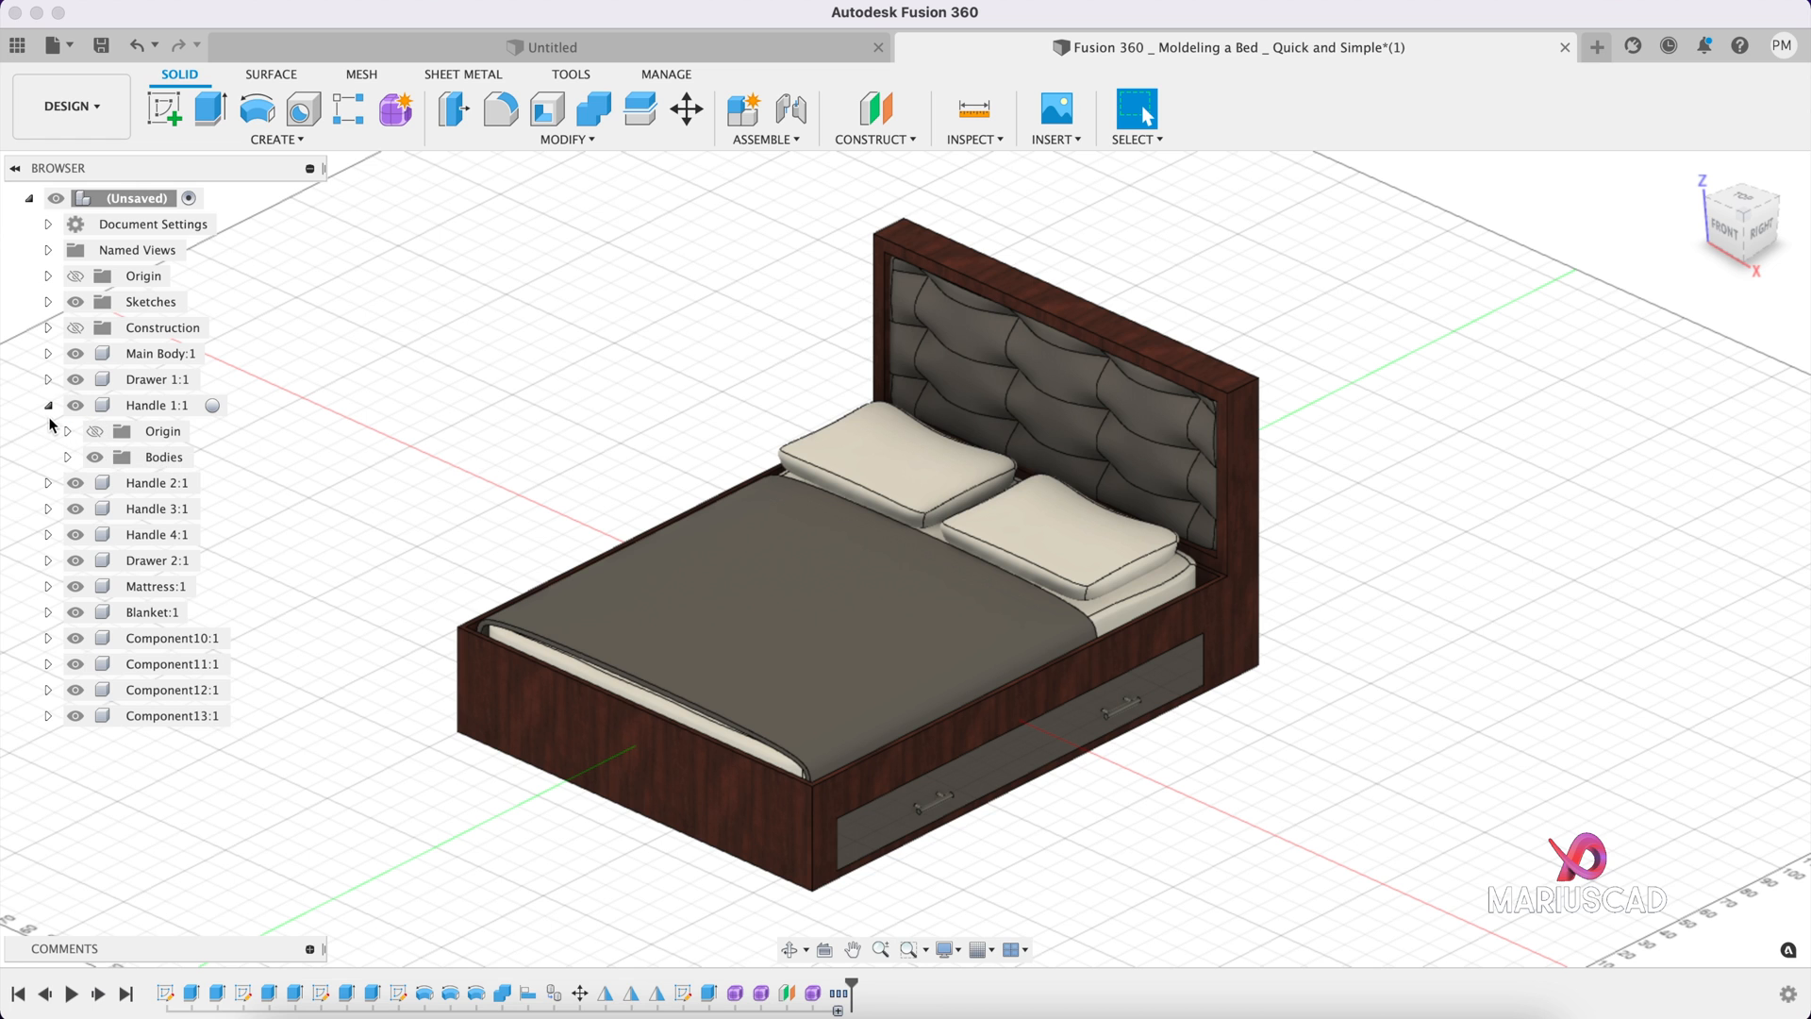
left_click(47, 404)
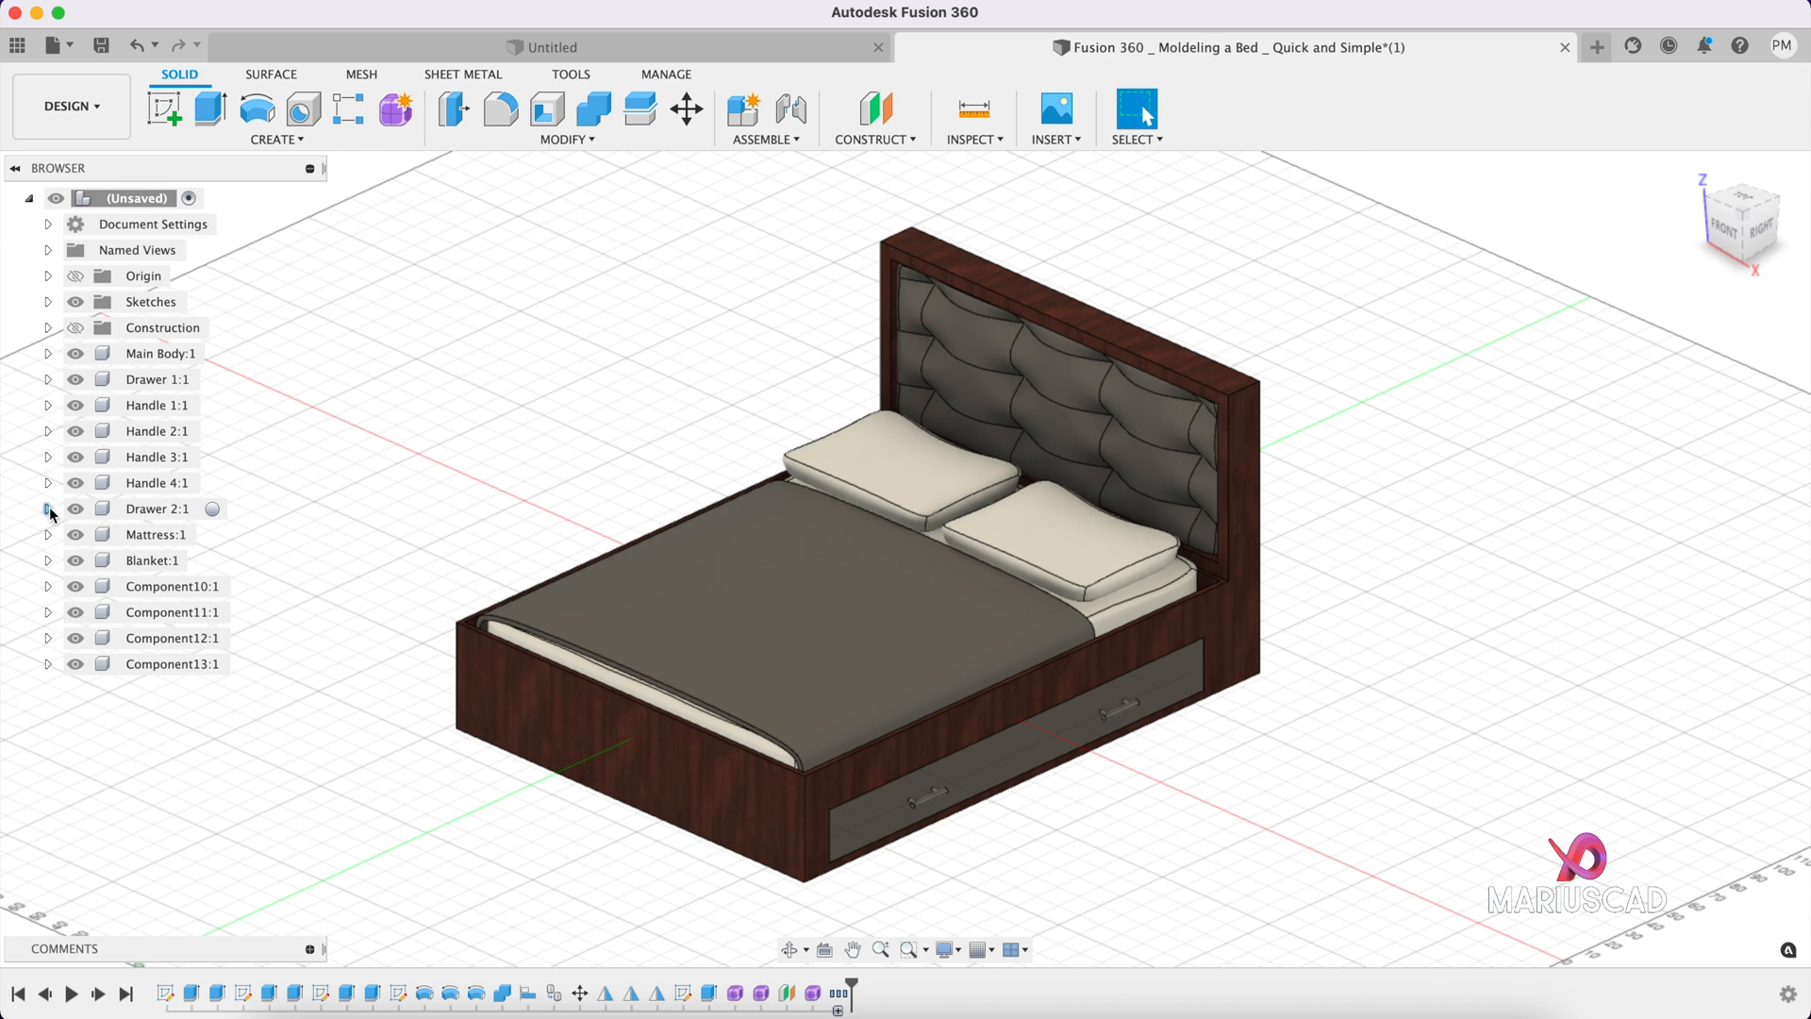
Step: Add a Section Analysis at -40 cm cutting the bed lengthwise
left_click(74, 508)
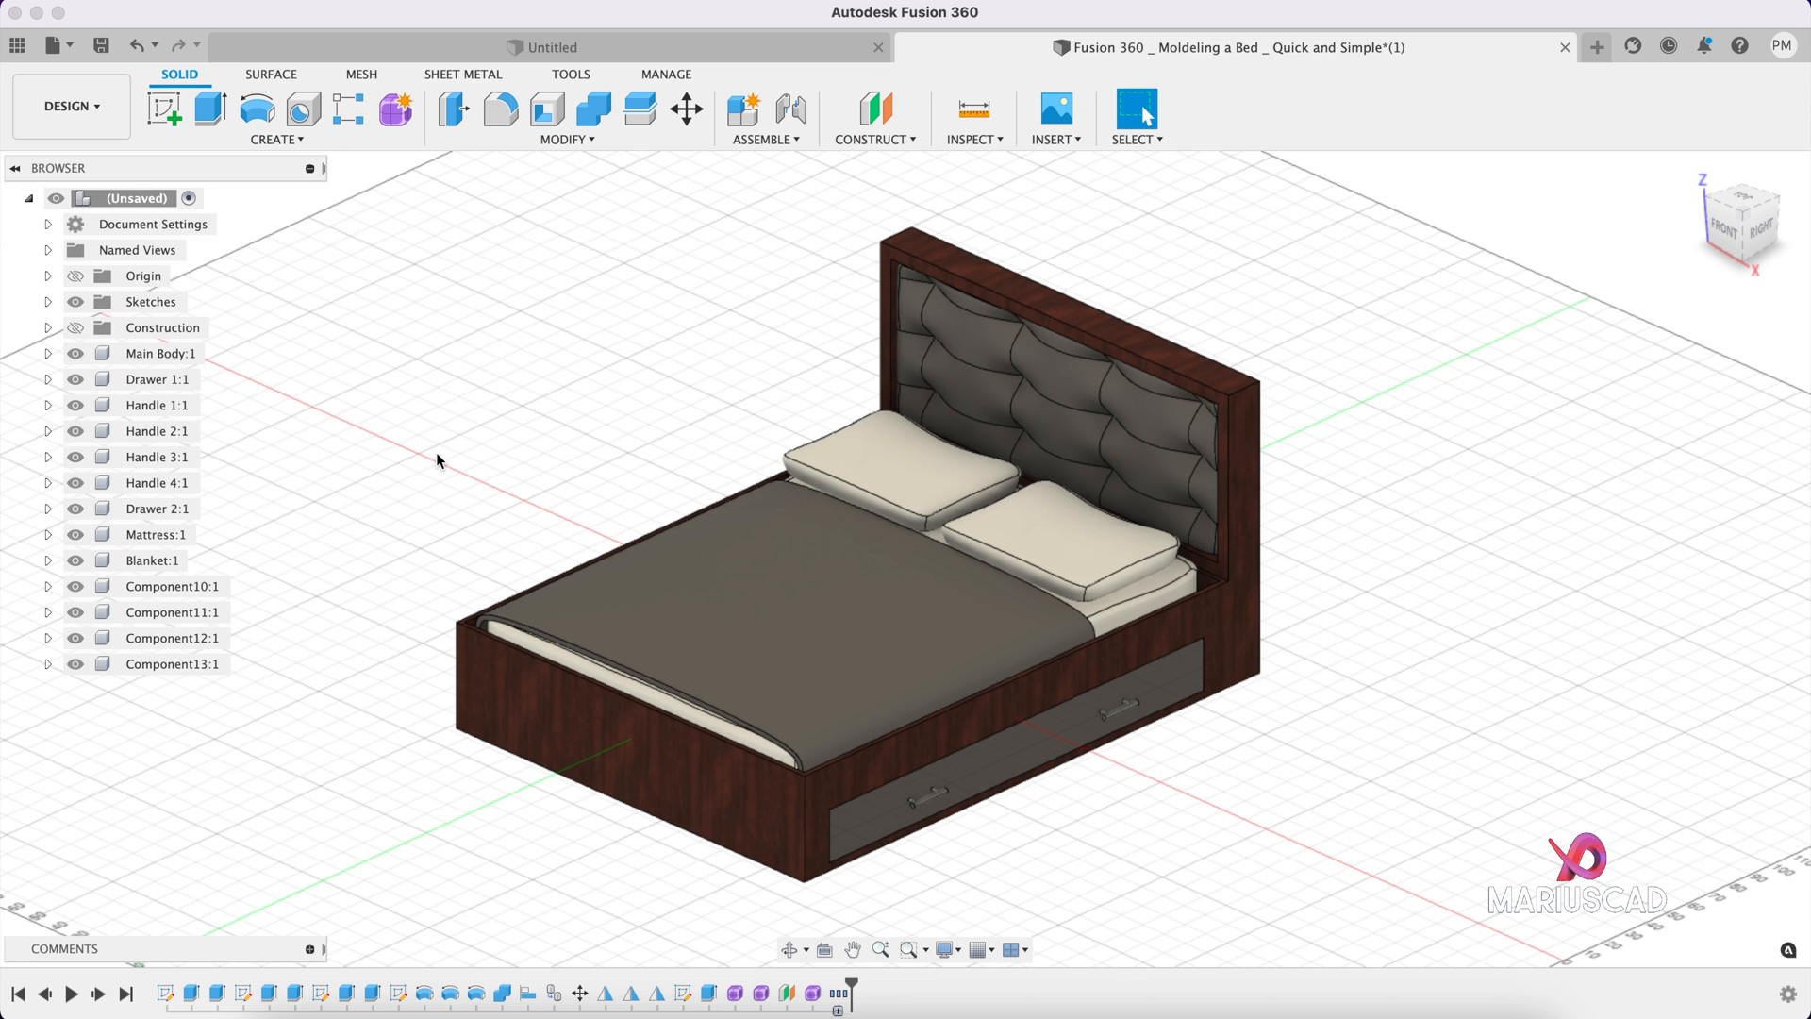
left_click(973, 138)
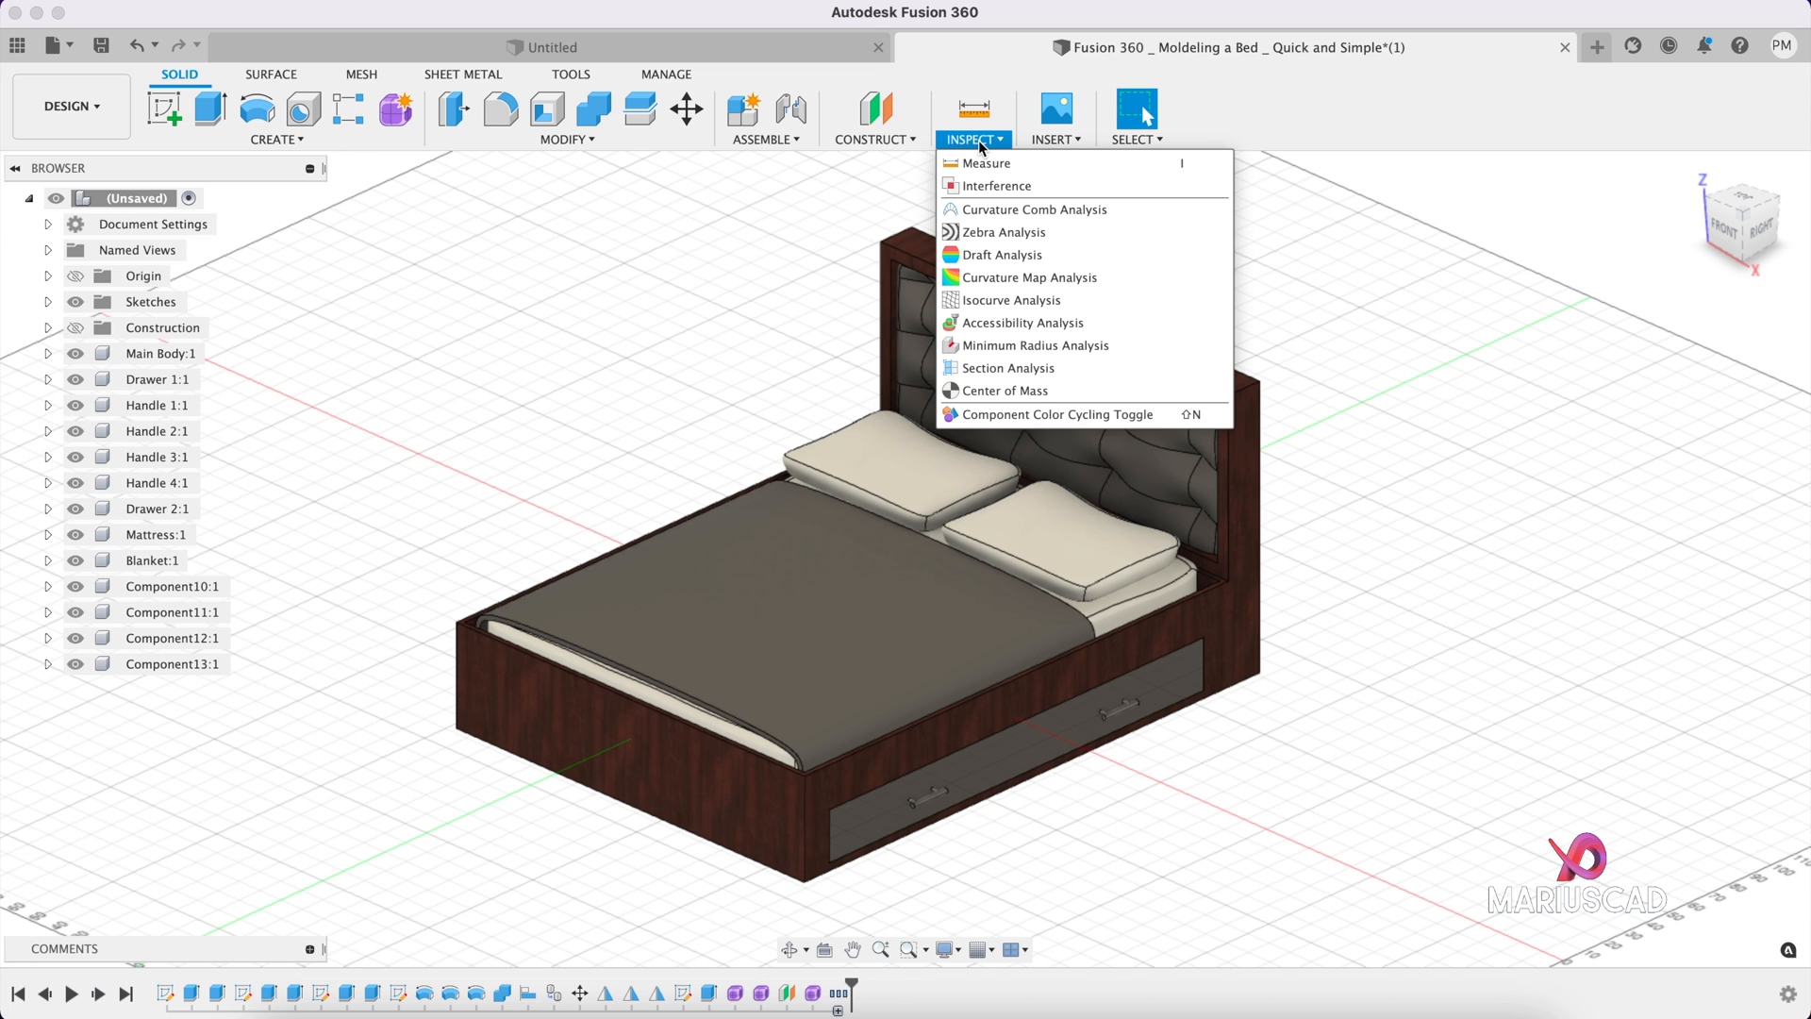
mouse_move(1005, 367)
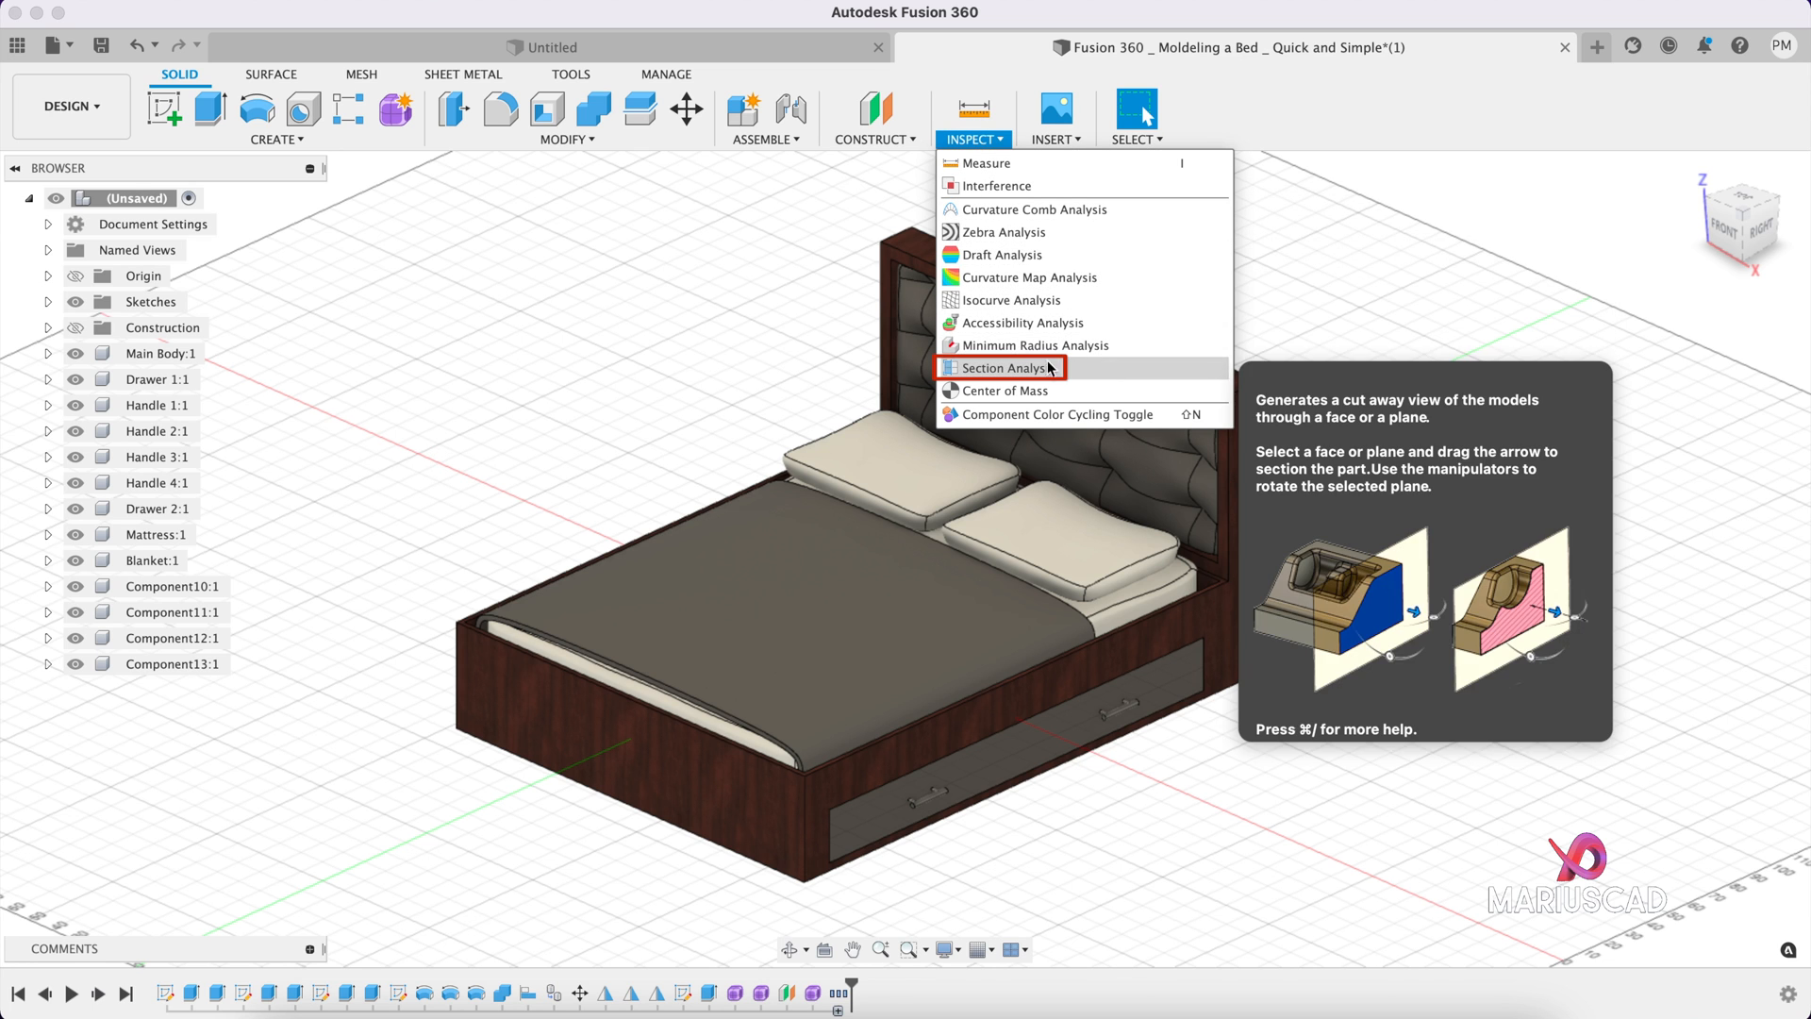
left_click(1008, 367)
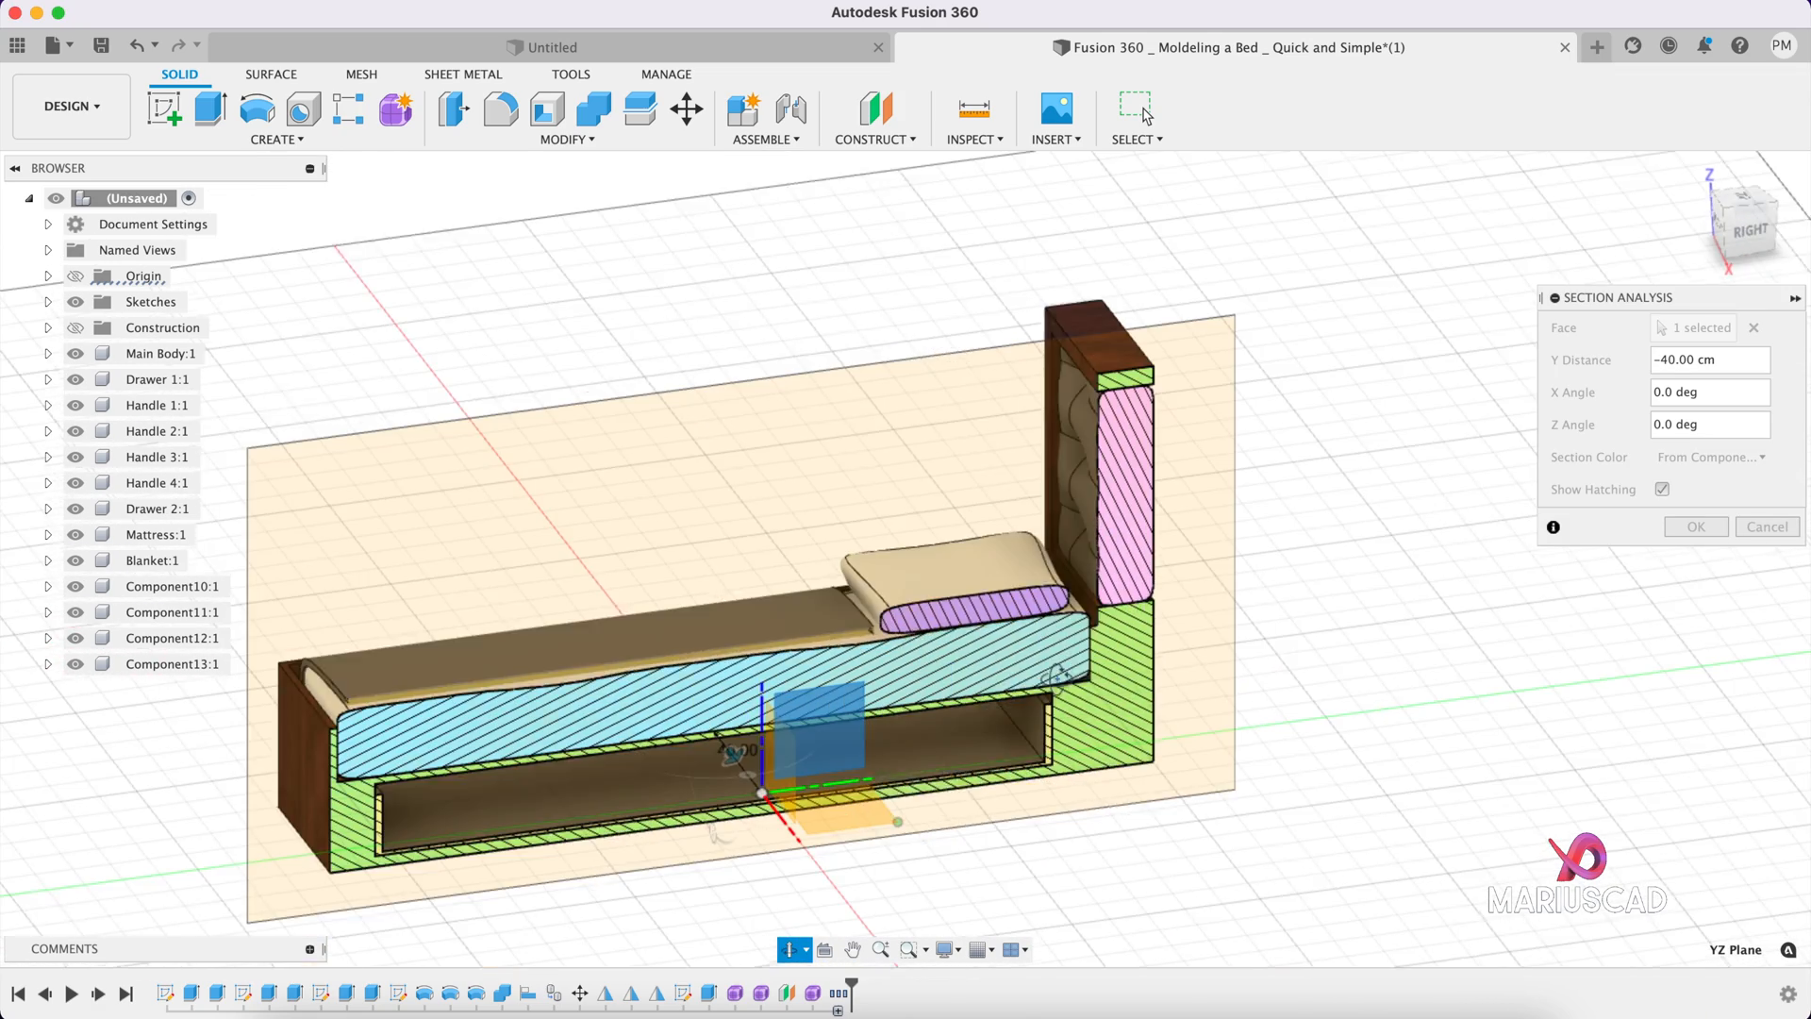
left_click(1694, 526)
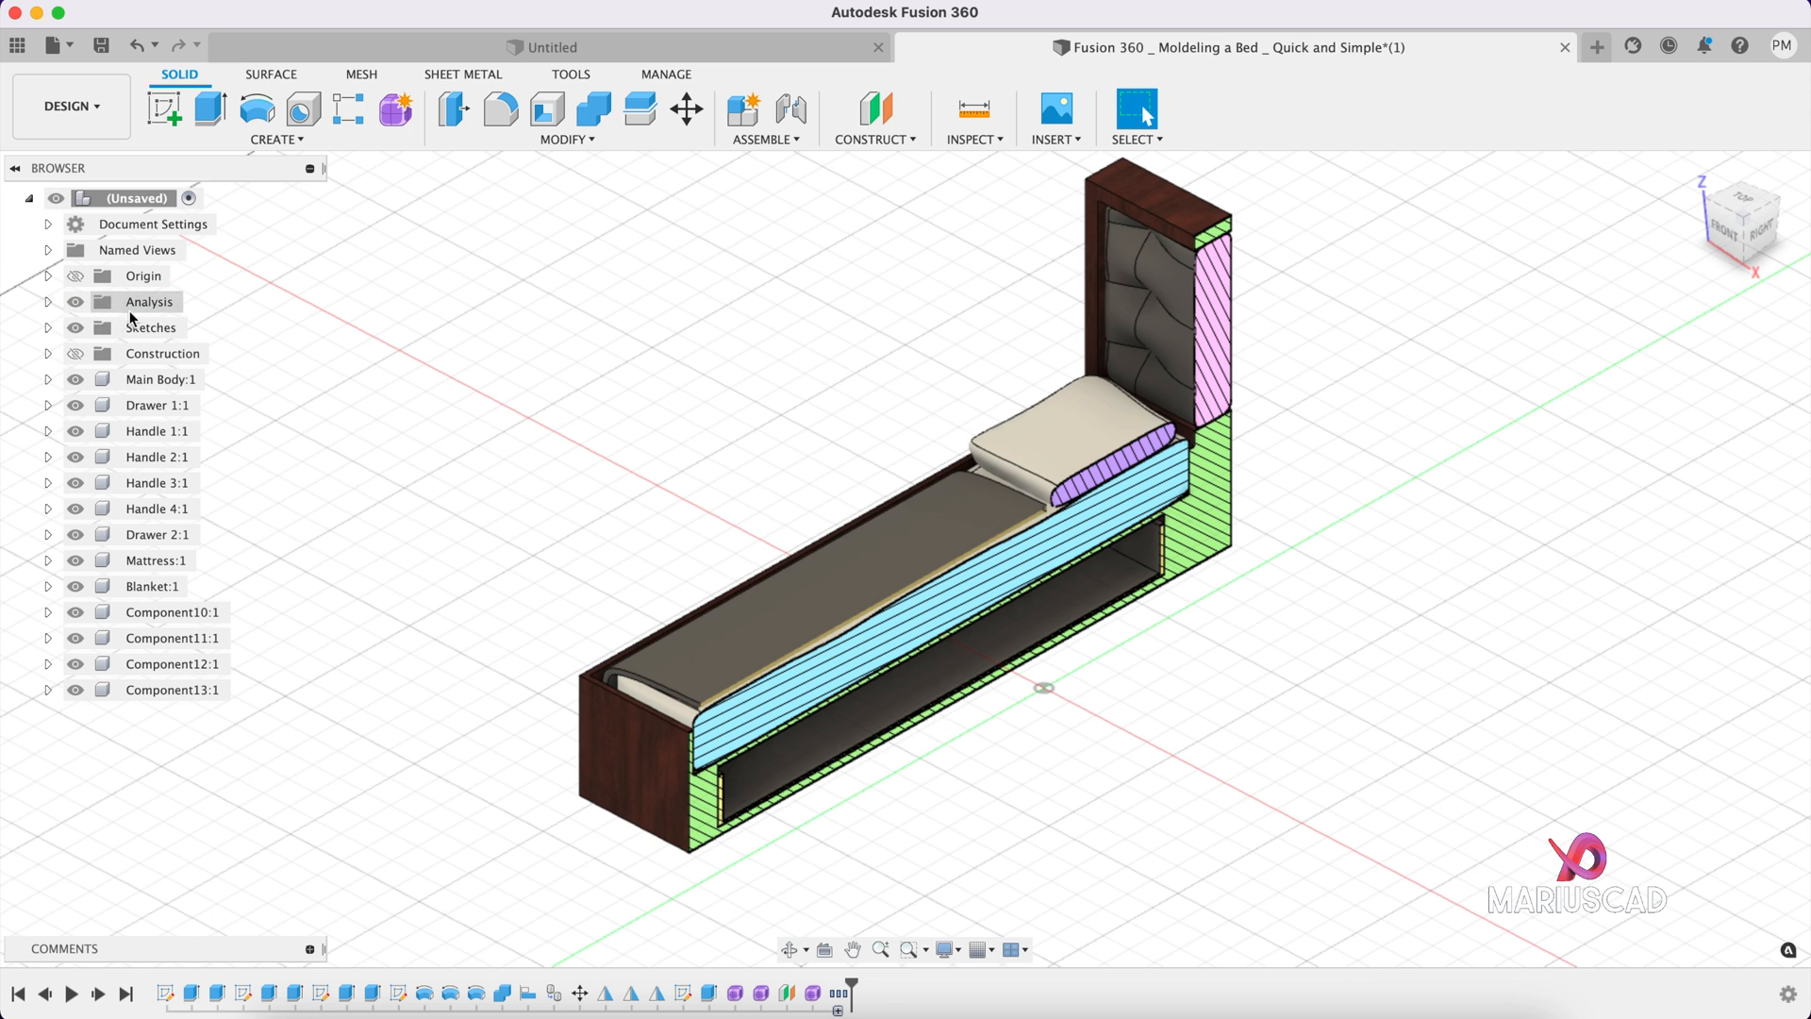
mouse_move(243, 335)
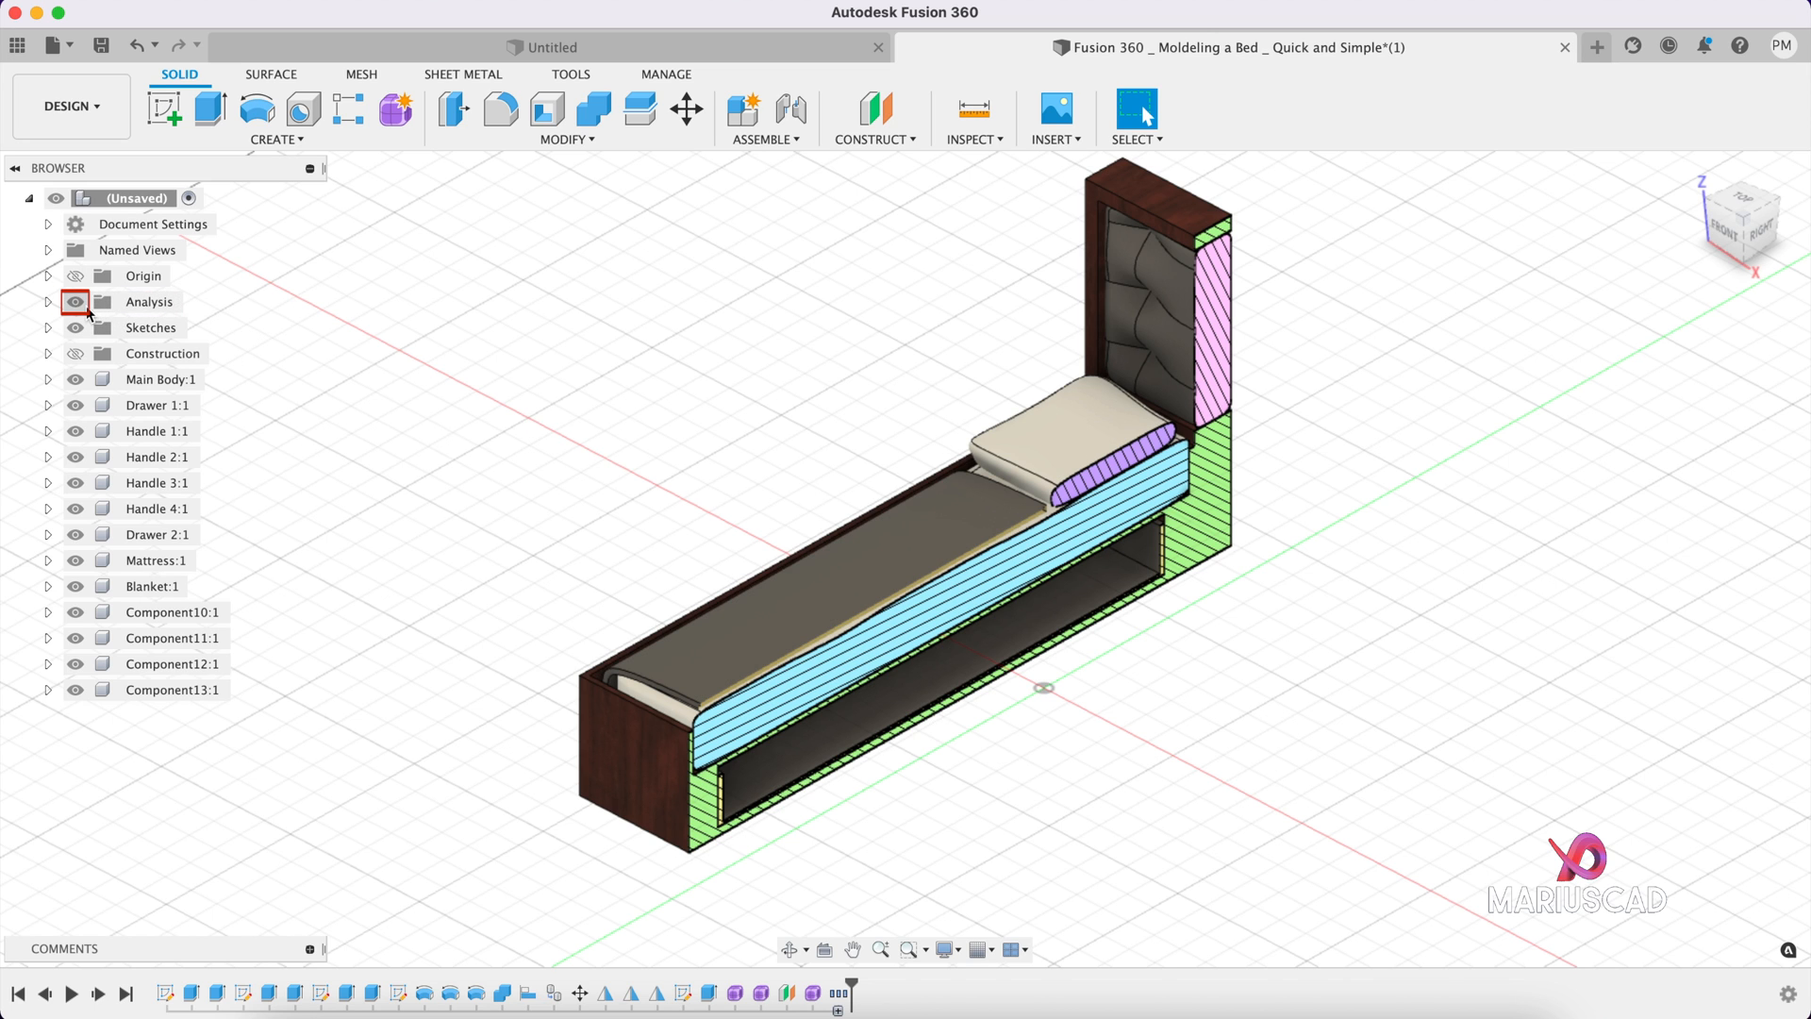
Step: Toggle visibility of the Analysis folder and Section1 so the uncut bed shows
left_click(75, 302)
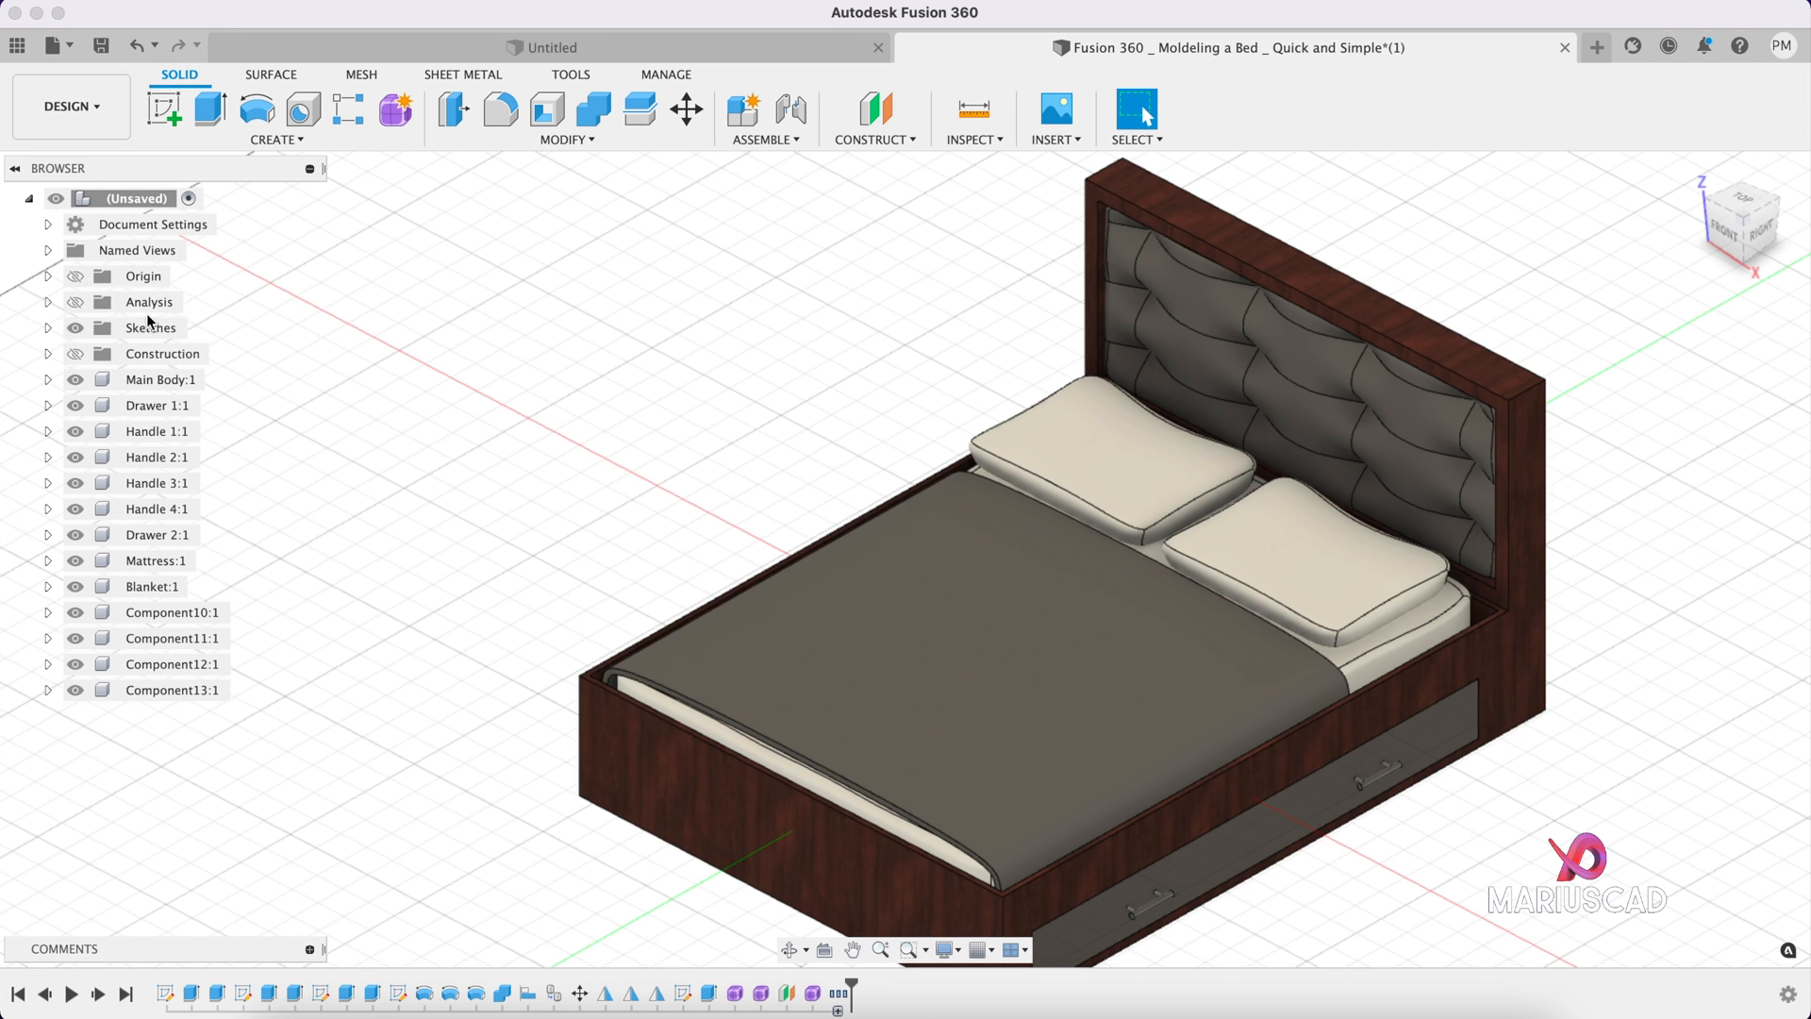
right_click(150, 302)
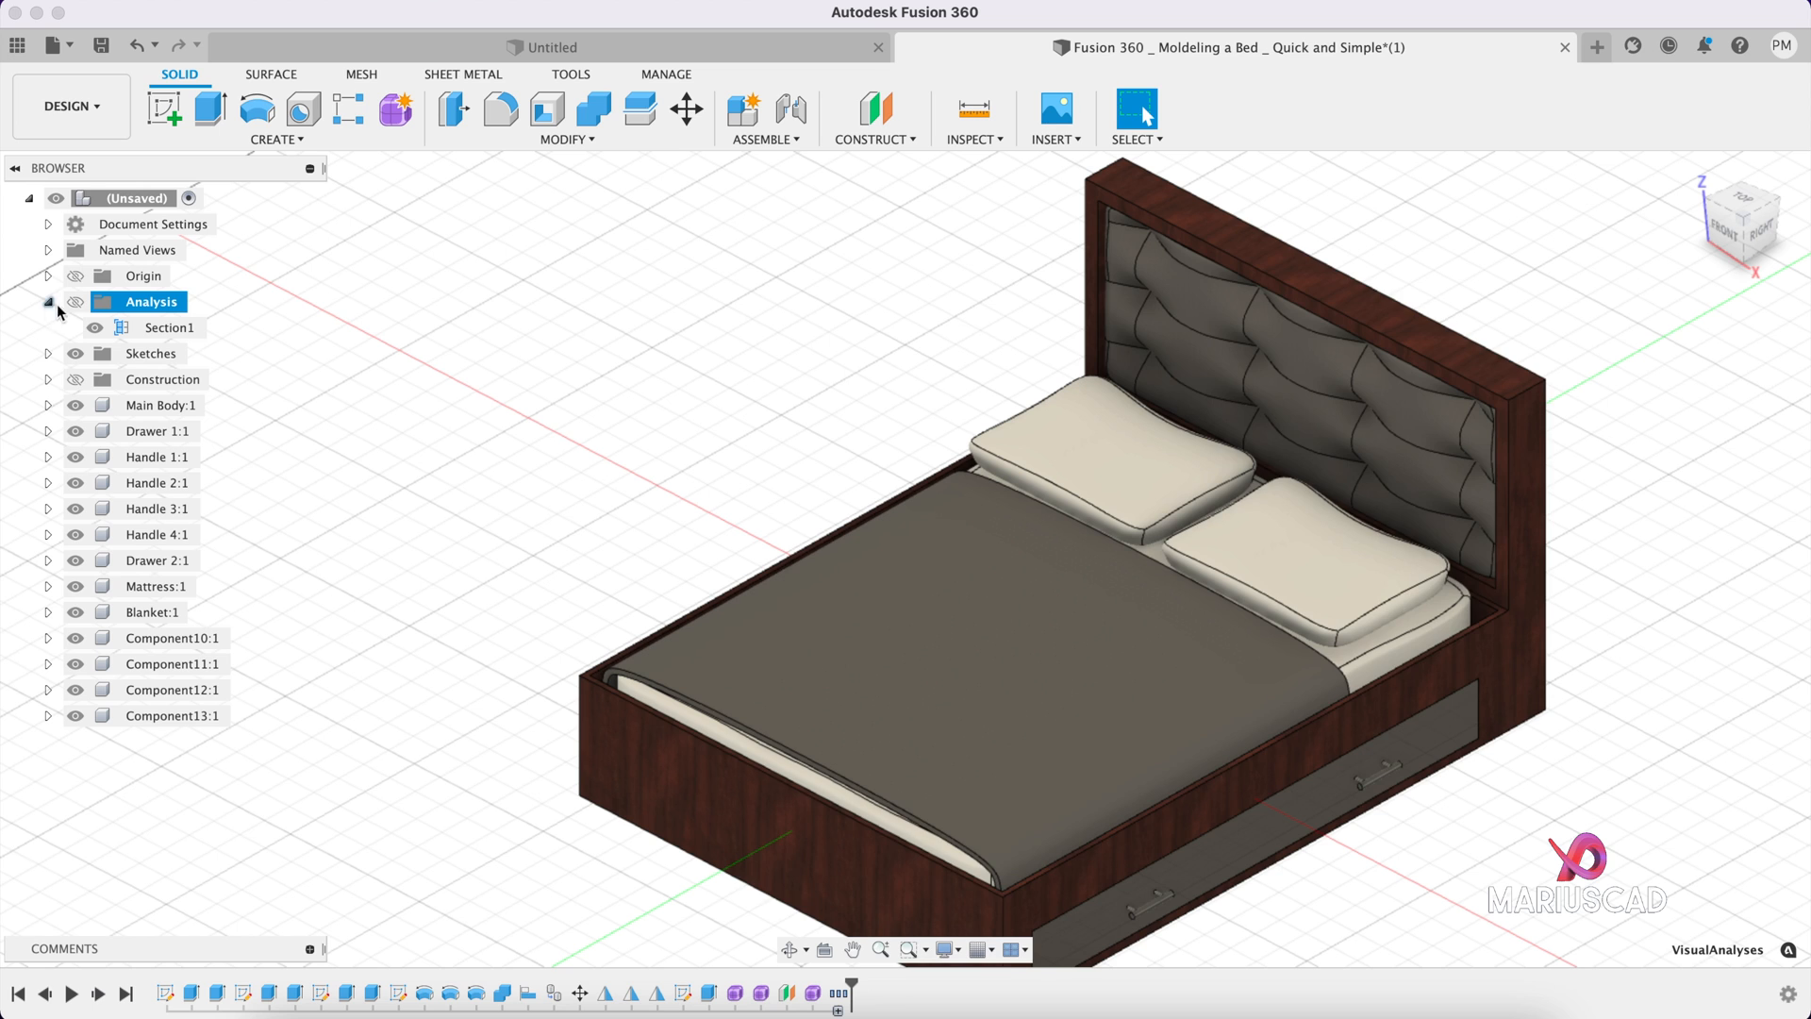
left_click(96, 327)
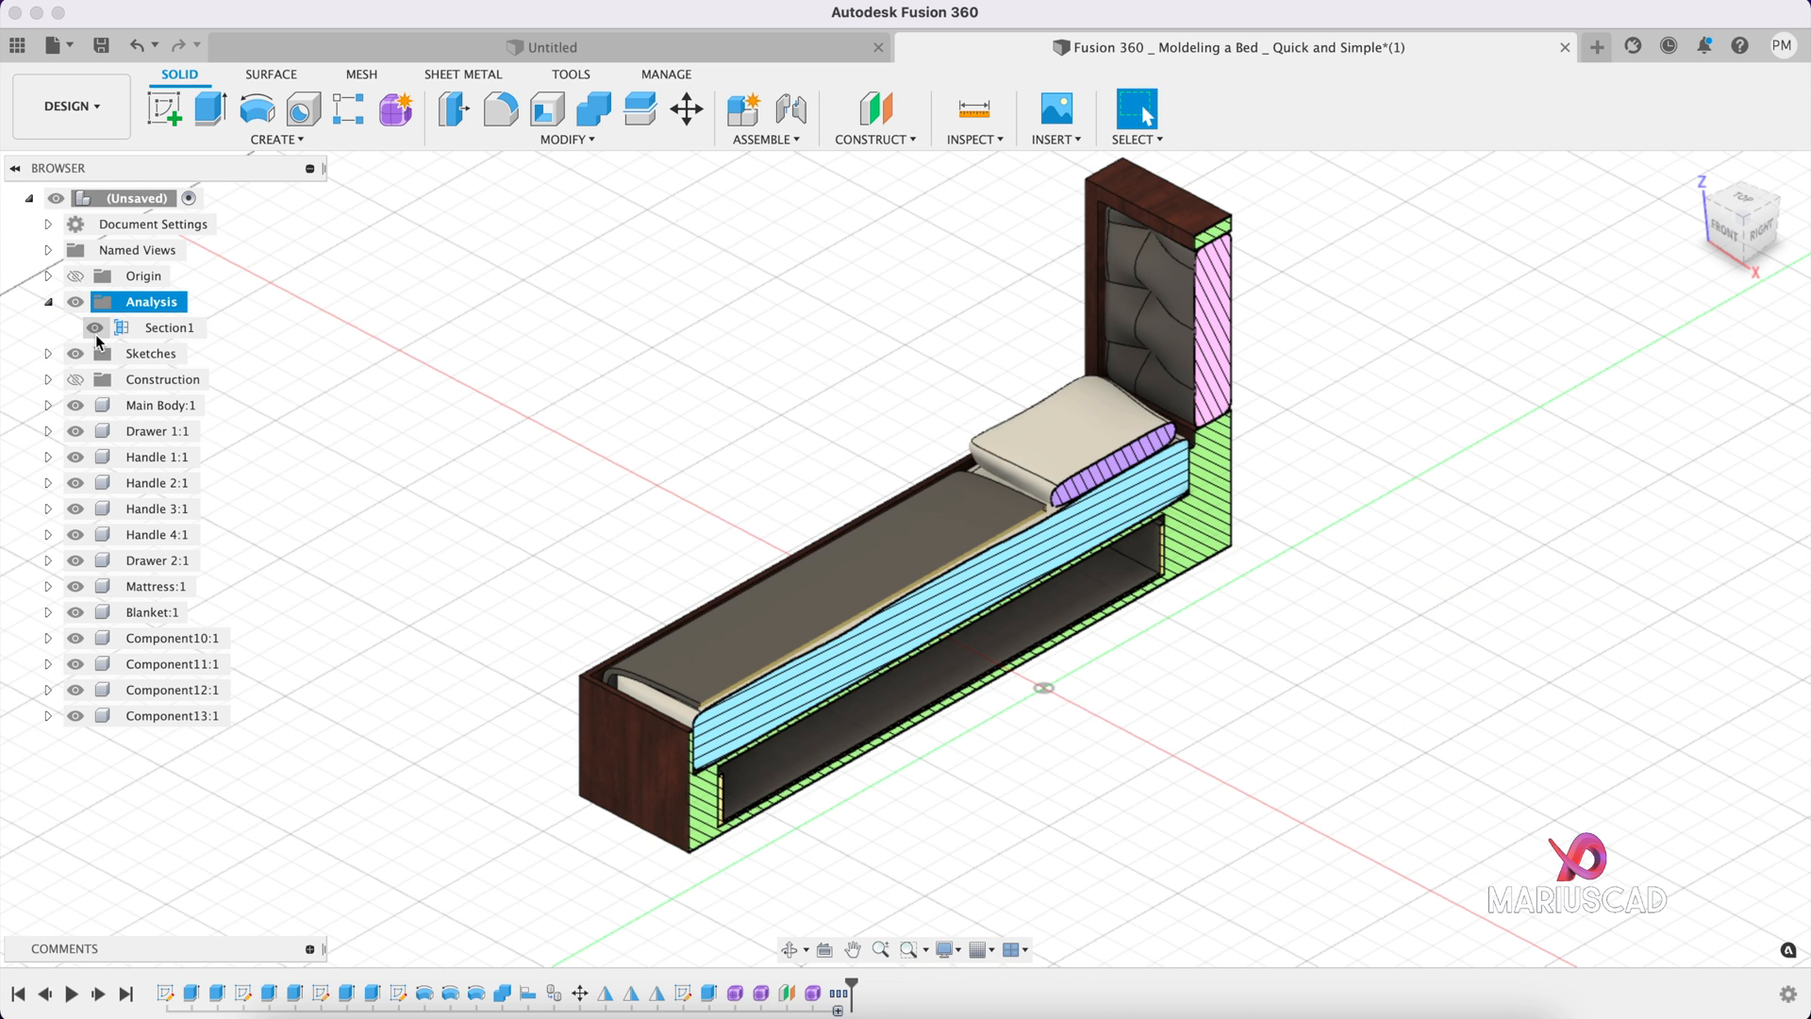
left_click(96, 328)
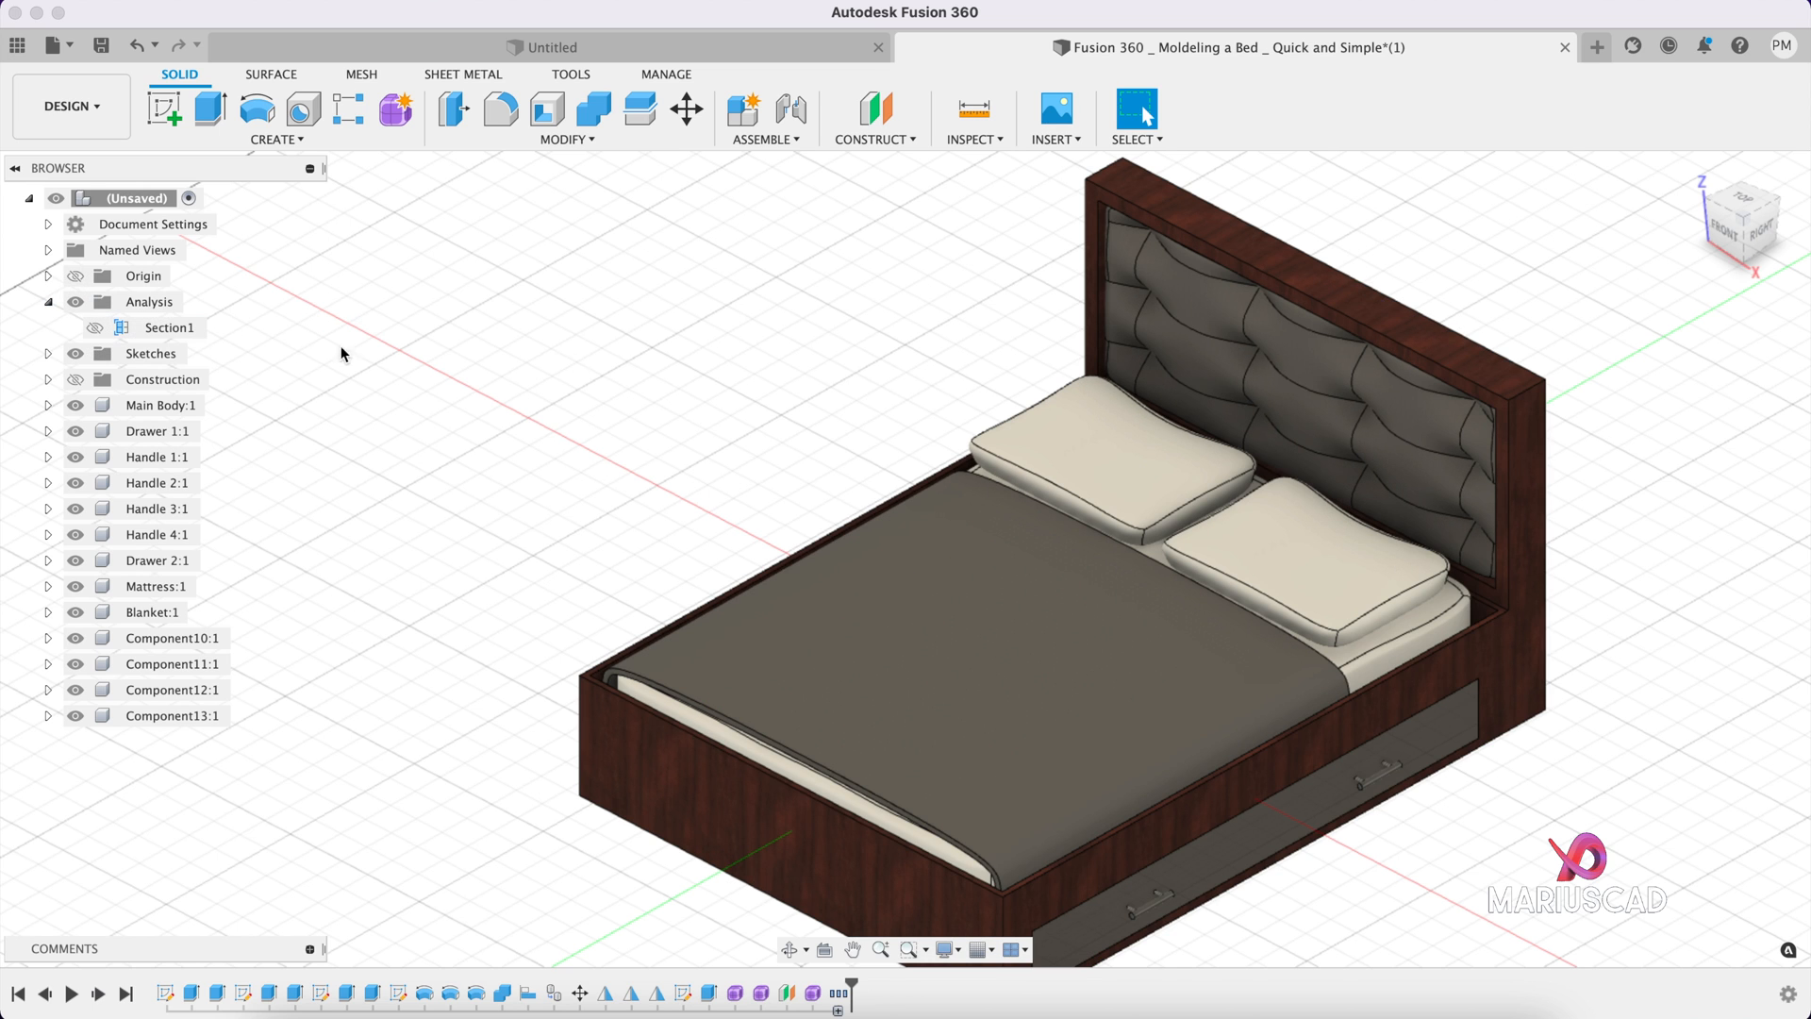